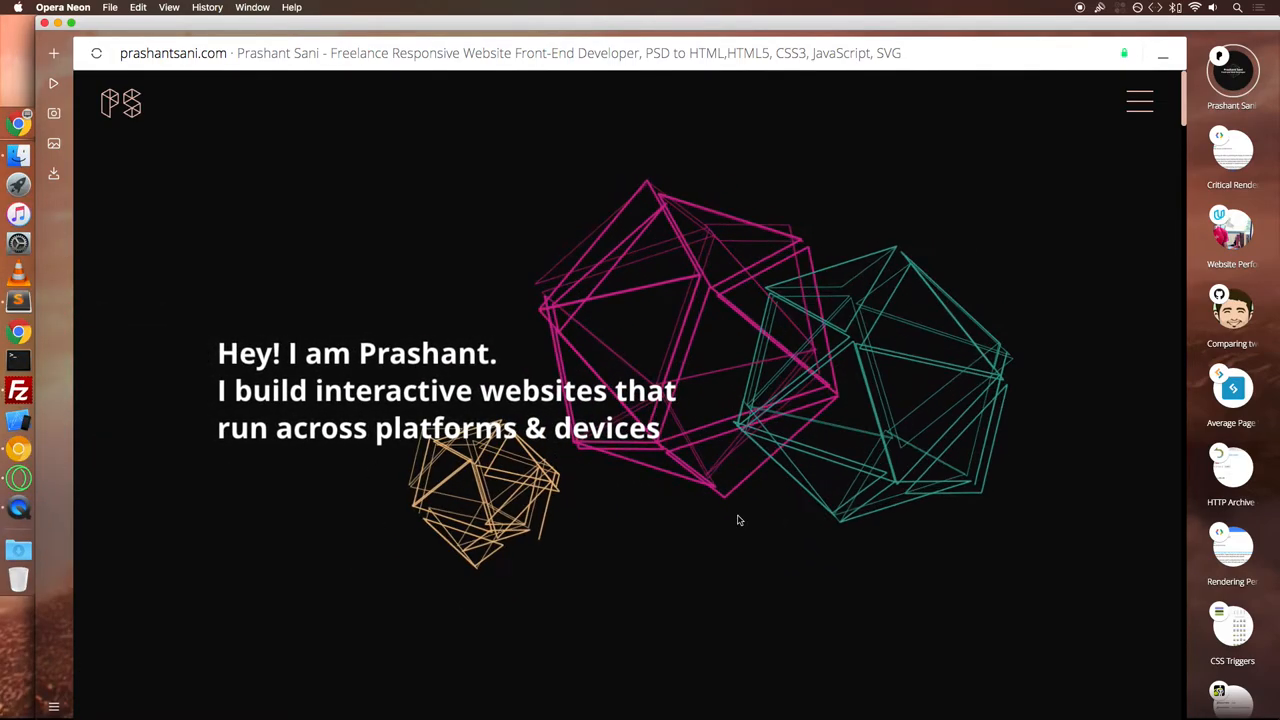
- Scroll the prashantsani.com homepage from the hero down through the projects and about sections
{"action": "scroll", "scroll_direction": "down", "scroll_amount": 3}
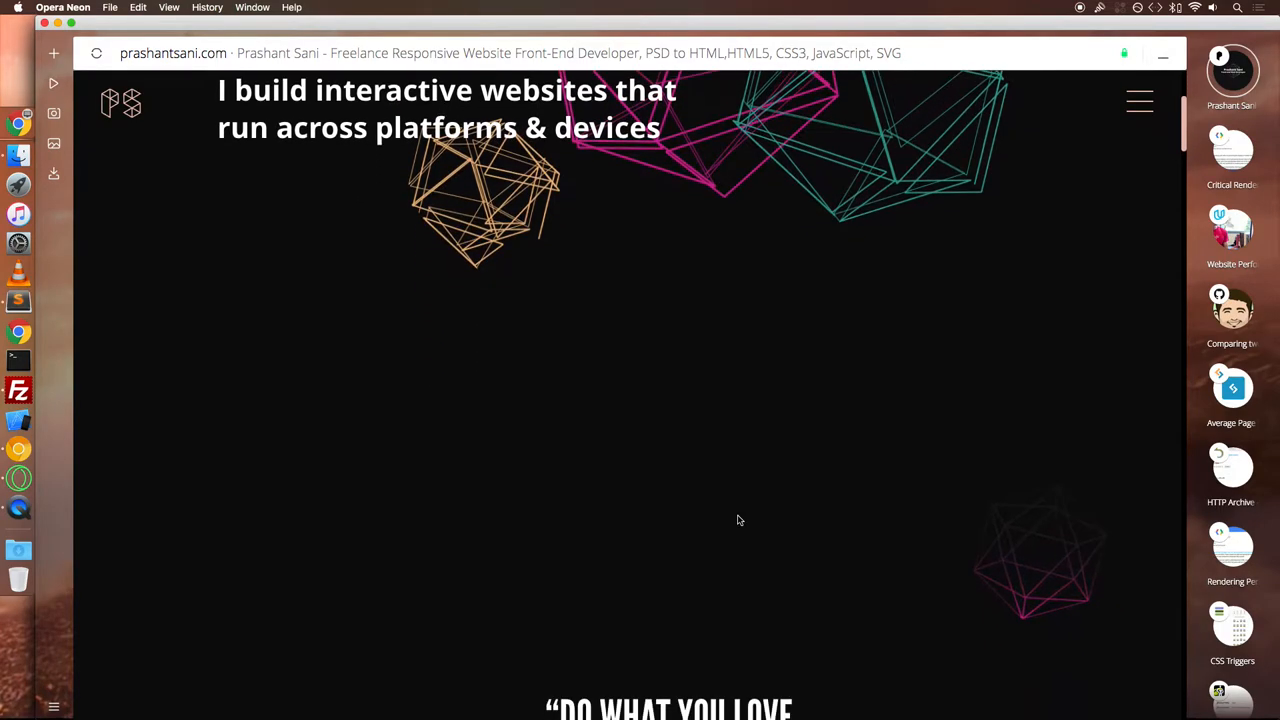
{"action": "scroll", "scroll_direction": "down", "scroll_amount": 3}
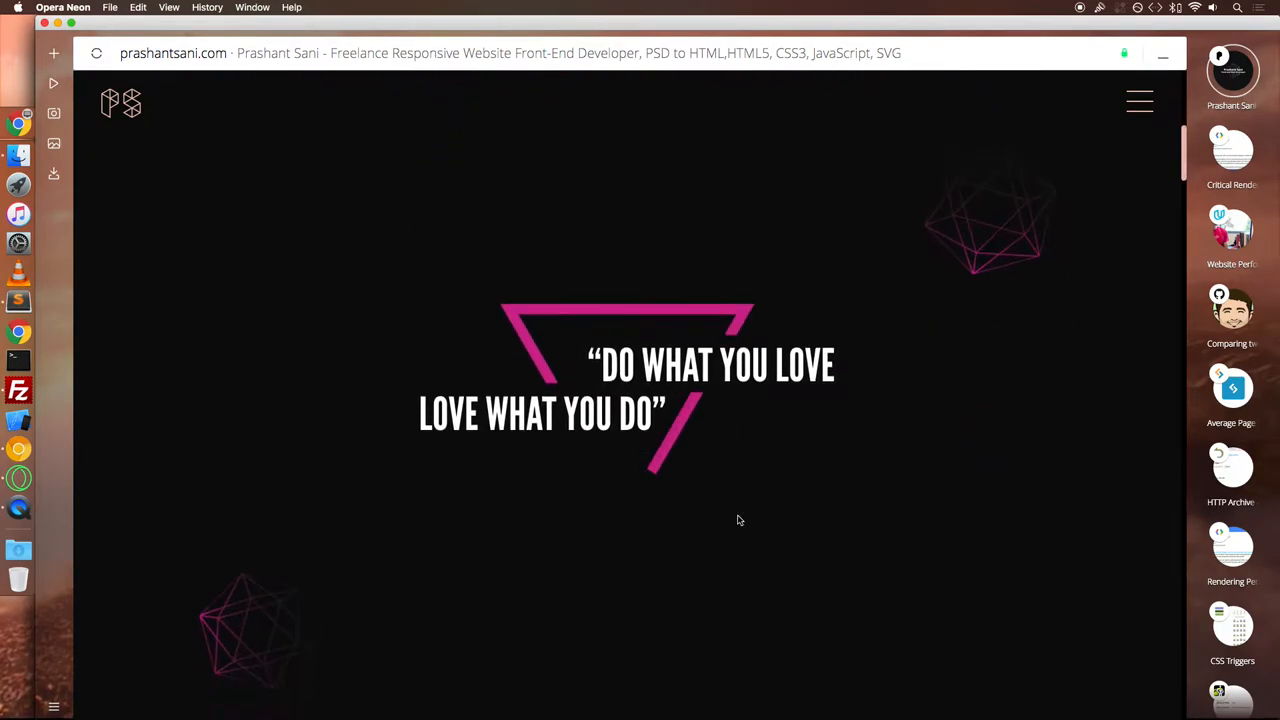
{"action": "scroll", "scroll_direction": "down", "scroll_amount": 3}
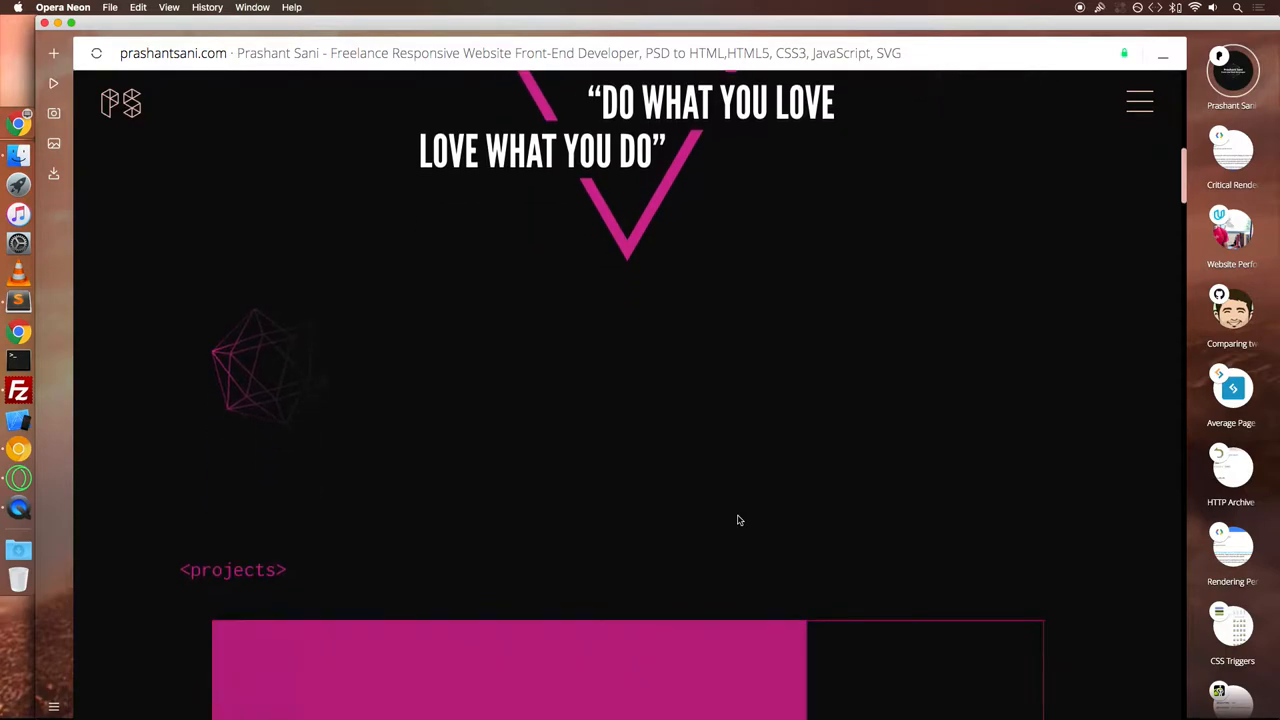
{"action": "scroll", "scroll_direction": "down", "scroll_amount": 3}
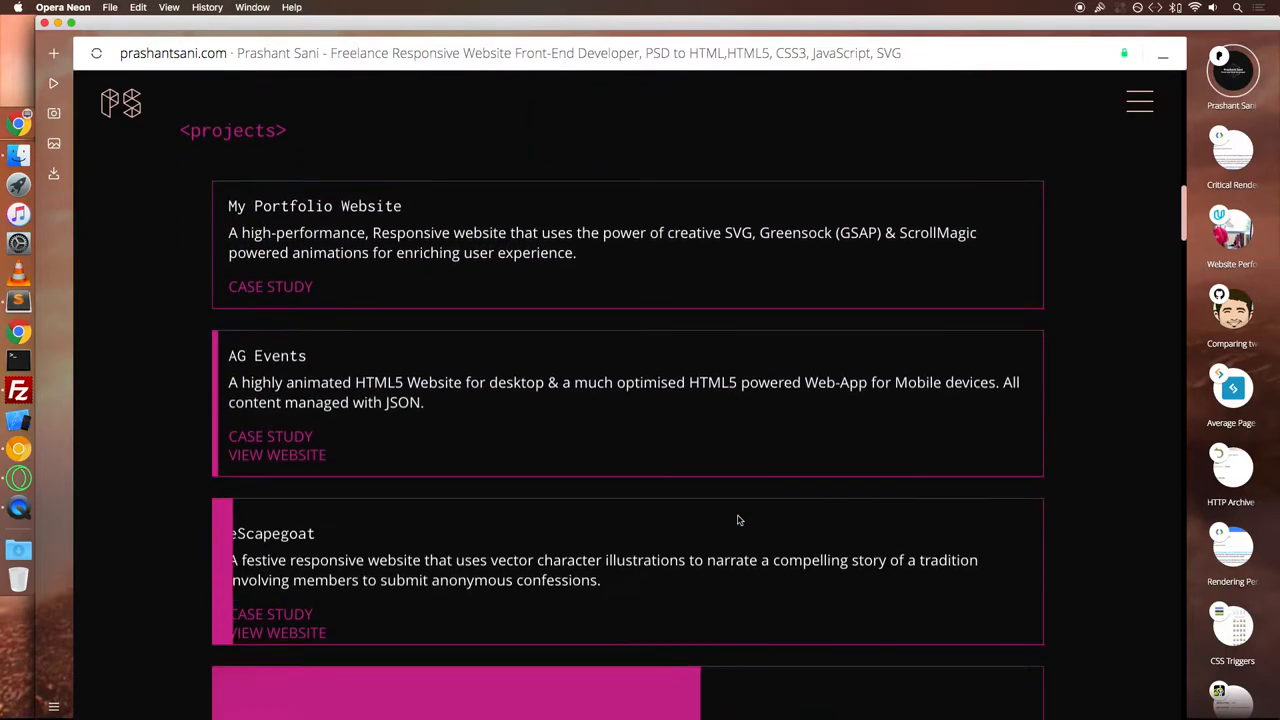
{"action": "scroll", "scroll_direction": "down", "scroll_amount": 3}
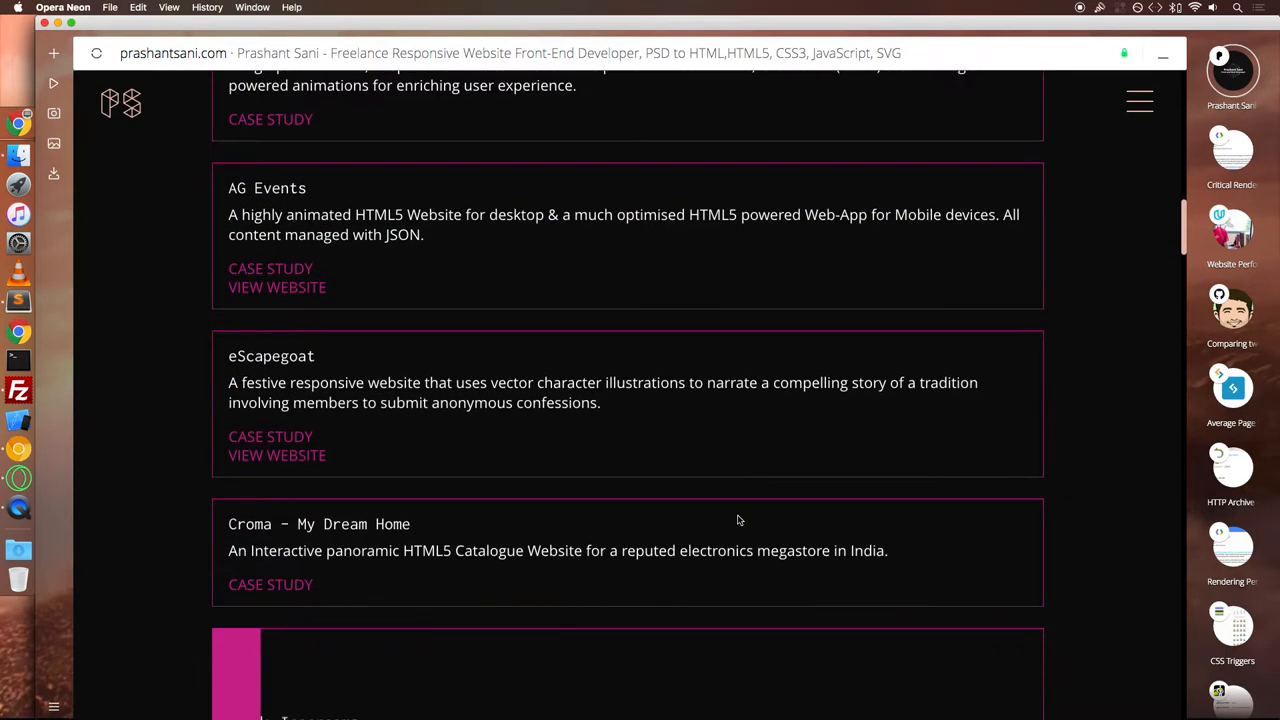
{"action": "scroll", "scroll_direction": "down", "scroll_amount": 3}
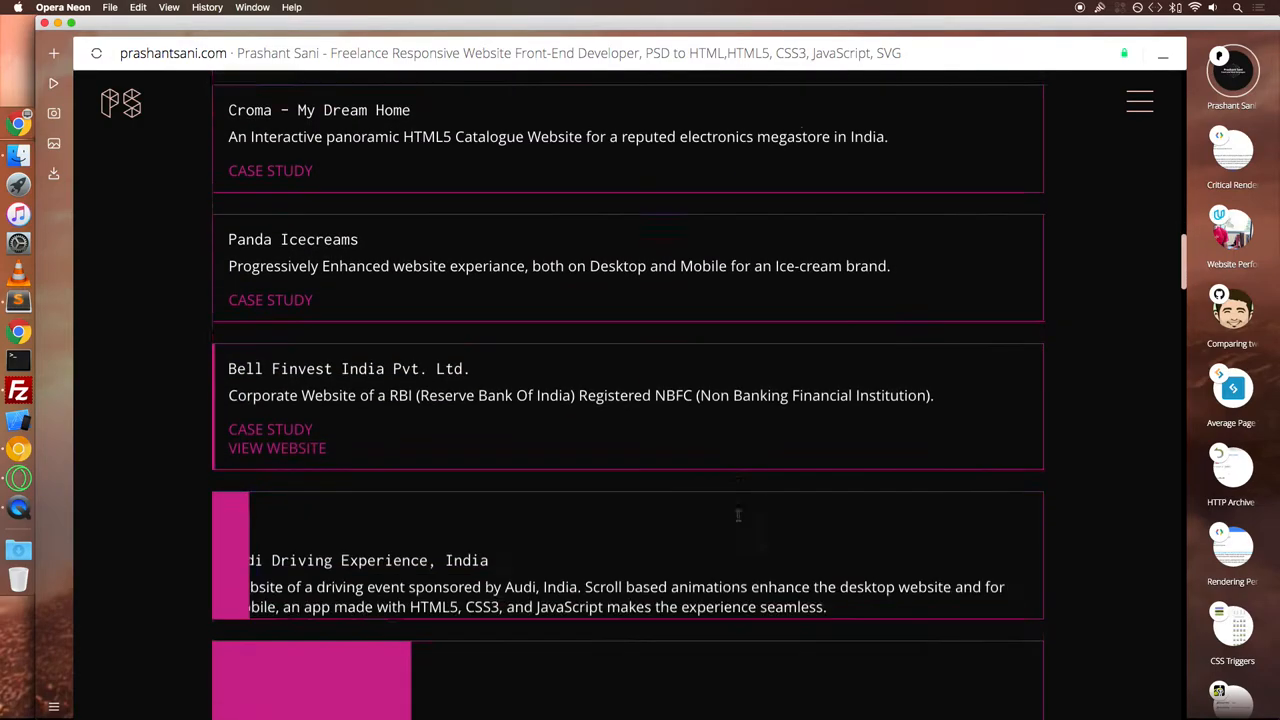
{"action": "scroll", "scroll_direction": "down", "scroll_amount": 3}
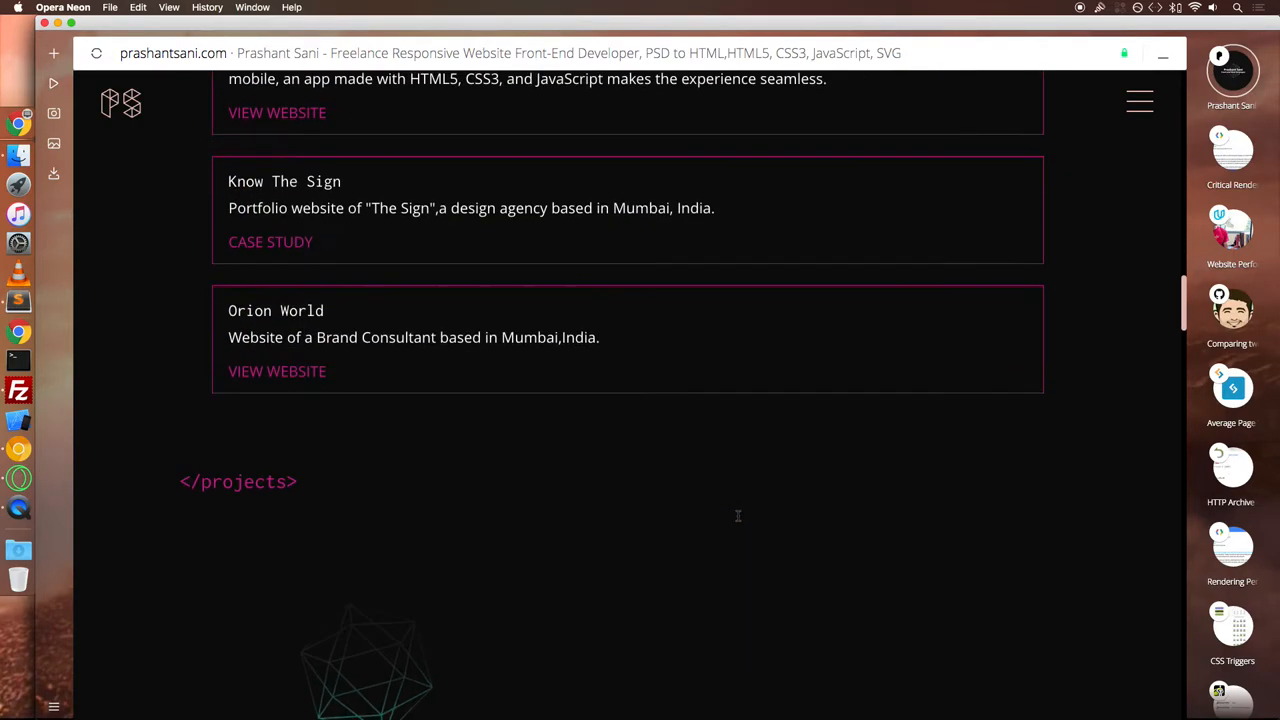
{"action": "scroll", "scroll_direction": "down", "scroll_amount": 3}
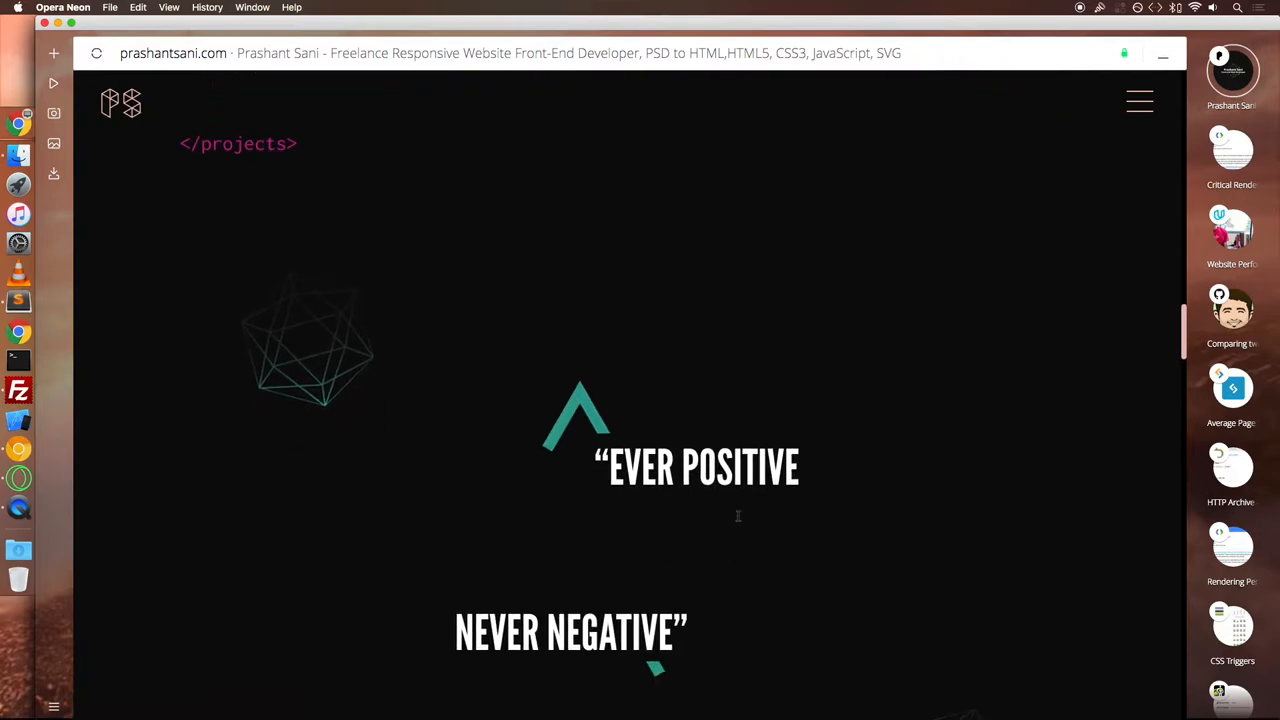
{"action": "scroll", "scroll_direction": "down", "scroll_amount": 3}
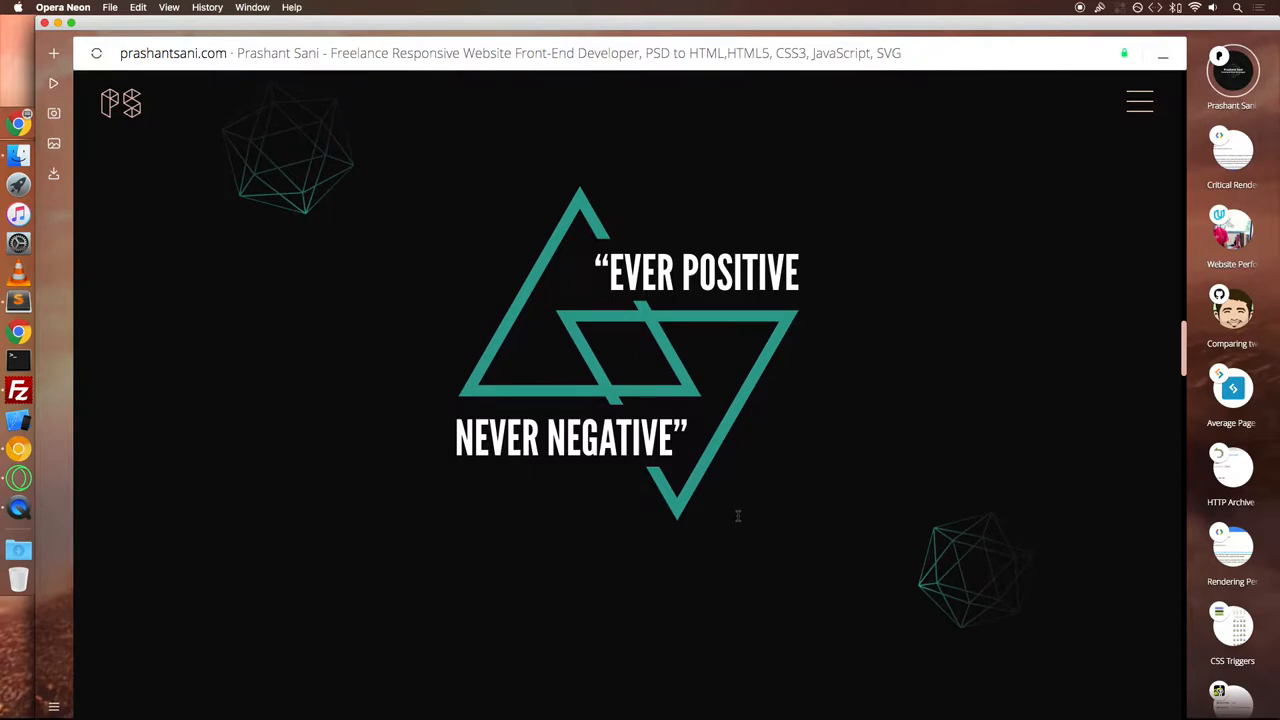
{"action": "scroll", "scroll_direction": "down", "scroll_amount": 3}
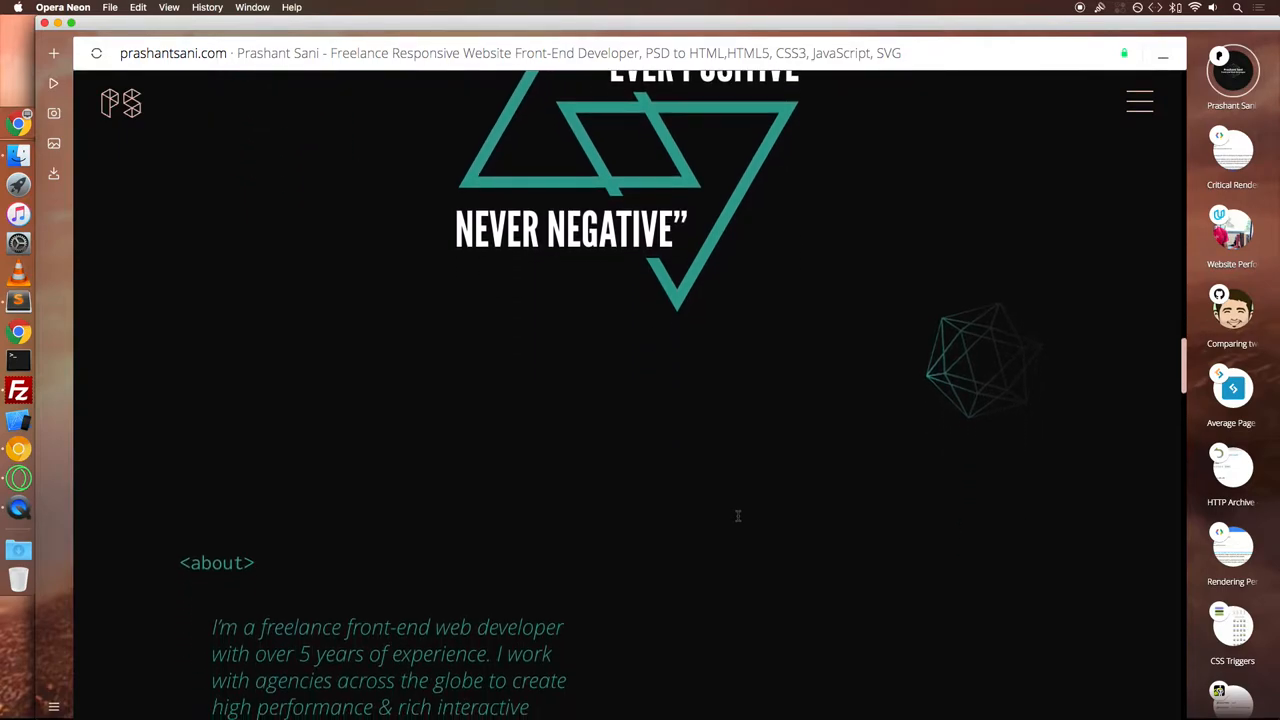
{"action": "scroll", "scroll_direction": "down", "scroll_amount": 3}
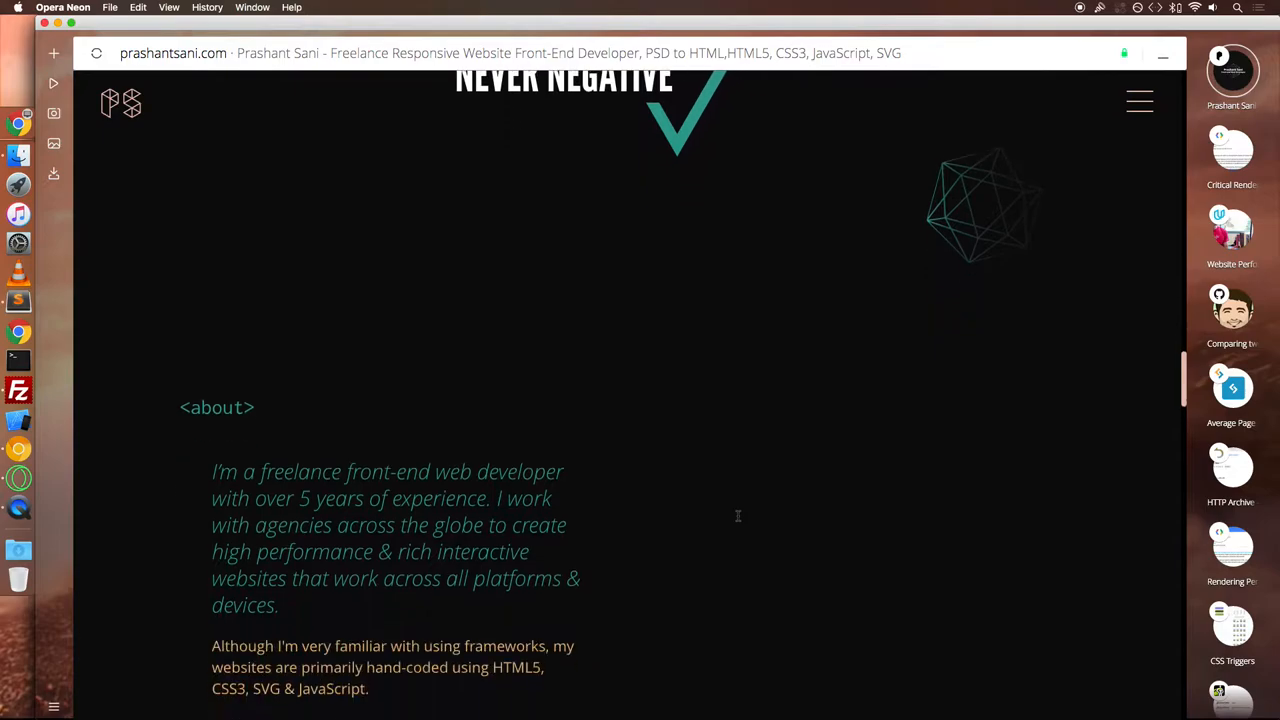
{"action": "scroll", "scroll_direction": "down", "scroll_amount": 3}
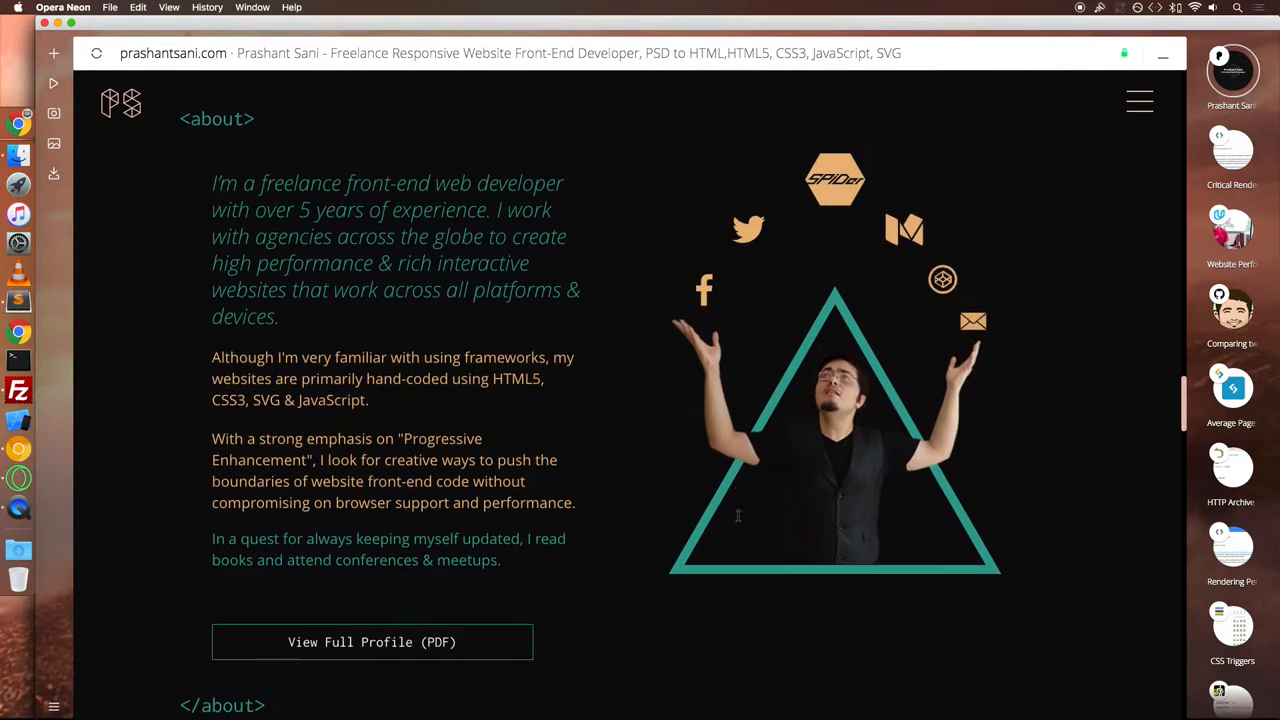
{"action": "scroll", "scroll_direction": "down", "scroll_amount": 3}
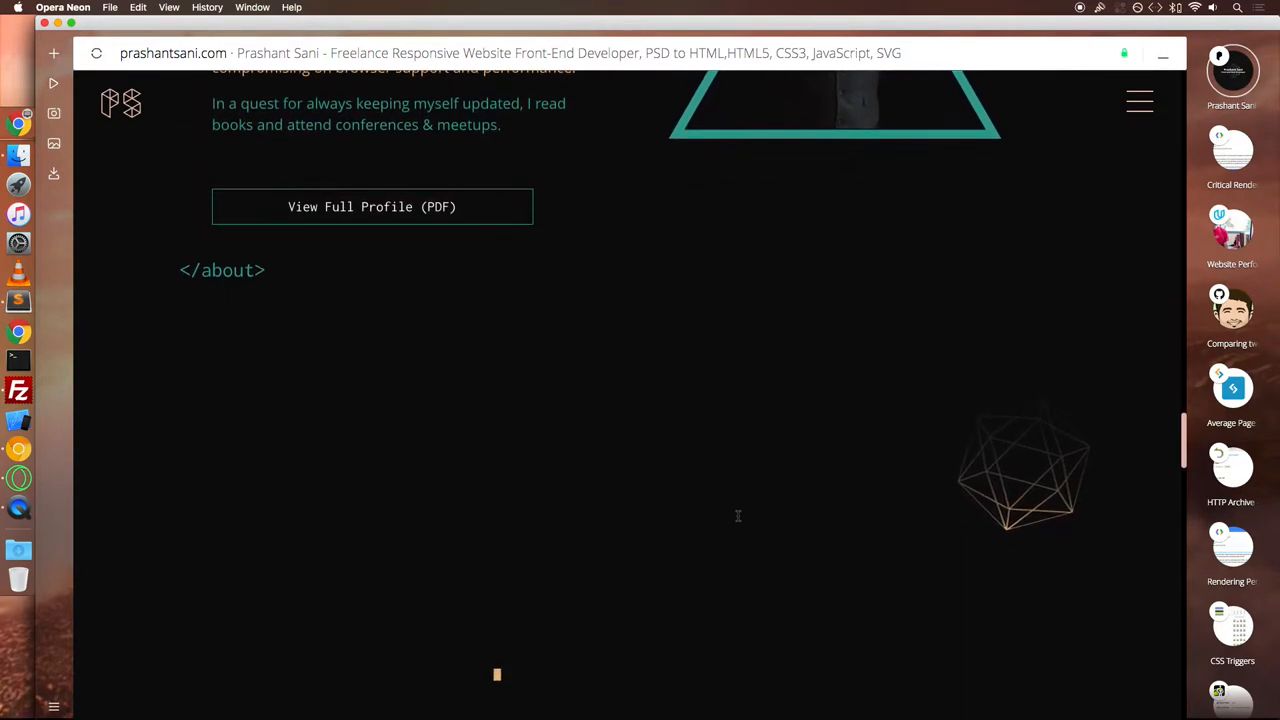
- Continue down past training, the quote and experiments until the contact section appears
{"action": "scroll", "scroll_direction": "down", "scroll_amount": 3}
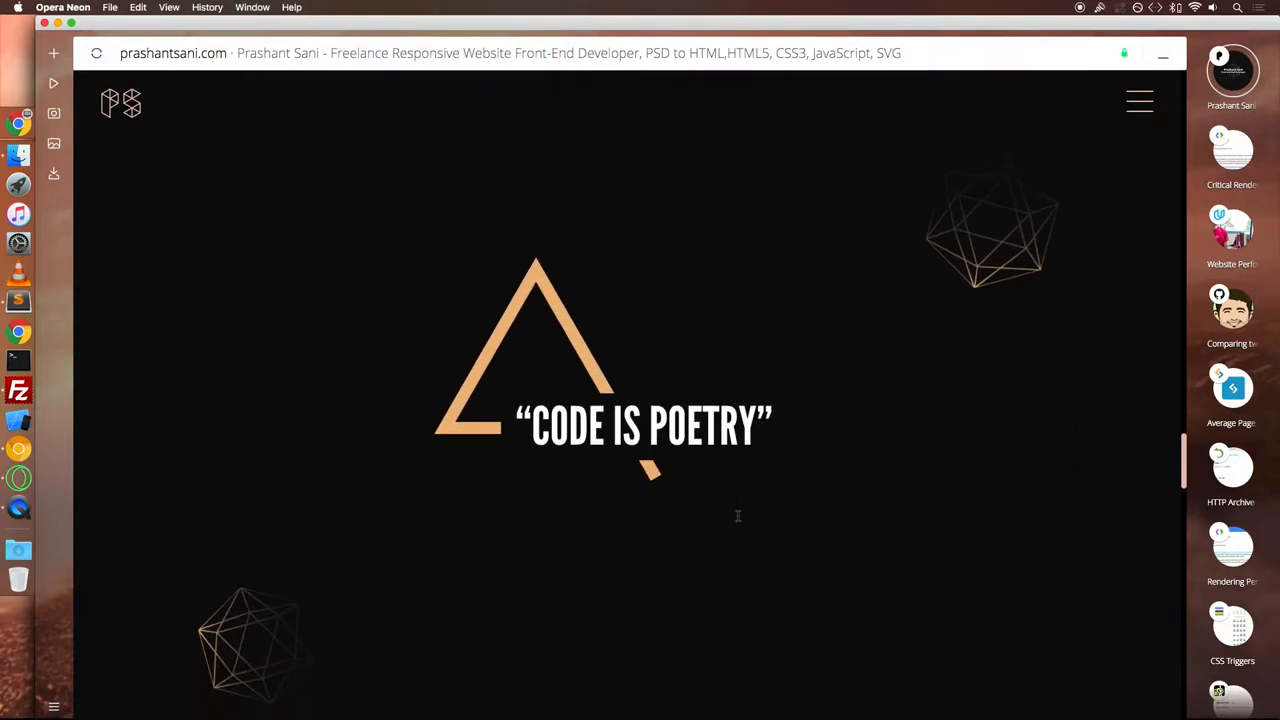
{"action": "scroll", "scroll_direction": "down", "scroll_amount": 3}
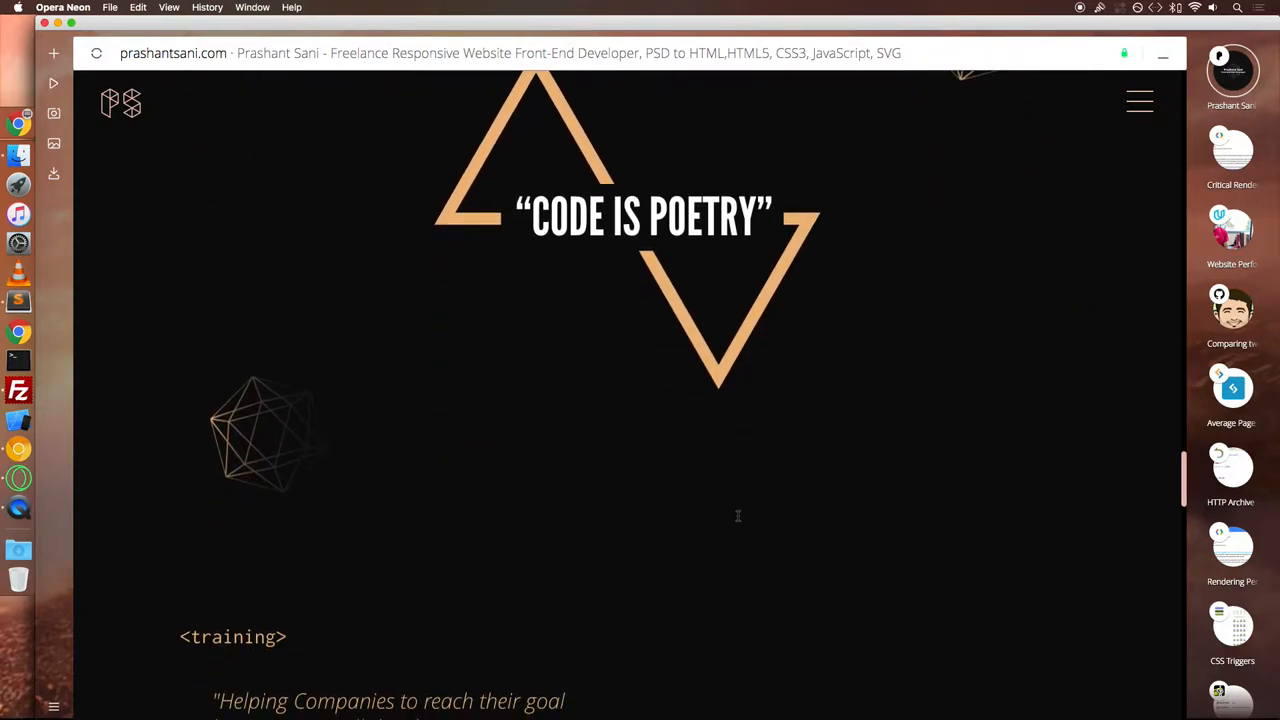
{"action": "scroll", "scroll_direction": "down", "scroll_amount": 3}
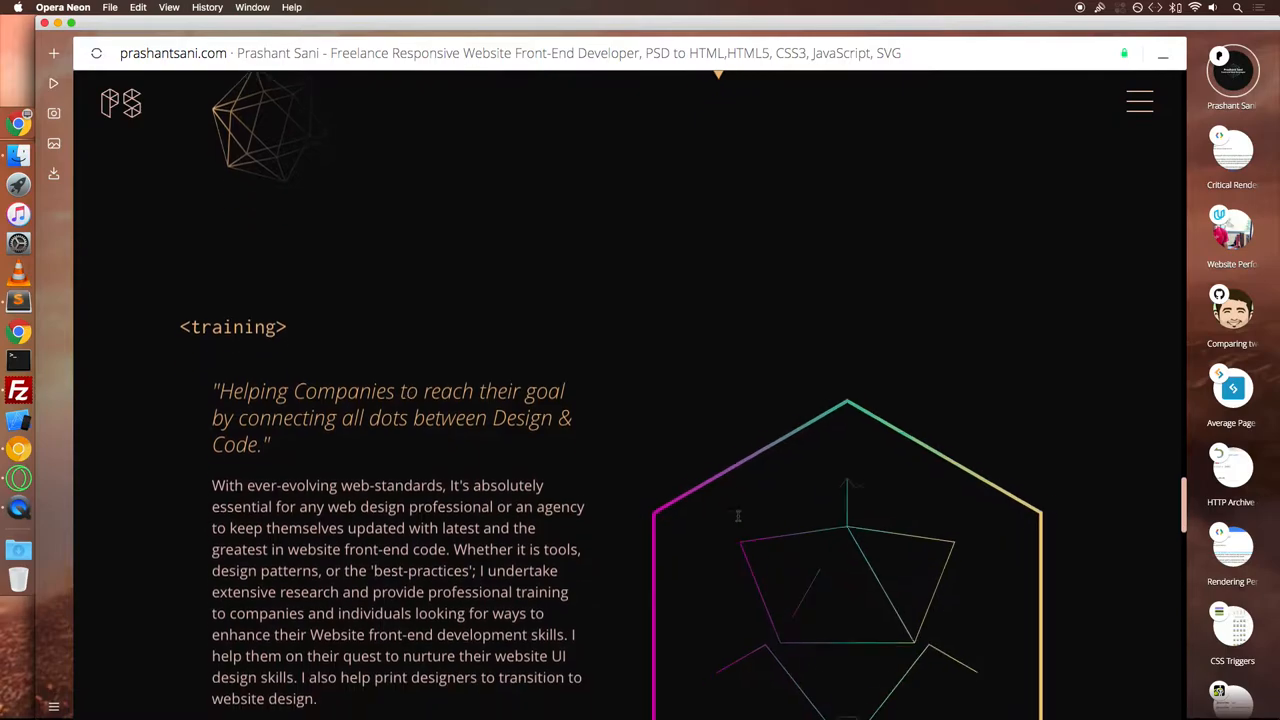
{"action": "scroll", "scroll_direction": "down", "scroll_amount": 3}
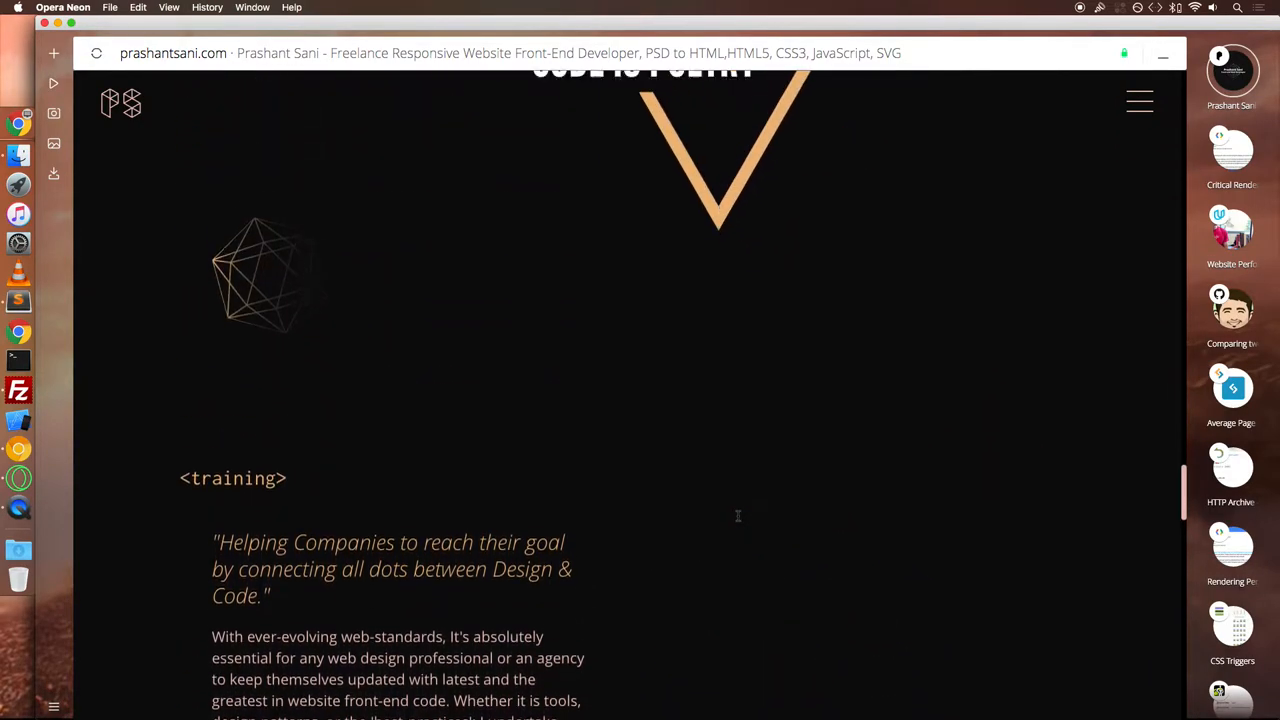
{"action": "scroll", "scroll_direction": "down", "scroll_amount": 3}
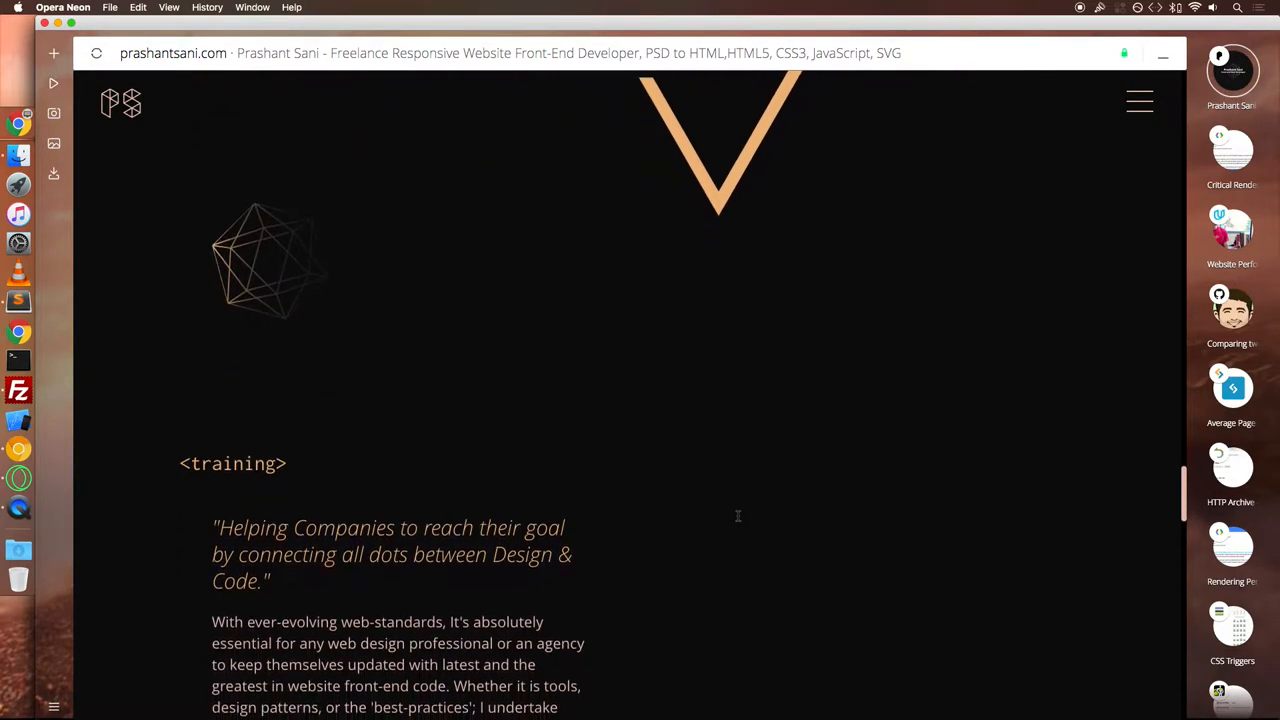
{"action": "scroll", "scroll_direction": "down", "scroll_amount": 3}
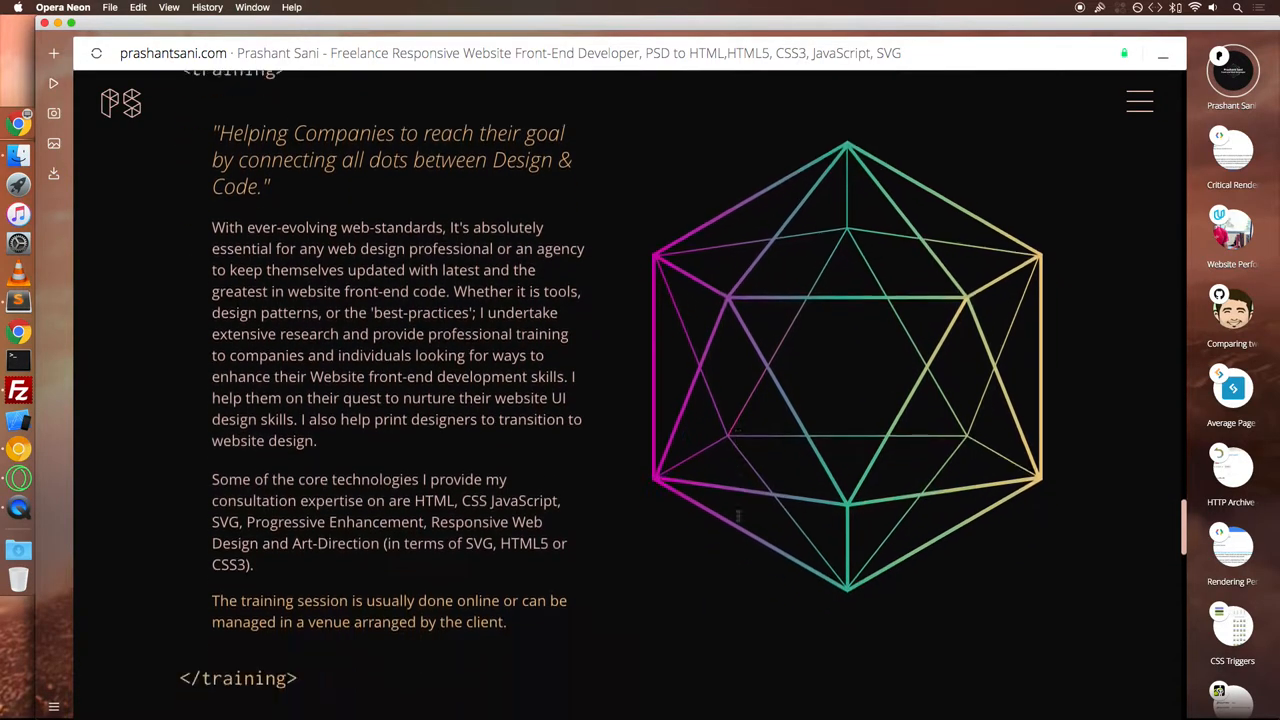
{"action": "scroll", "scroll_direction": "down", "scroll_amount": 3}
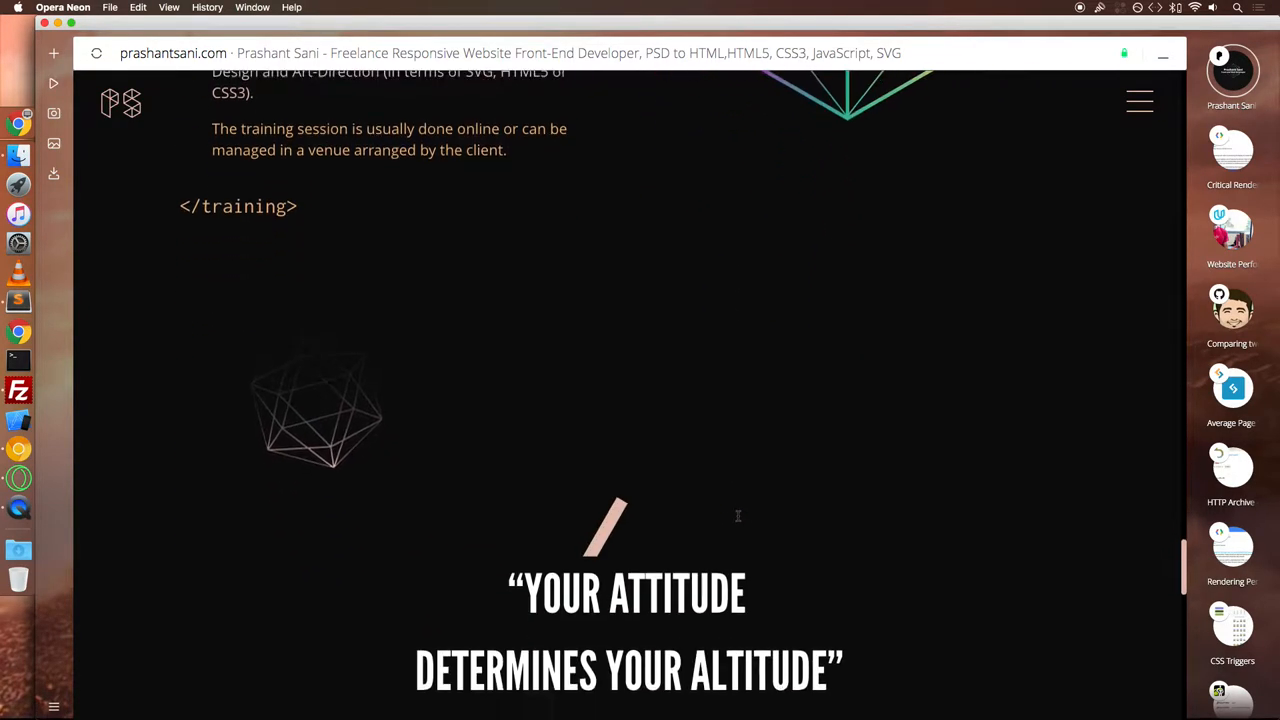
{"action": "scroll", "scroll_direction": "down", "scroll_amount": 3}
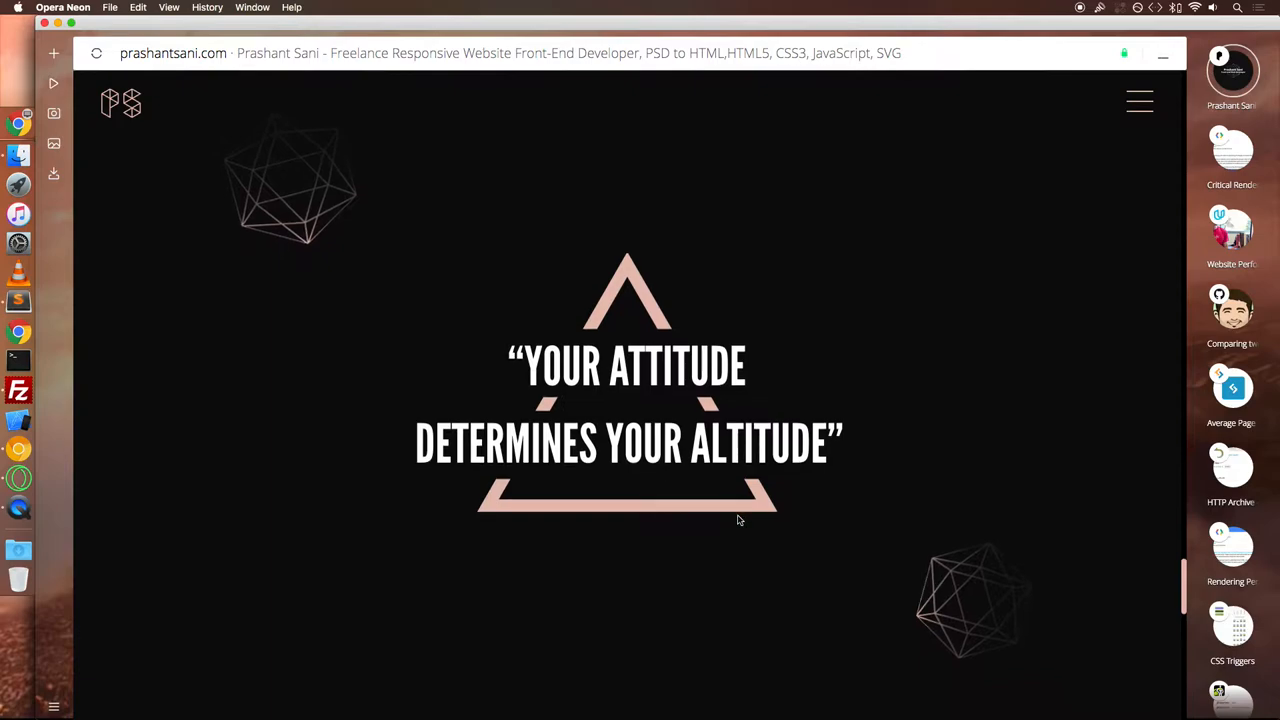
{"action": "scroll", "scroll_direction": "down", "scroll_amount": 3}
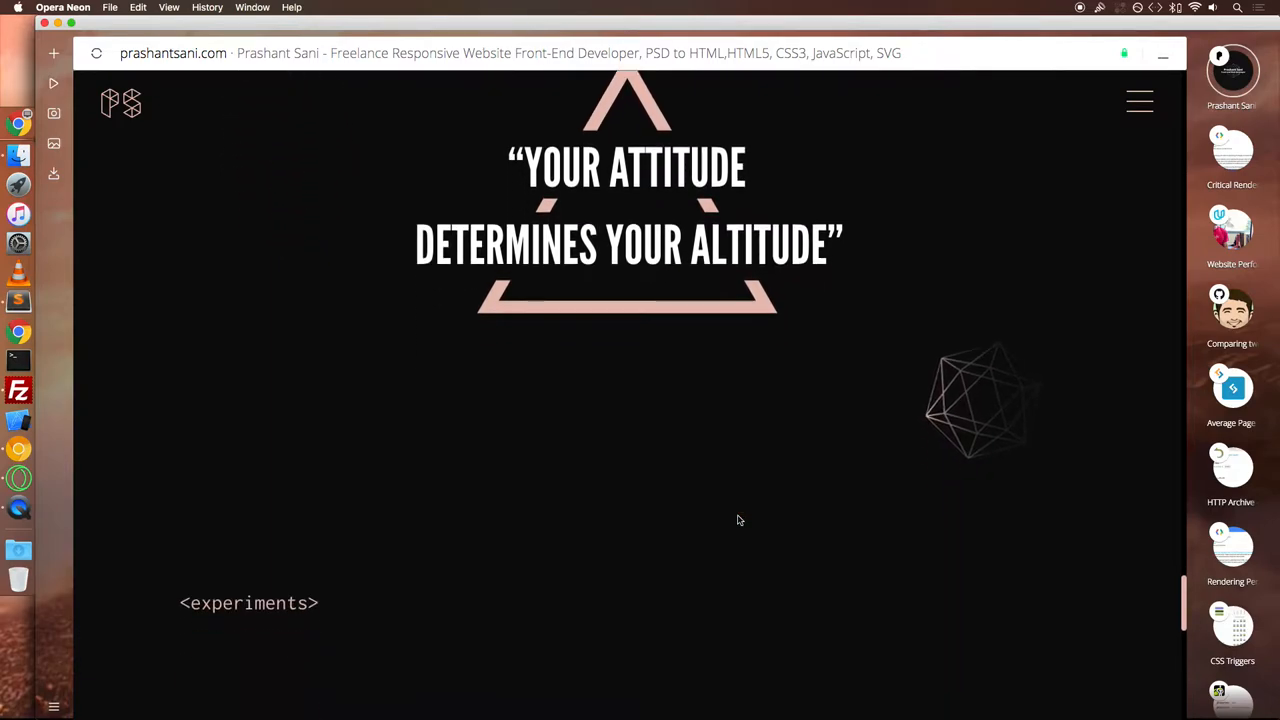
{"action": "scroll", "scroll_direction": "down", "scroll_amount": 3}
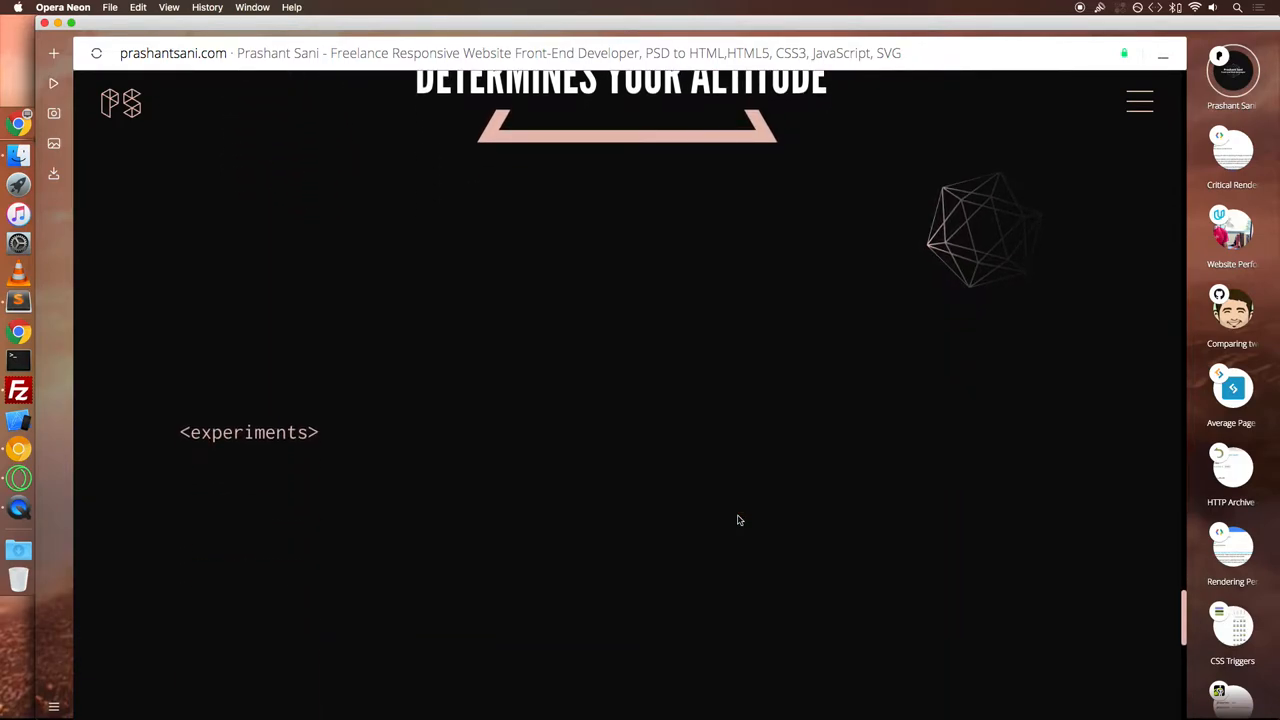
{"action": "scroll", "scroll_direction": "down", "scroll_amount": 3}
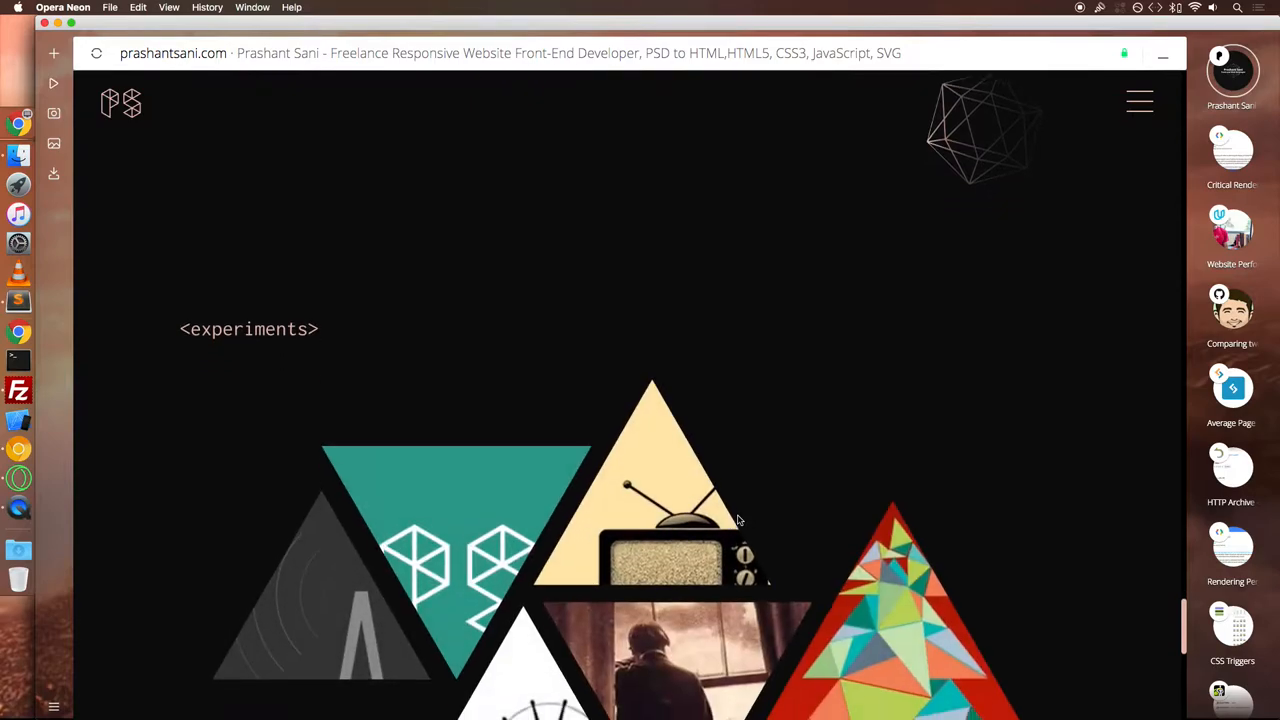
{"action": "scroll", "scroll_direction": "down", "scroll_amount": 3}
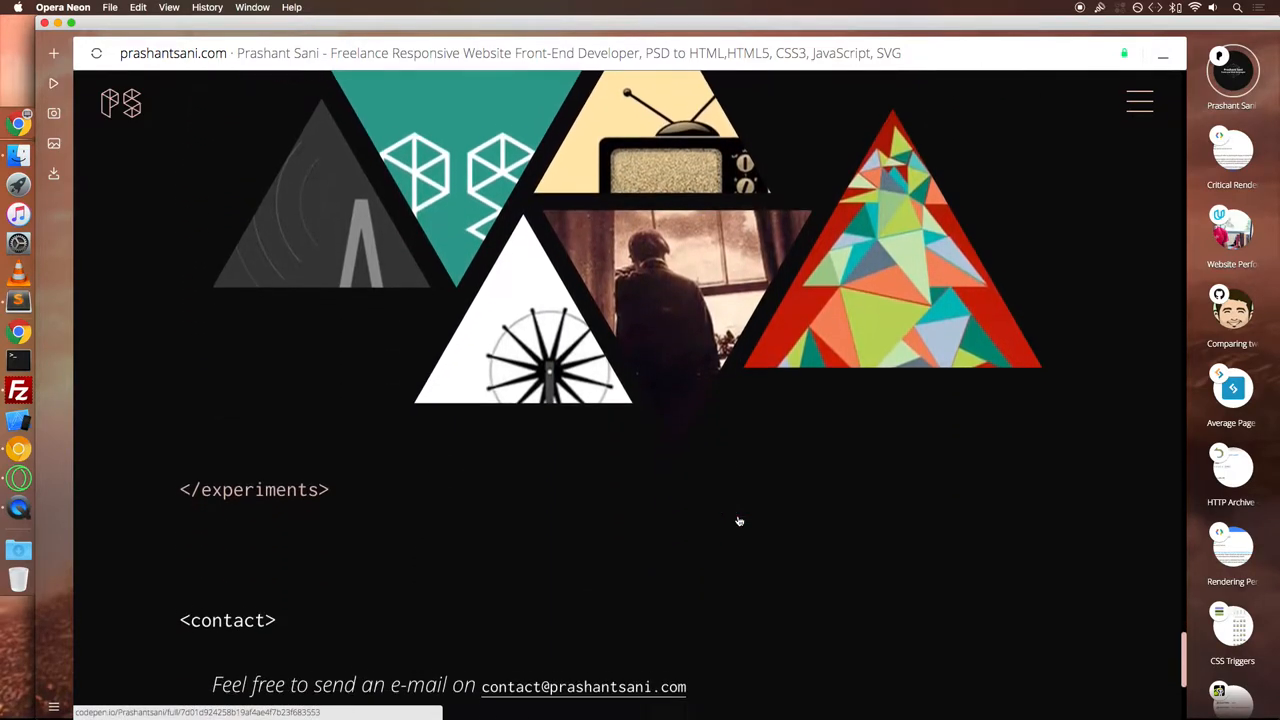
{"action": "scroll", "scroll_direction": "down", "scroll_amount": 3}
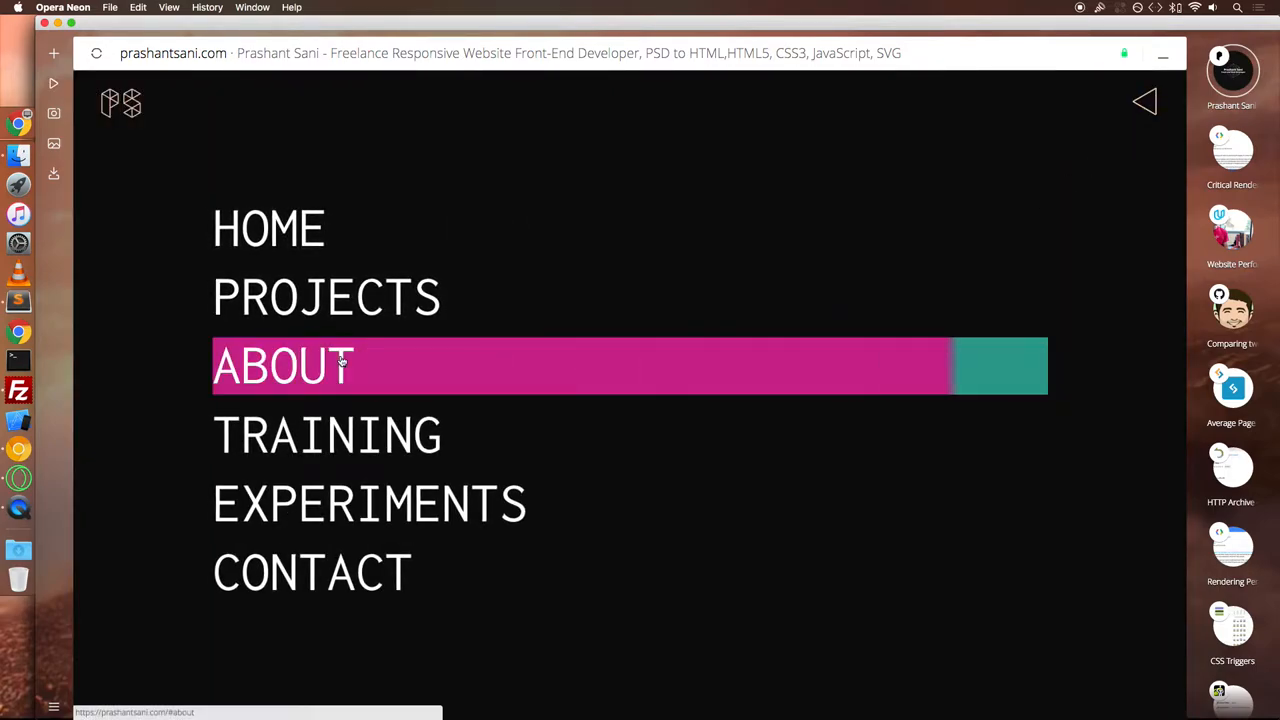
- Jump to the About section via the site navigation, then bring up the Critical Rendering Path page
{"action": "left_click", "coordinate": [284, 364]}
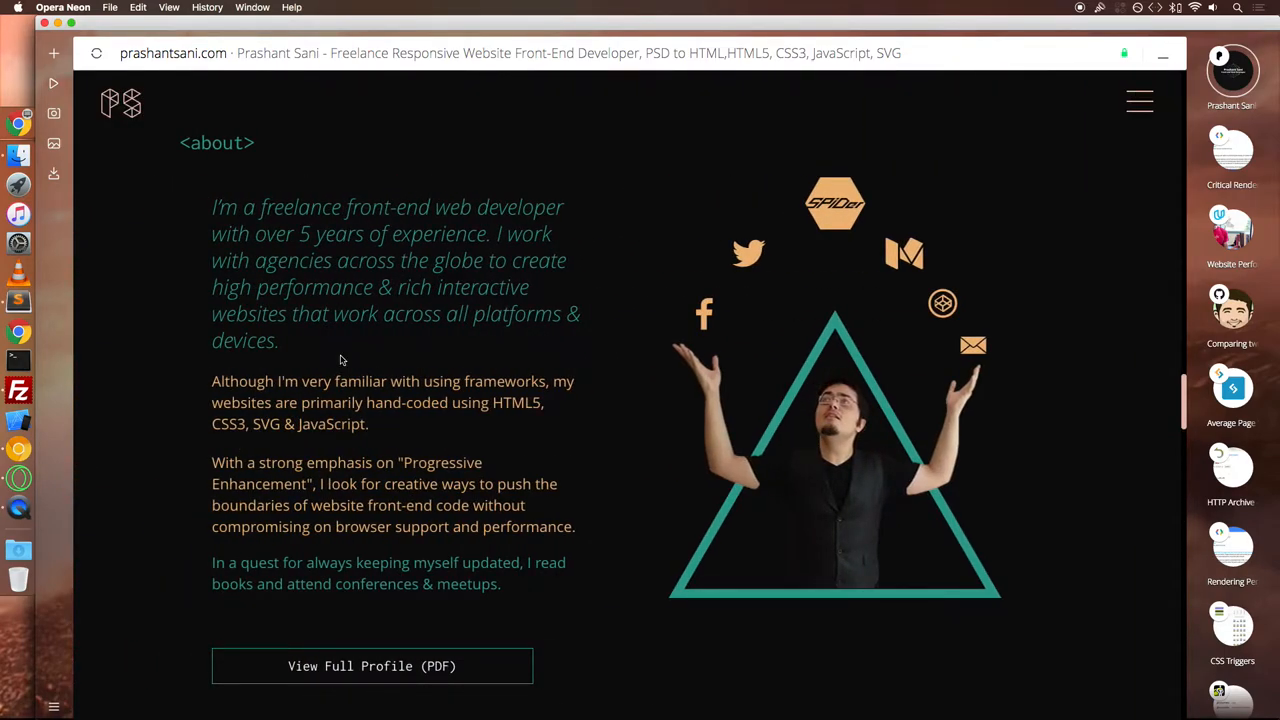
{"action": "double_click", "coordinate": [216, 142]}
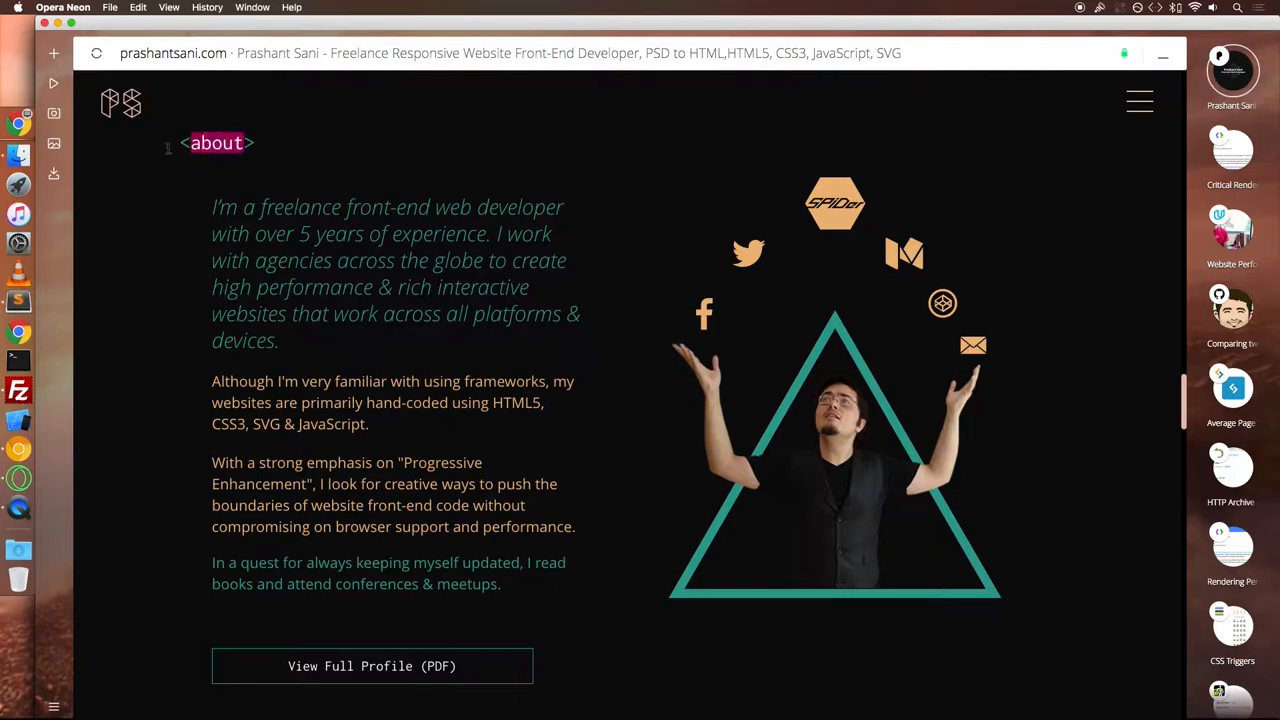
{"action": "scroll", "scroll_direction": "down", "scroll_amount": 3}
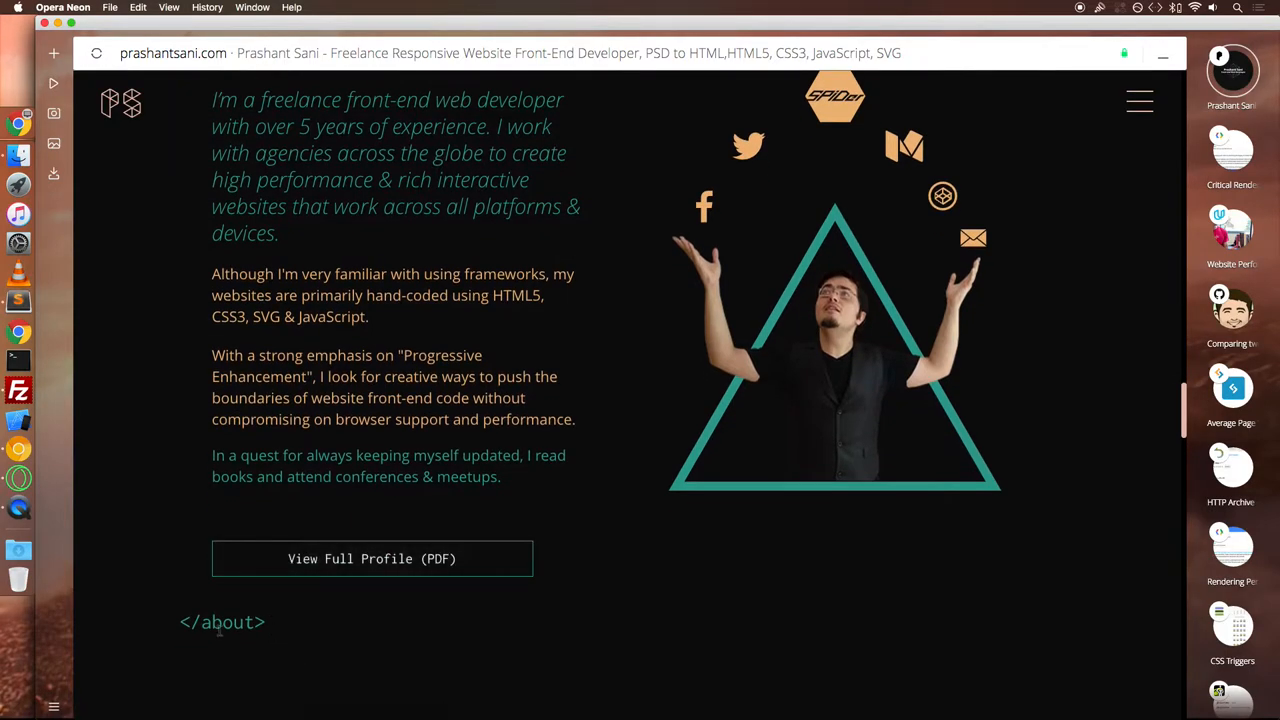
{"action": "mouse_move", "coordinate": [292, 656]}
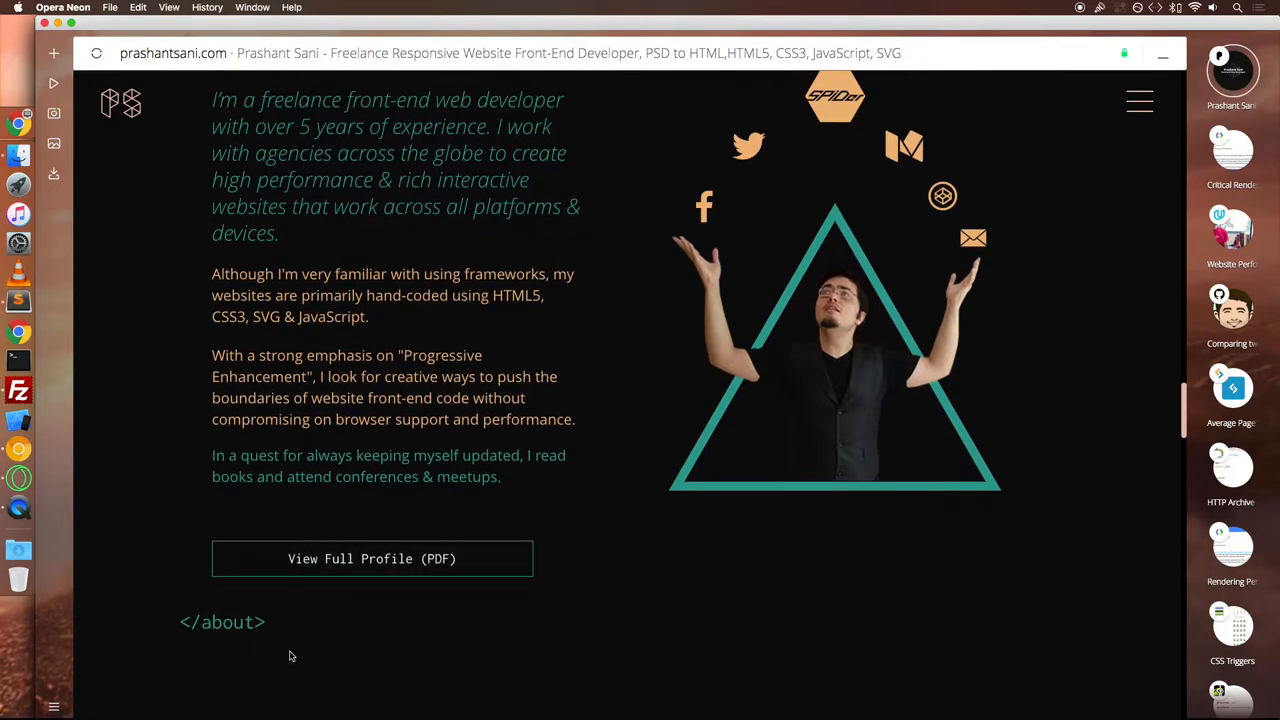
{"action": "left_click", "coordinate": [44, 300]}
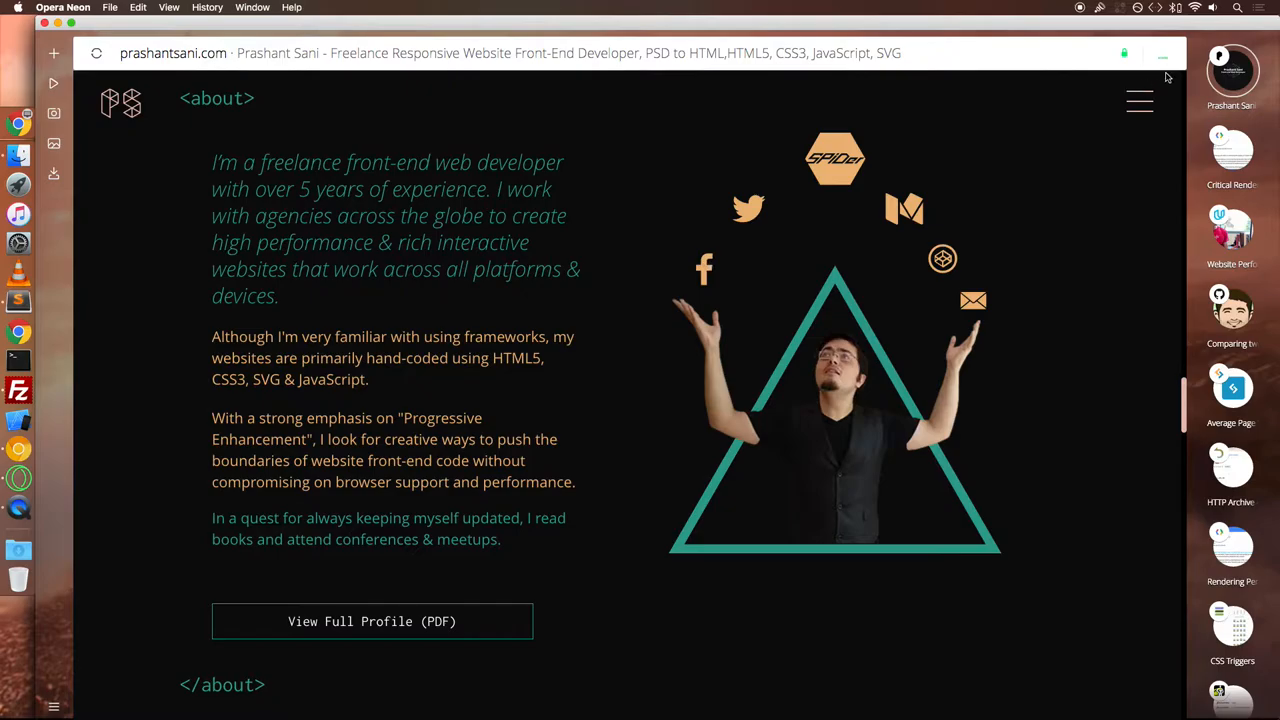
{"action": "left_click", "coordinate": [1232, 150]}
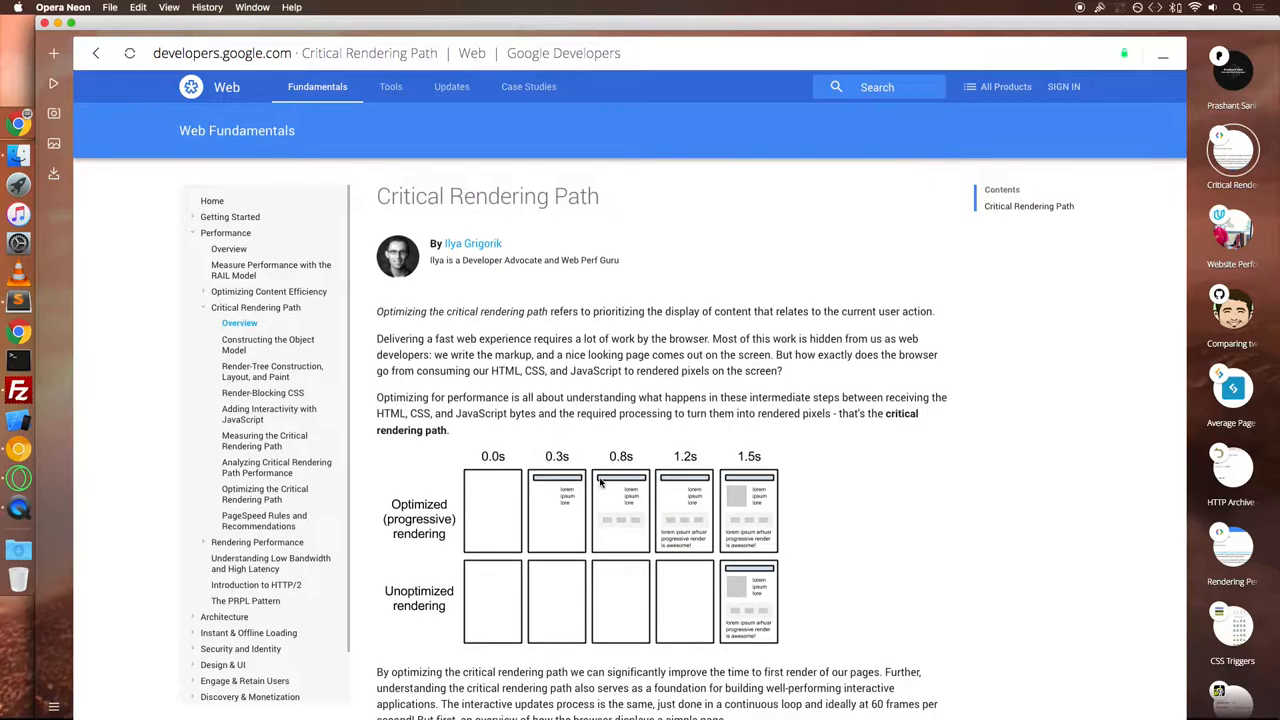
- Read down the Critical Rendering Path article through the progressive versus unoptimized rendering comparison
{"action": "scroll", "scroll_direction": "down", "scroll_amount": 3}
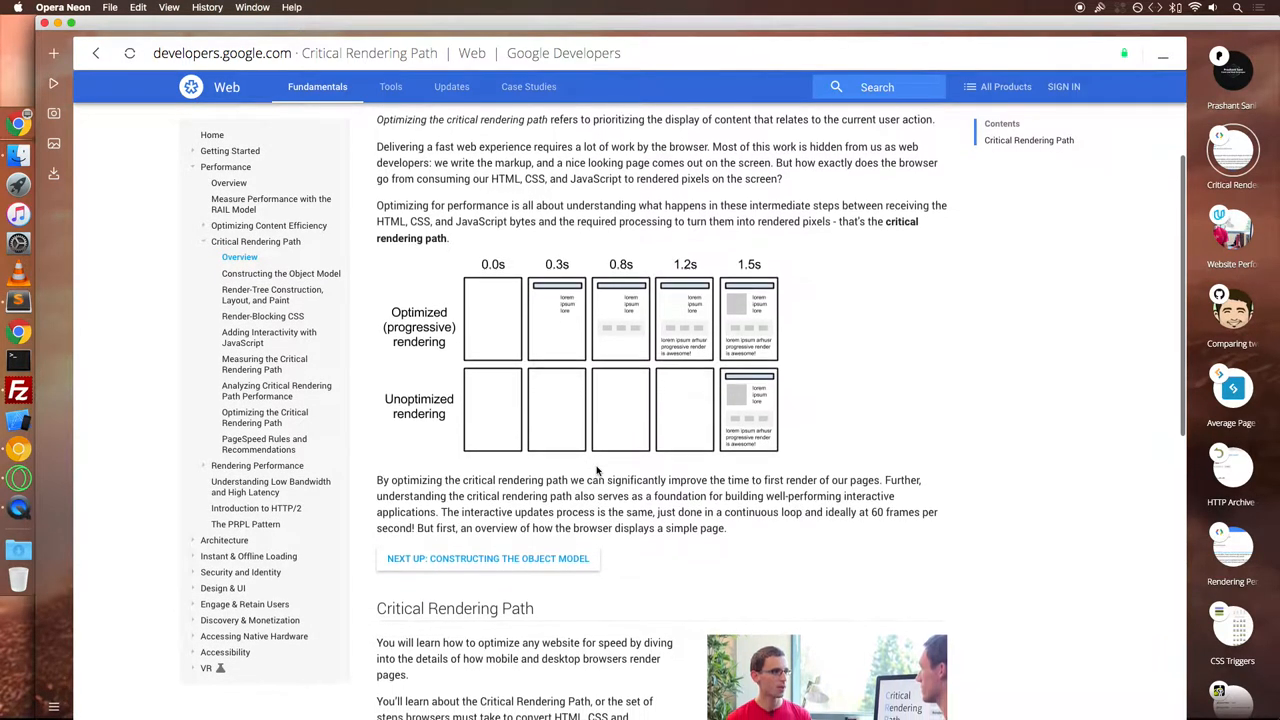
{"action": "scroll", "scroll_direction": "down", "scroll_amount": 3}
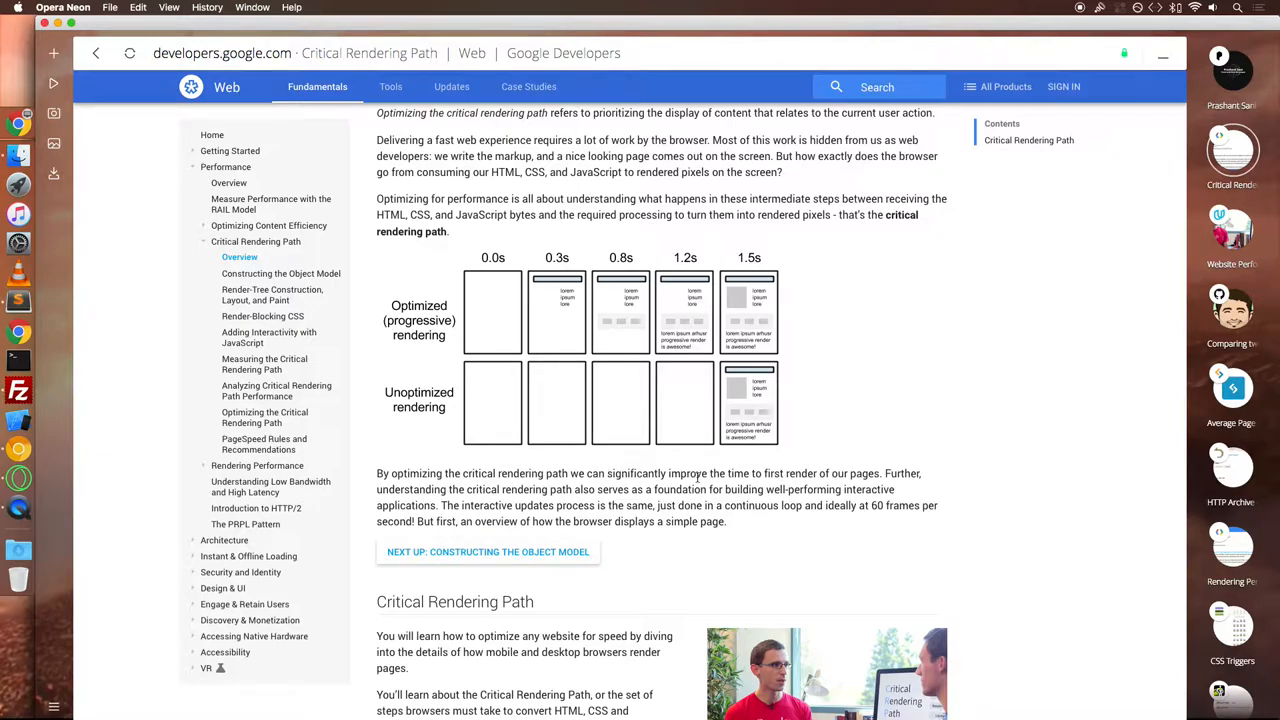
{"action": "mouse_move", "coordinate": [762, 418]}
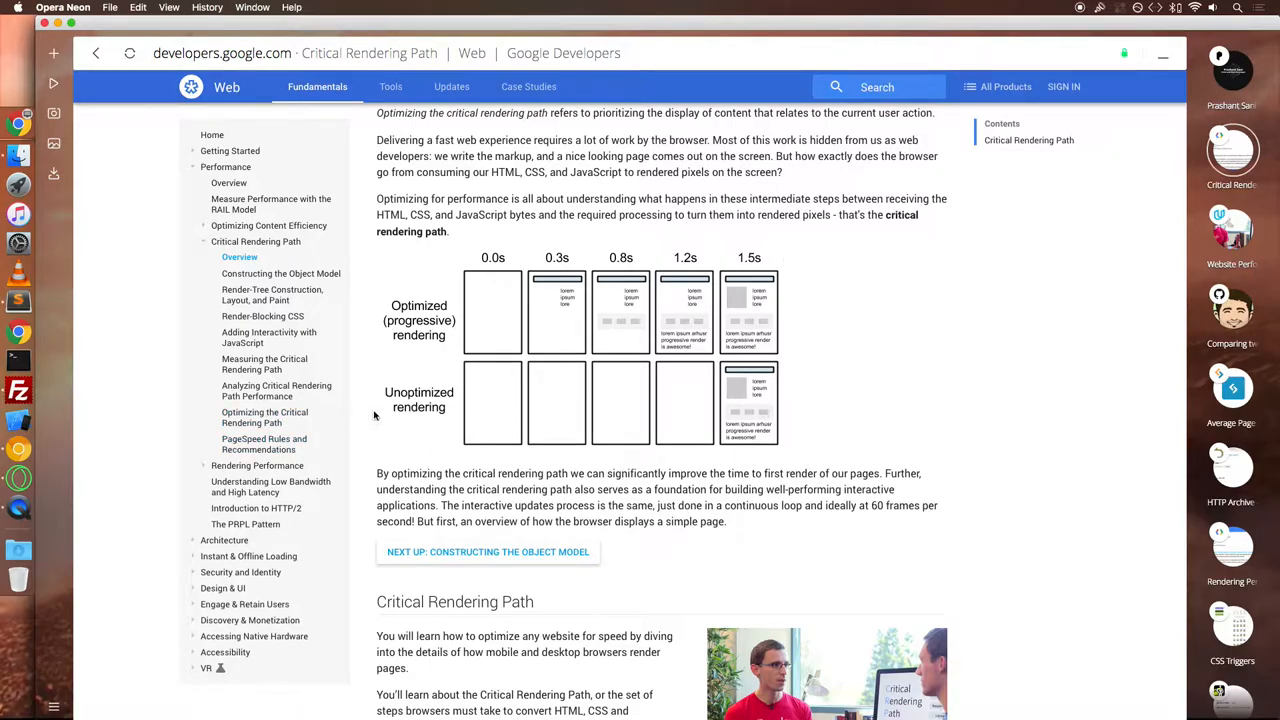
{"action": "mouse_move", "coordinate": [728, 424]}
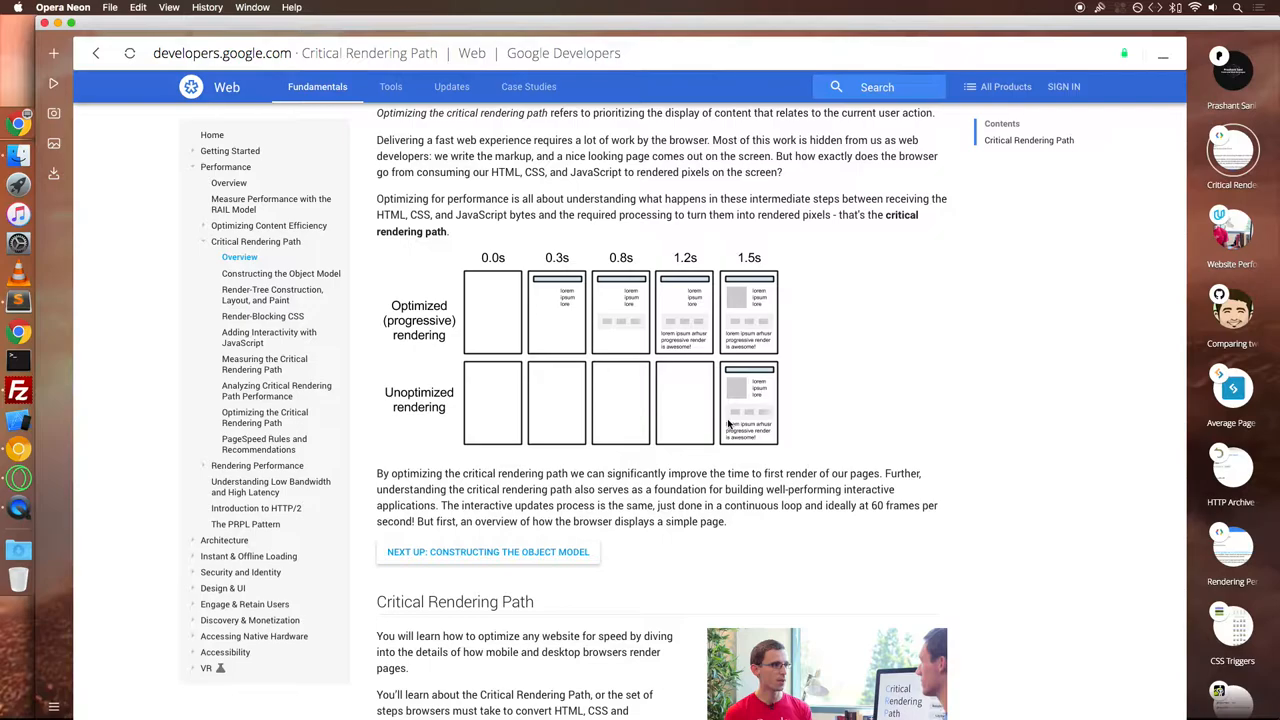
{"action": "scroll", "scroll_direction": "down", "scroll_amount": 3}
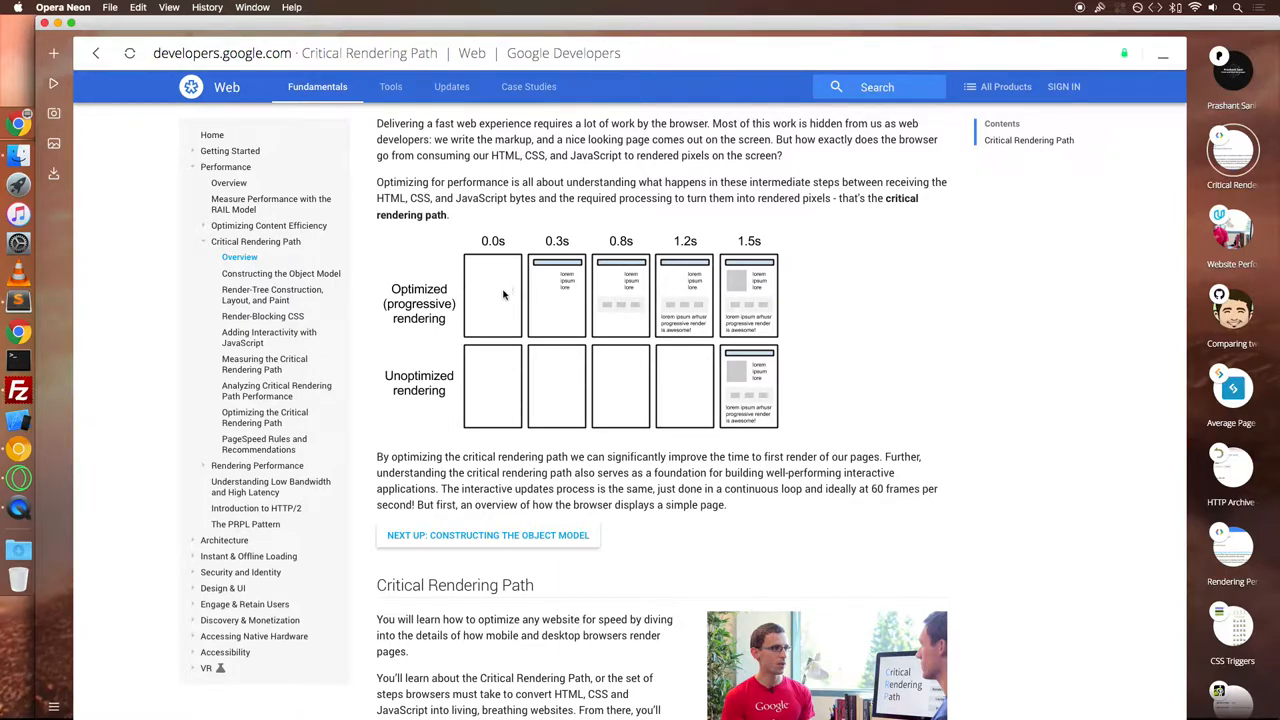
{"action": "mouse_move", "coordinate": [516, 300]}
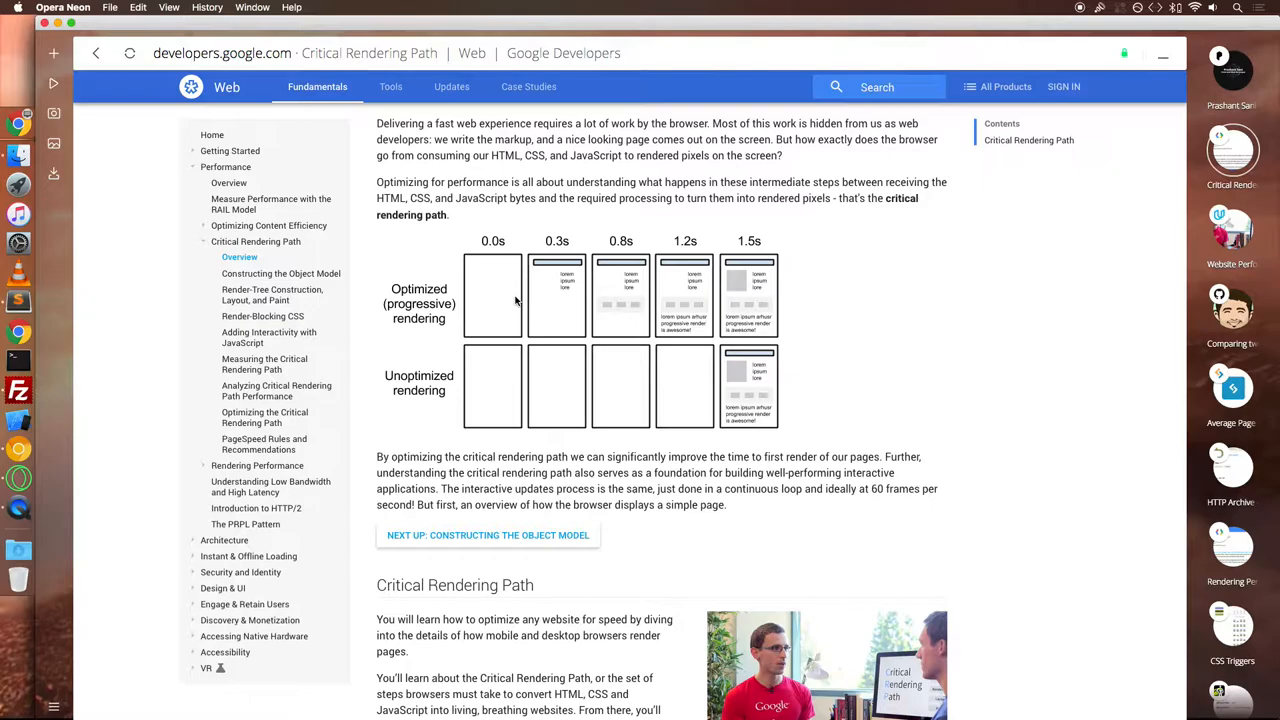
{"action": "scroll", "scroll_direction": "down", "scroll_amount": 3}
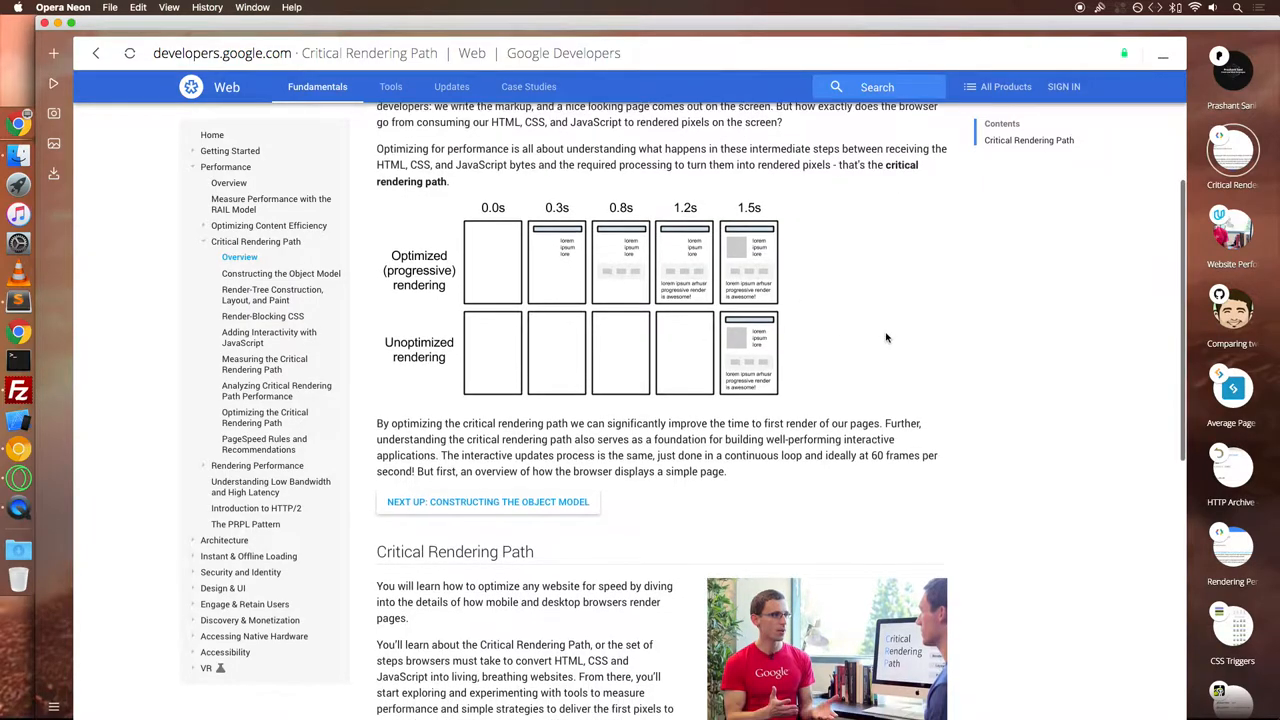
{"action": "scroll", "scroll_direction": "down", "scroll_amount": 3}
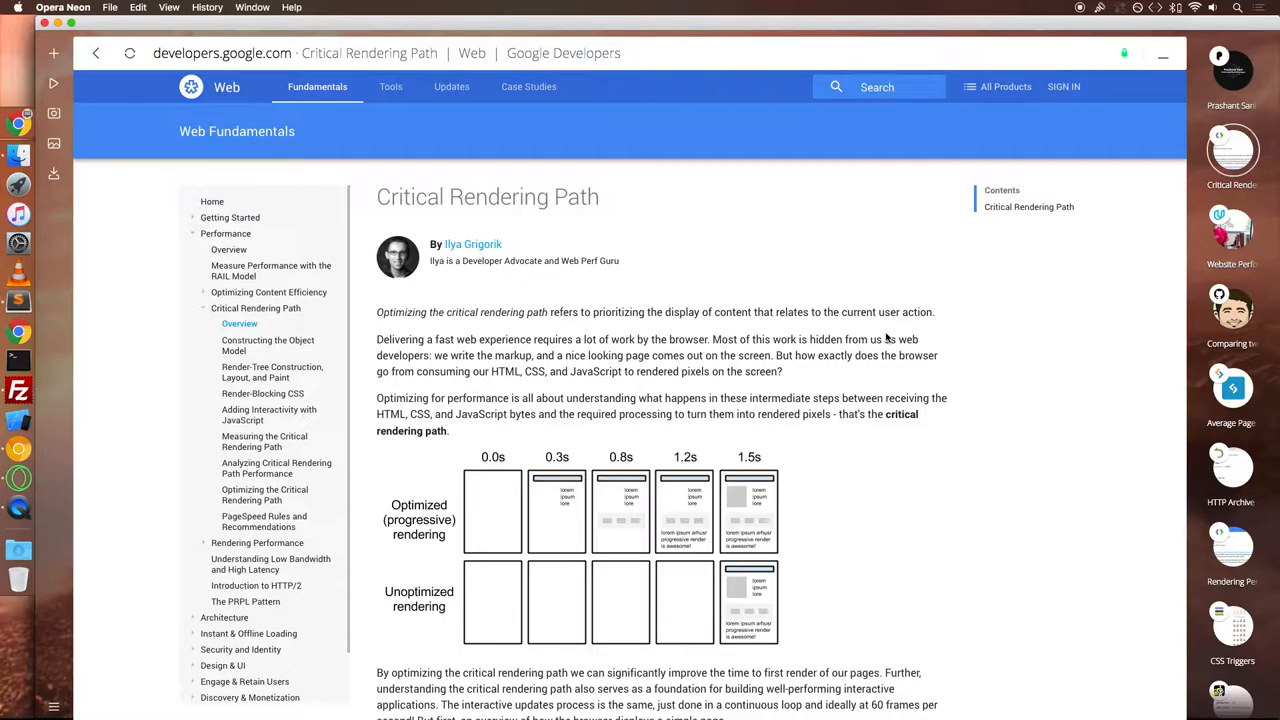
{"action": "mouse_move", "coordinate": [972, 156]}
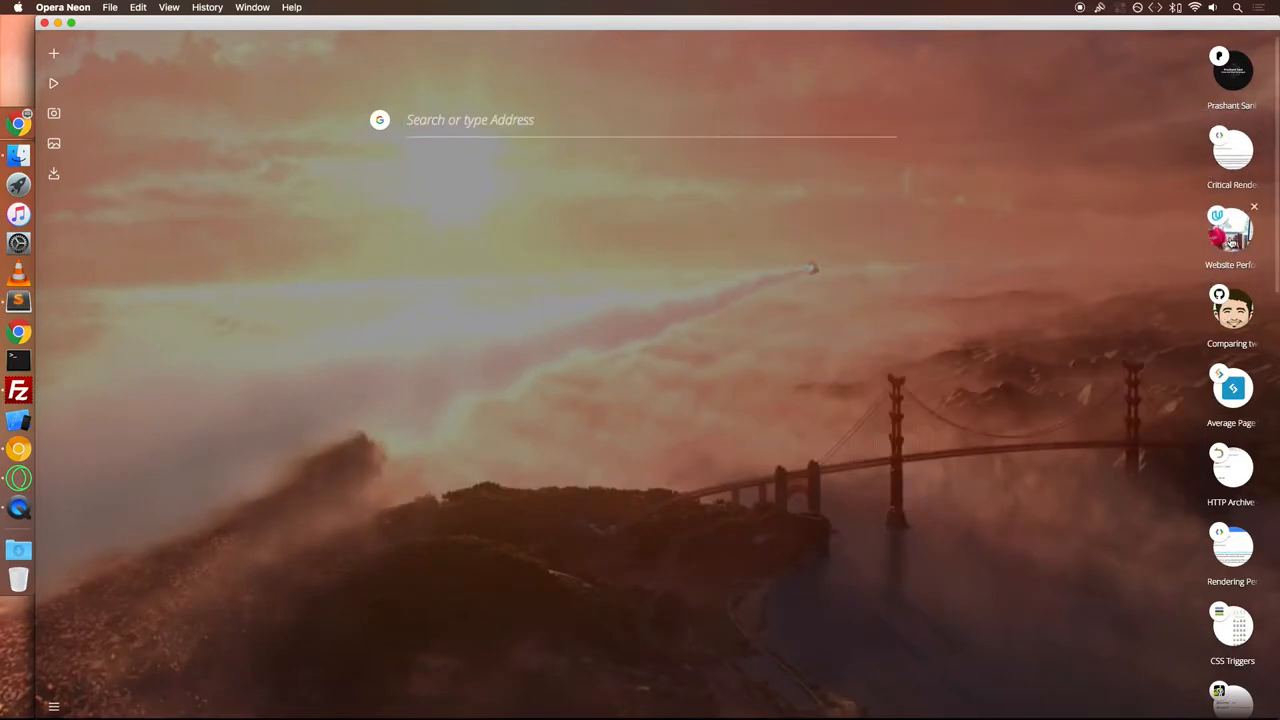
{"action": "left_click", "coordinate": [1232, 232]}
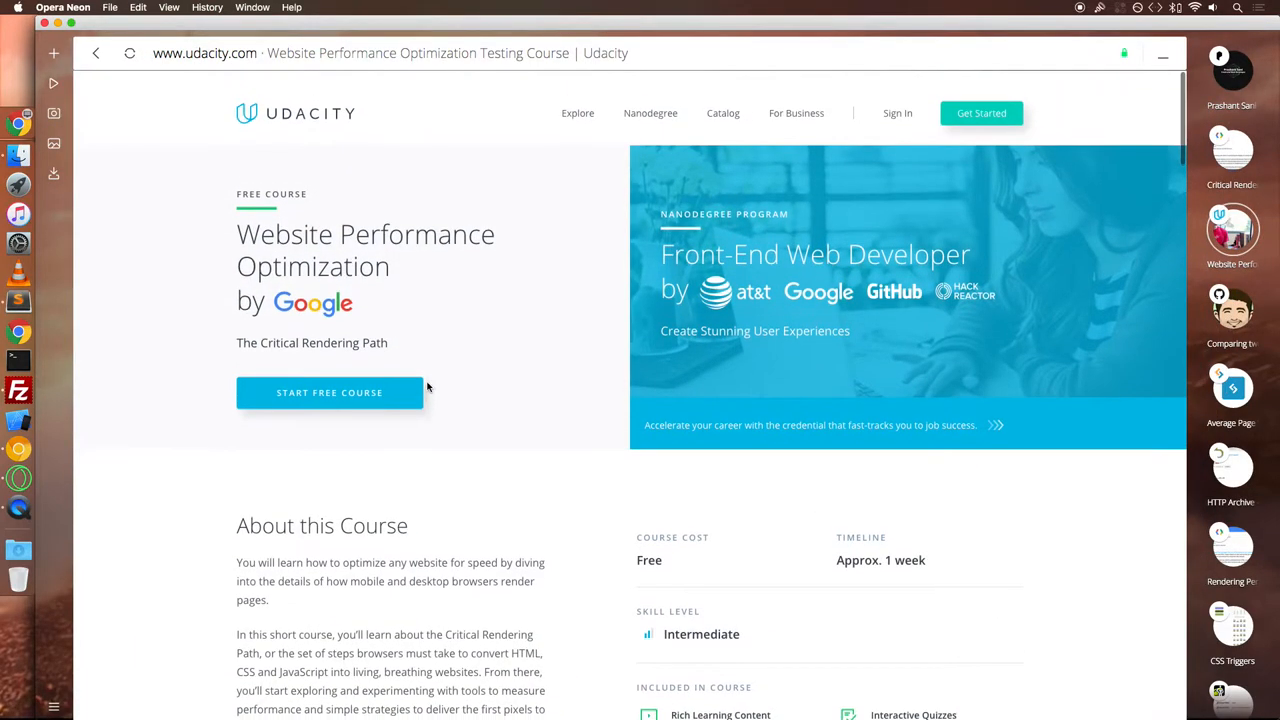
{"action": "scroll", "scroll_direction": "down", "scroll_amount": 3}
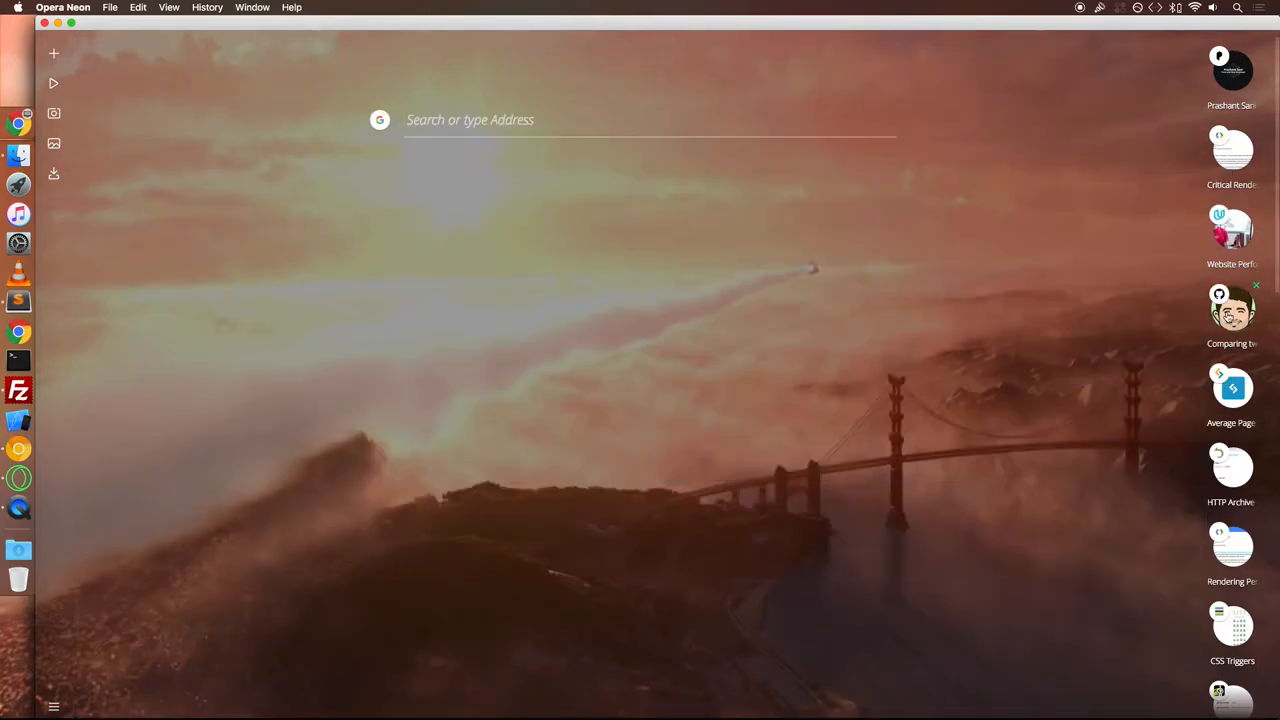
- Bring up the GitHub gist on loading non-critical CSS and scroll to its demo links
{"action": "left_click", "coordinate": [1232, 308]}
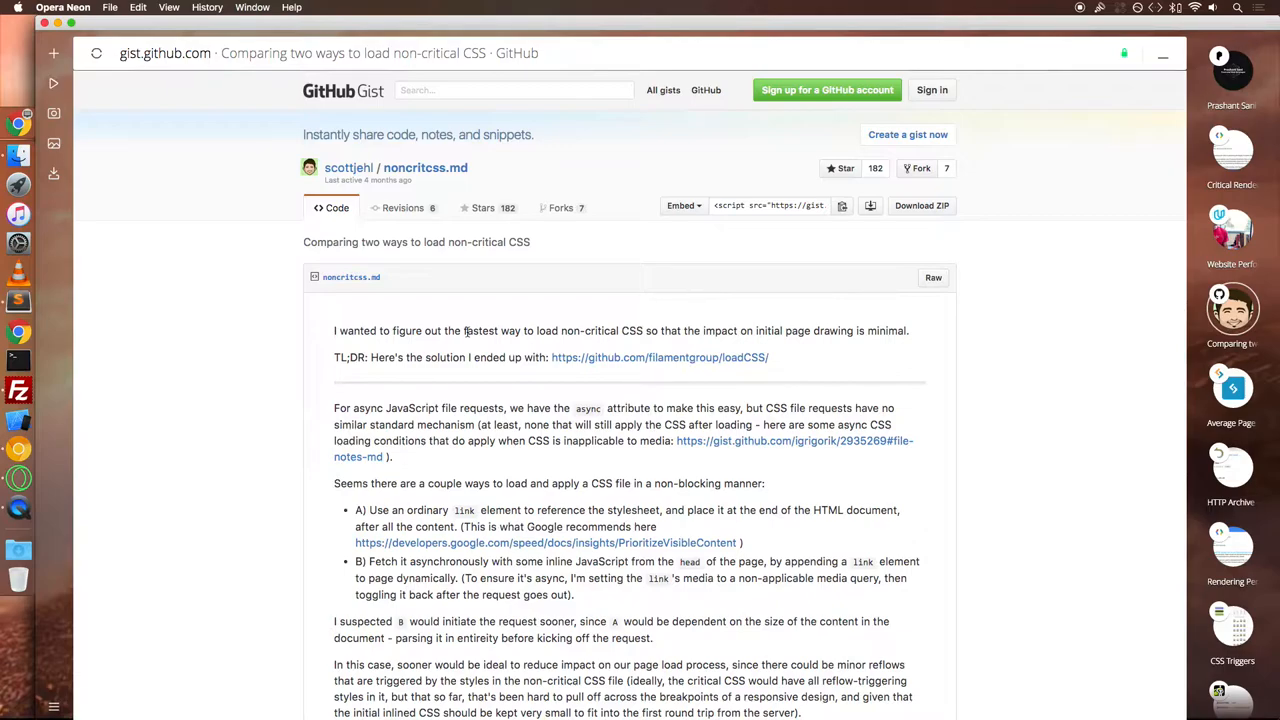
{"action": "mouse_move", "coordinate": [764, 362]}
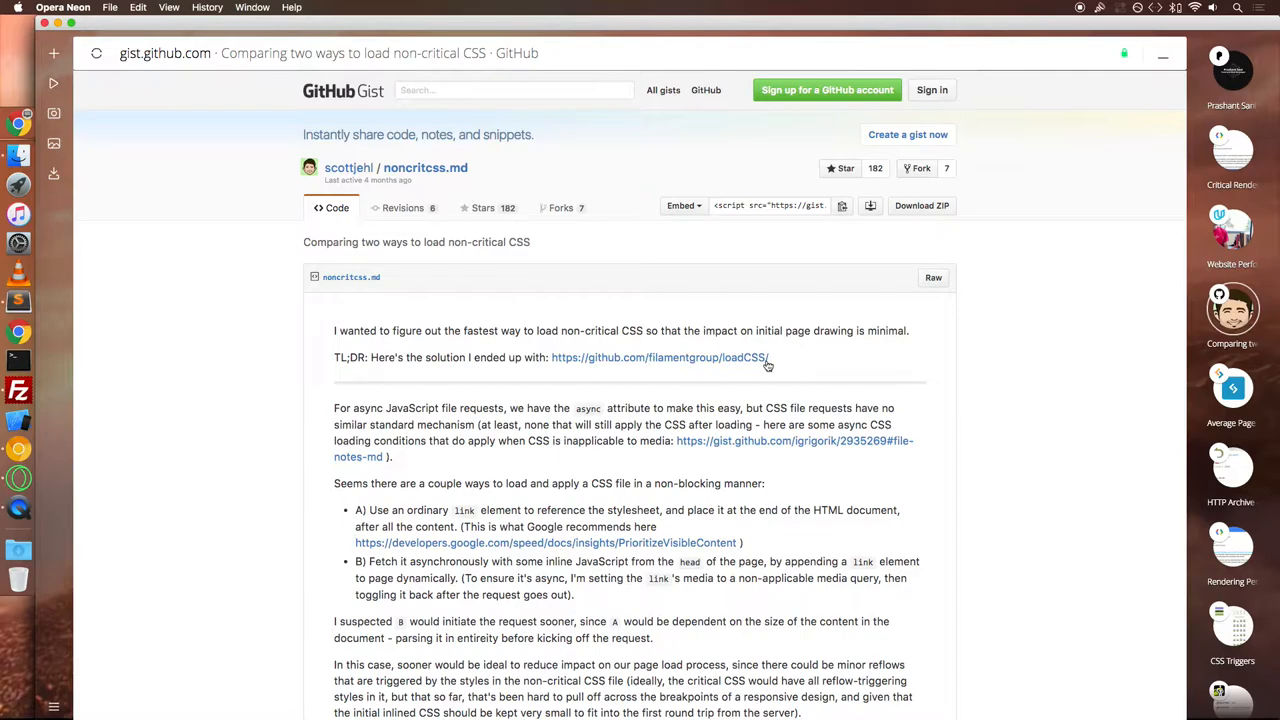
{"action": "mouse_move", "coordinate": [764, 362]}
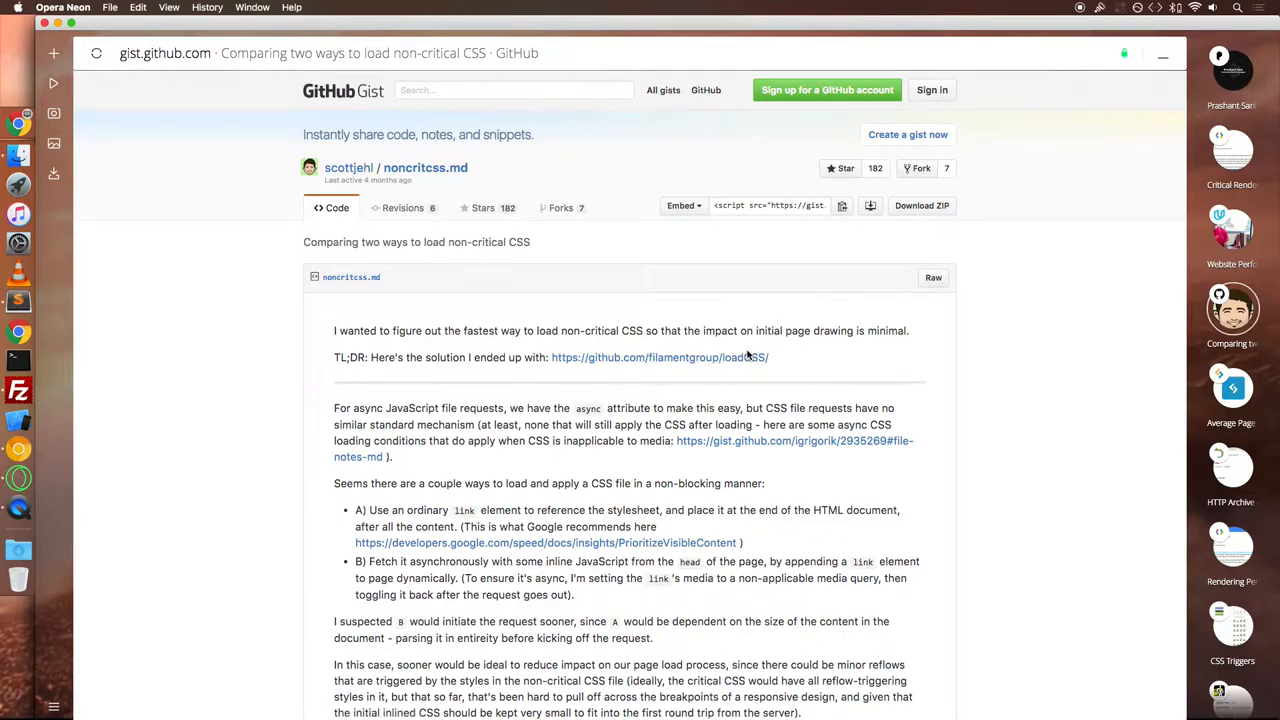
{"action": "scroll", "scroll_direction": "down", "scroll_amount": 3}
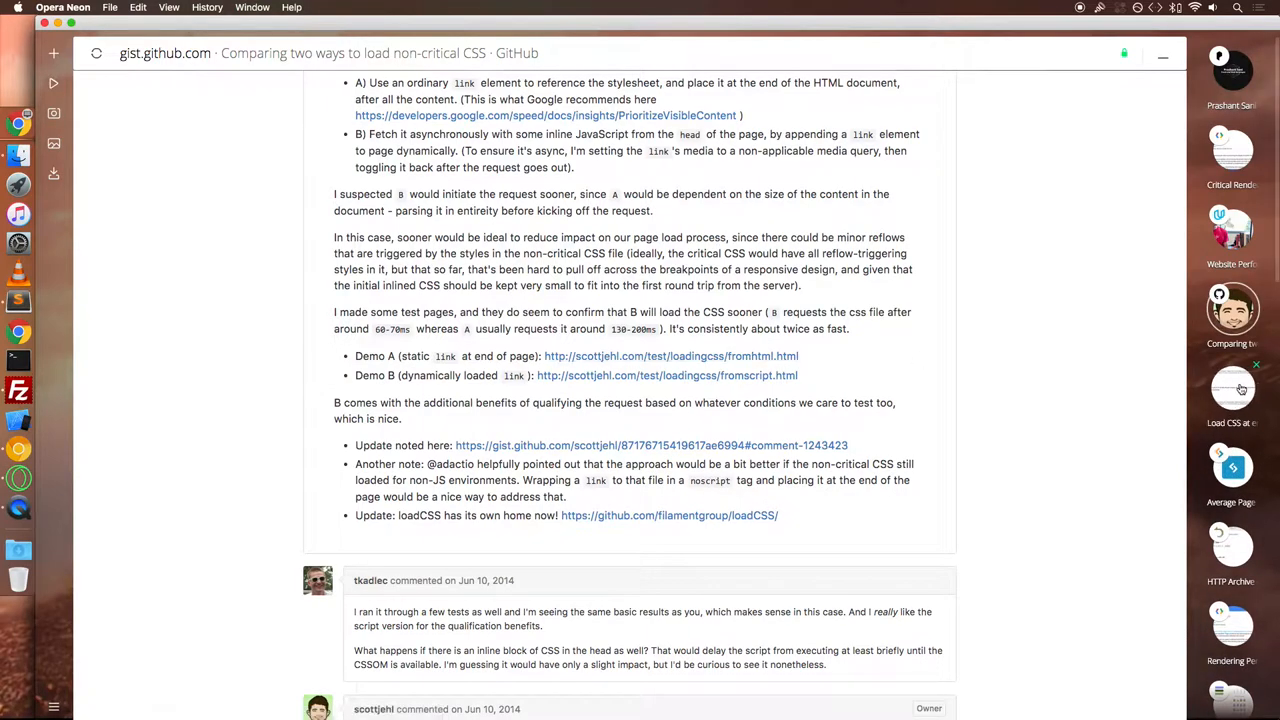
- View the source of the 'load CSS at end of page' demo and read through it
{"action": "left_click", "coordinate": [672, 356]}
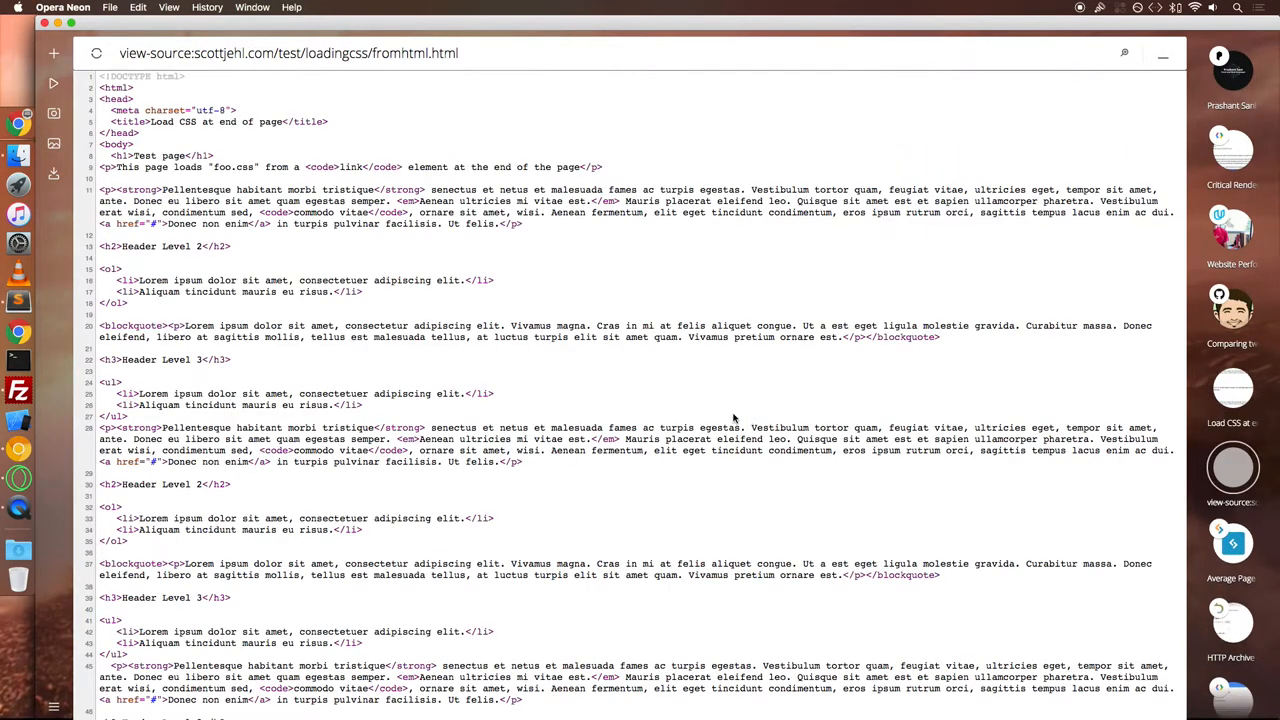
{"action": "scroll", "scroll_direction": "down", "scroll_amount": 3}
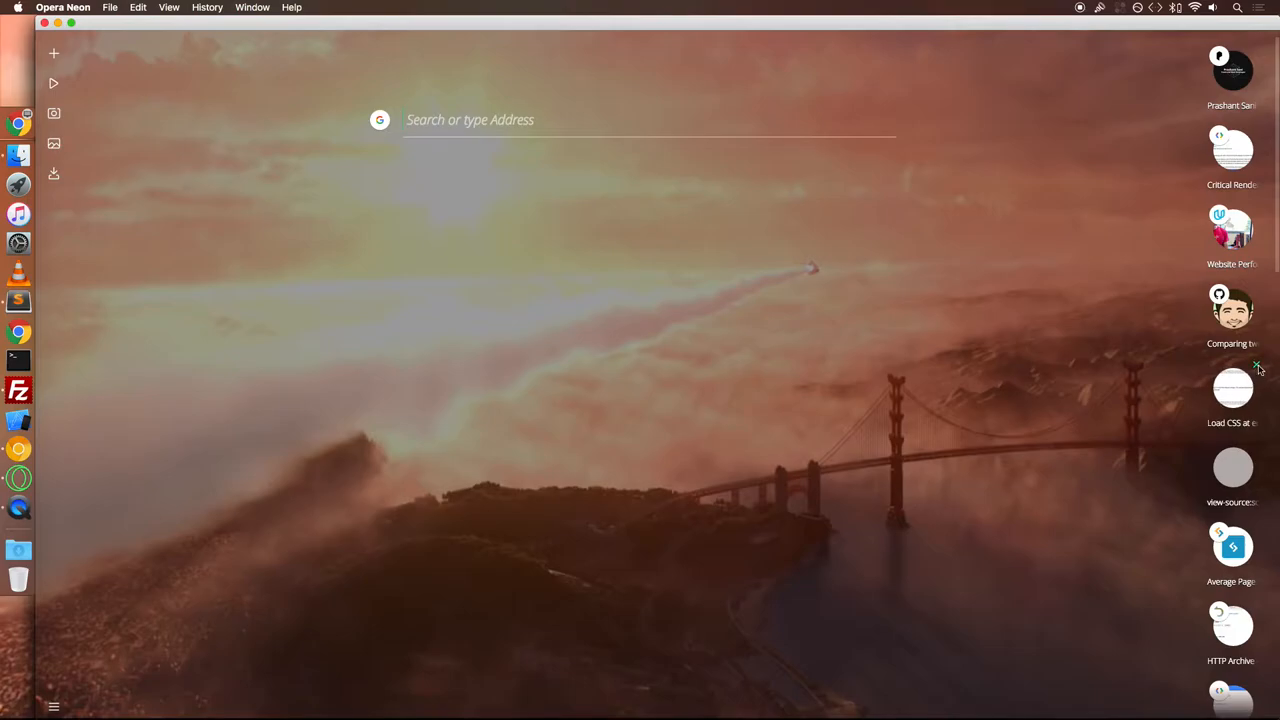
- From the gist, load the Demo B 'Load CSS via Script' page and view its source
{"action": "left_click", "coordinate": [1232, 546]}
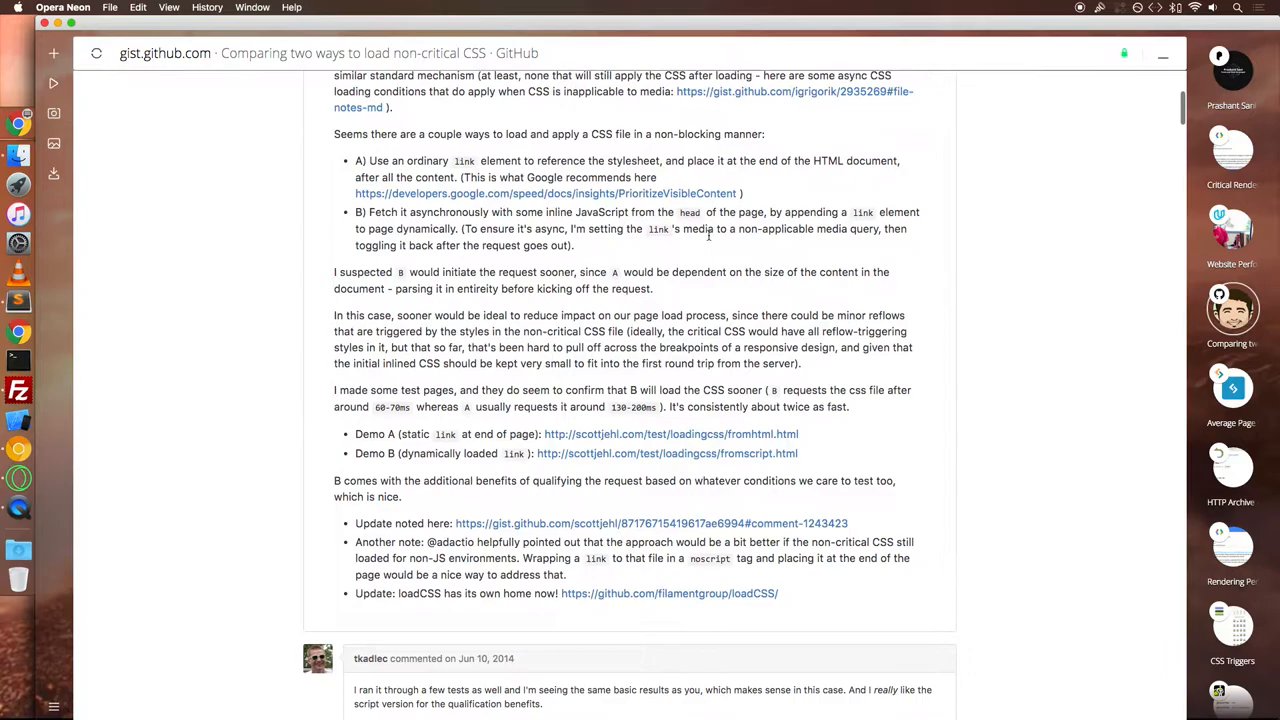
{"action": "left_click", "coordinate": [666, 452]}
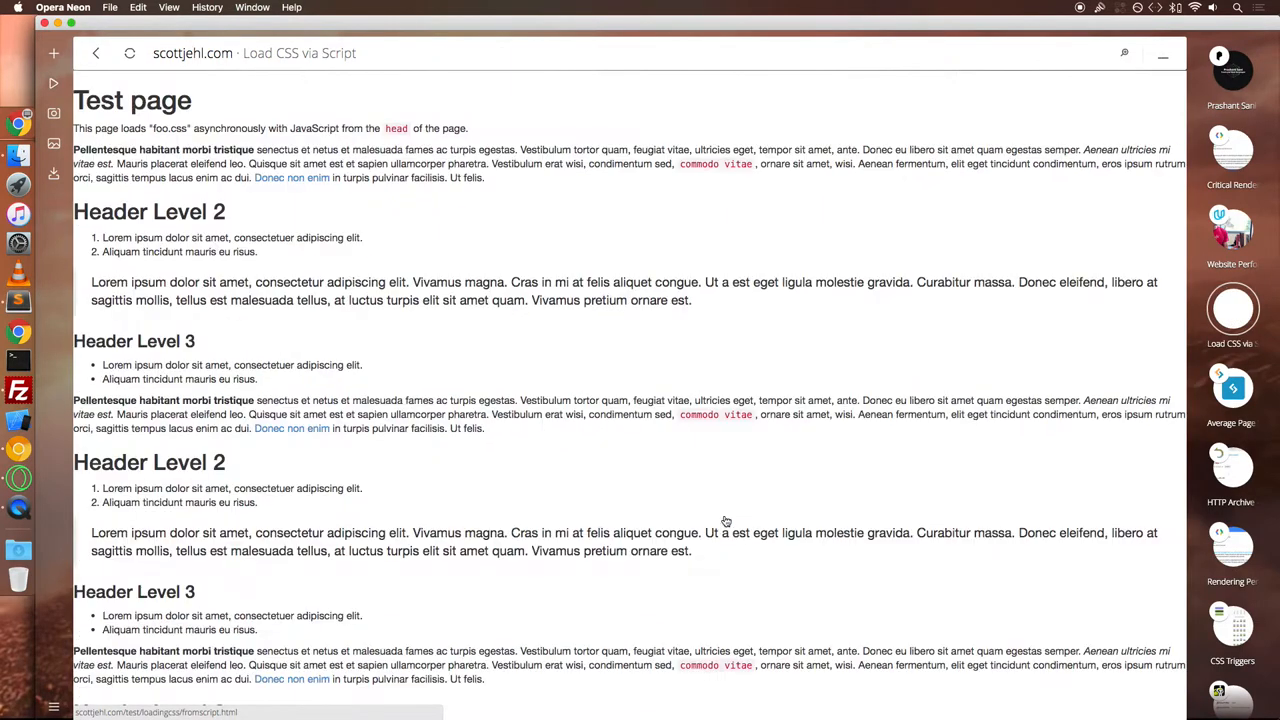
{"action": "right_click", "coordinate": [726, 520]}
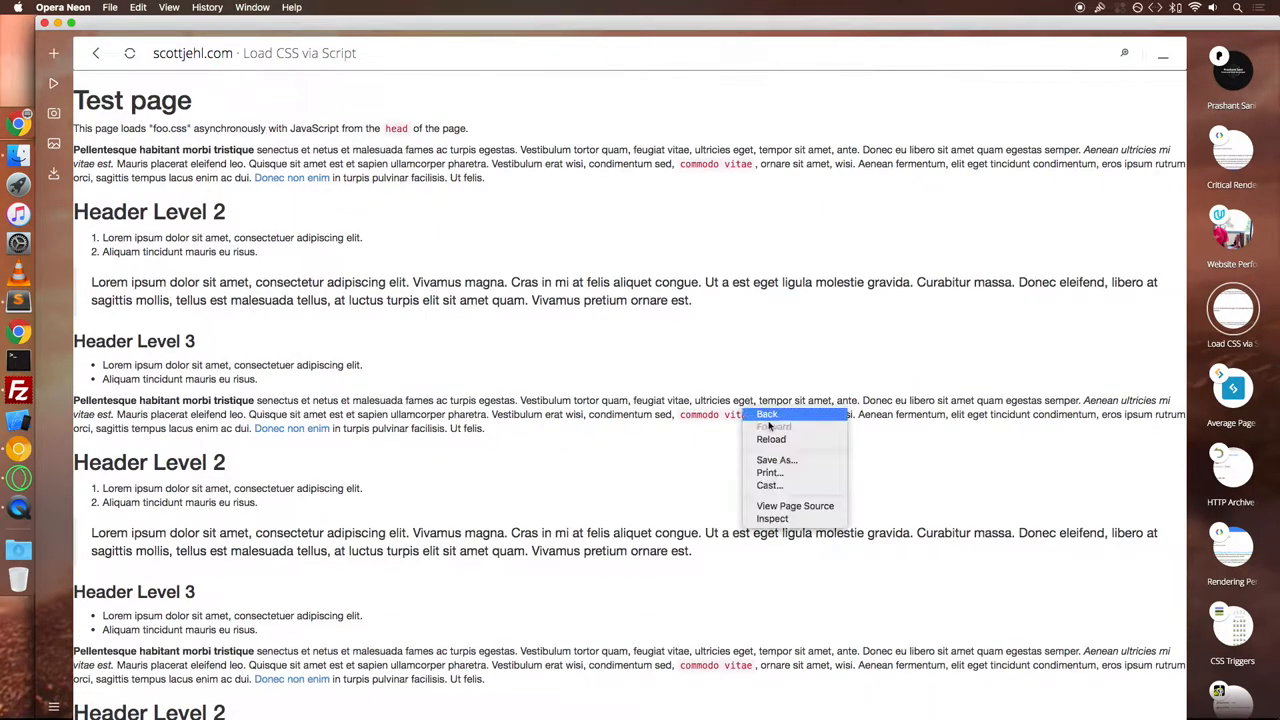
{"action": "left_click", "coordinate": [796, 504]}
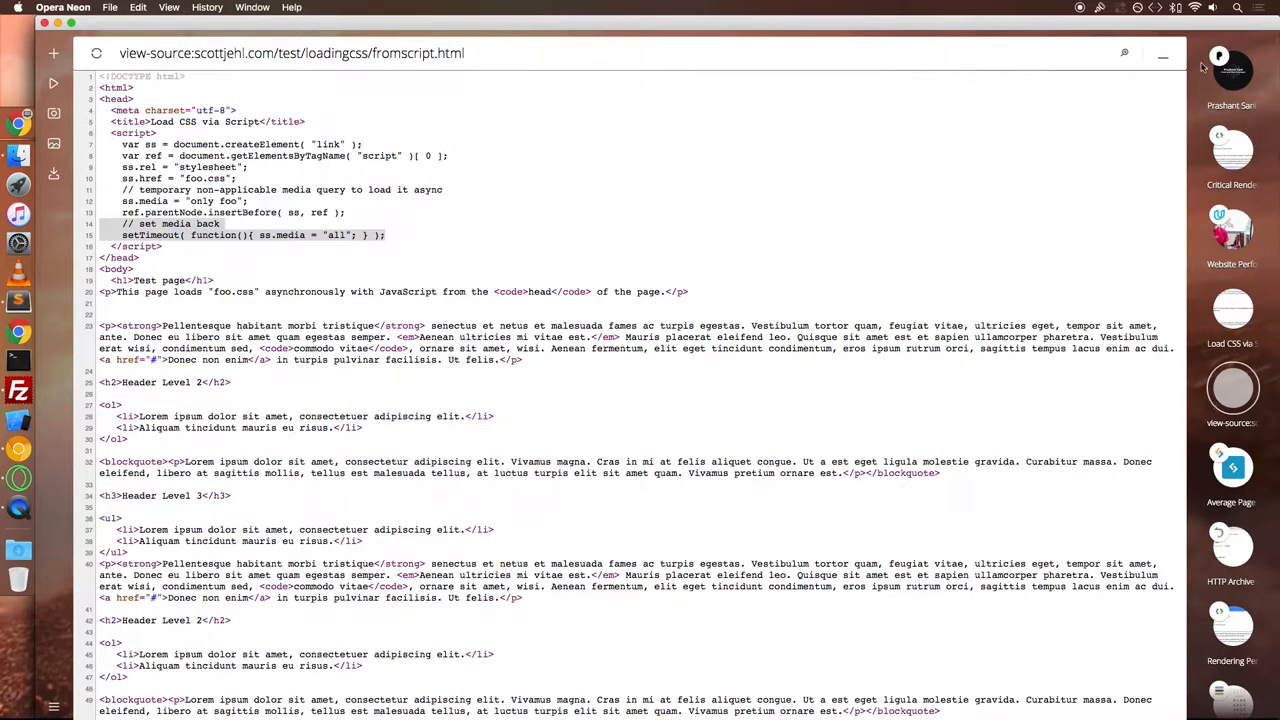
{"action": "mouse_move", "coordinate": [1256, 368]}
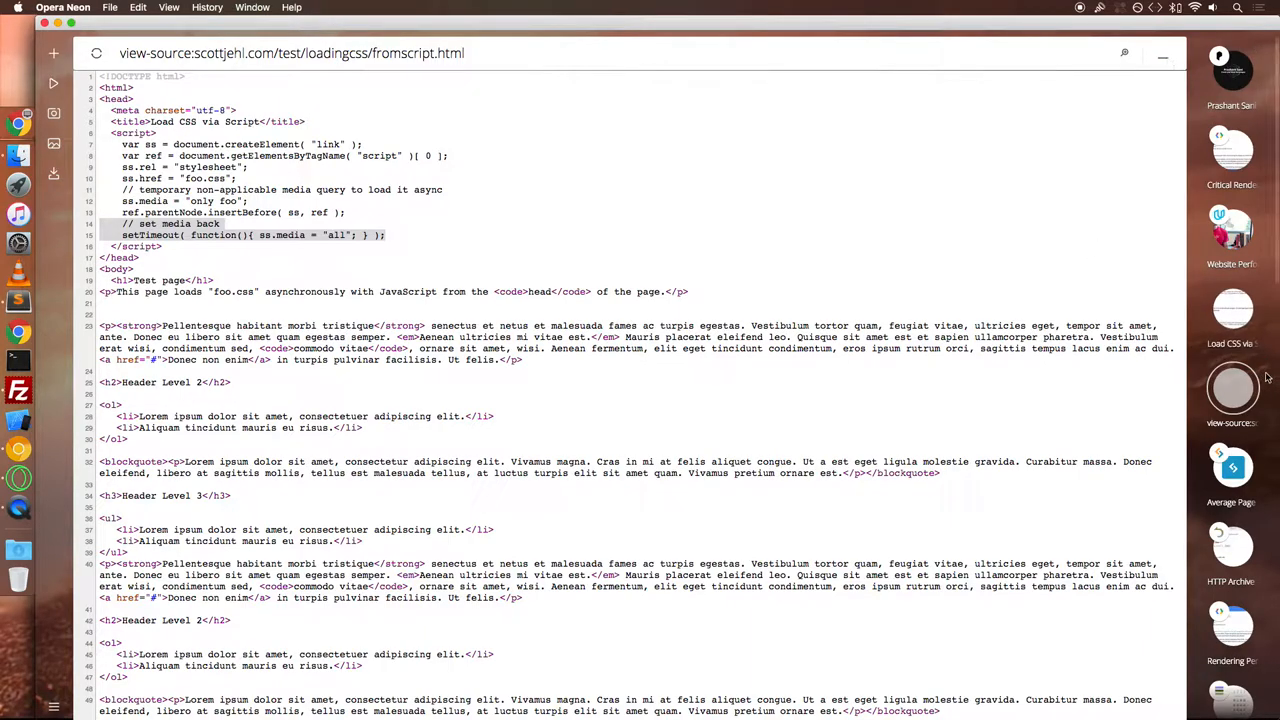
- Return to the rendered Load CSS via Script page, then leave it for the Neon start screen
{"action": "left_click", "coordinate": [96, 52]}
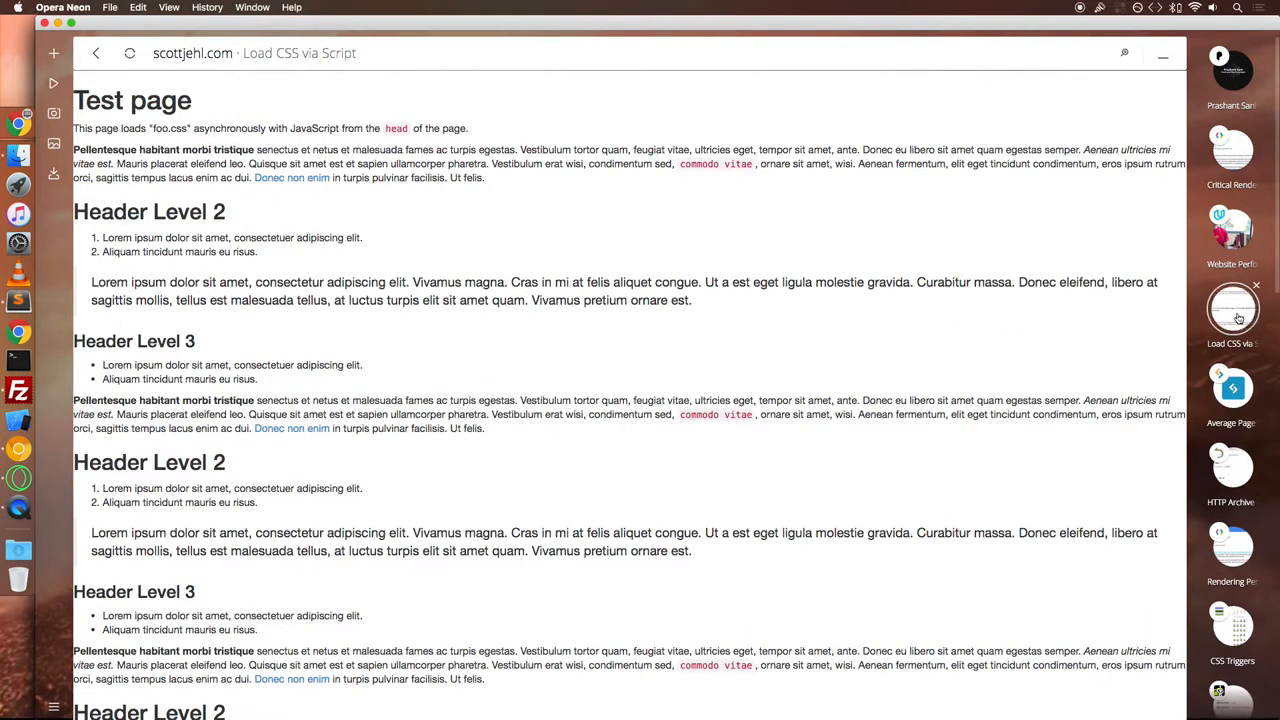
{"action": "left_click", "coordinate": [1256, 286]}
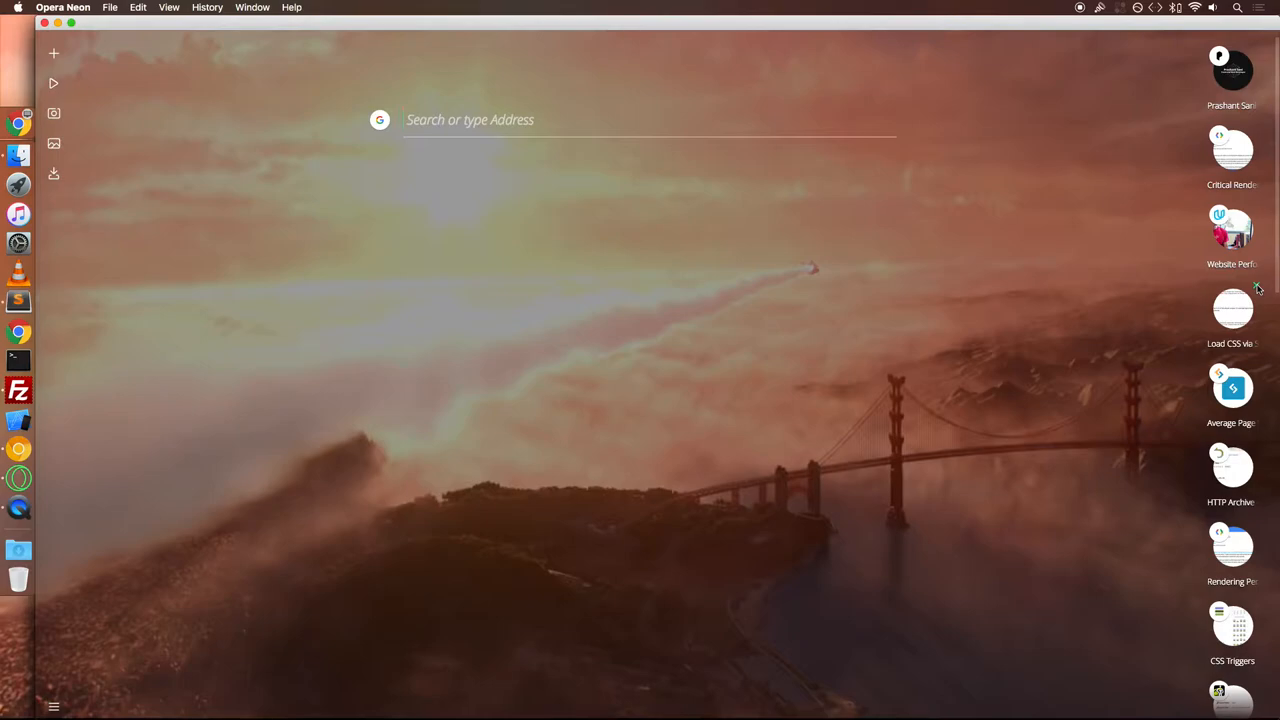
{"action": "mouse_move", "coordinate": [744, 486]}
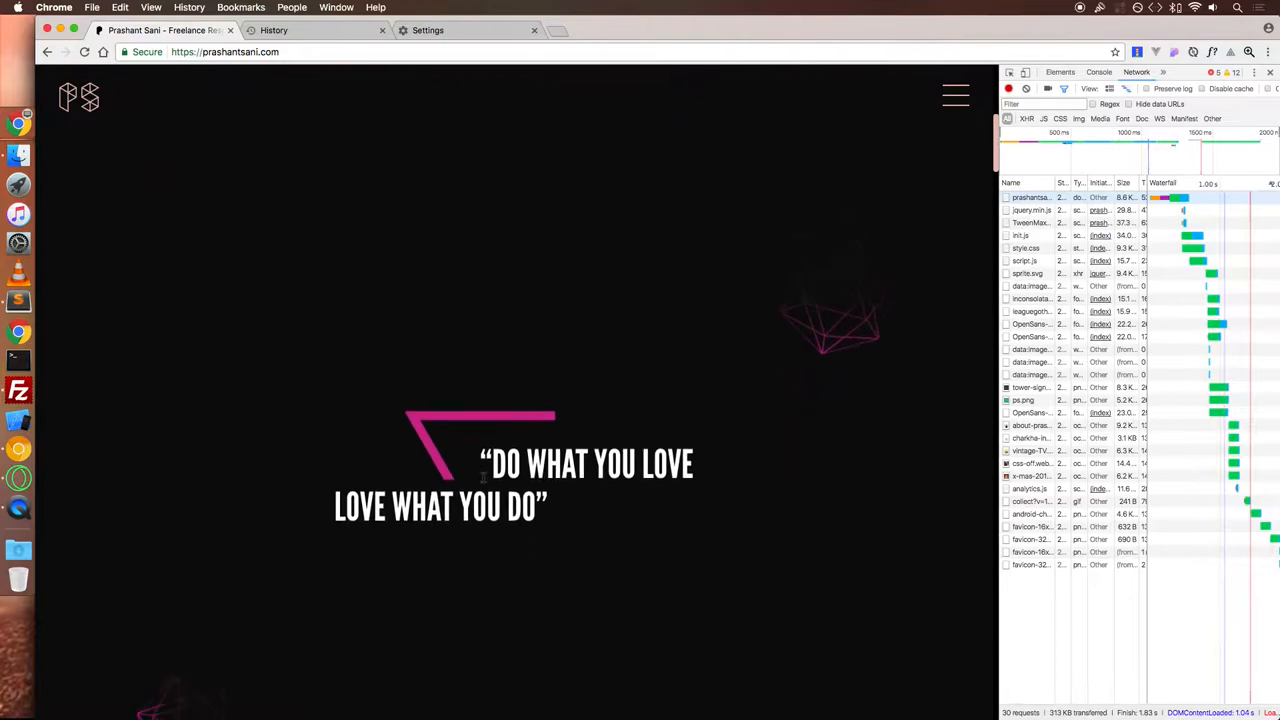
- In Chrome, reach the projects list and bring up the AG Events case study
{"action": "scroll", "scroll_direction": "down", "scroll_amount": 3}
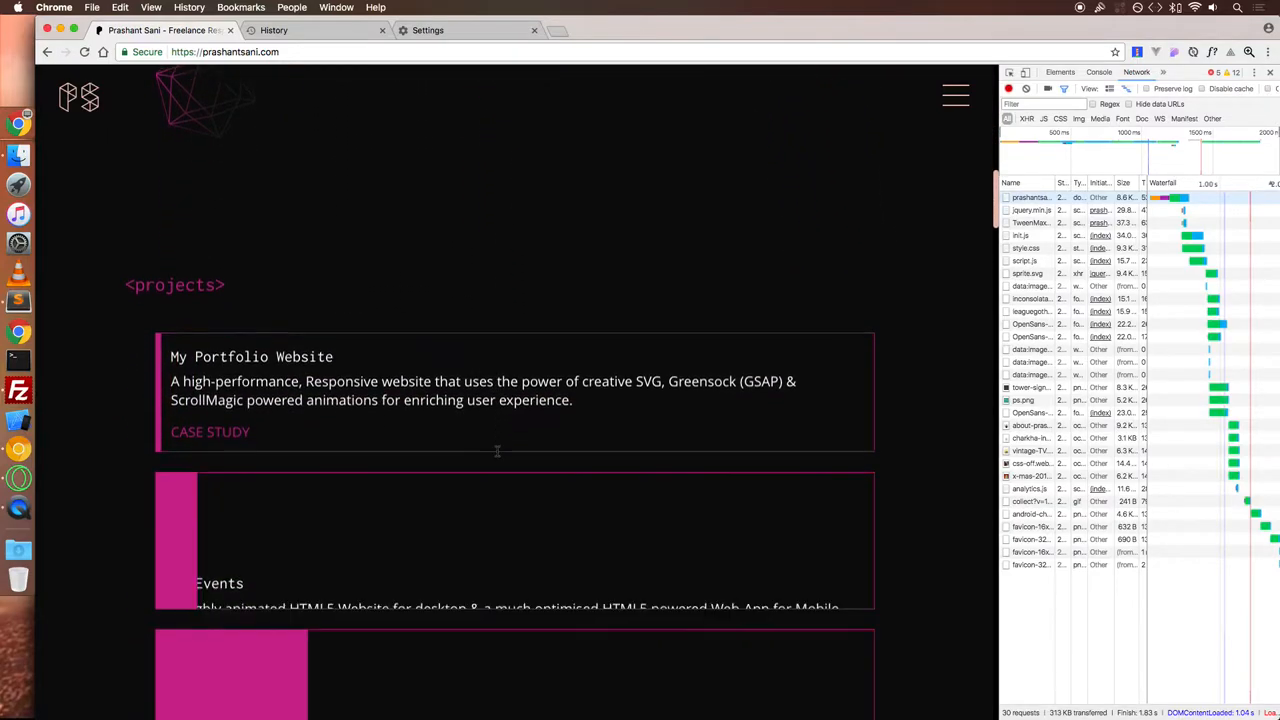
{"action": "scroll", "scroll_direction": "down", "scroll_amount": 3}
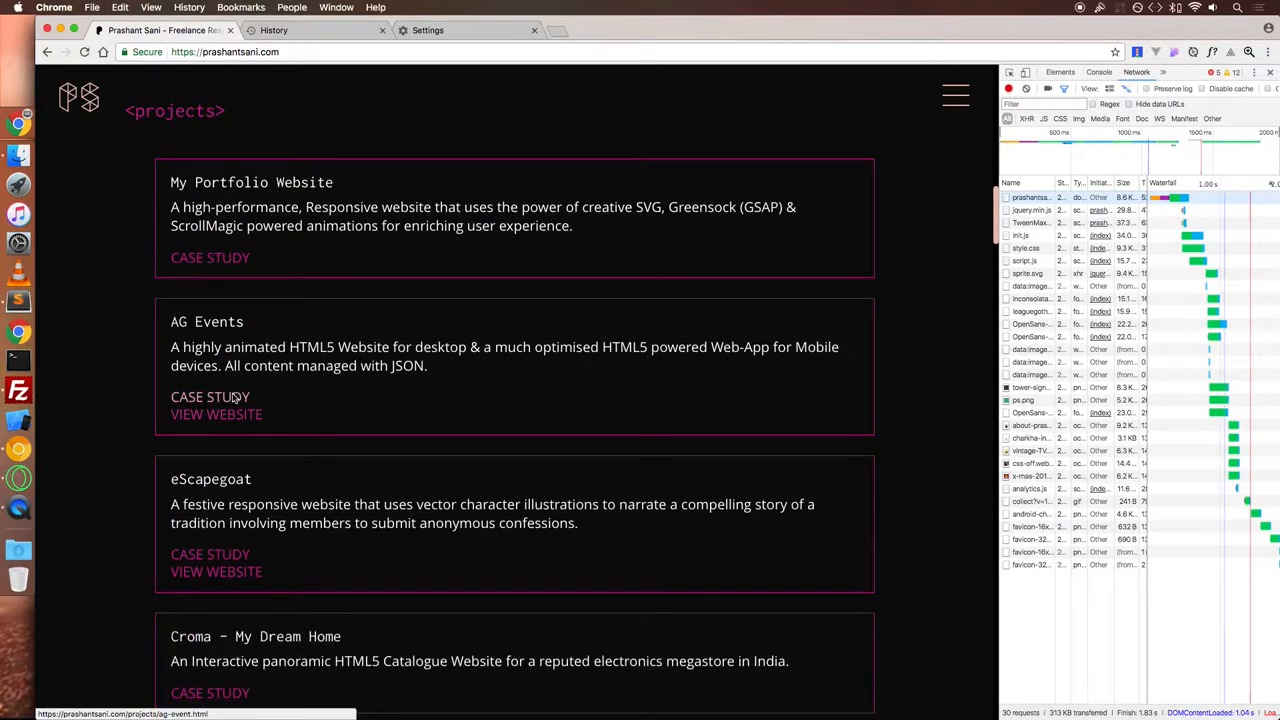
{"action": "left_click", "coordinate": [210, 396]}
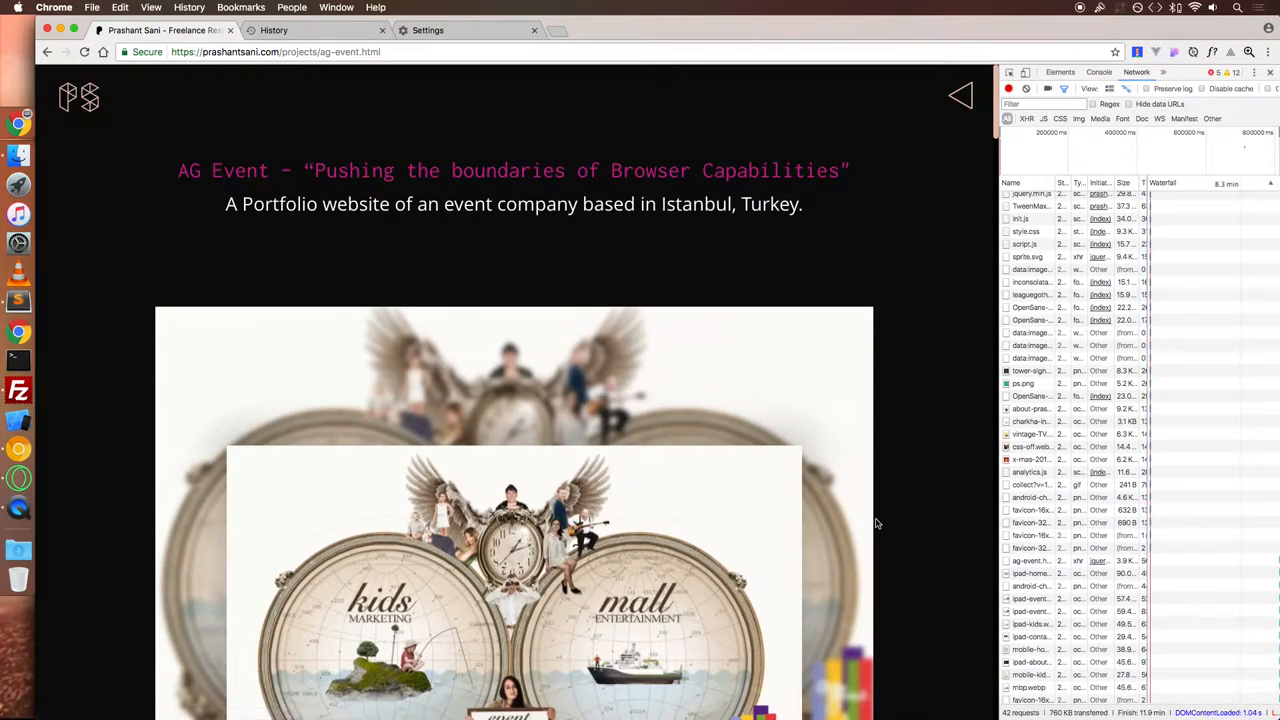
{"action": "scroll", "scroll_direction": "down", "scroll_amount": 3}
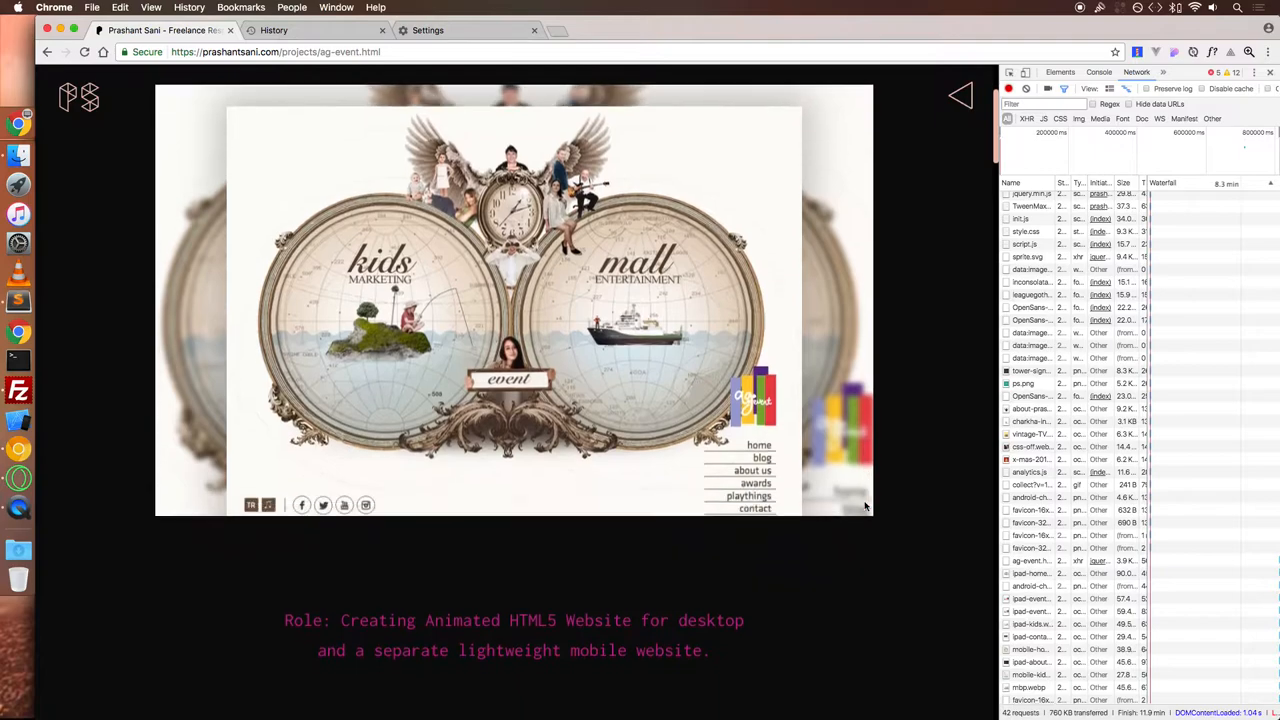
{"action": "scroll", "scroll_direction": "down", "scroll_amount": 3}
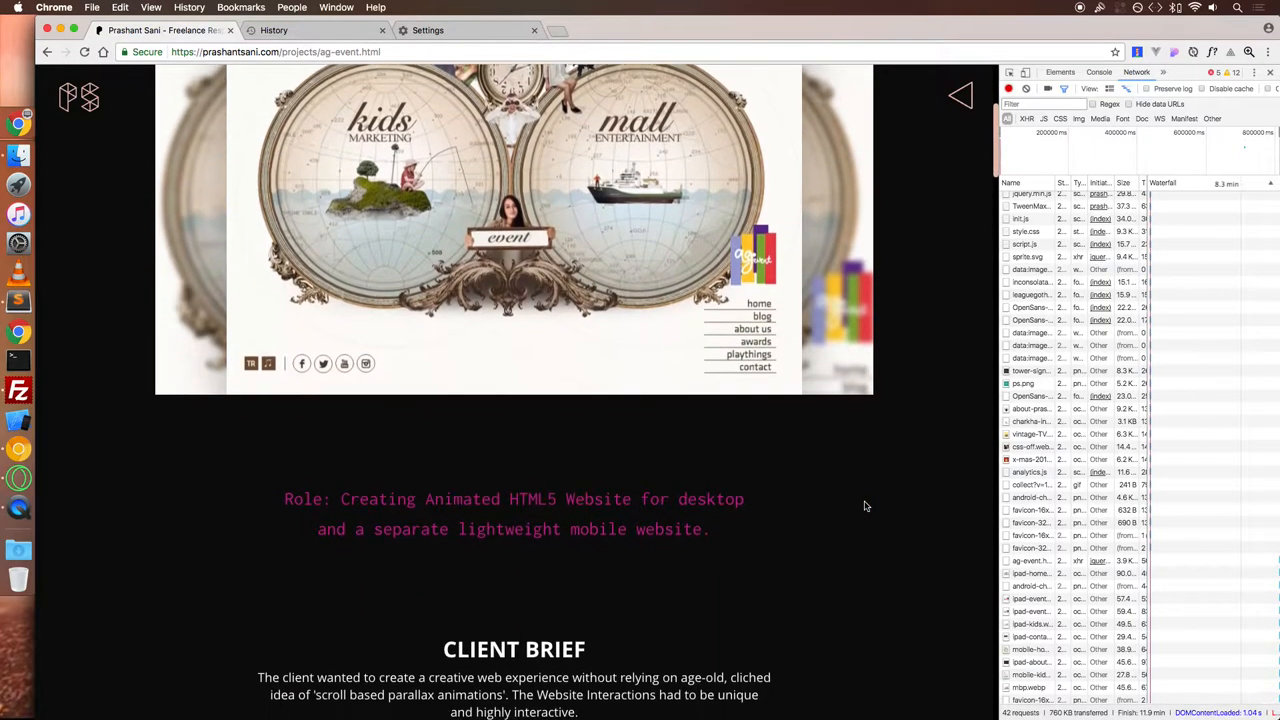
{"action": "scroll", "scroll_direction": "down", "scroll_amount": 3}
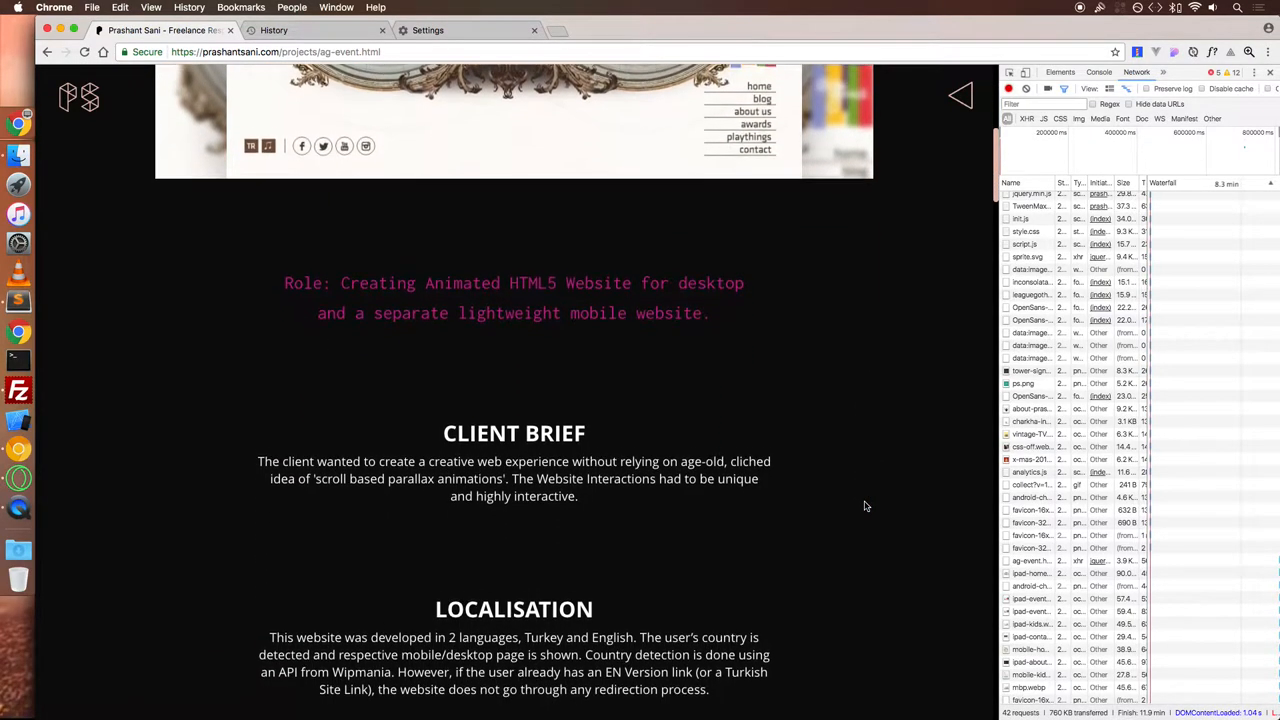
{"action": "scroll", "scroll_direction": "down", "scroll_amount": 3}
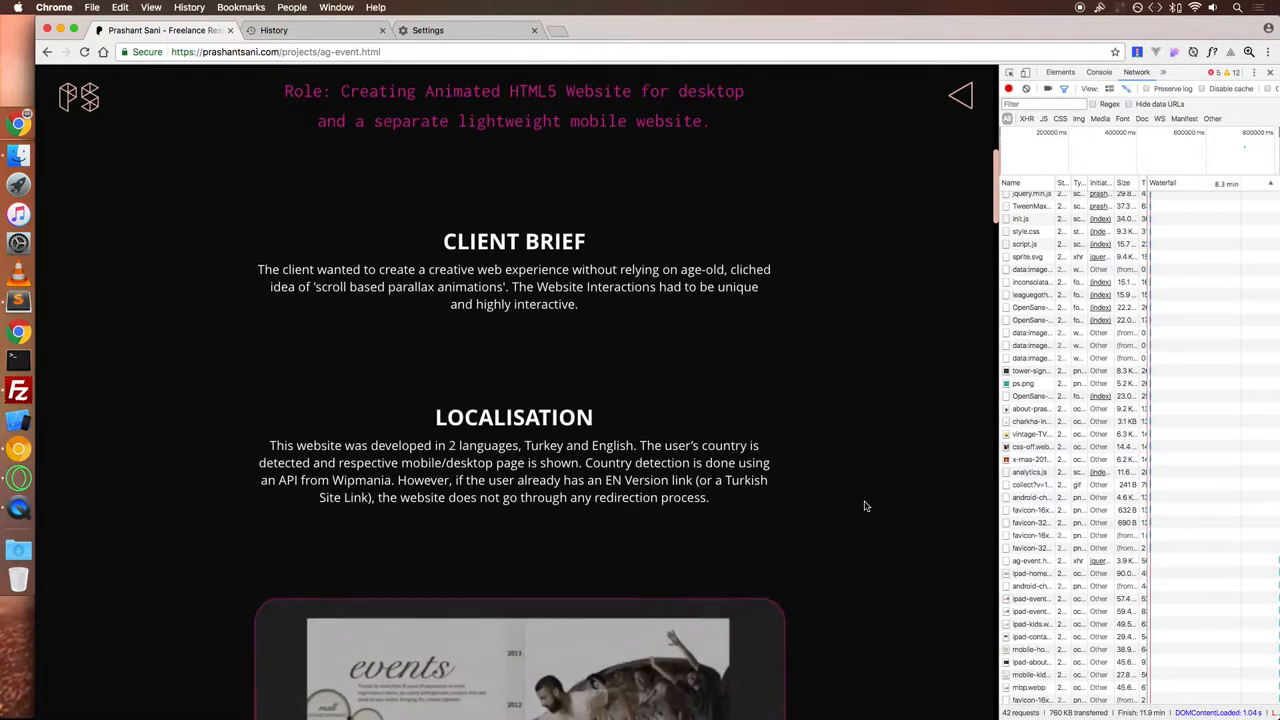
{"action": "scroll", "scroll_direction": "down", "scroll_amount": 3}
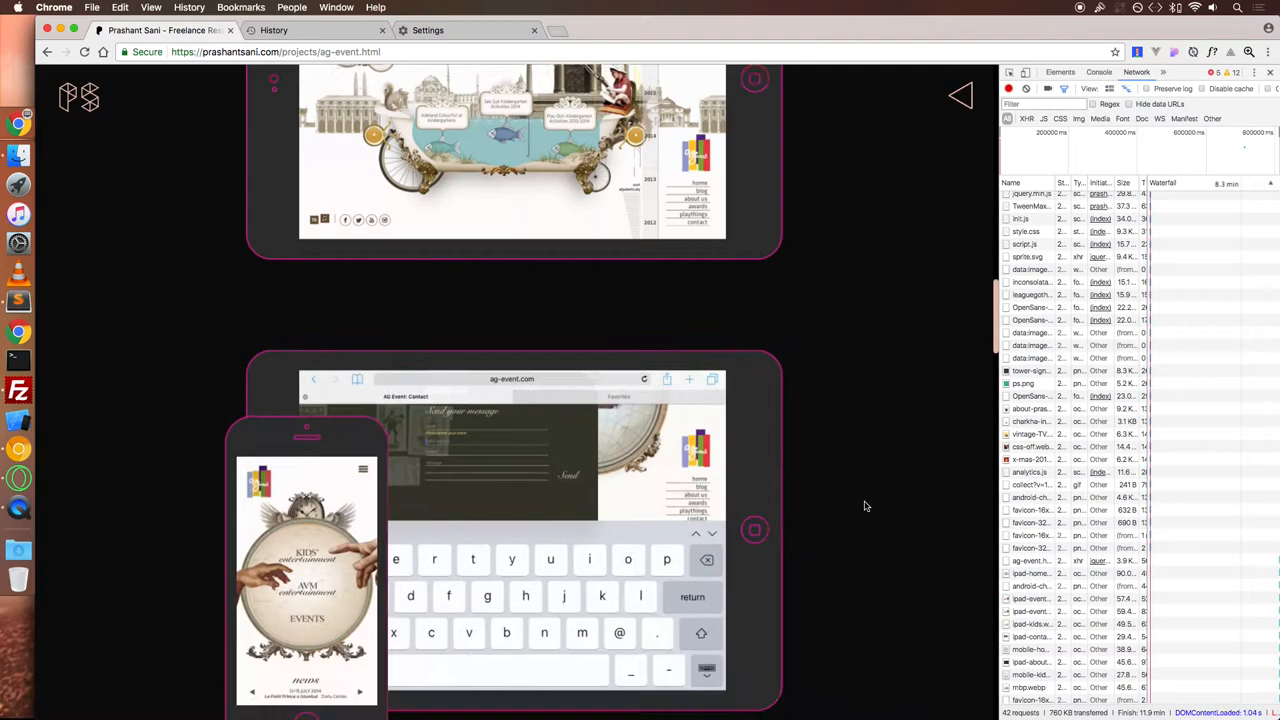
- Read the case study past its performance notes and awards down to More Case Studies
{"action": "scroll", "scroll_direction": "down", "scroll_amount": 3}
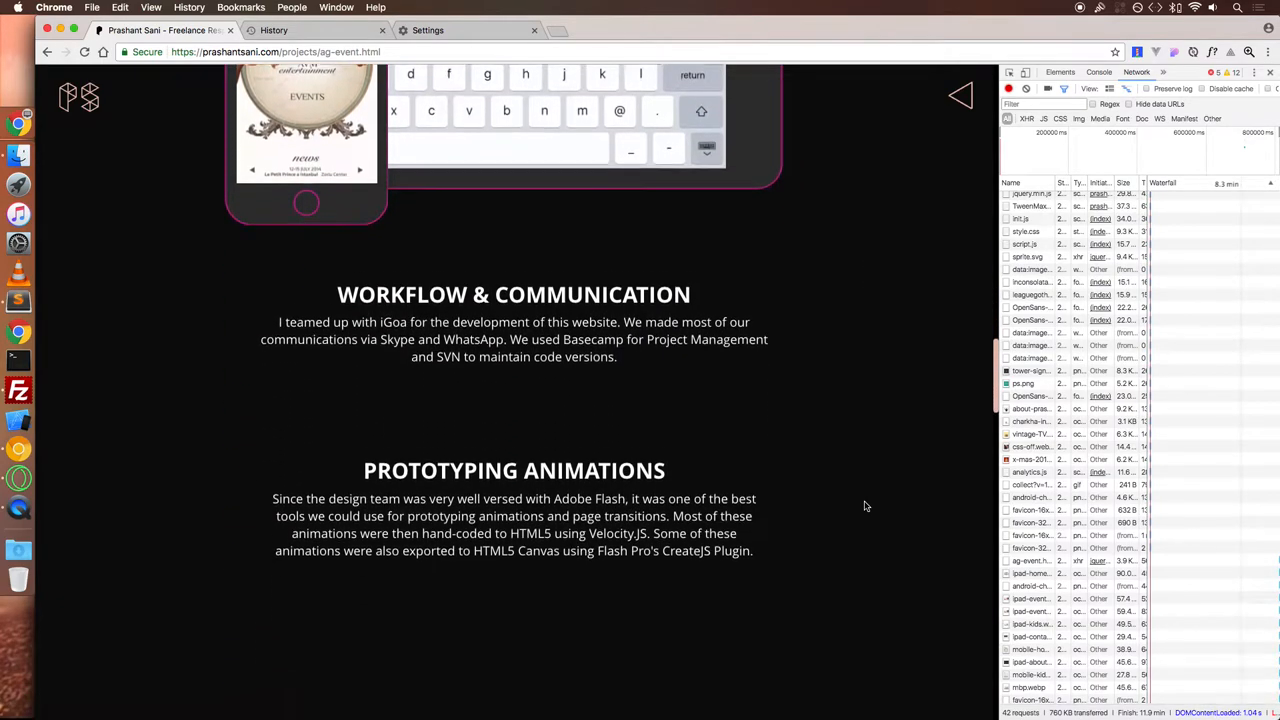
{"action": "scroll", "scroll_direction": "down", "scroll_amount": 3}
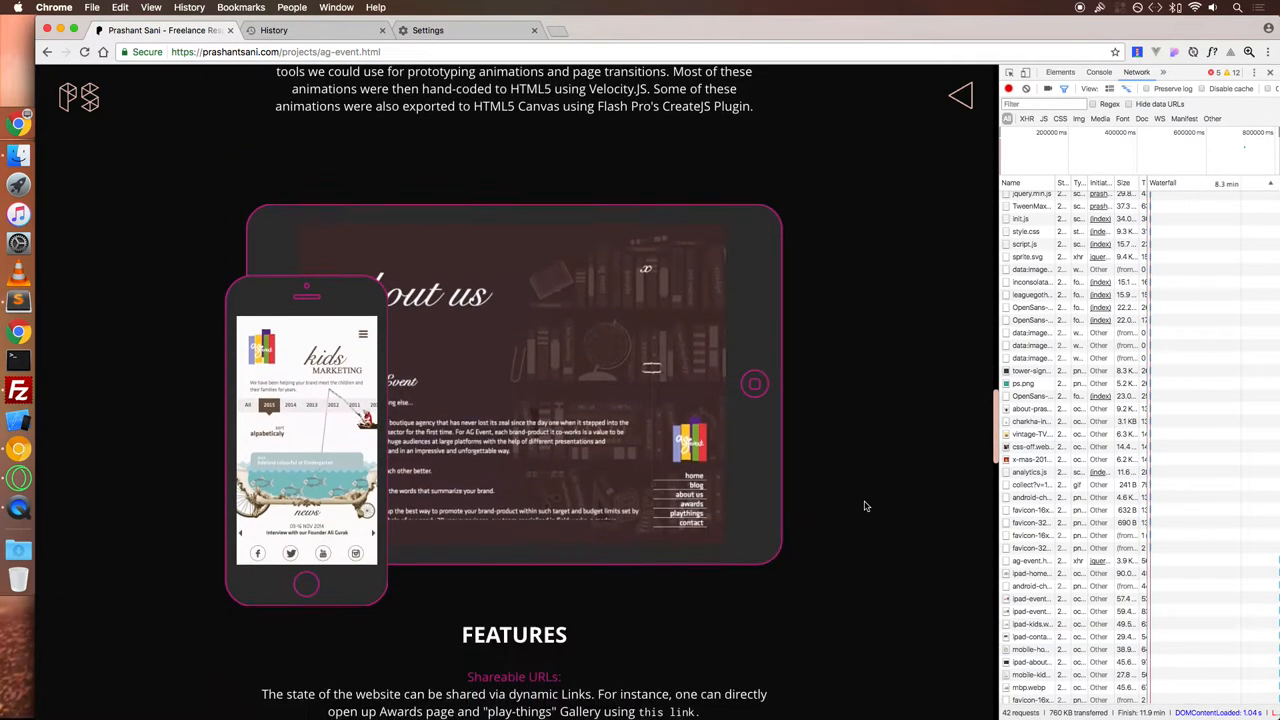
{"action": "scroll", "scroll_direction": "down", "scroll_amount": 3}
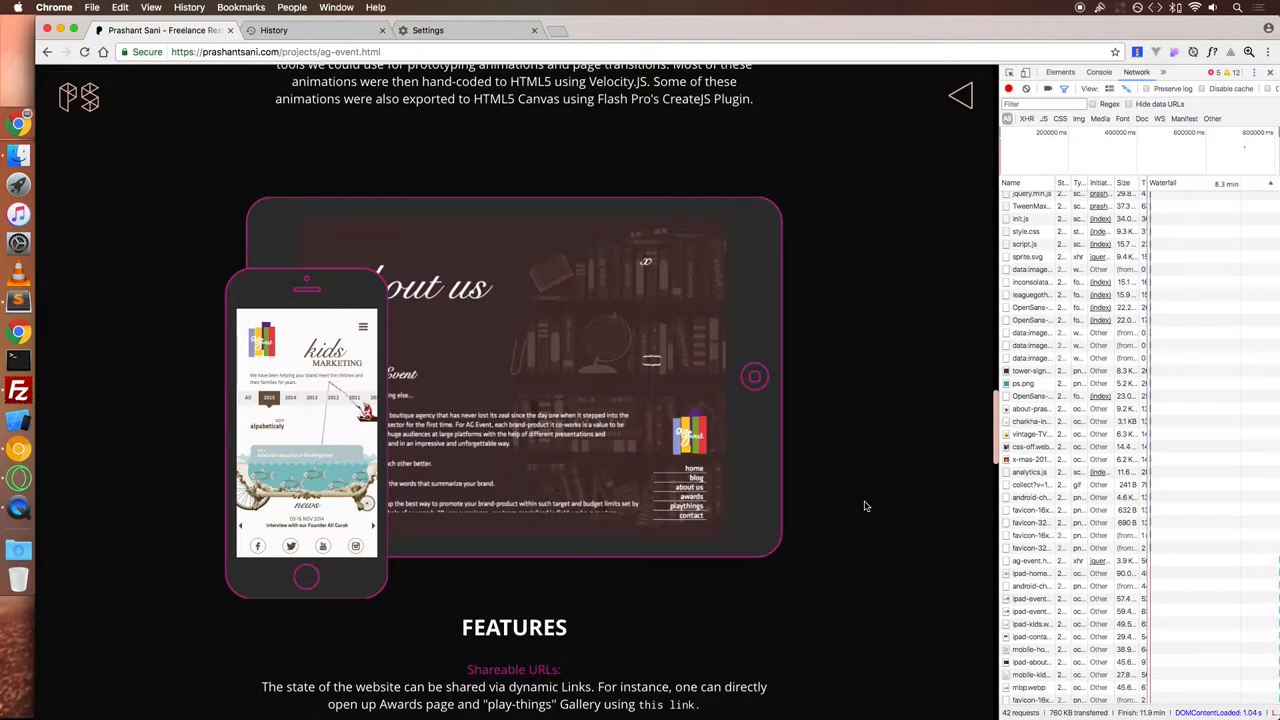
{"action": "scroll", "scroll_direction": "down", "scroll_amount": 3}
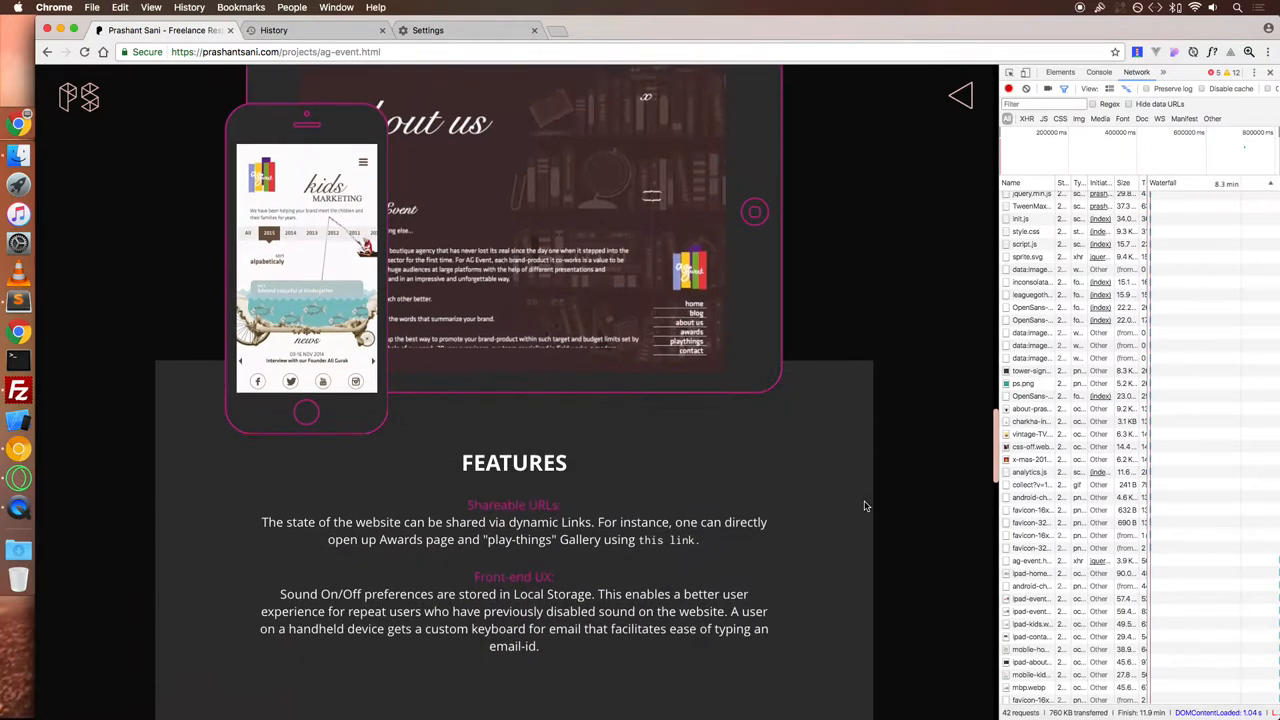
{"action": "scroll", "scroll_direction": "down", "scroll_amount": 3}
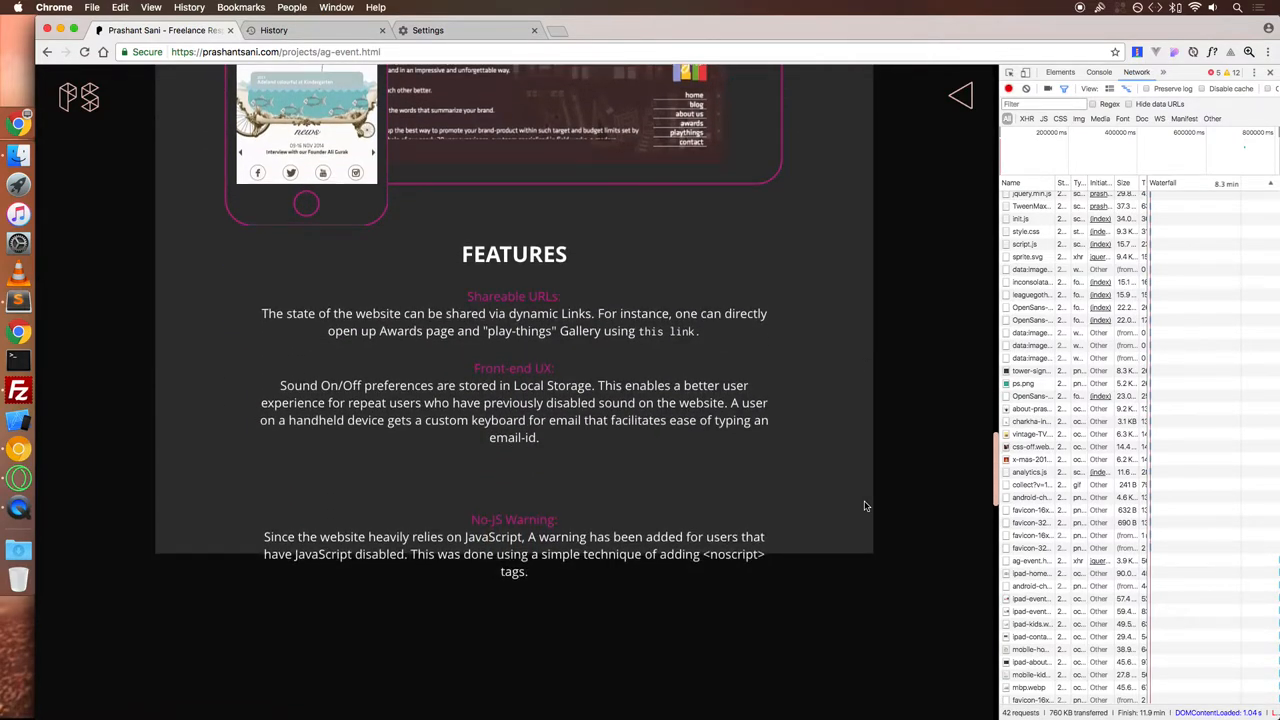
{"action": "scroll", "scroll_direction": "down", "scroll_amount": 3}
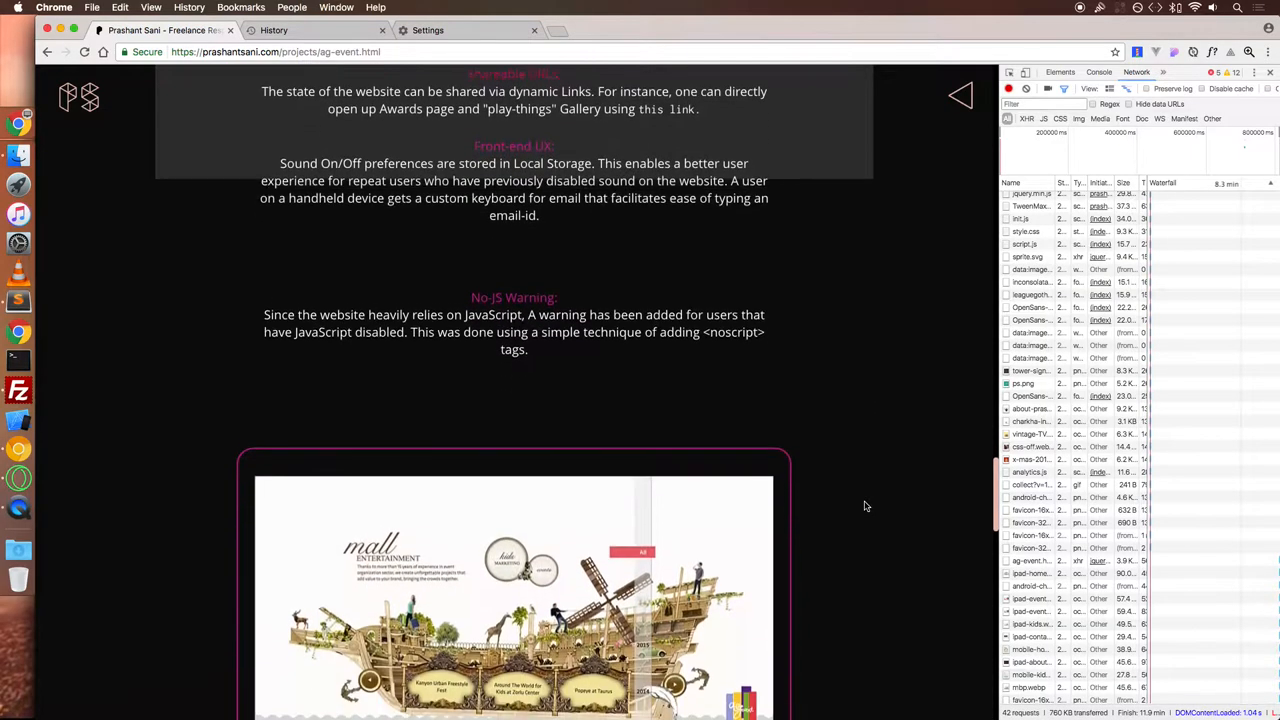
{"action": "scroll", "scroll_direction": "down", "scroll_amount": 3}
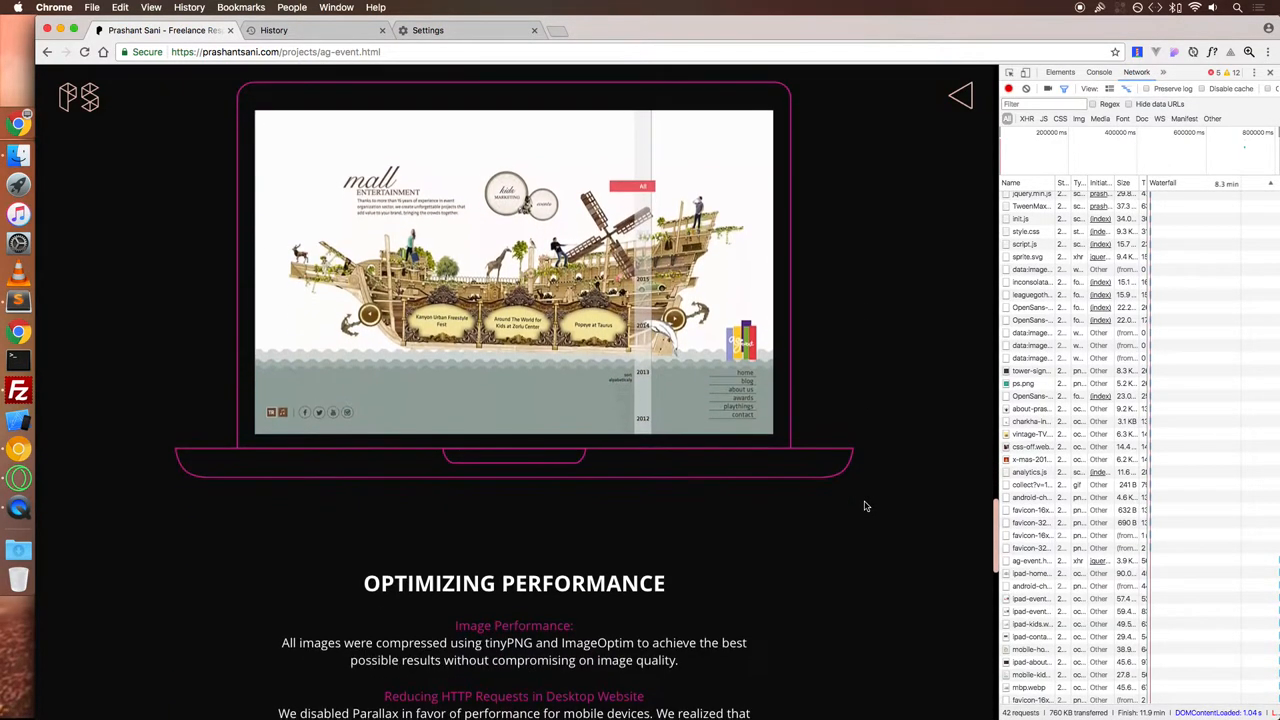
{"action": "scroll", "scroll_direction": "down", "scroll_amount": 3}
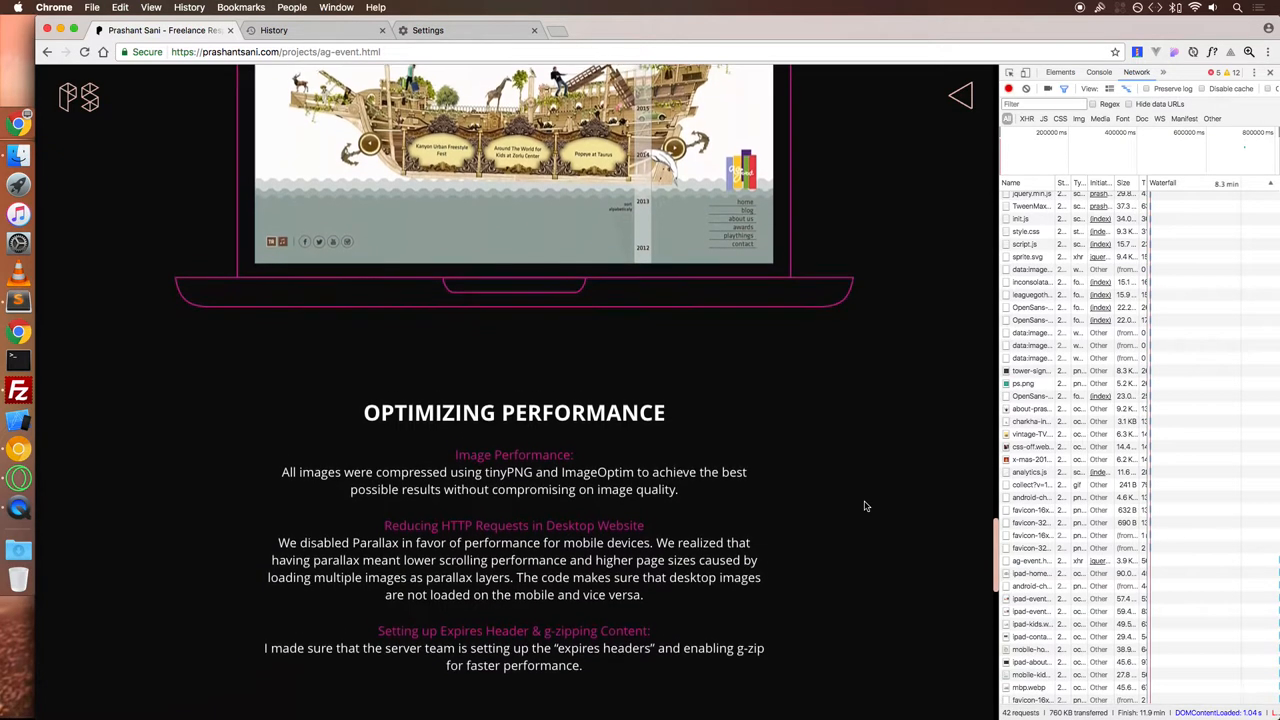
{"action": "scroll", "scroll_direction": "down", "scroll_amount": 3}
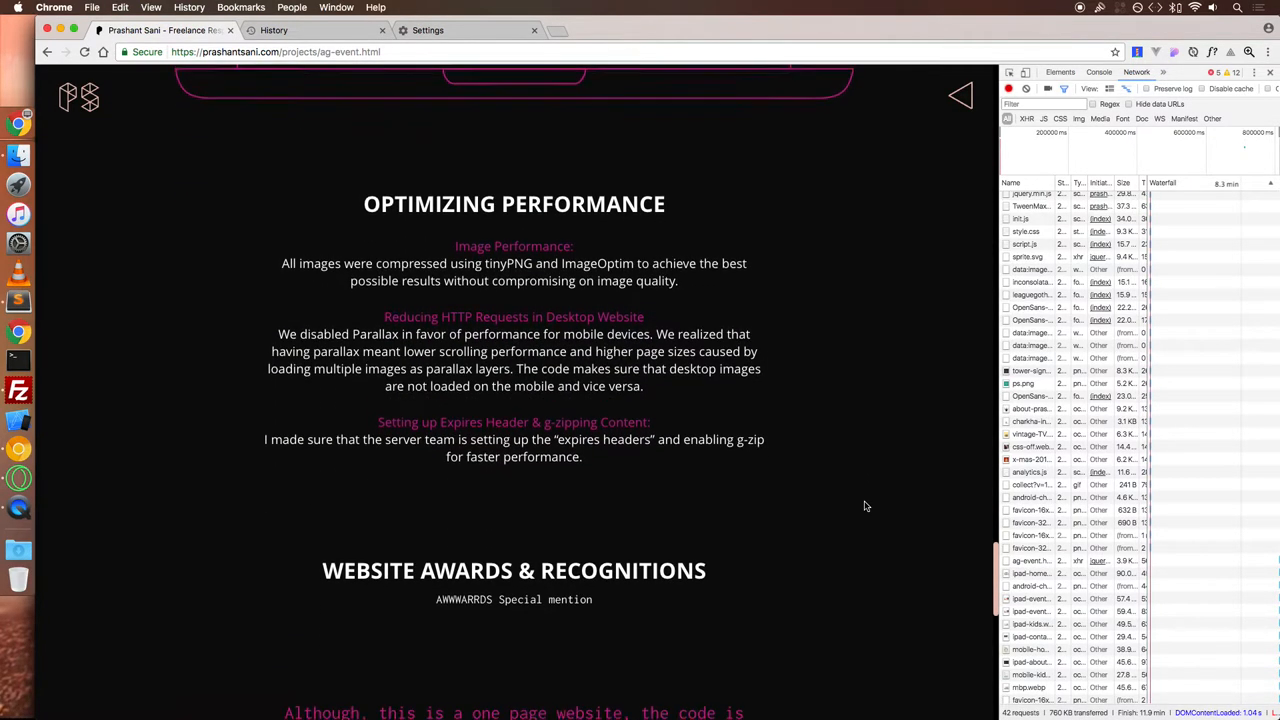
{"action": "scroll", "scroll_direction": "down", "scroll_amount": 3}
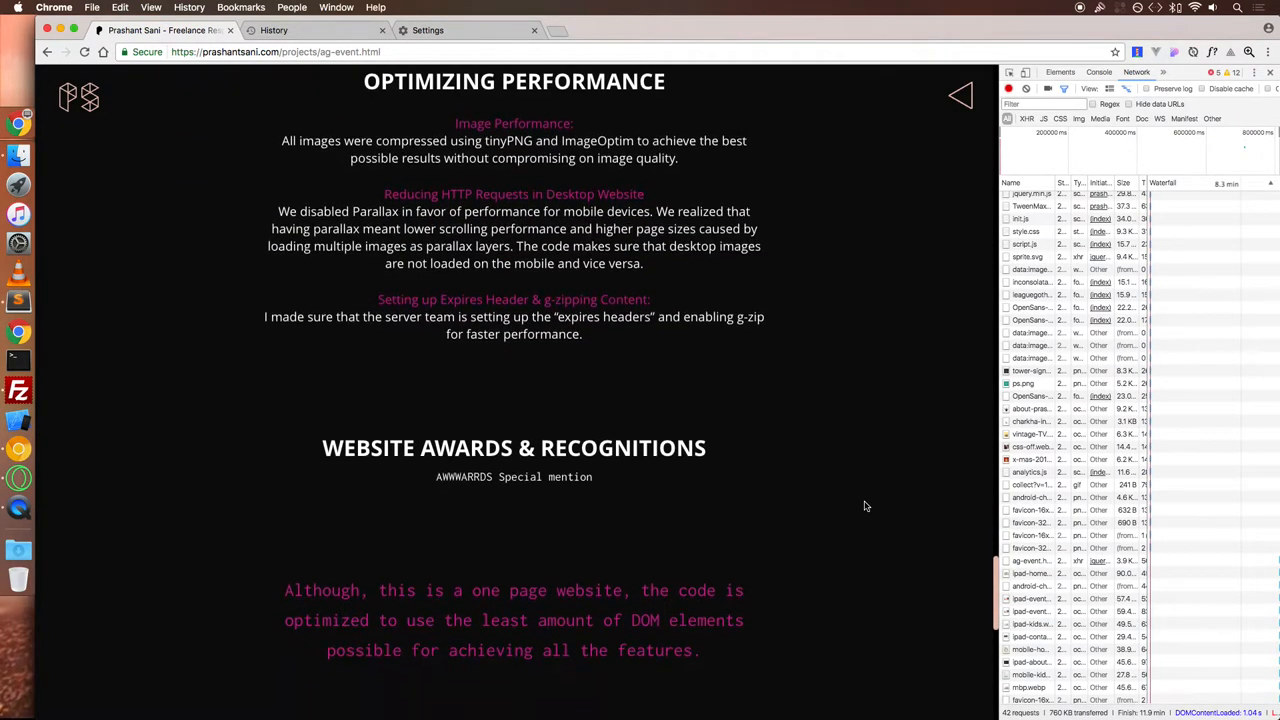
{"action": "scroll", "scroll_direction": "down", "scroll_amount": 3}
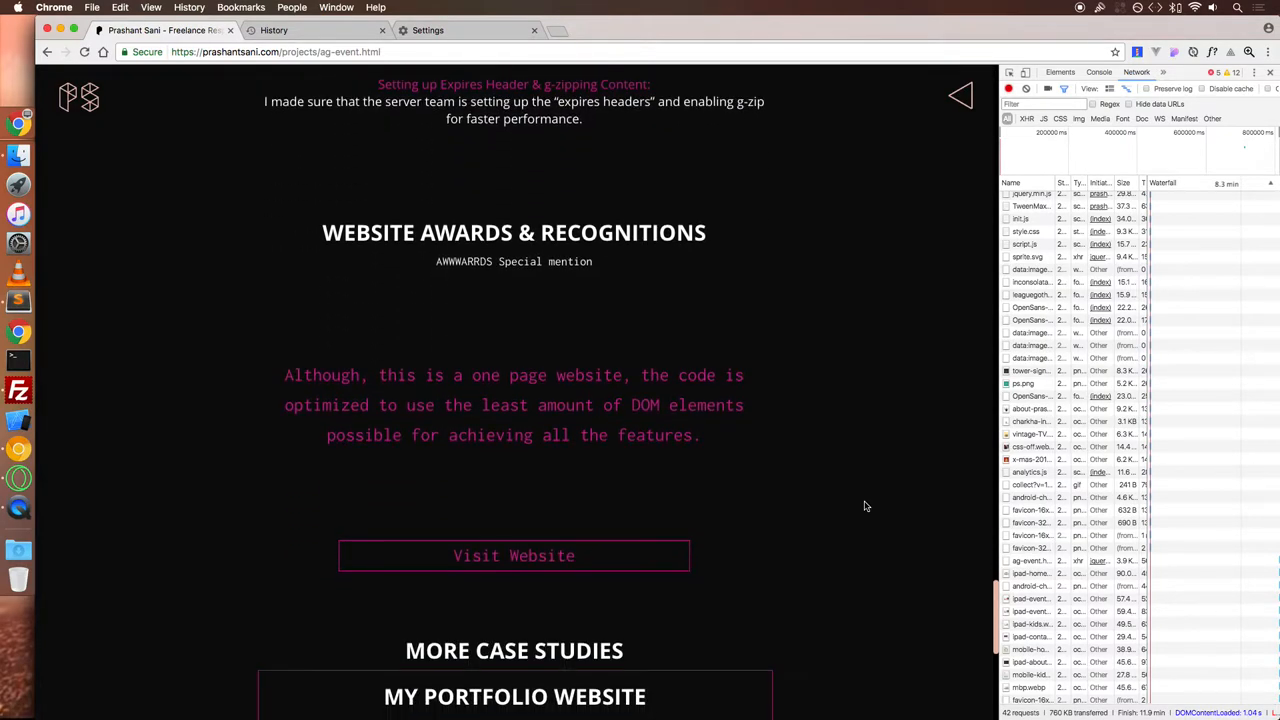
{"action": "scroll", "scroll_direction": "down", "scroll_amount": 3}
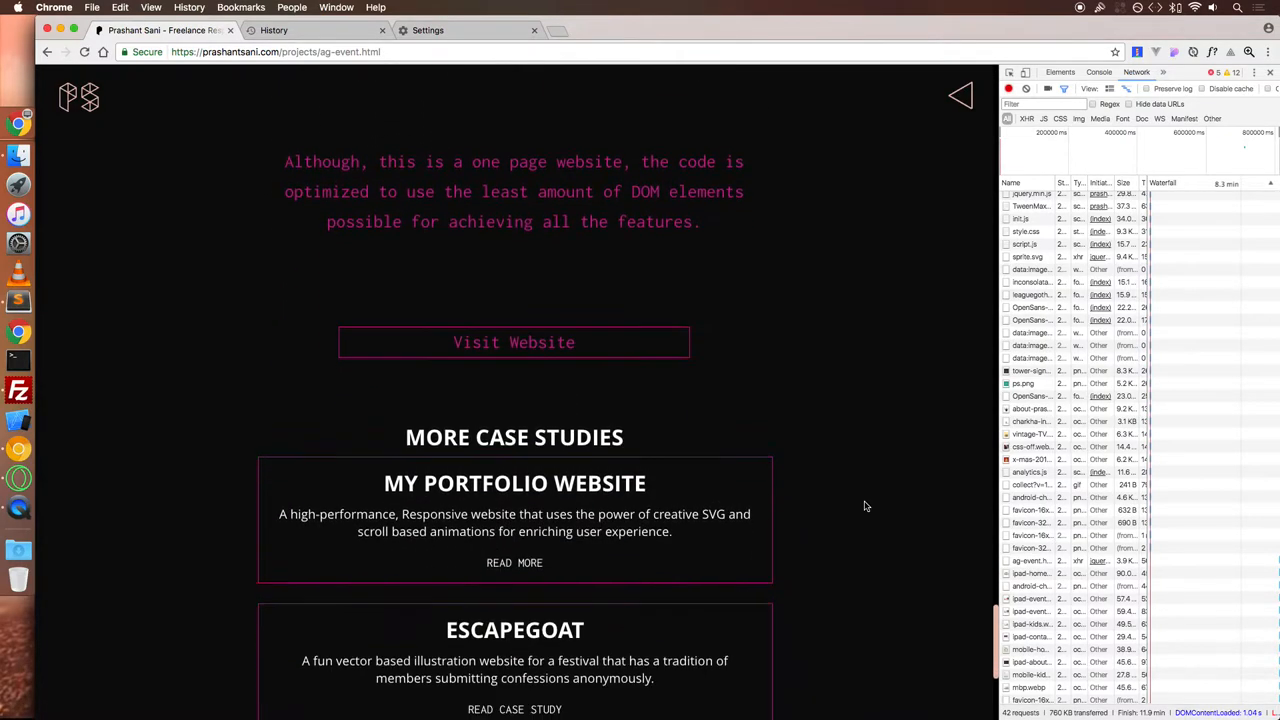
{"action": "scroll", "scroll_direction": "down", "scroll_amount": 3}
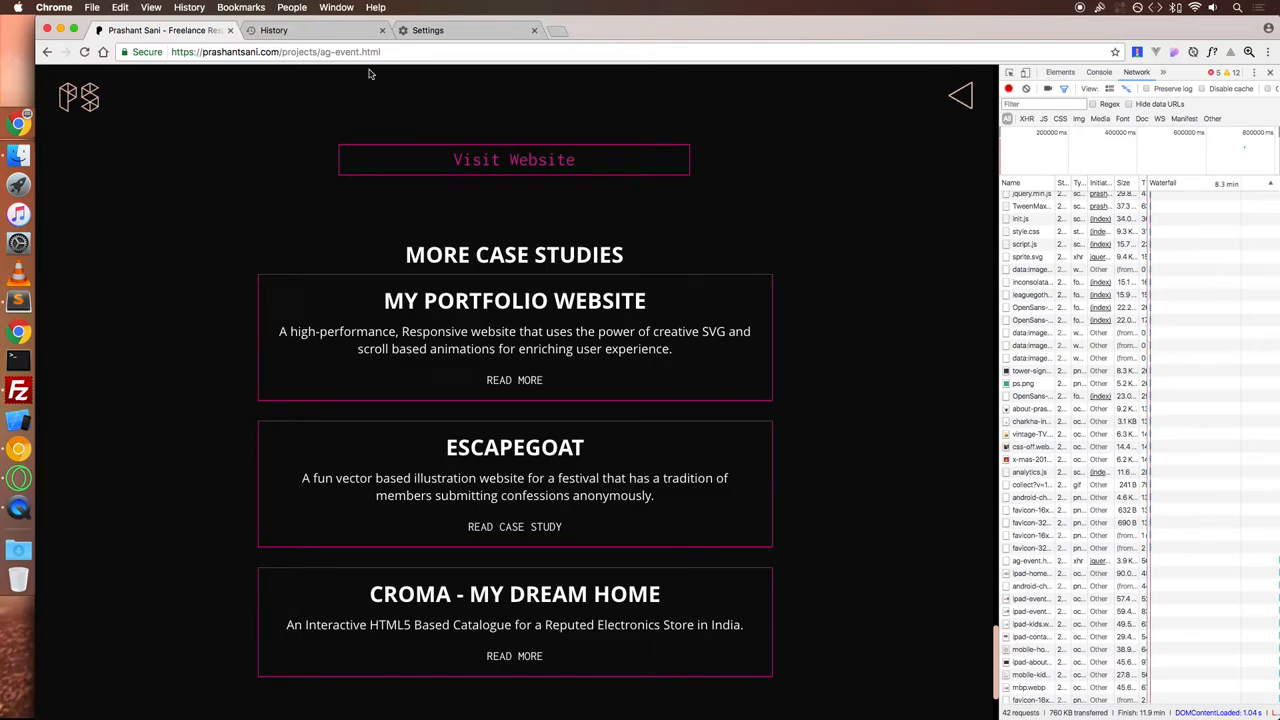
{"action": "mouse_move", "coordinate": [950, 100]}
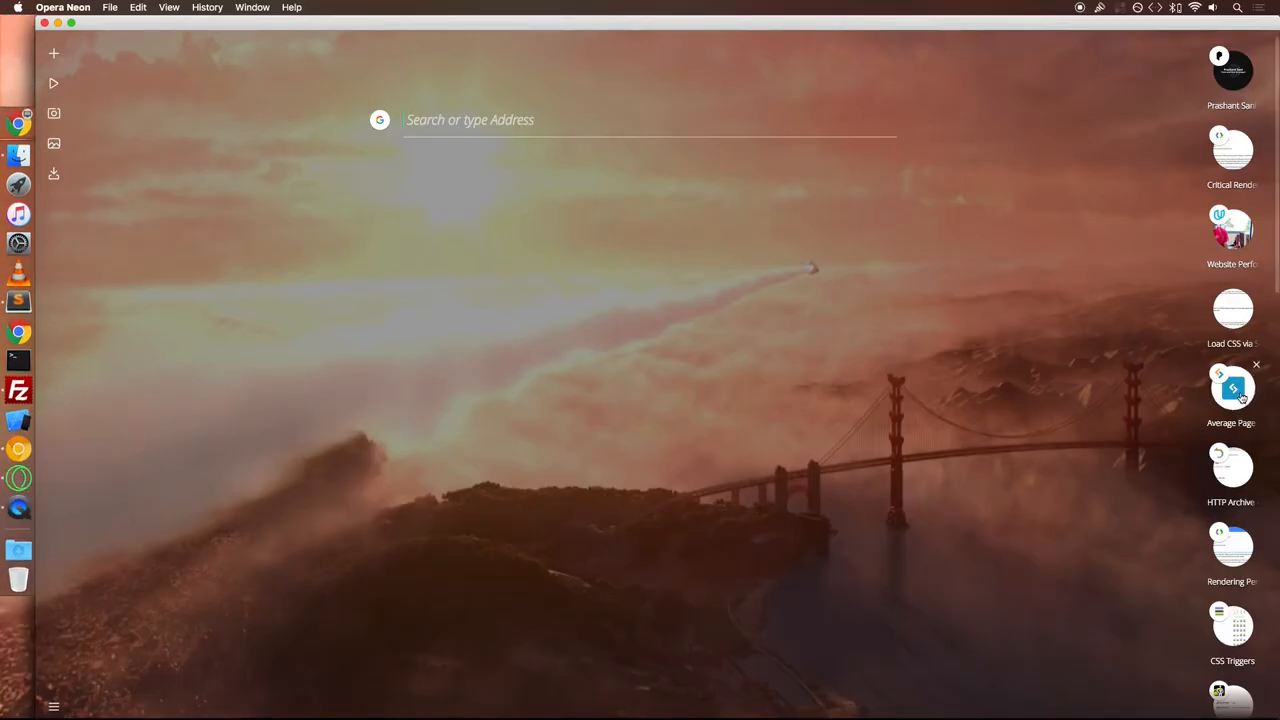
{"action": "left_click", "coordinate": [1232, 388]}
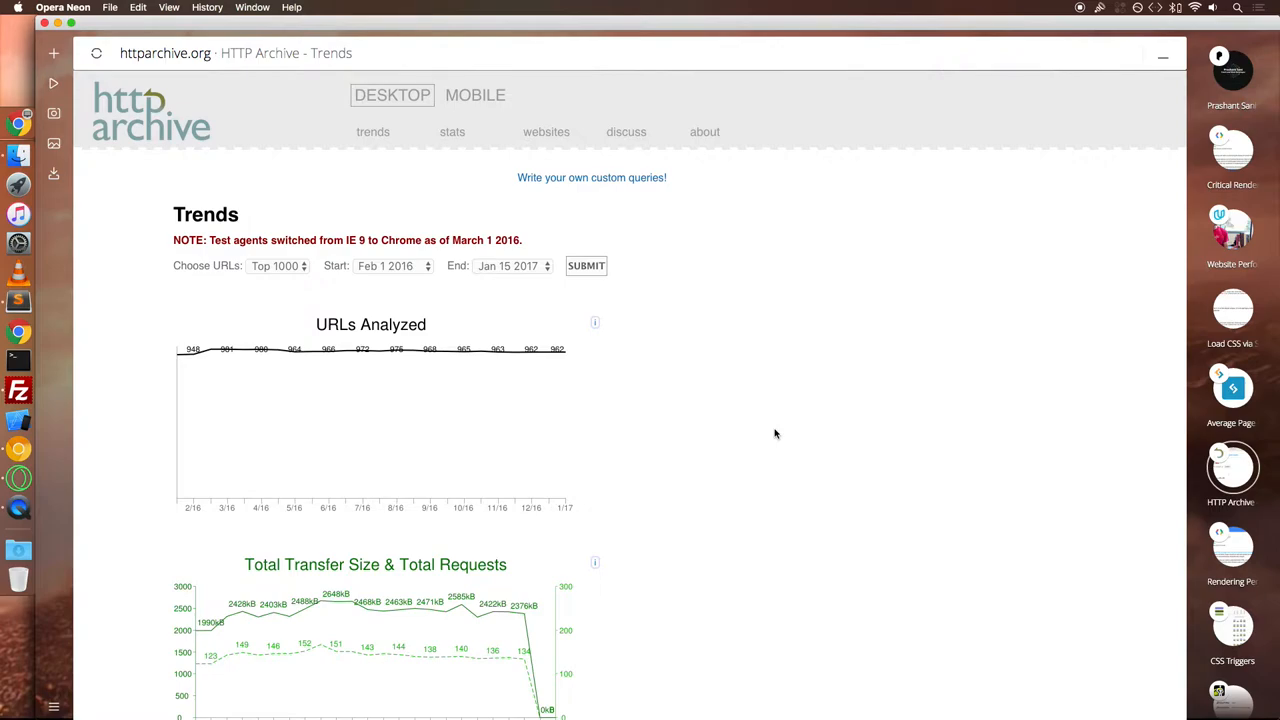
{"action": "scroll", "scroll_direction": "down", "scroll_amount": 3}
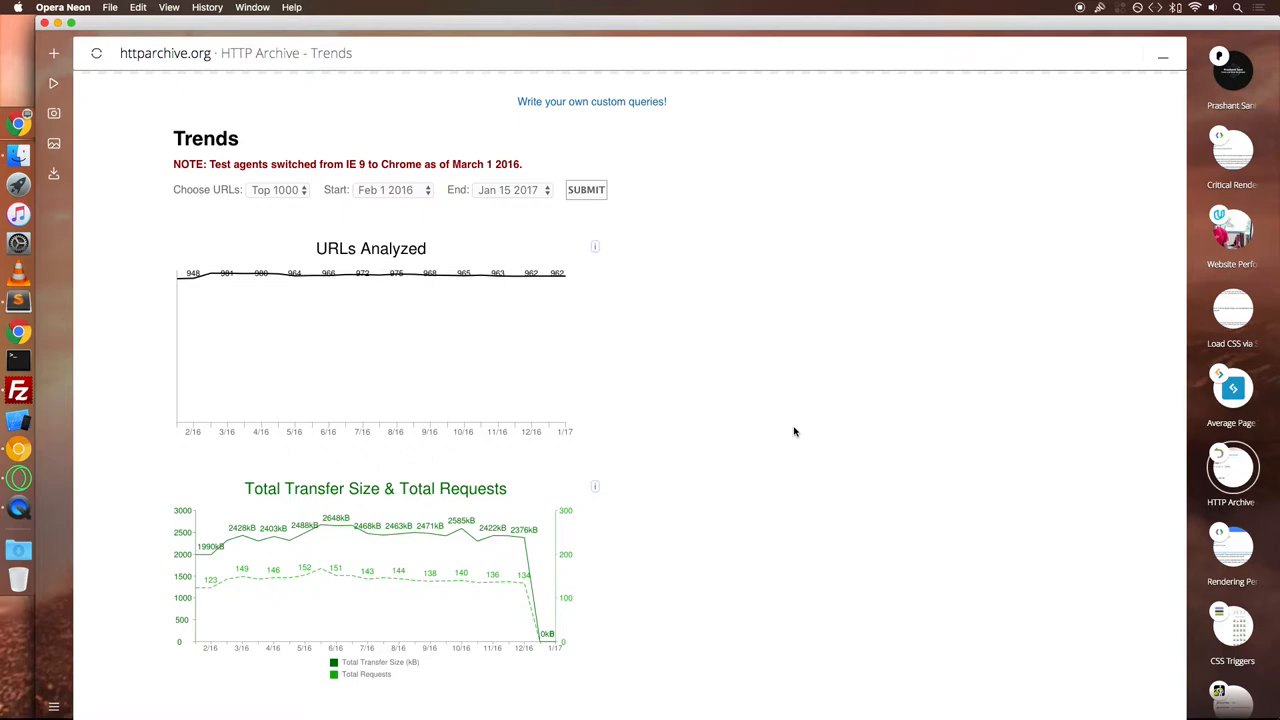
{"action": "mouse_move", "coordinate": [1136, 52]}
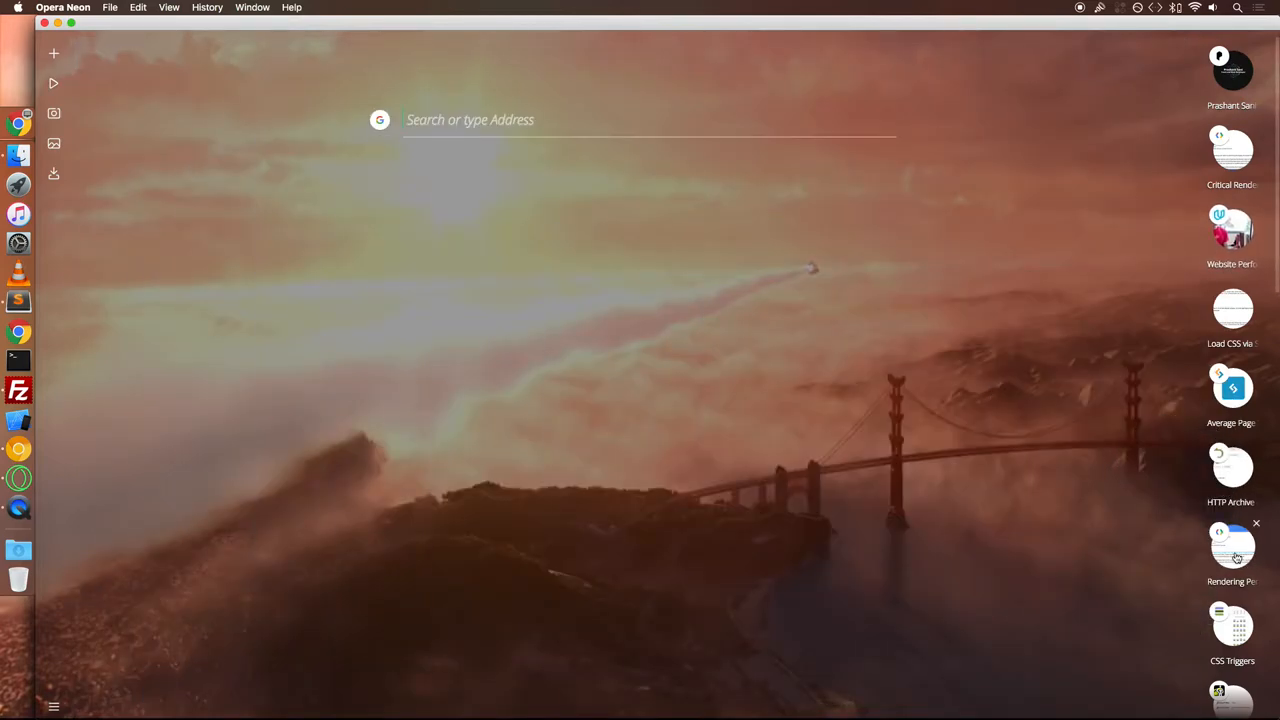
- Read the Rendering Performance guide's pixel pipeline section, then switch to the CSS Triggers table
{"action": "left_click", "coordinate": [1232, 544]}
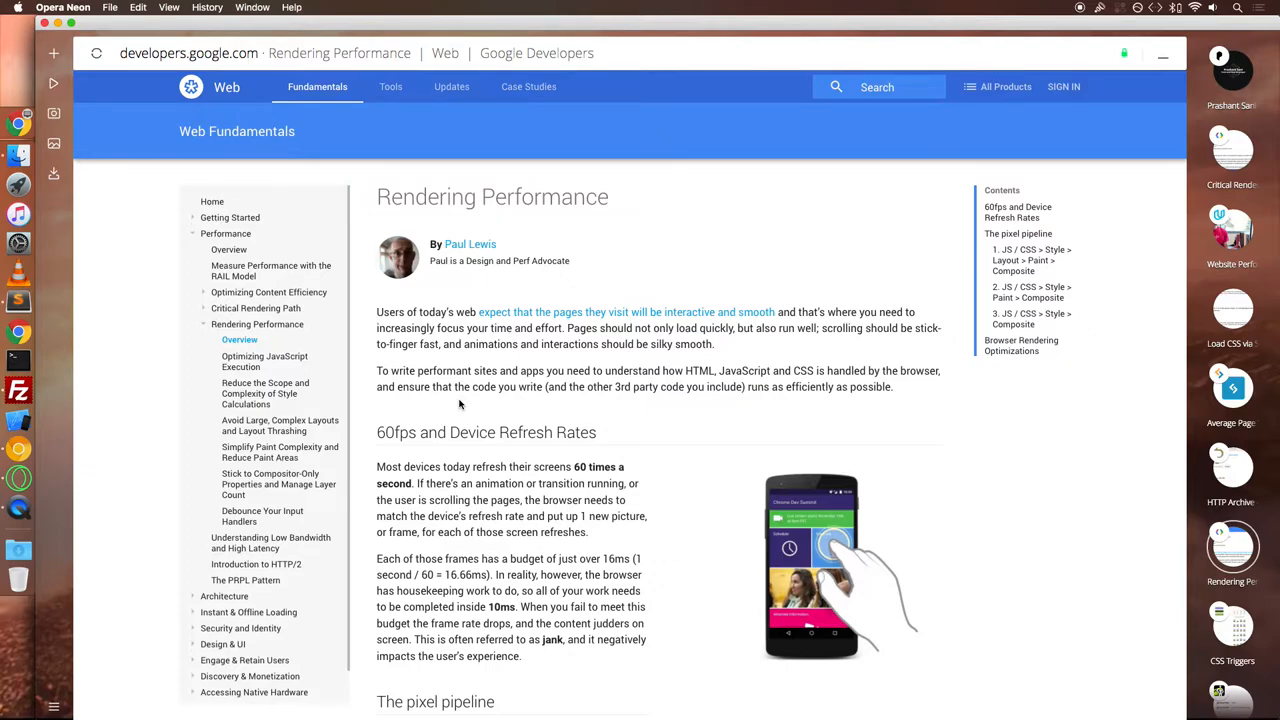
{"action": "scroll", "scroll_direction": "down", "scroll_amount": 3}
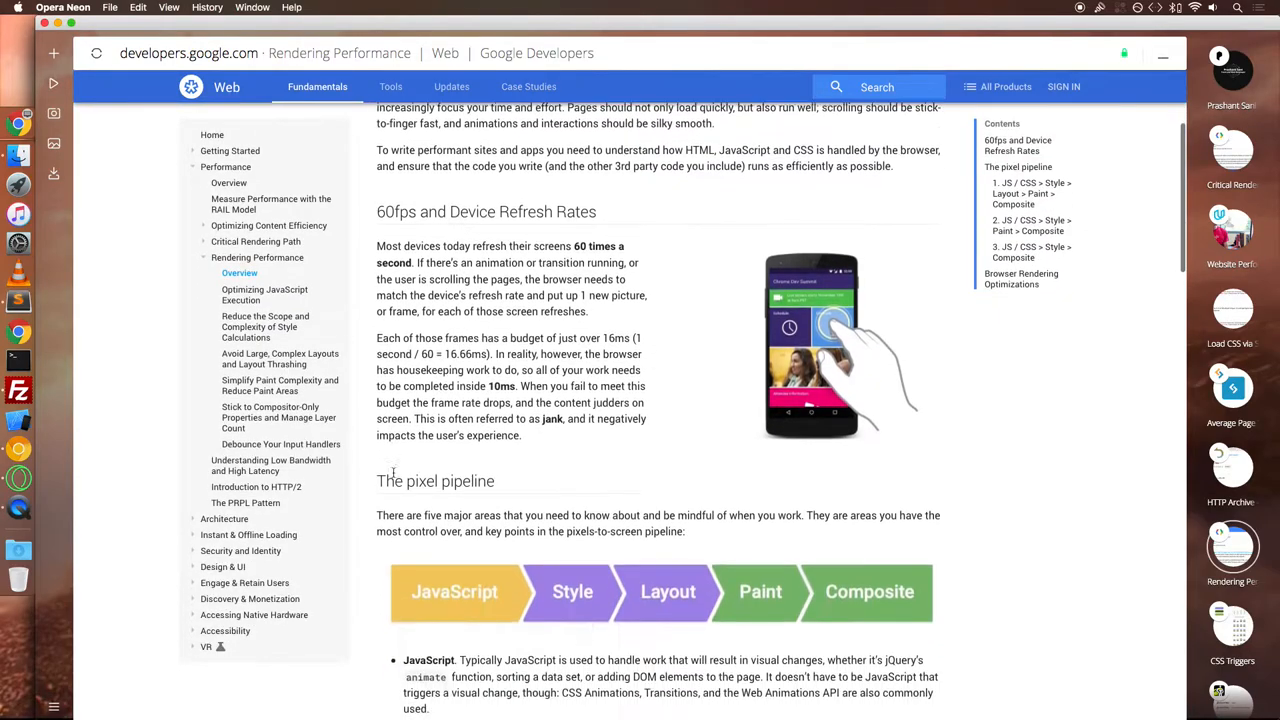
{"action": "scroll", "scroll_direction": "down", "scroll_amount": 3}
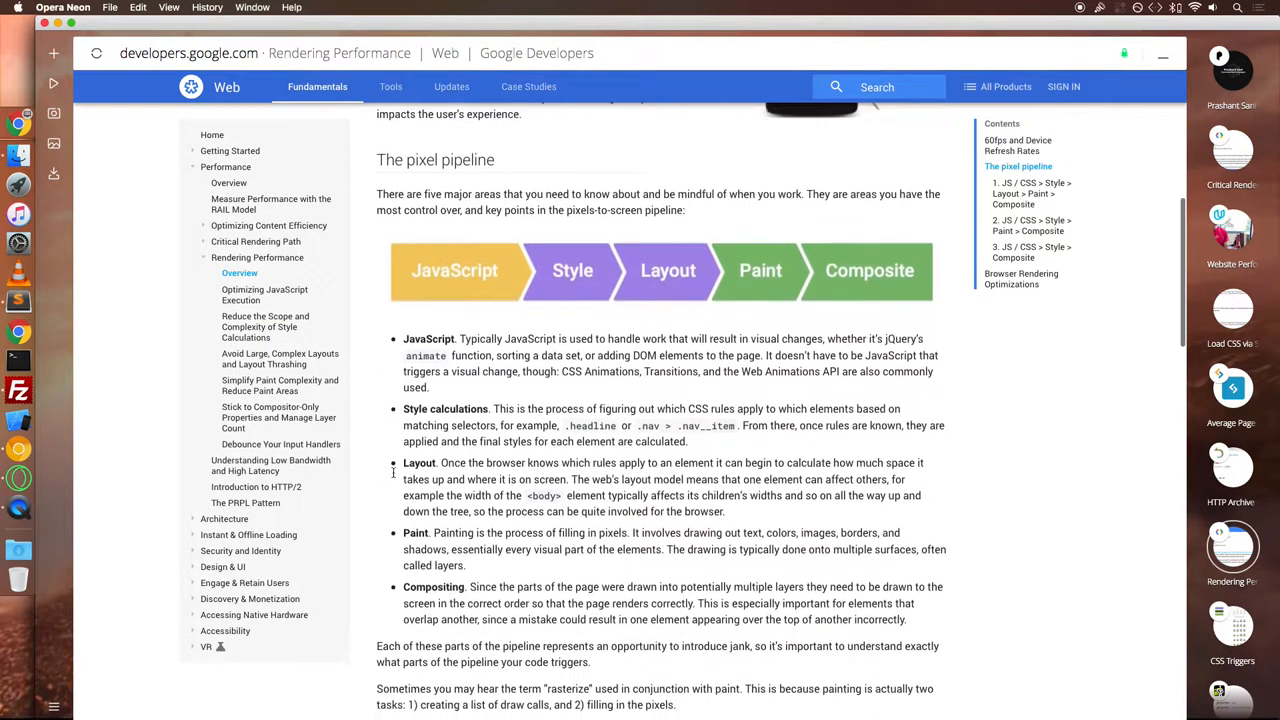
{"action": "scroll", "scroll_direction": "down", "scroll_amount": 3}
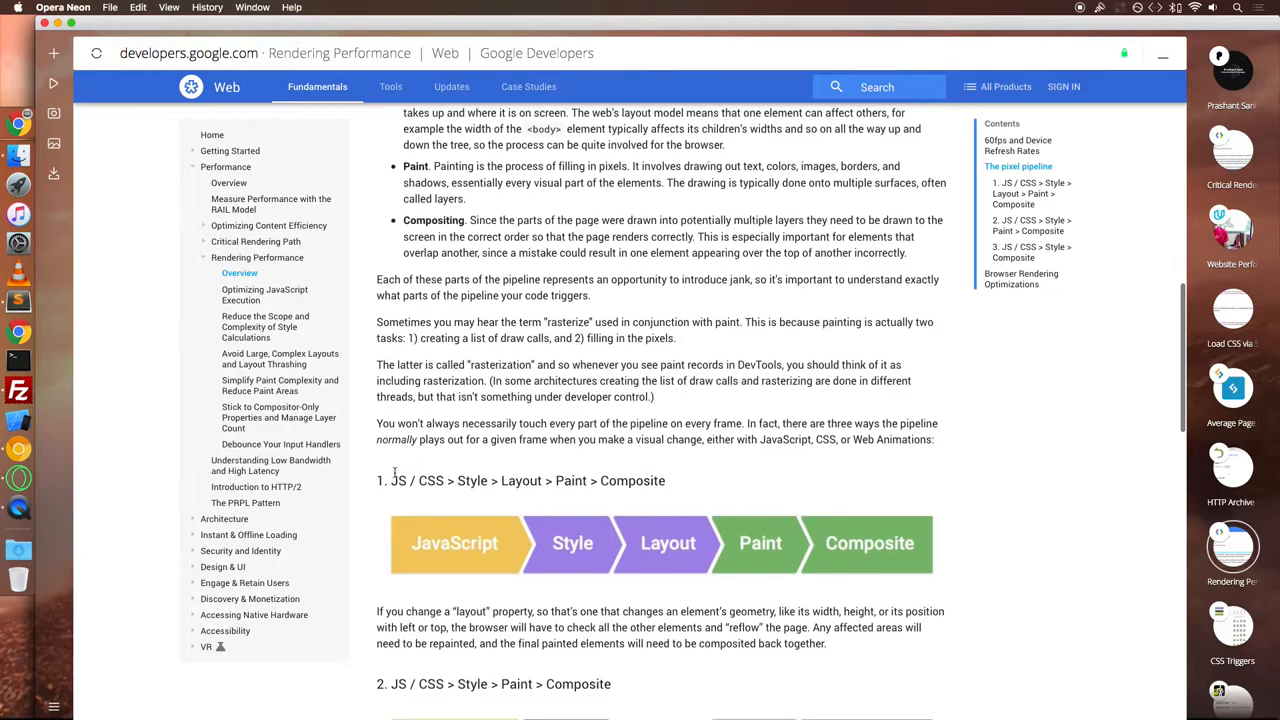
{"action": "scroll", "scroll_direction": "down", "scroll_amount": 3}
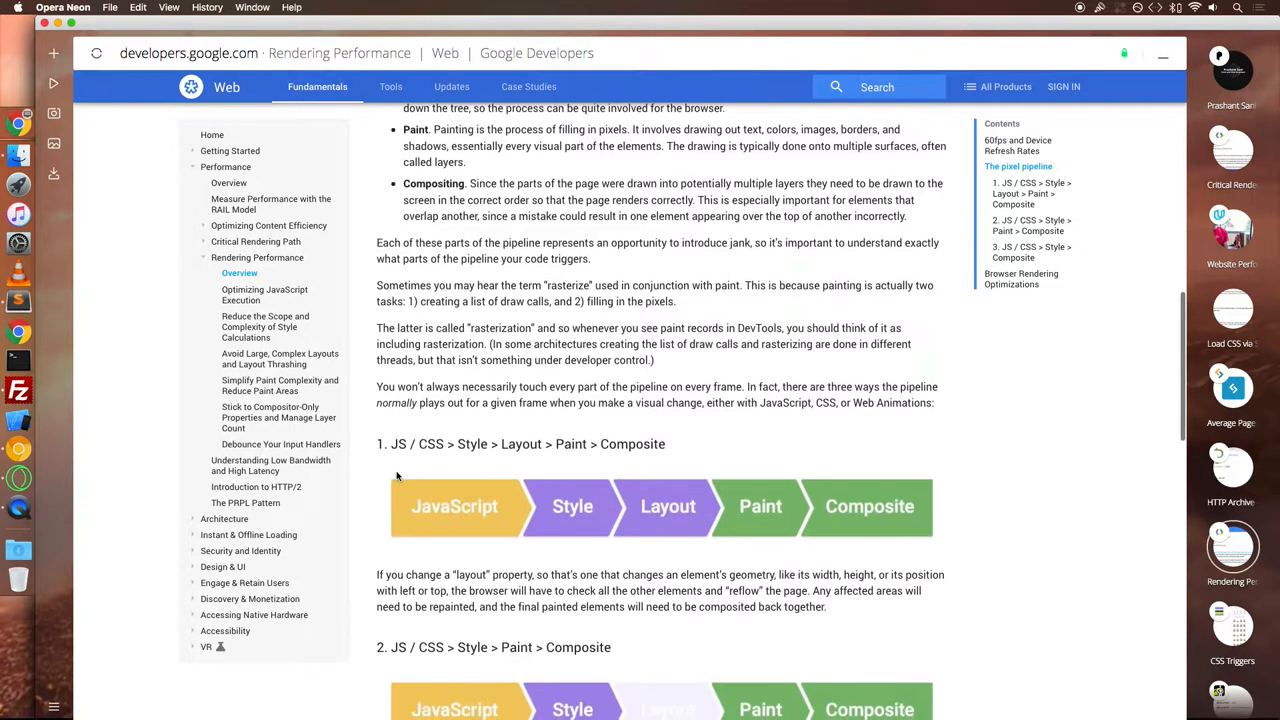
{"action": "scroll", "scroll_direction": "down", "scroll_amount": 3}
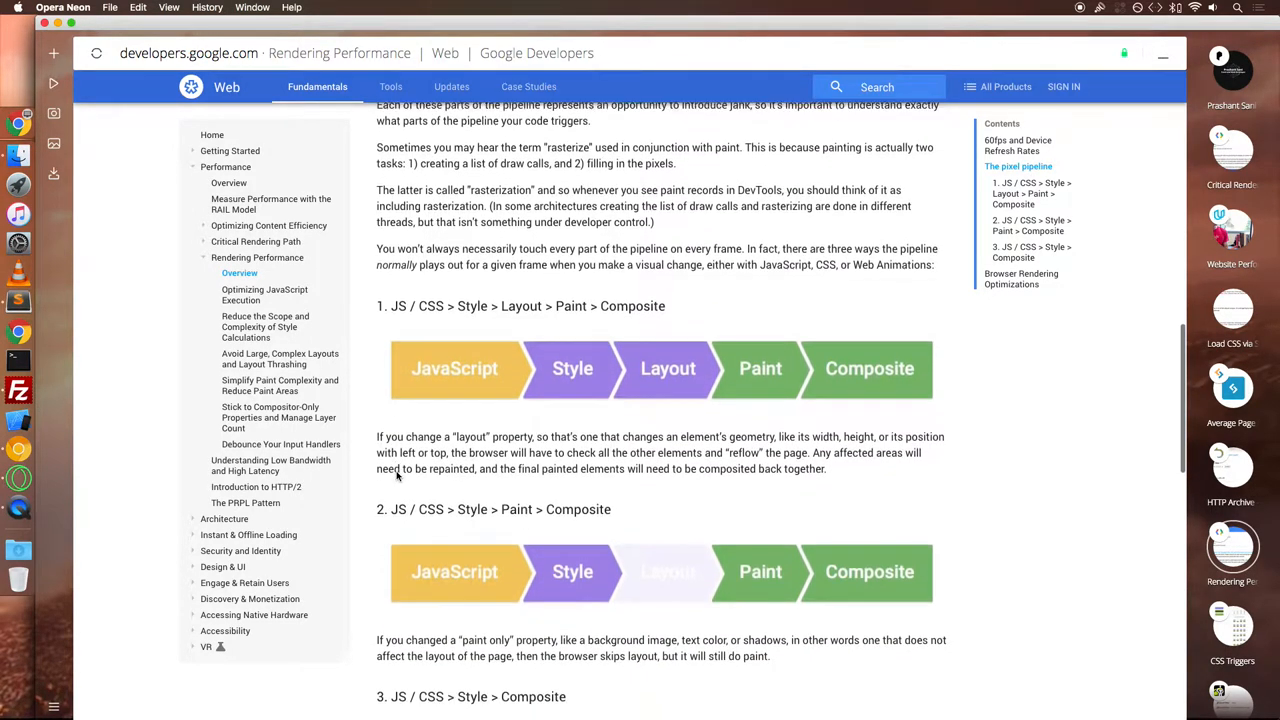
{"action": "scroll", "scroll_direction": "down", "scroll_amount": 3}
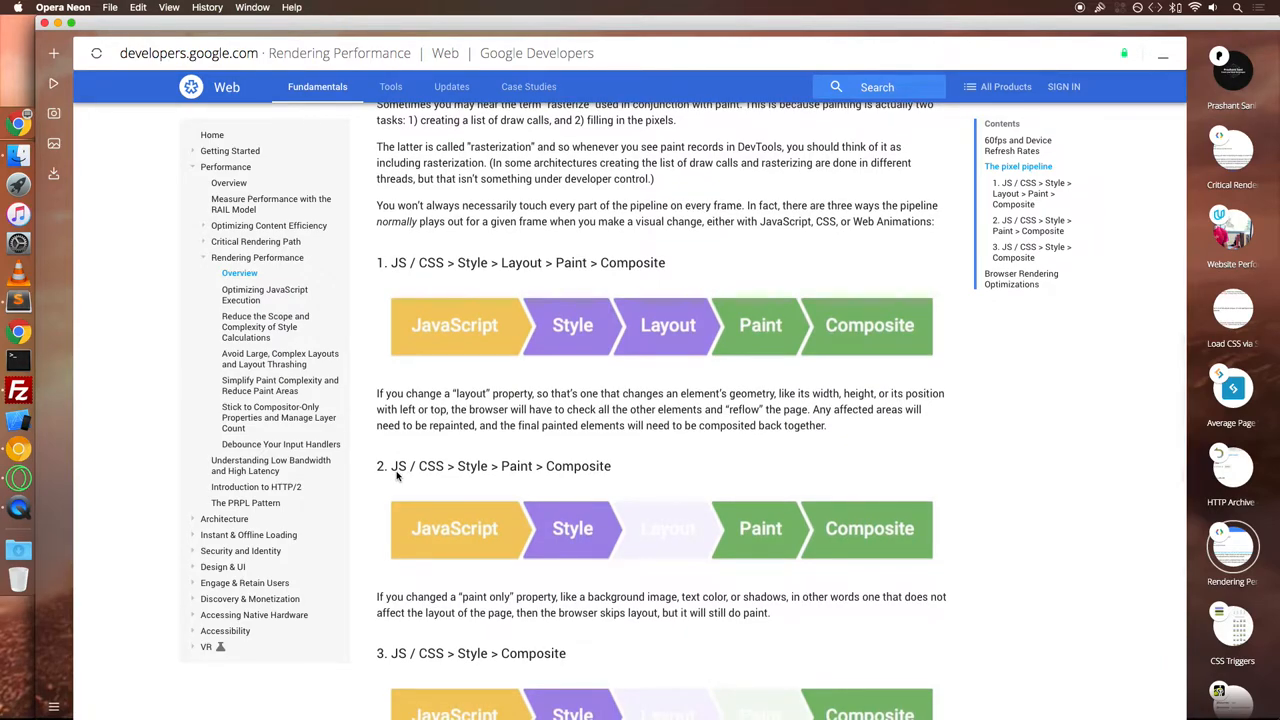
{"action": "scroll", "scroll_direction": "down", "scroll_amount": 3}
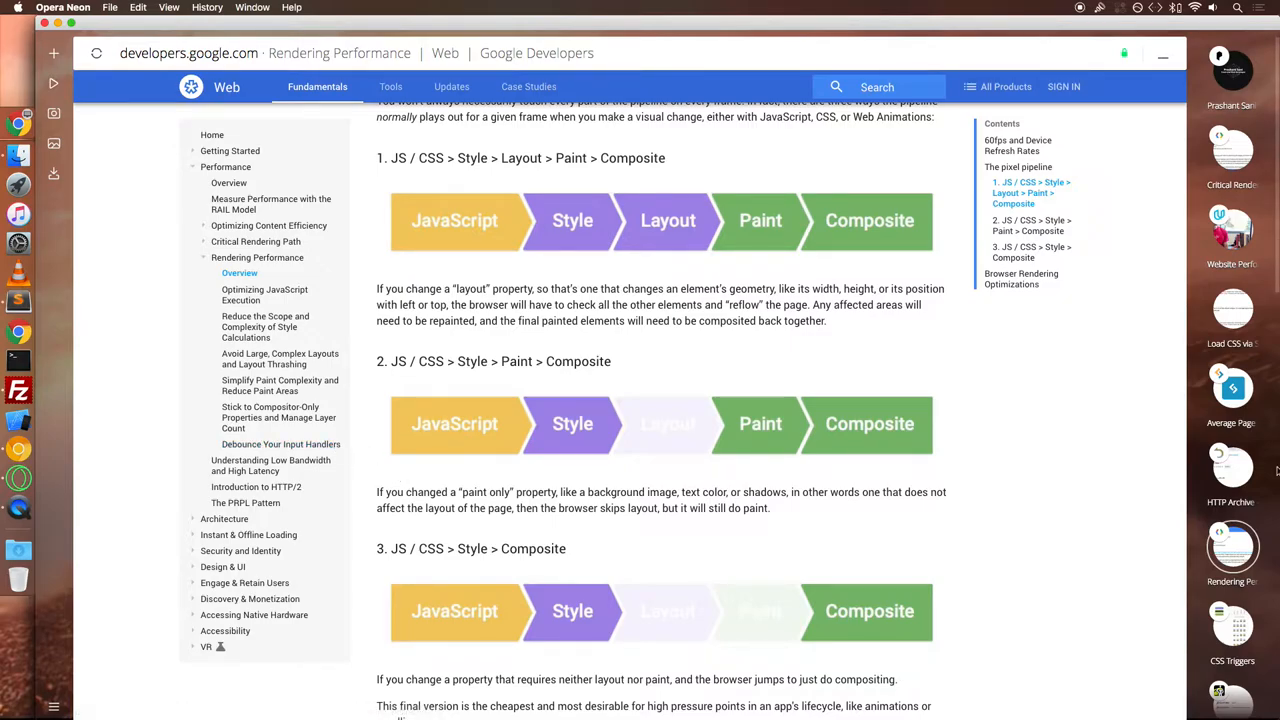
{"action": "scroll", "scroll_direction": "down", "scroll_amount": 3}
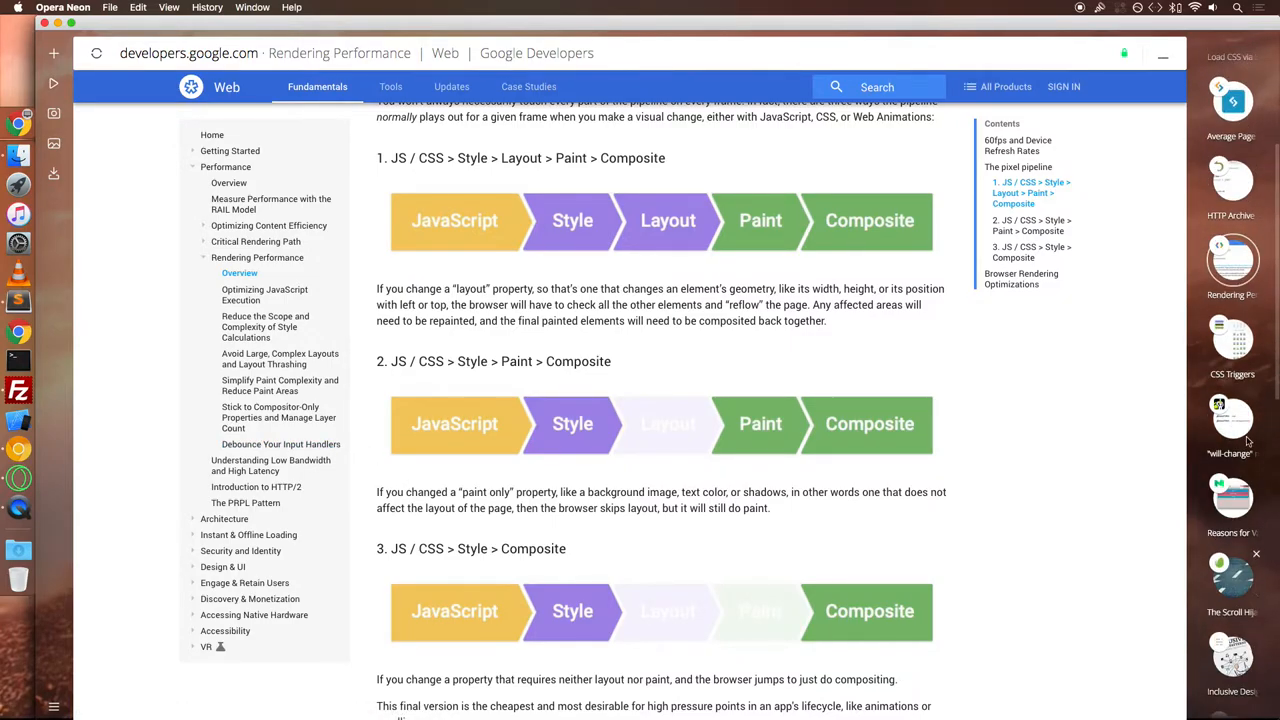
{"action": "left_click", "coordinate": [1232, 340]}
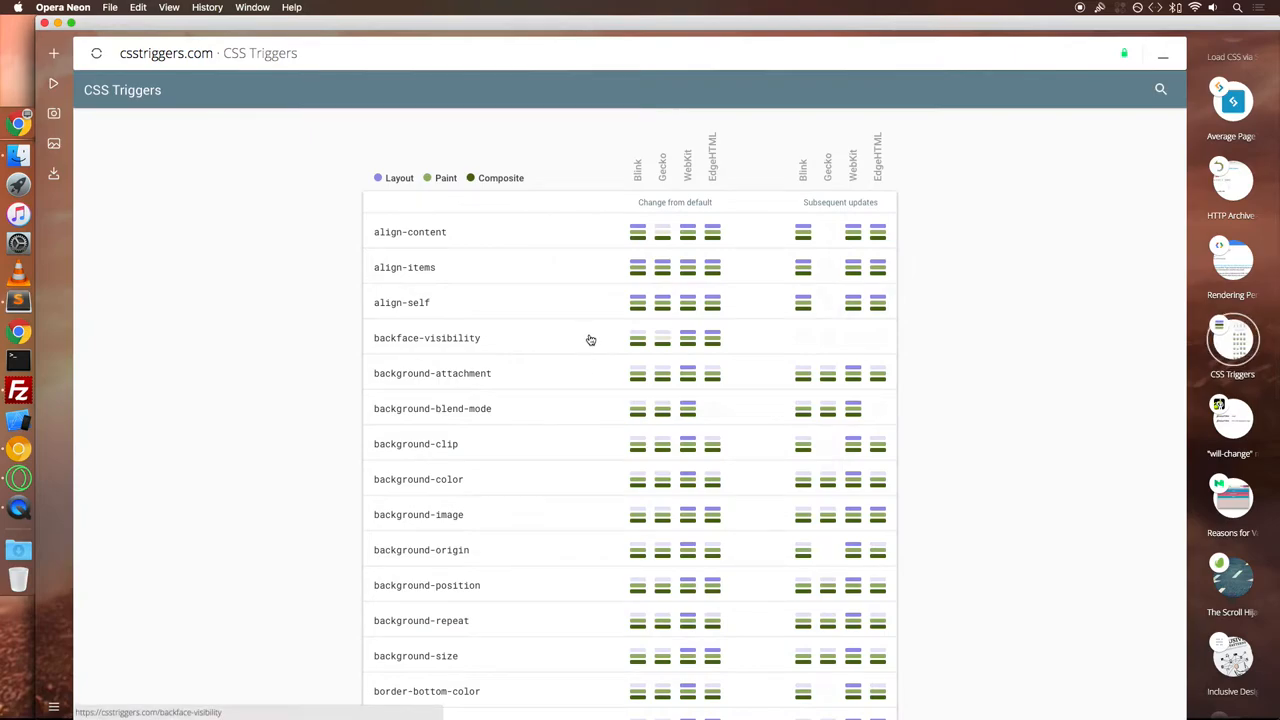
{"action": "scroll", "scroll_direction": "down", "scroll_amount": 3}
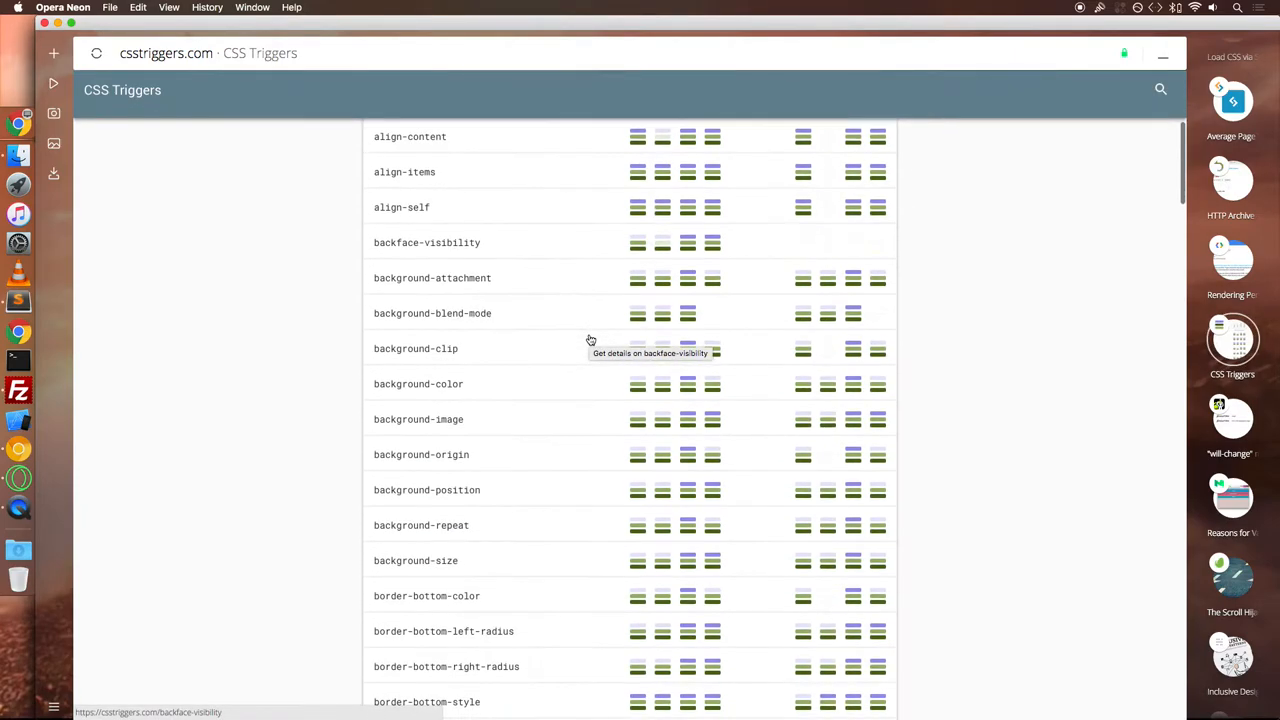
{"action": "scroll", "scroll_direction": "down", "scroll_amount": 3}
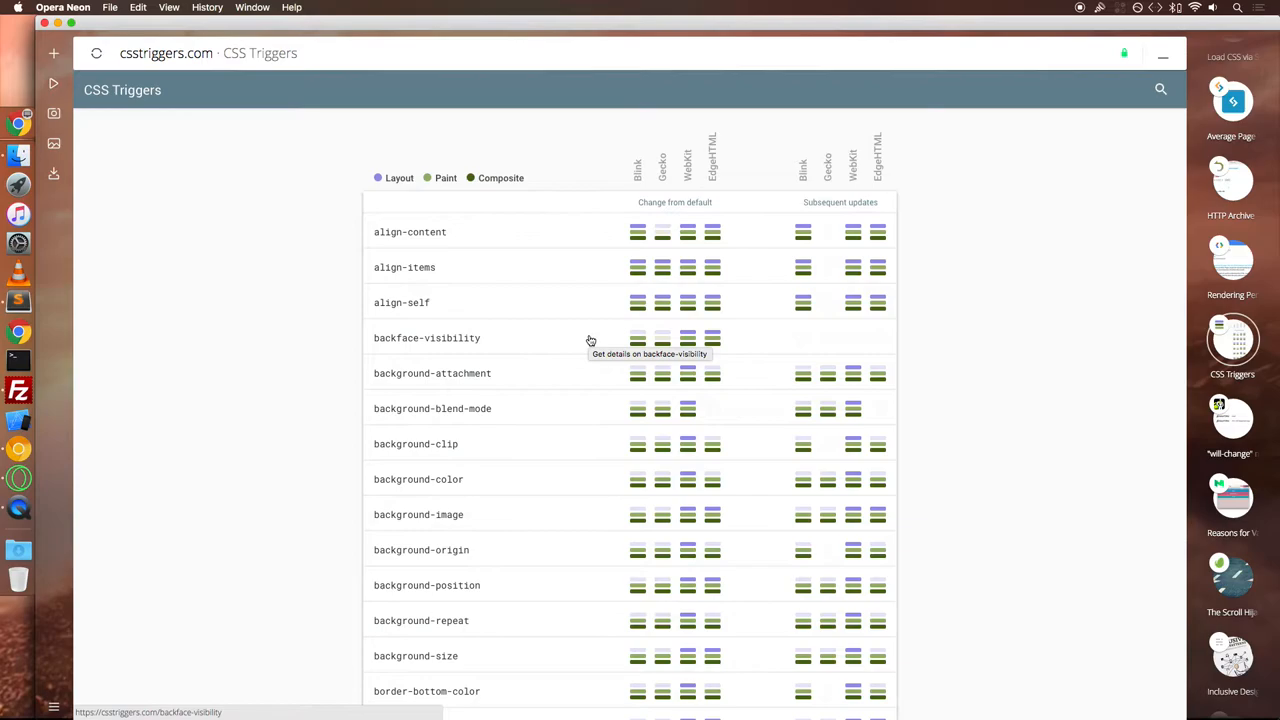
{"action": "scroll", "scroll_direction": "down", "scroll_amount": 3}
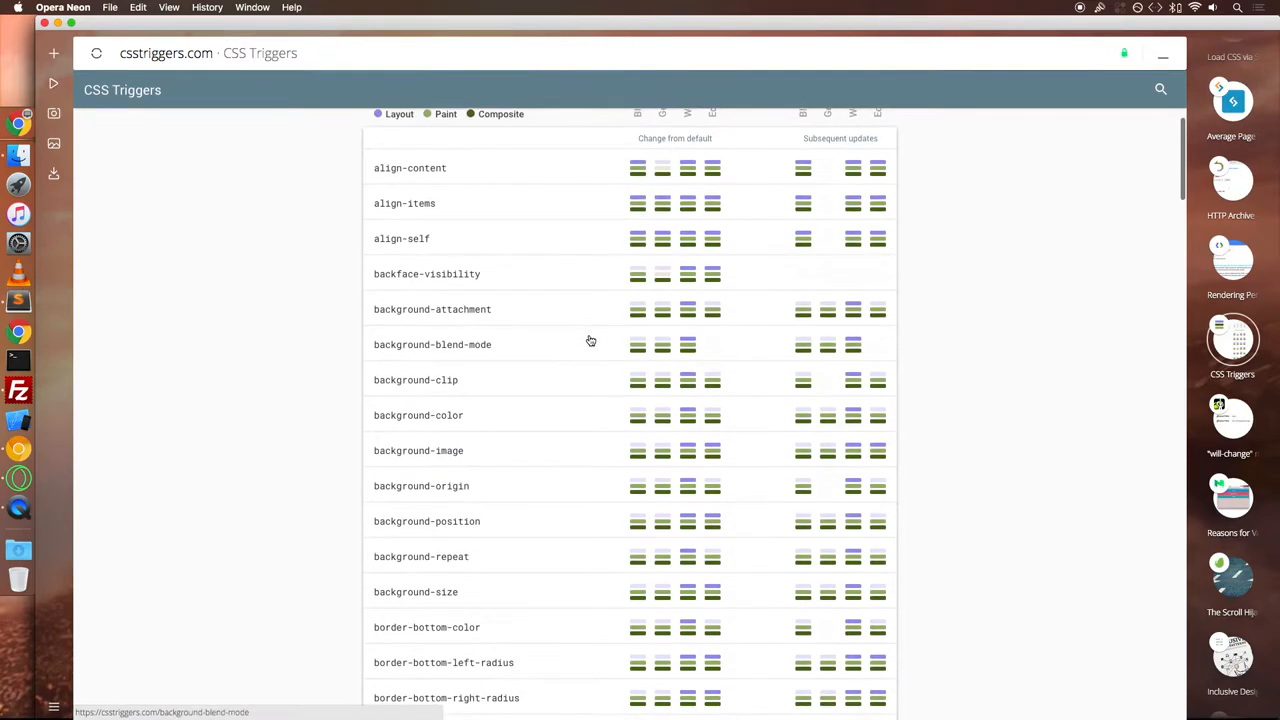
{"action": "scroll", "scroll_direction": "down", "scroll_amount": 3}
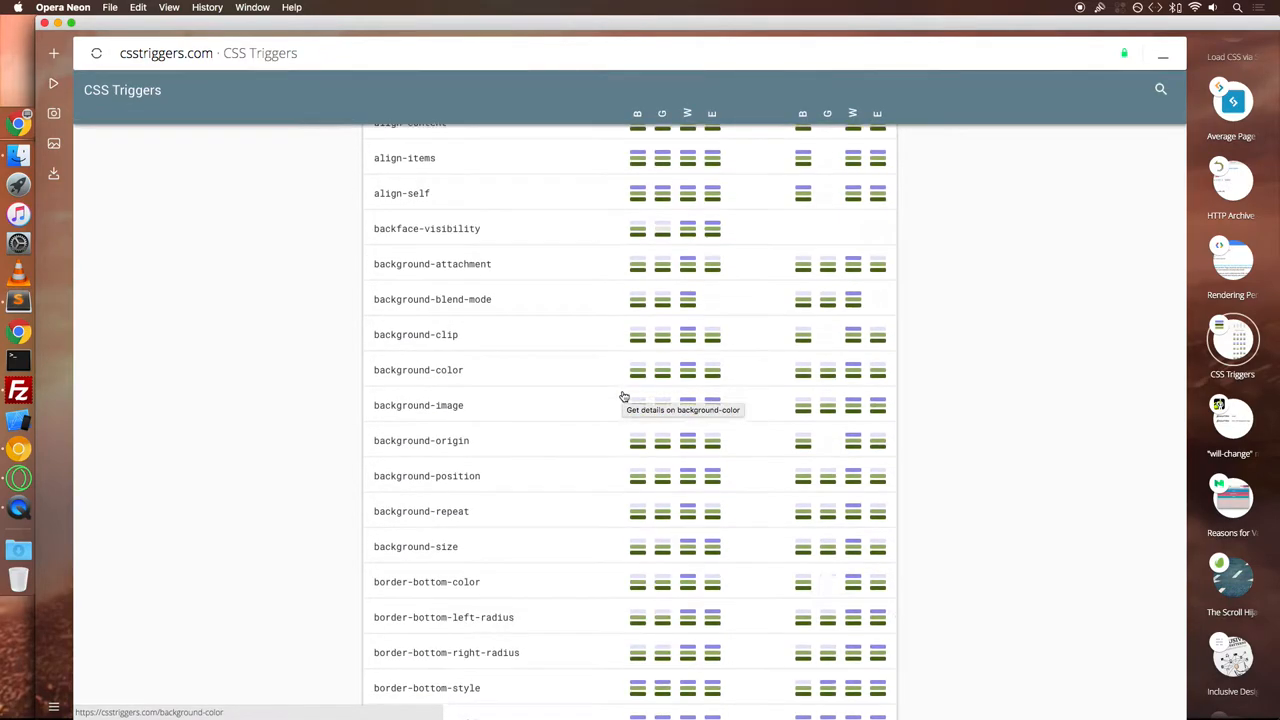
{"action": "scroll", "scroll_direction": "down", "scroll_amount": 3}
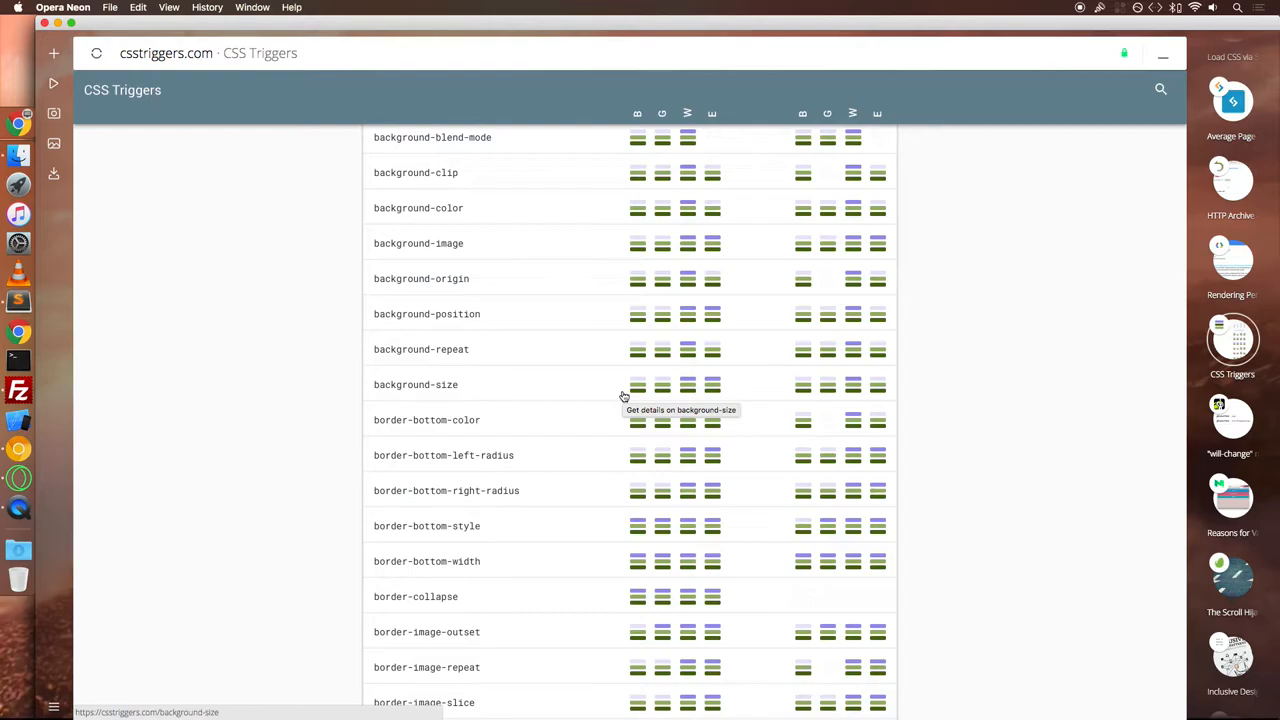
{"action": "scroll", "scroll_direction": "down", "scroll_amount": 3}
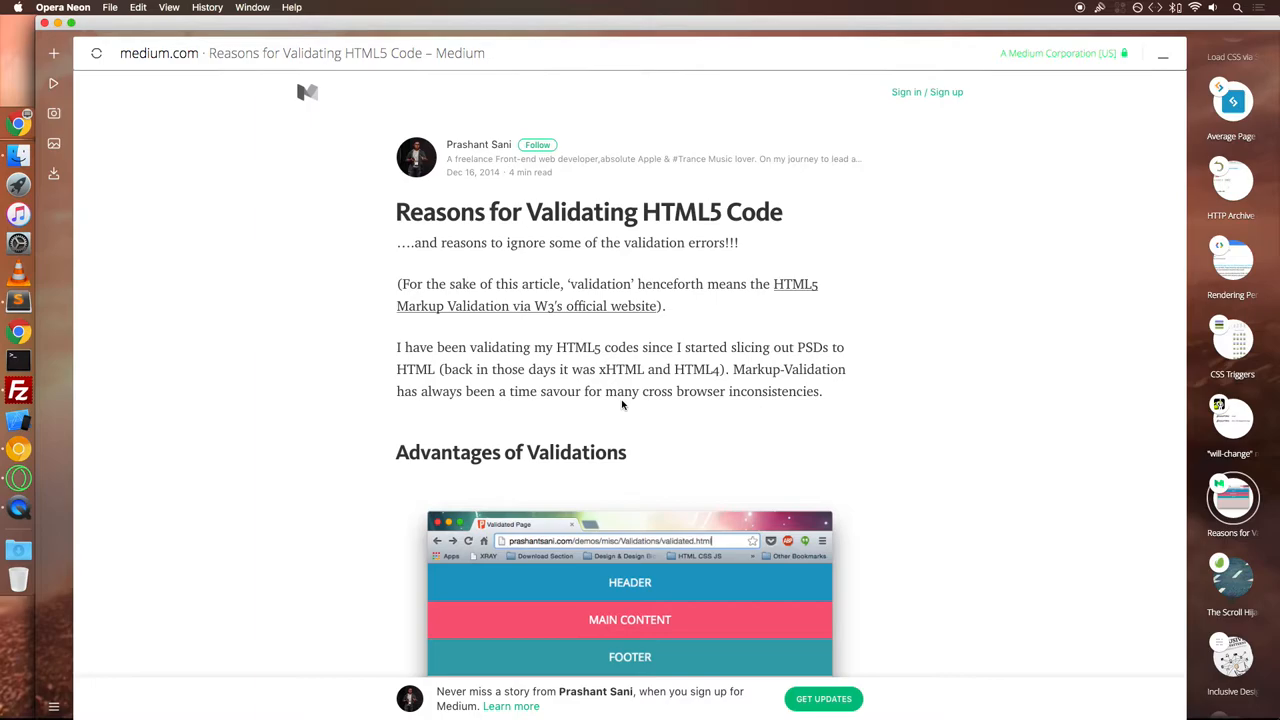
- Read the Medium HTML5 validation article down to its Further Reading list
{"action": "scroll", "scroll_direction": "down", "scroll_amount": 3}
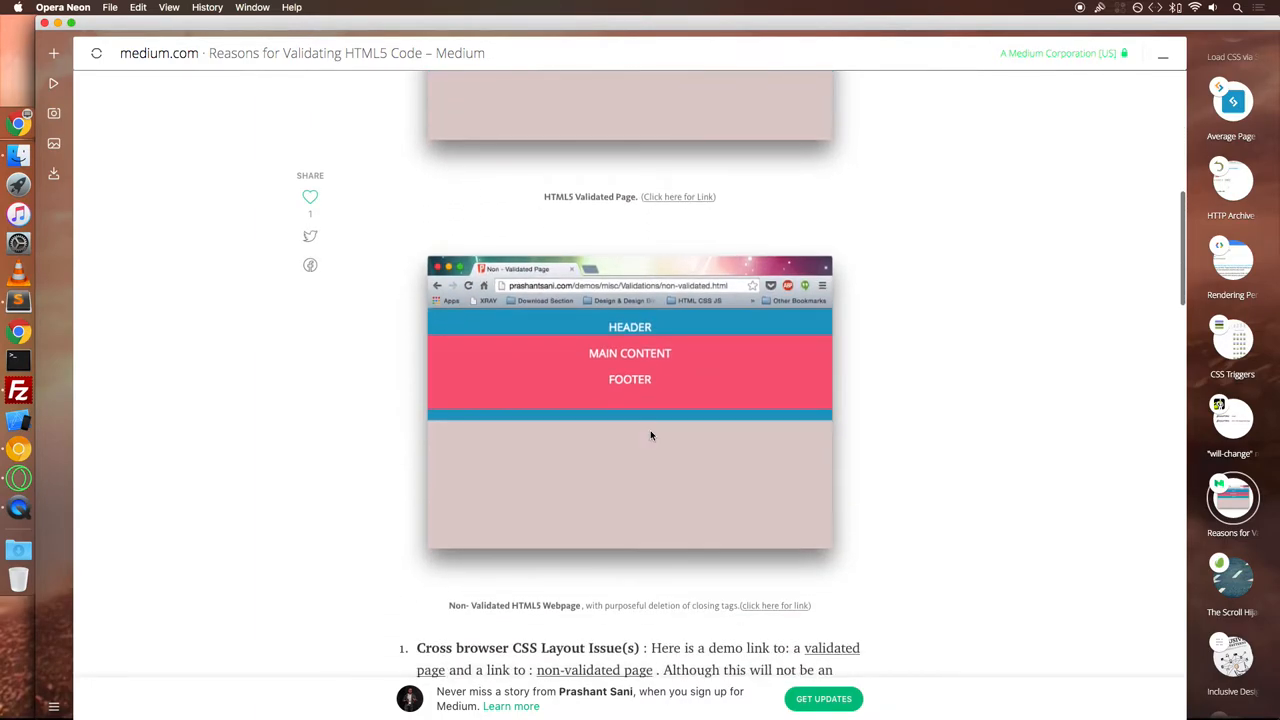
{"action": "scroll", "scroll_direction": "down", "scroll_amount": 3}
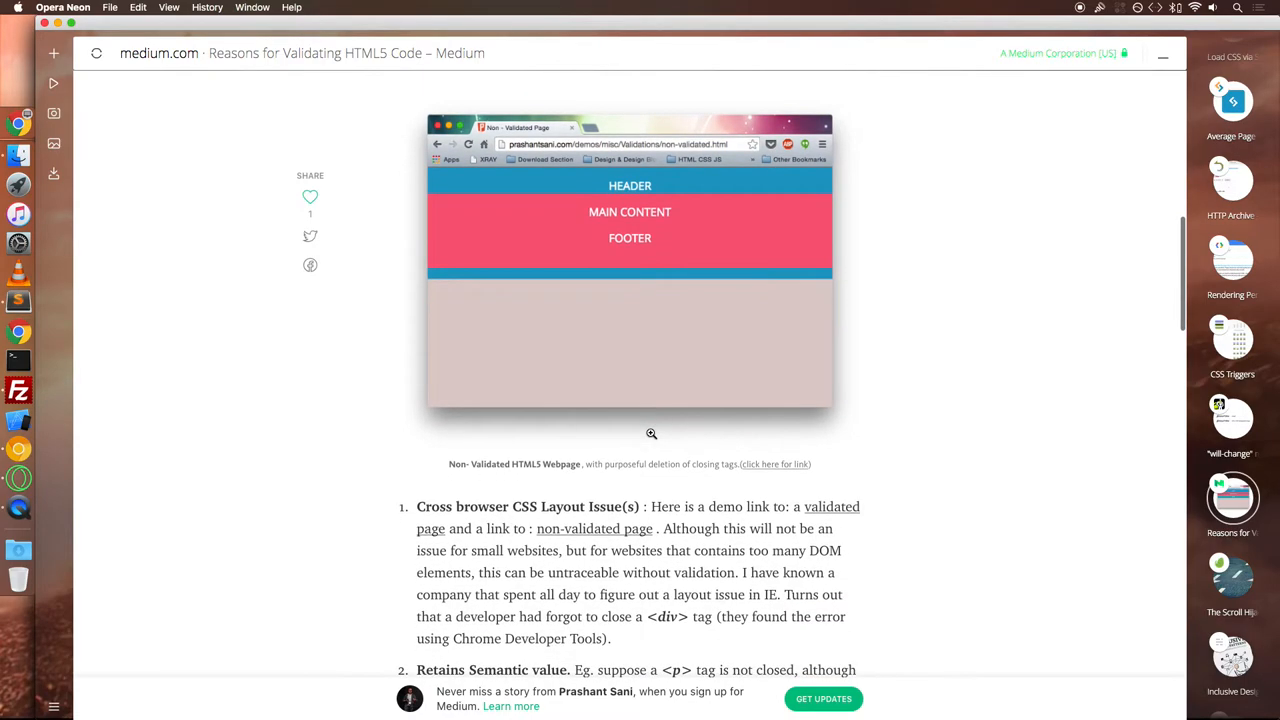
{"action": "scroll", "scroll_direction": "down", "scroll_amount": 3}
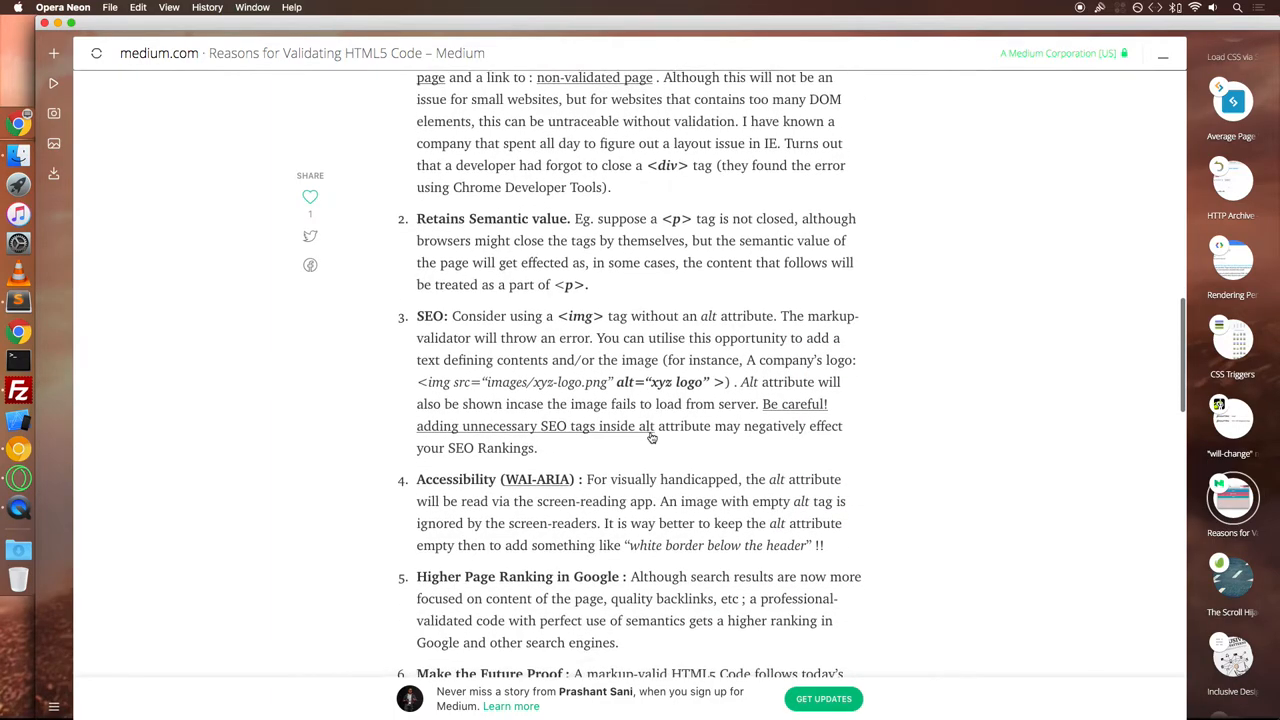
{"action": "scroll", "scroll_direction": "down", "scroll_amount": 3}
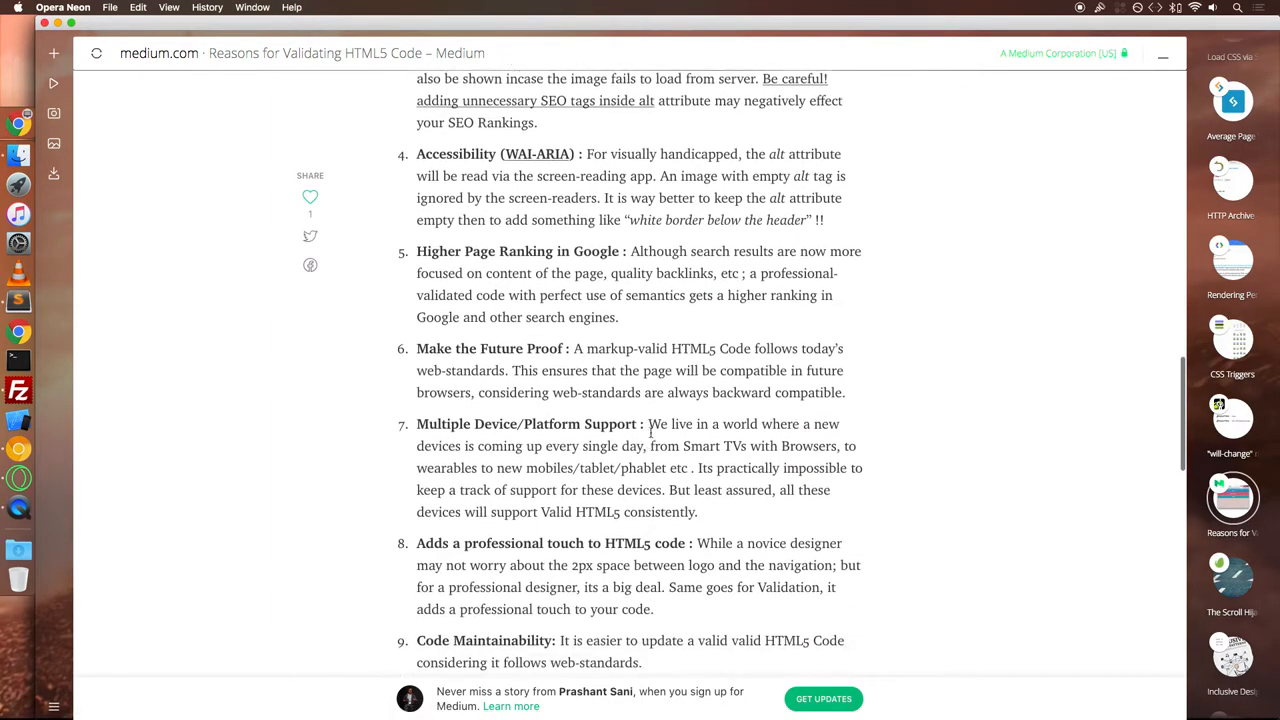
{"action": "scroll", "scroll_direction": "down", "scroll_amount": 3}
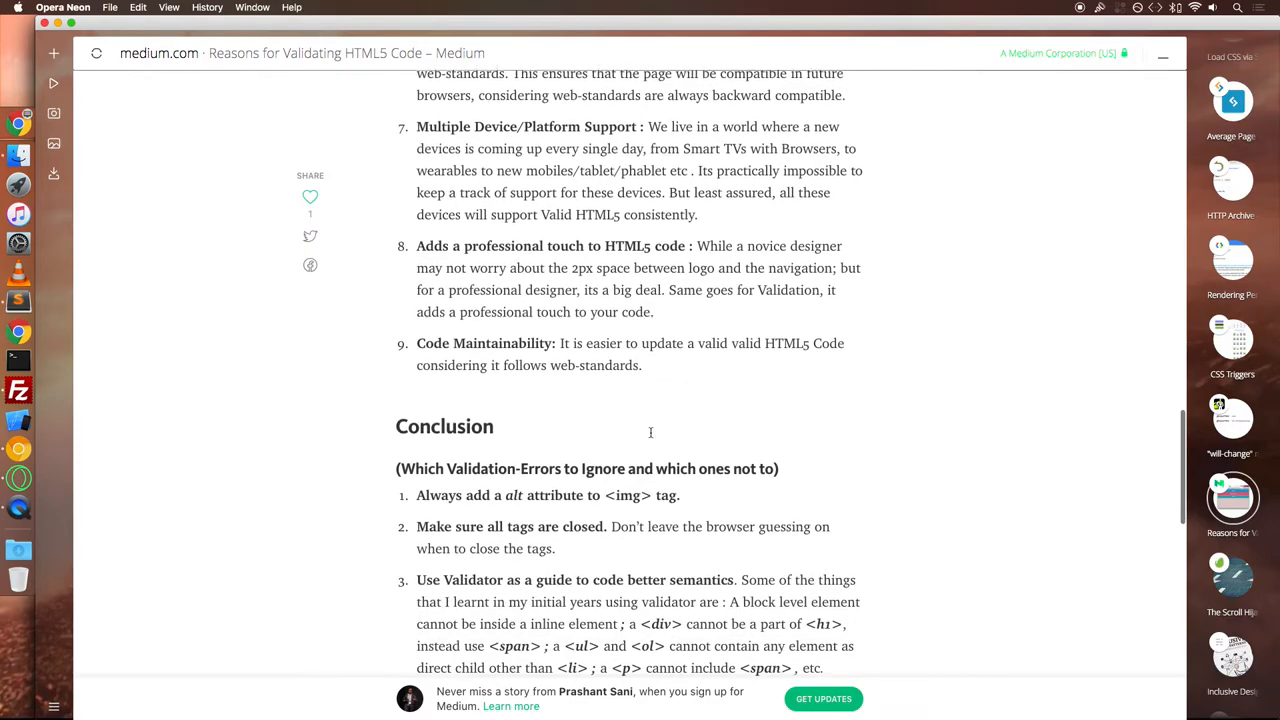
{"action": "scroll", "scroll_direction": "down", "scroll_amount": 3}
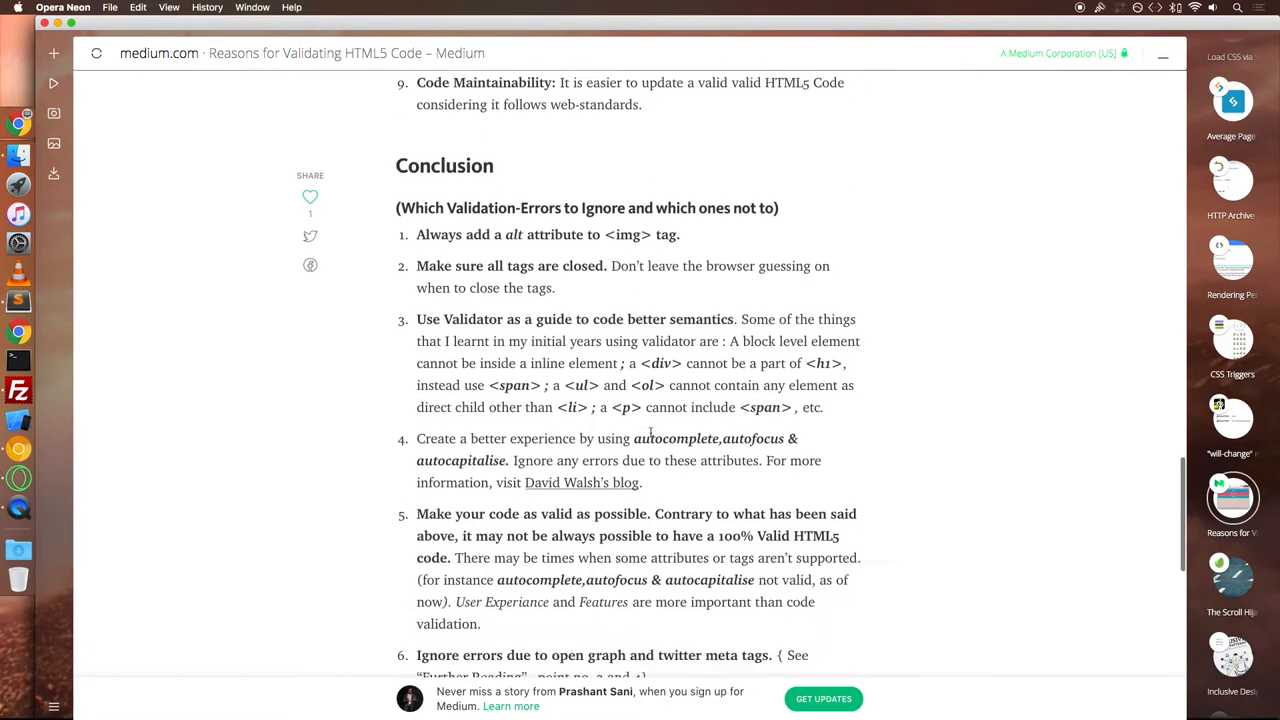
{"action": "scroll", "scroll_direction": "down", "scroll_amount": 3}
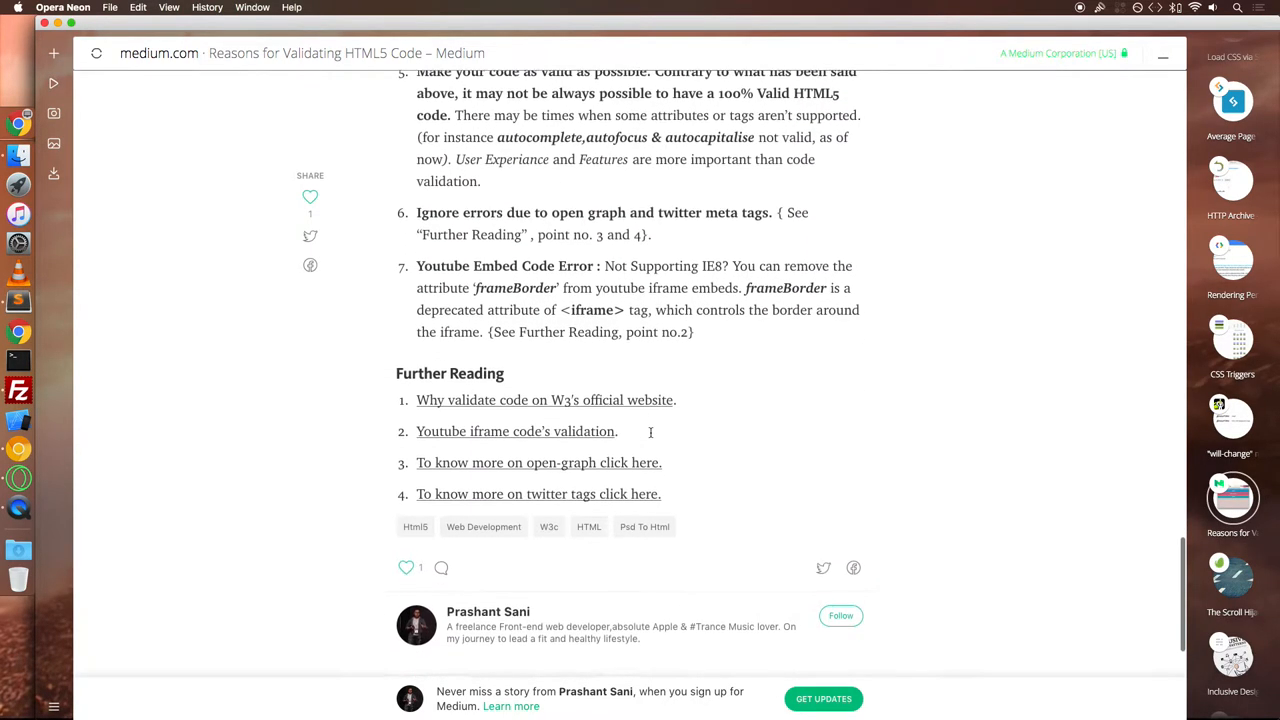
{"action": "scroll", "scroll_direction": "up", "scroll_amount": 3}
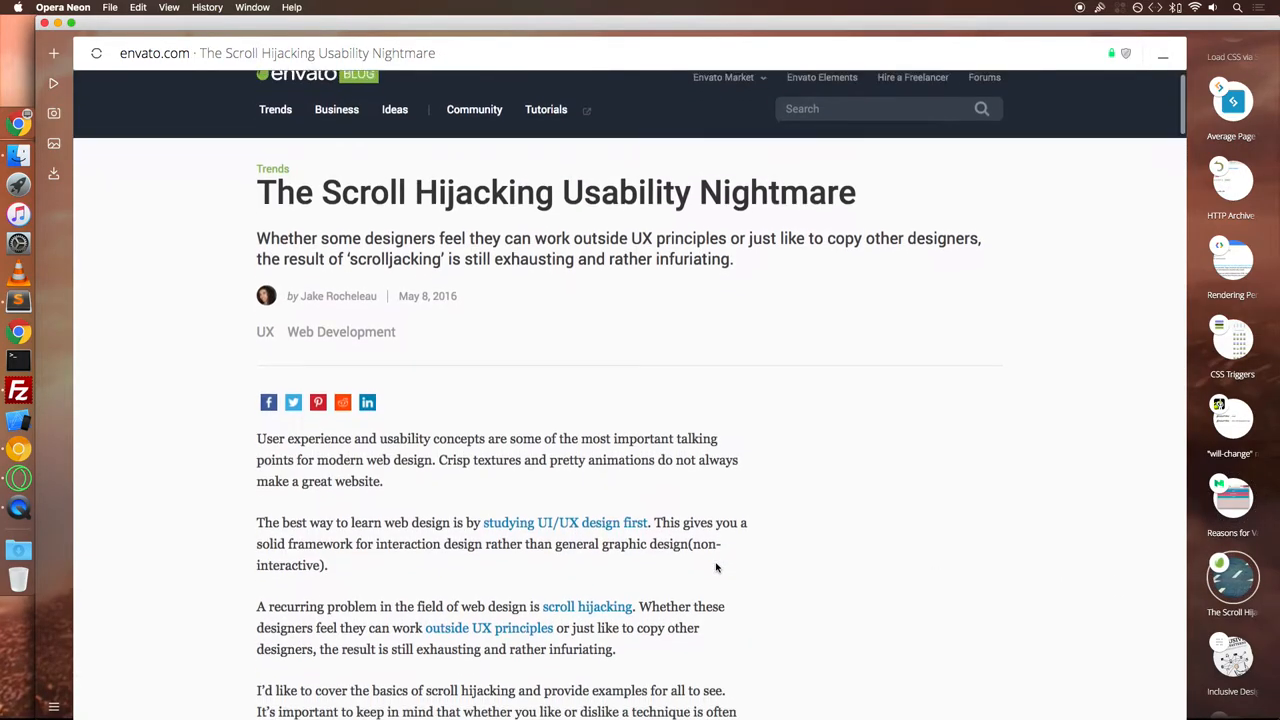
{"action": "scroll", "scroll_direction": "down", "scroll_amount": 3}
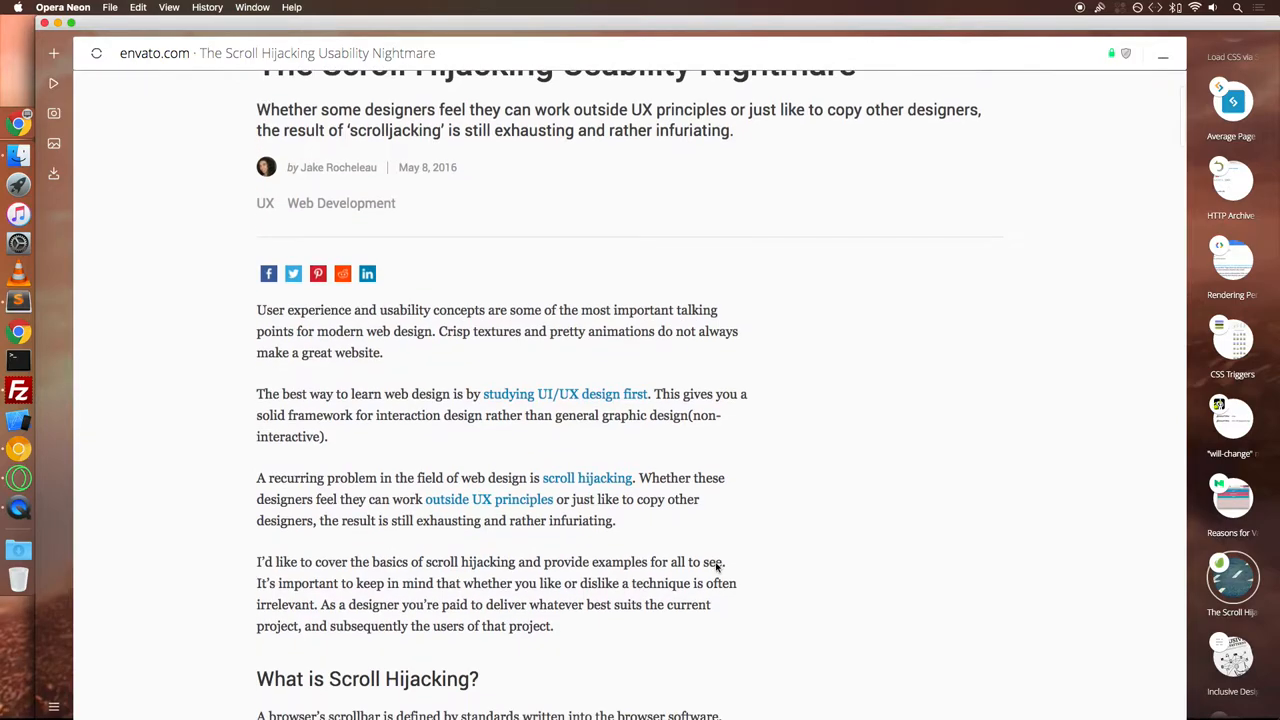
{"action": "mouse_move", "coordinate": [716, 564]}
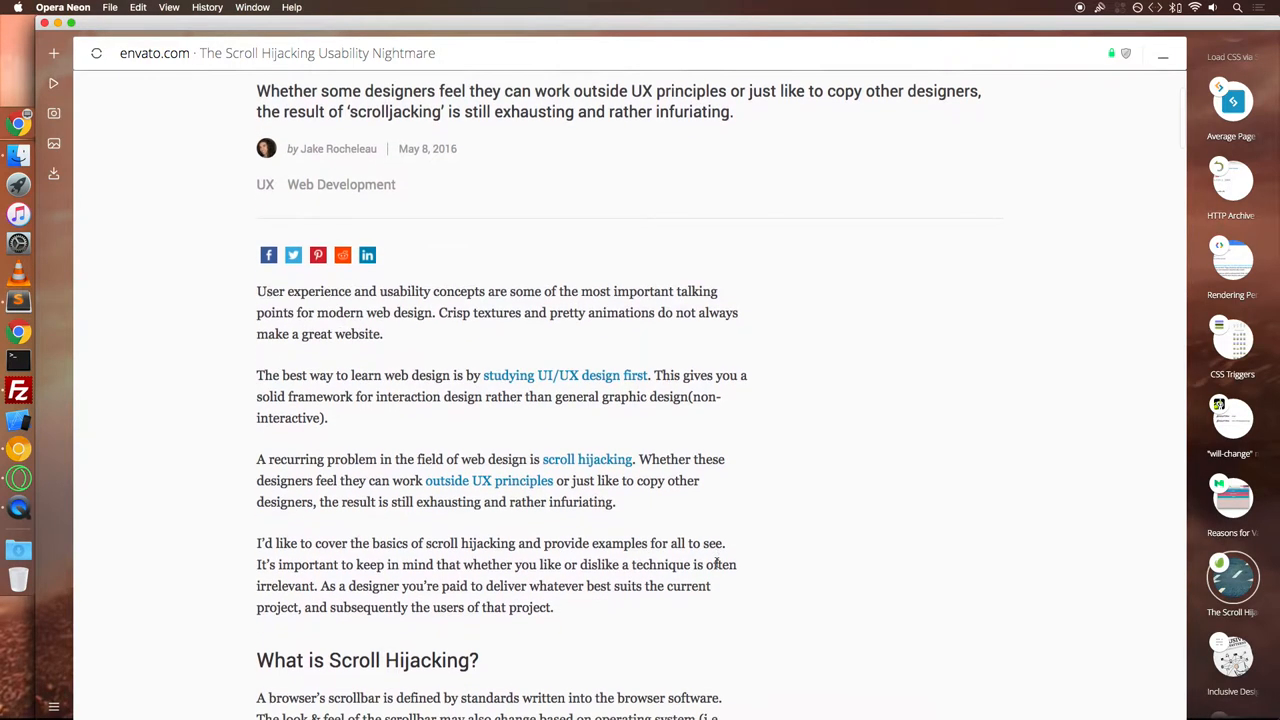
{"action": "scroll", "scroll_direction": "down", "scroll_amount": 3}
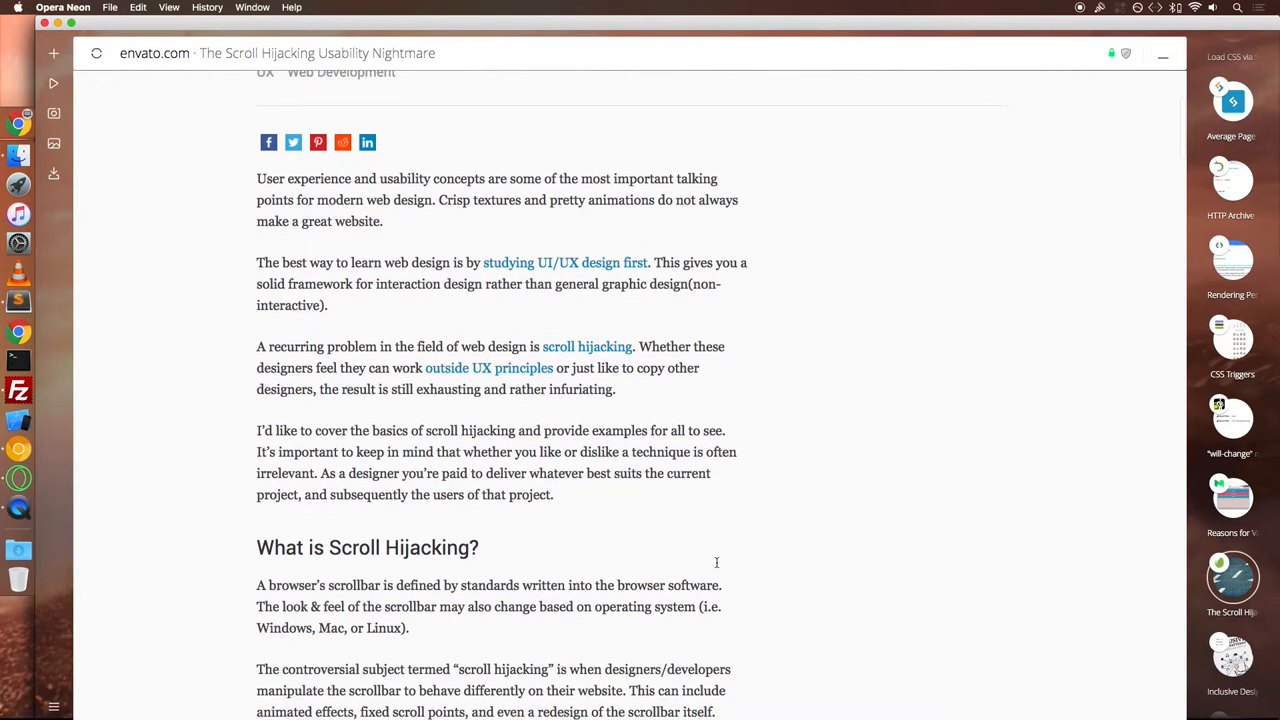
{"action": "scroll", "scroll_direction": "down", "scroll_amount": 3}
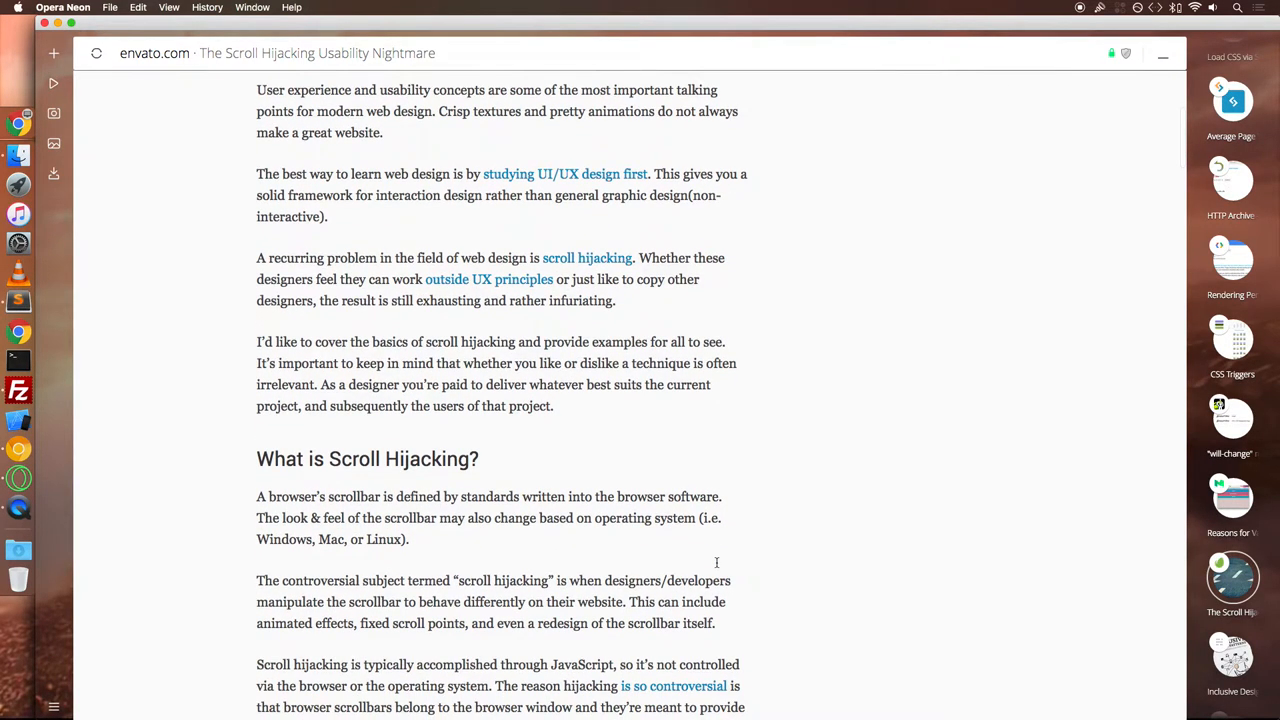
{"action": "scroll", "scroll_direction": "down", "scroll_amount": 3}
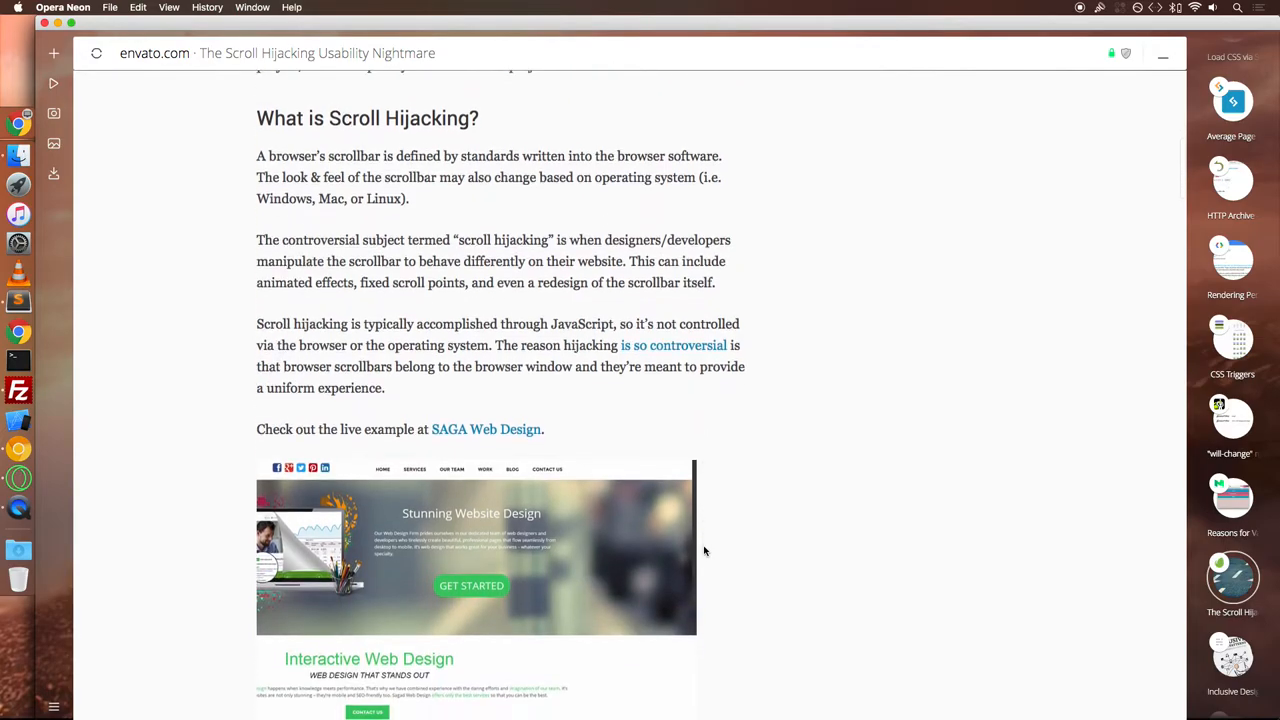
{"action": "scroll", "scroll_direction": "down", "scroll_amount": 3}
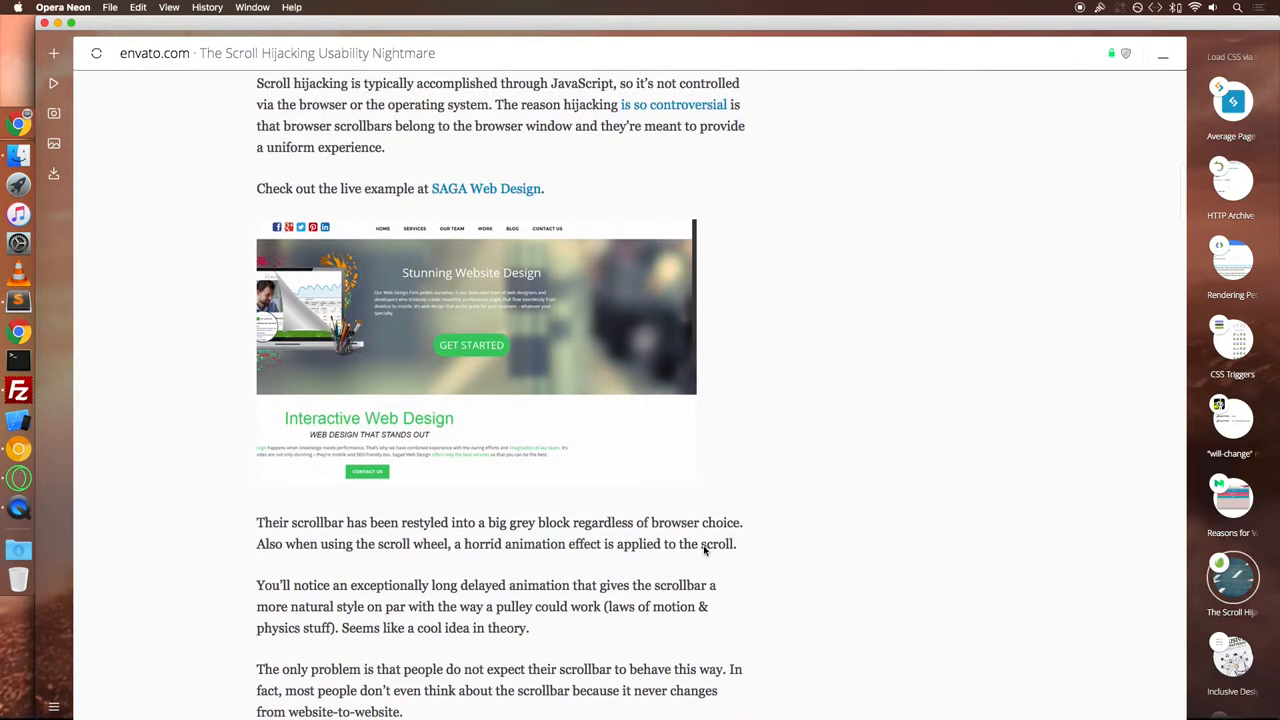
{"action": "scroll", "scroll_direction": "down", "scroll_amount": 3}
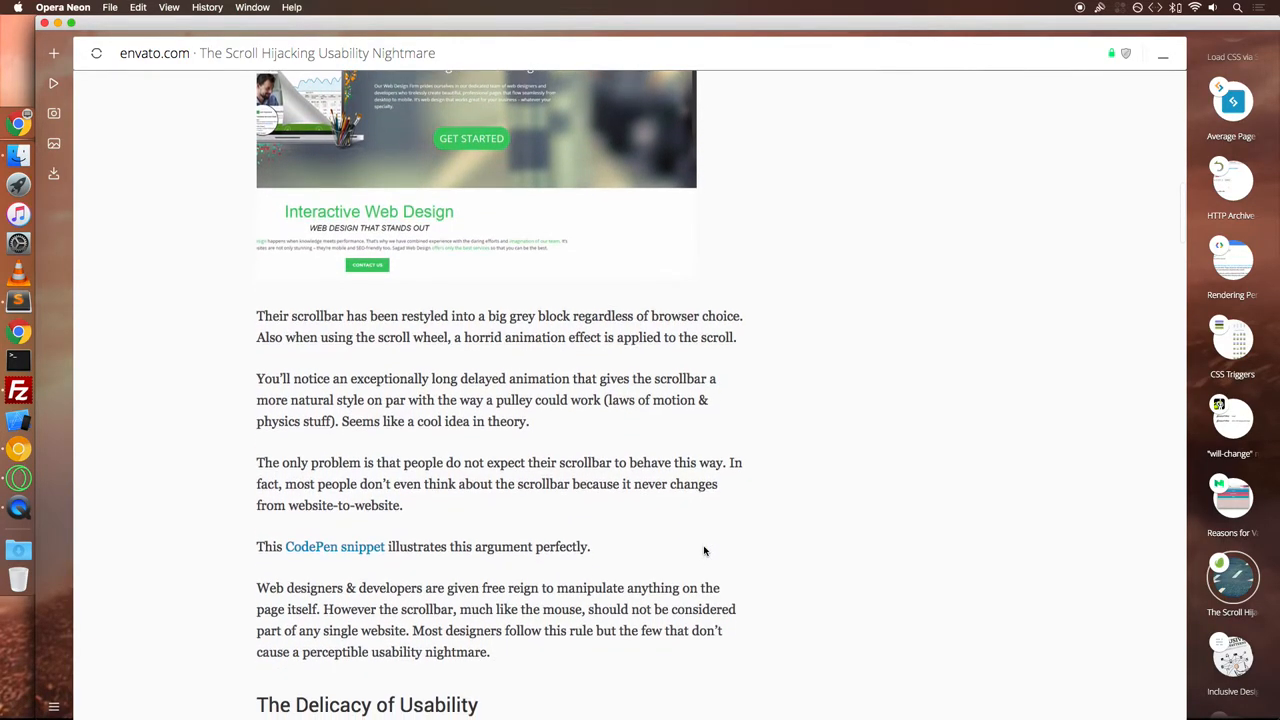
{"action": "scroll", "scroll_direction": "down", "scroll_amount": 3}
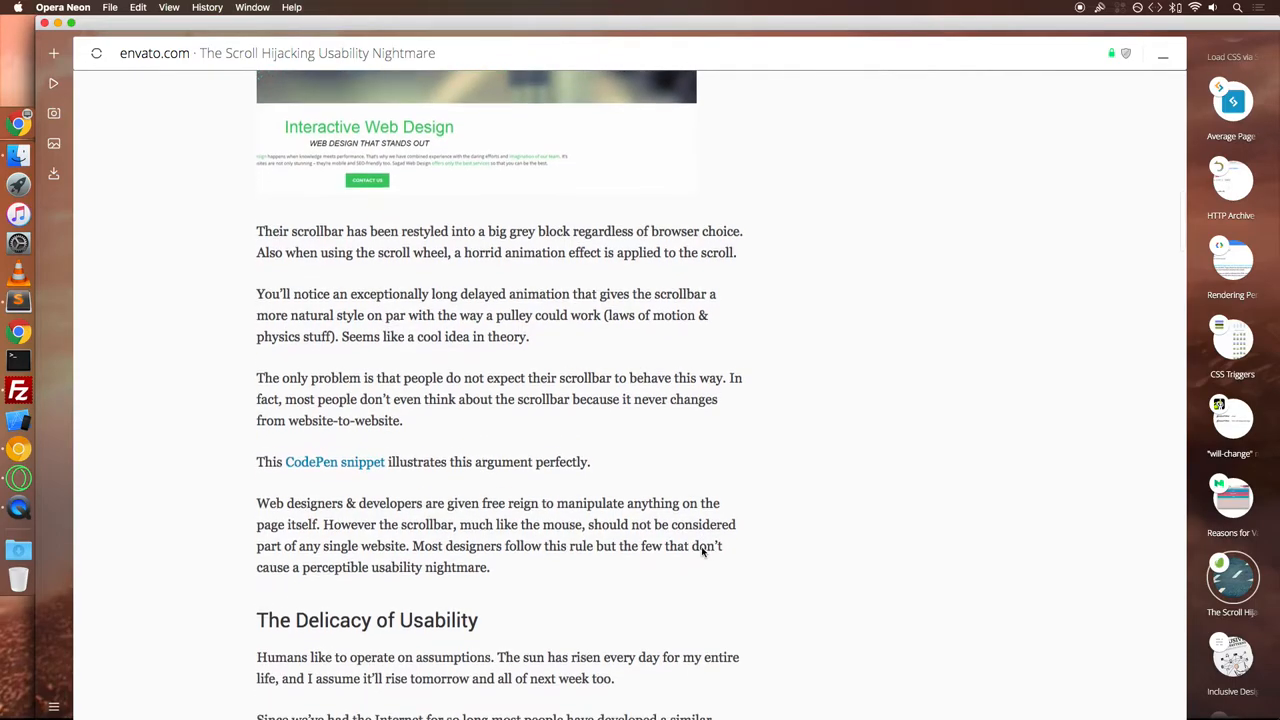
{"action": "scroll", "scroll_direction": "down", "scroll_amount": 3}
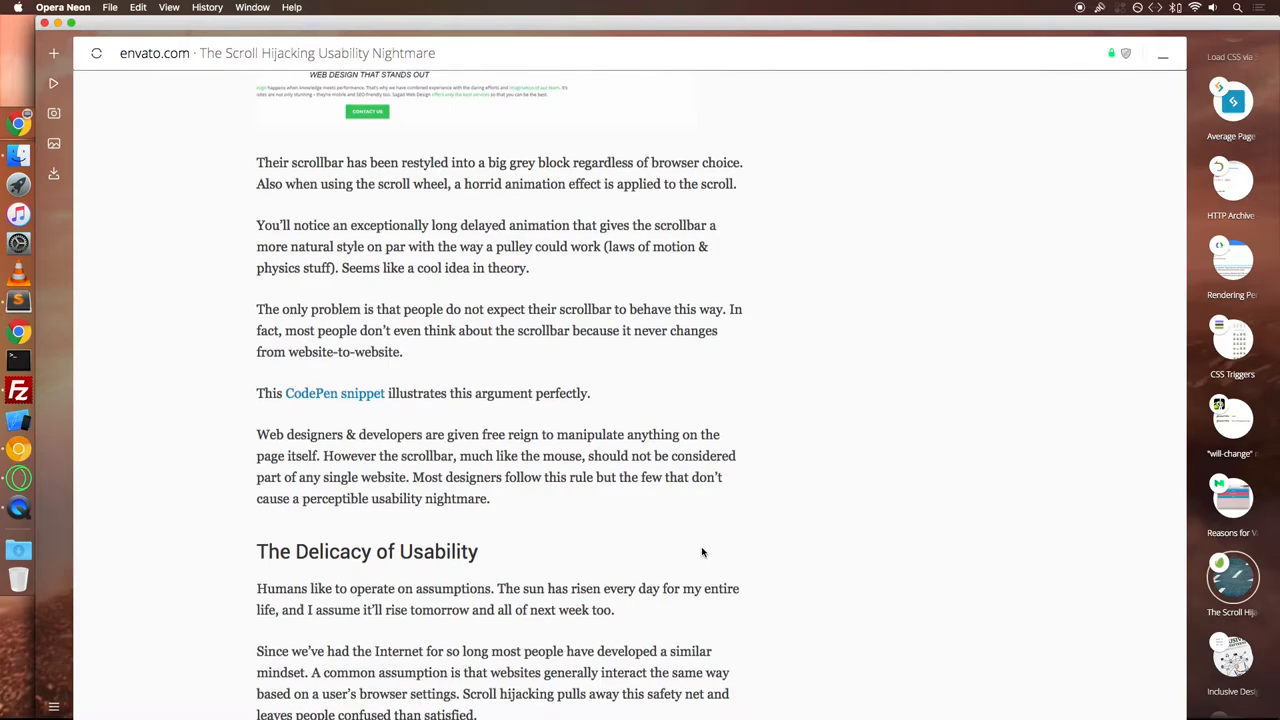
{"action": "scroll", "scroll_direction": "down", "scroll_amount": 3}
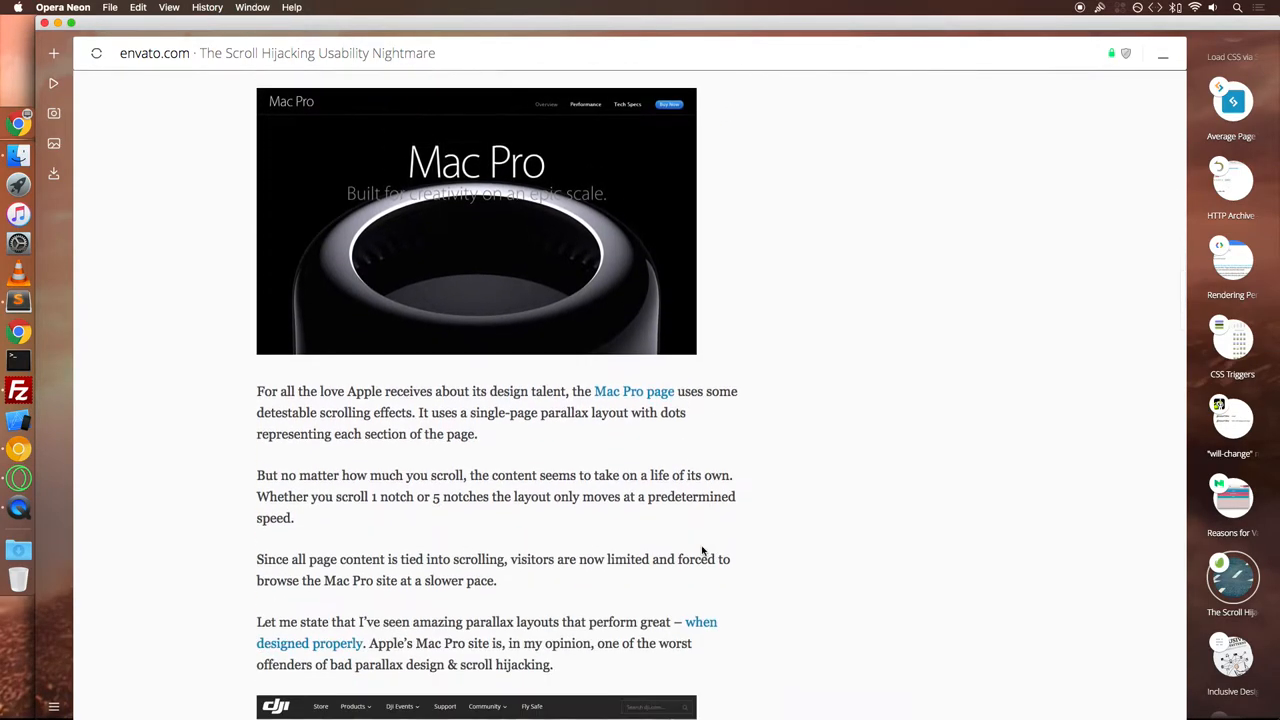
{"action": "scroll", "scroll_direction": "down", "scroll_amount": 3}
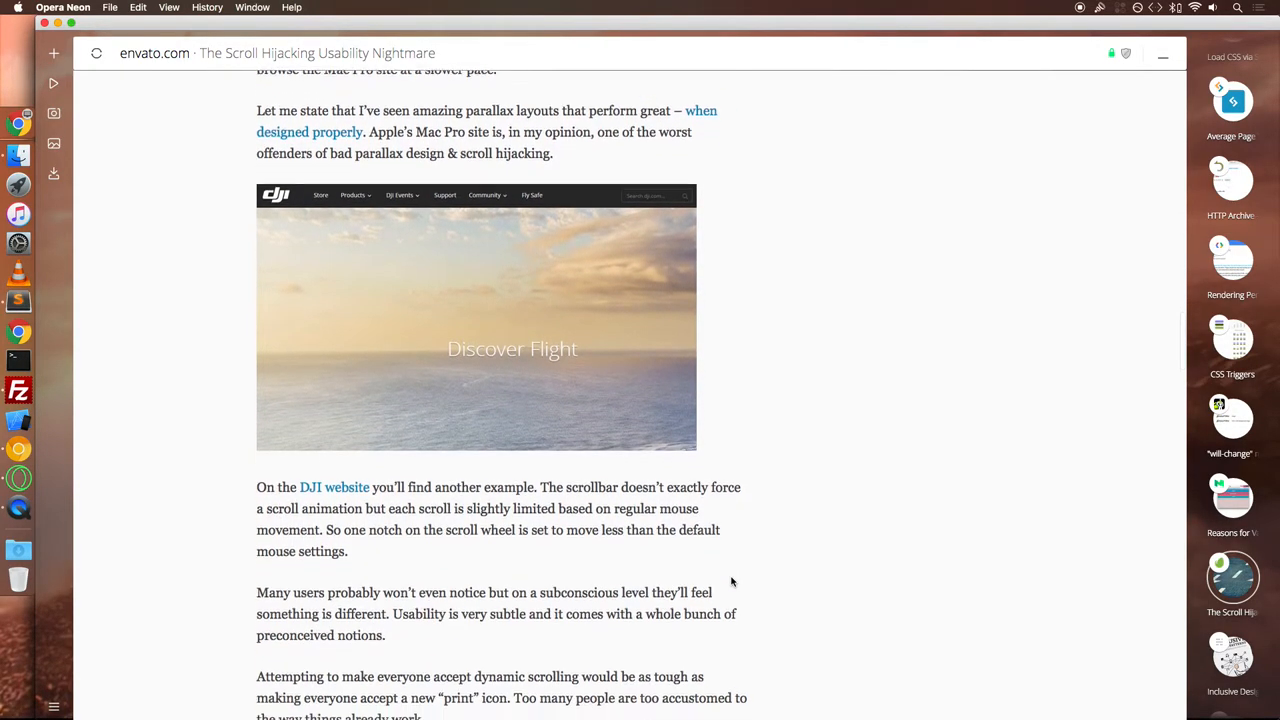
{"action": "scroll", "scroll_direction": "down", "scroll_amount": 3}
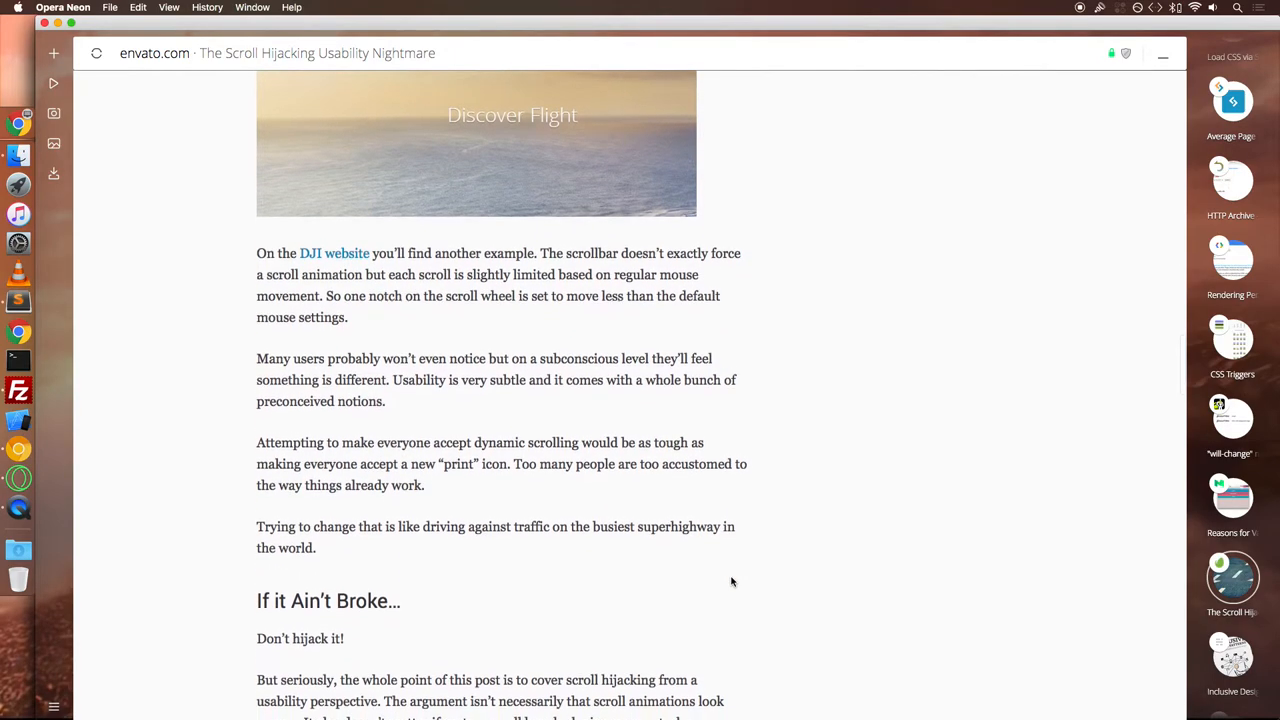
{"action": "scroll", "scroll_direction": "down", "scroll_amount": 3}
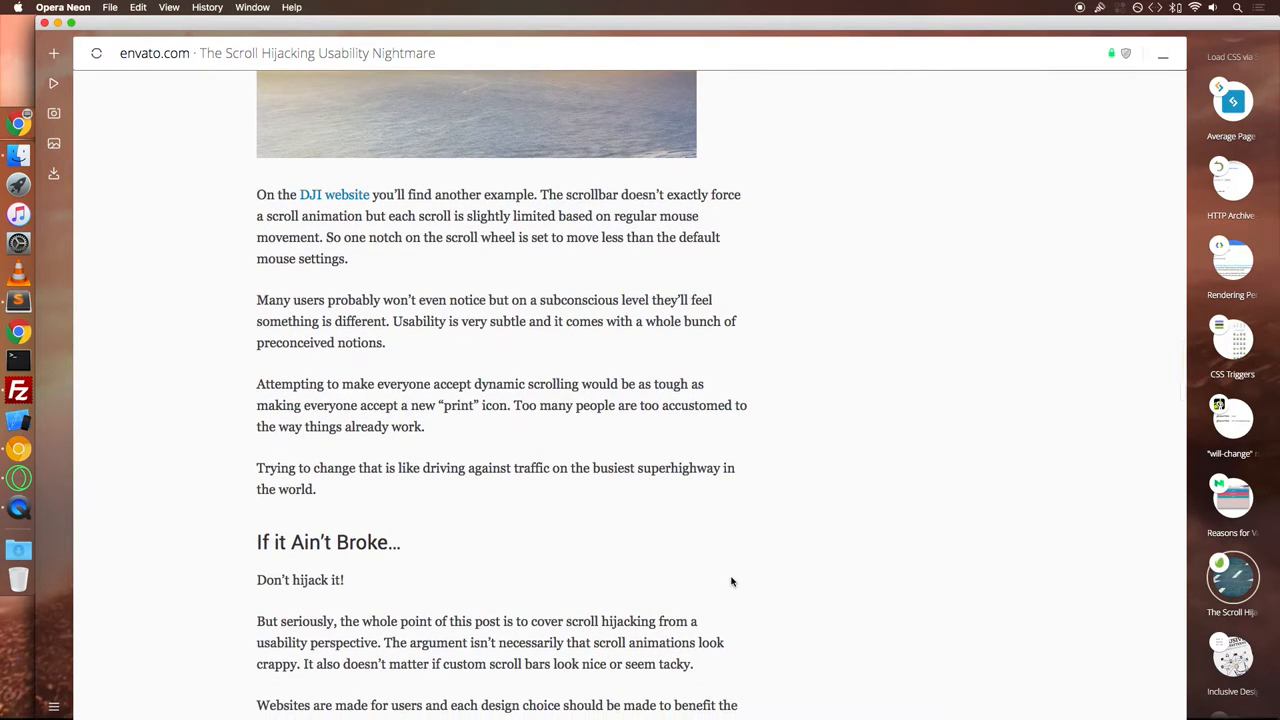
{"action": "scroll", "scroll_direction": "down", "scroll_amount": 3}
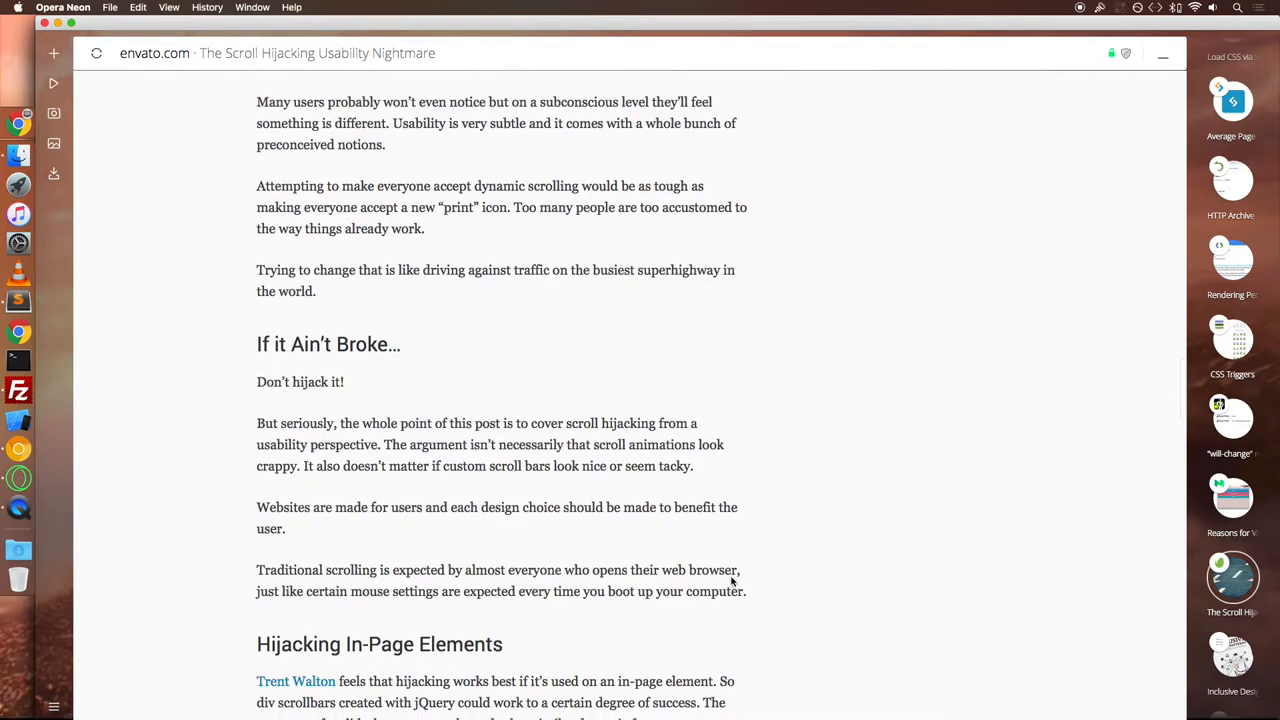
{"action": "scroll", "scroll_direction": "down", "scroll_amount": 3}
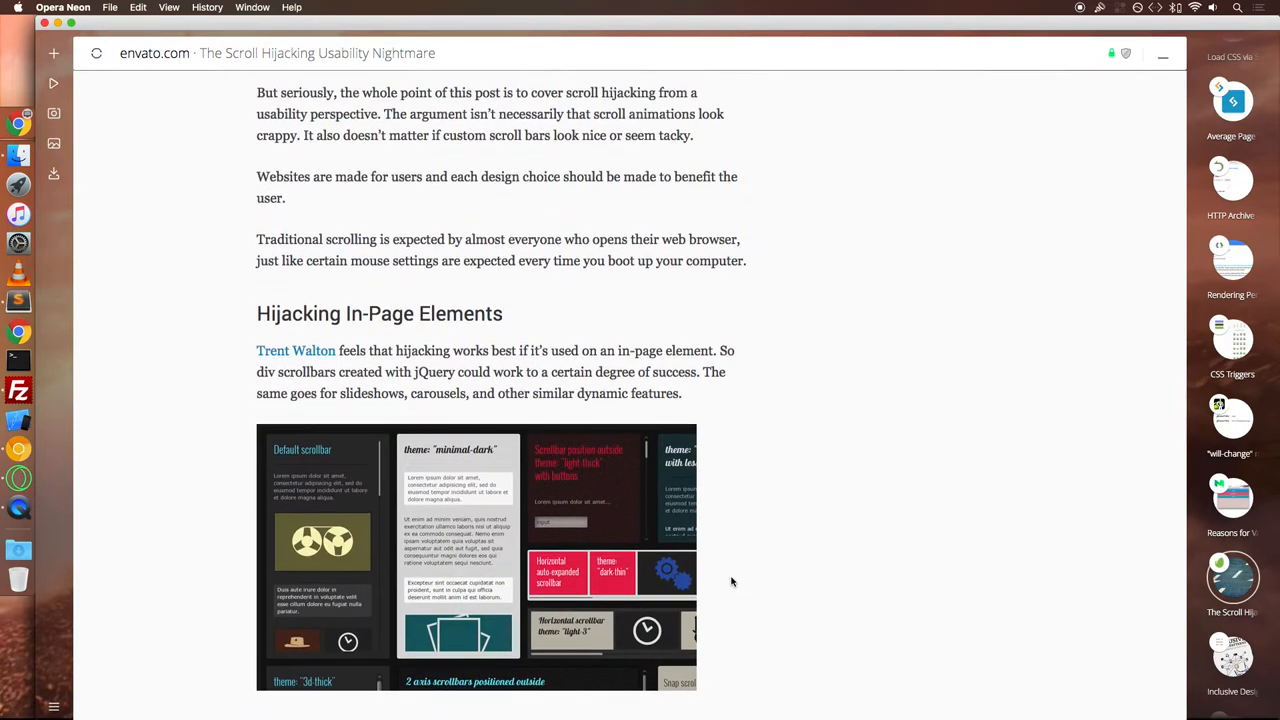
{"action": "scroll", "scroll_direction": "down", "scroll_amount": 3}
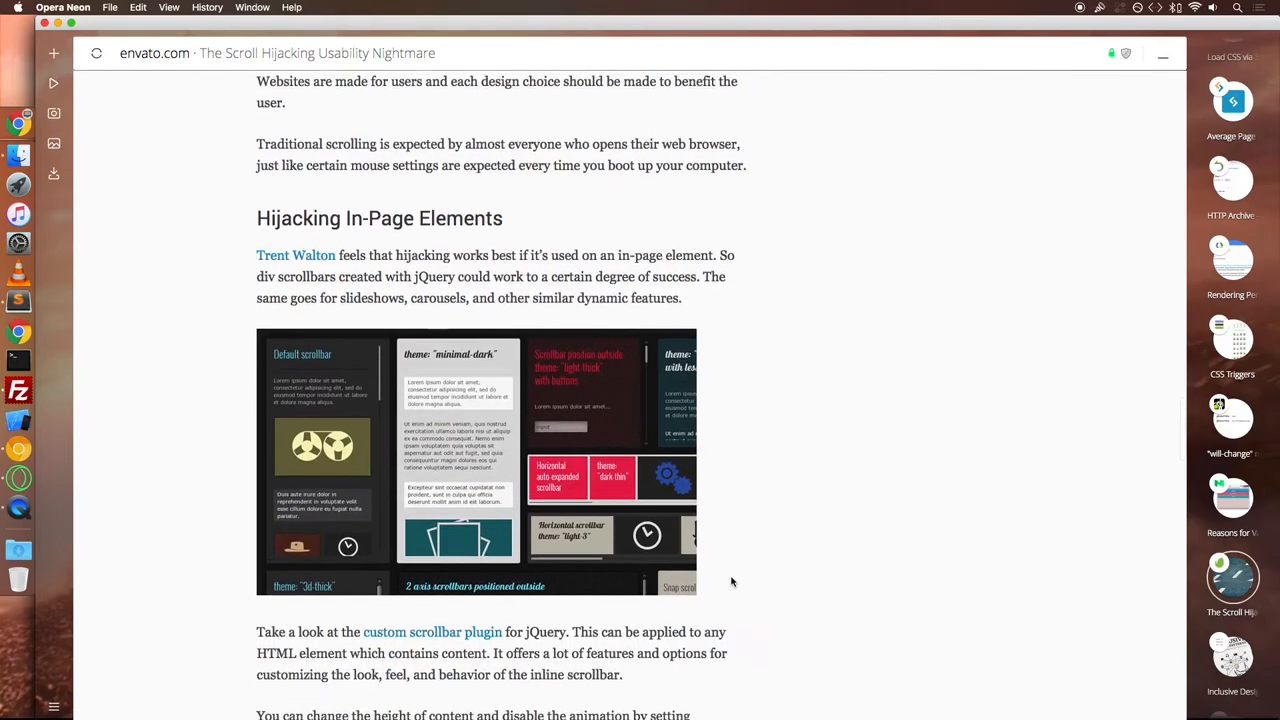
{"action": "scroll", "scroll_direction": "down", "scroll_amount": 3}
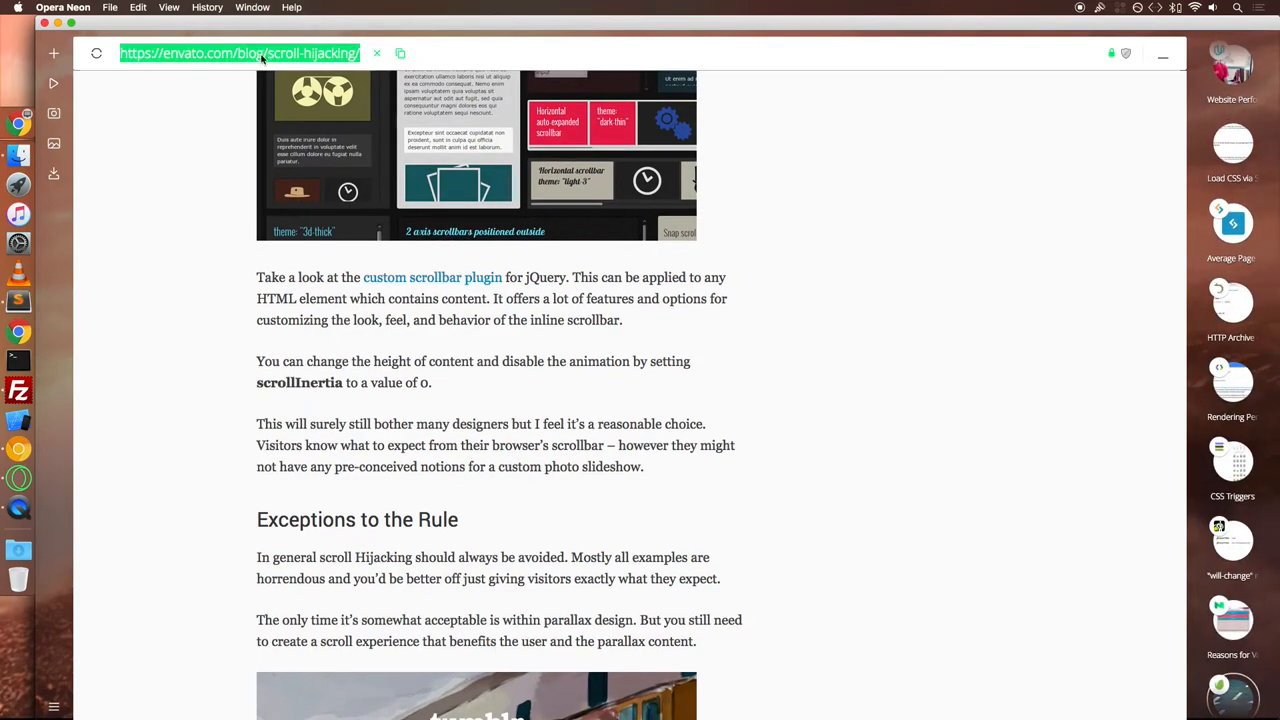
- Go to prashantsani.com and bring up the Inclusive Design Patterns book review
{"action": "type", "text": "prashantsani.com"}
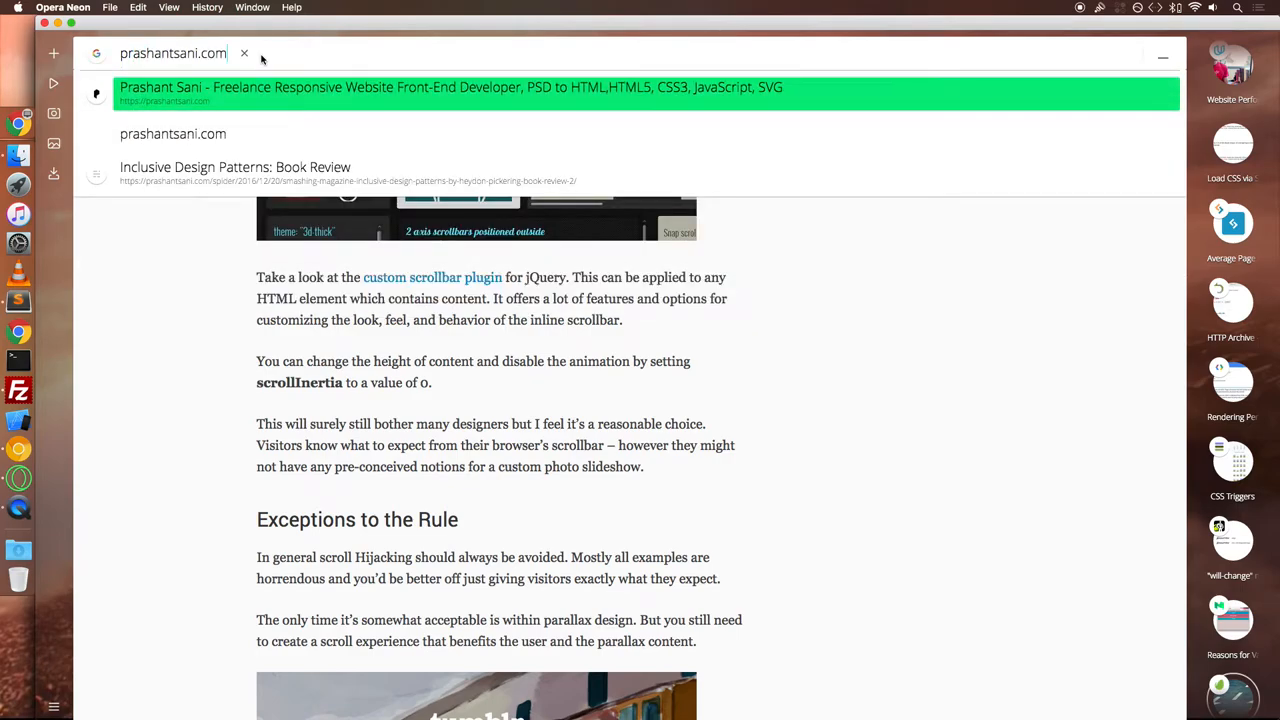
{"action": "left_click", "coordinate": [450, 94]}
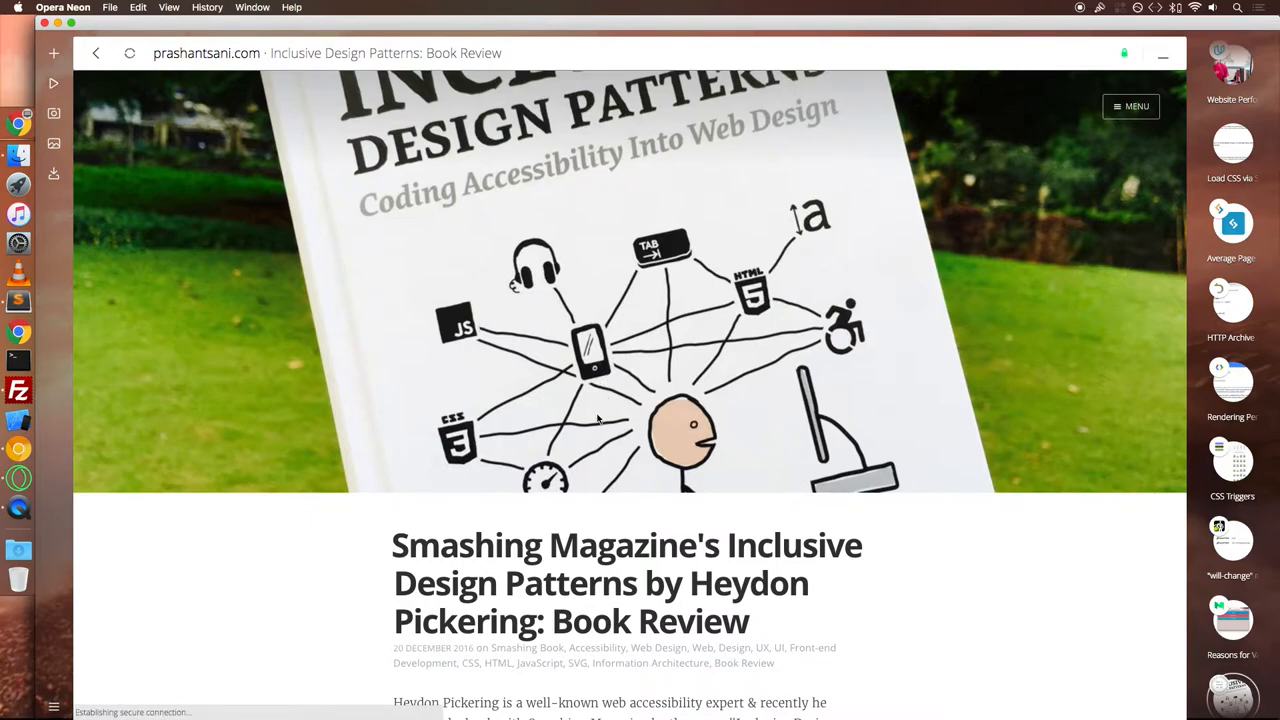
- Read down the review through its chapter notes towards the rating
{"action": "scroll", "scroll_direction": "down", "scroll_amount": 3}
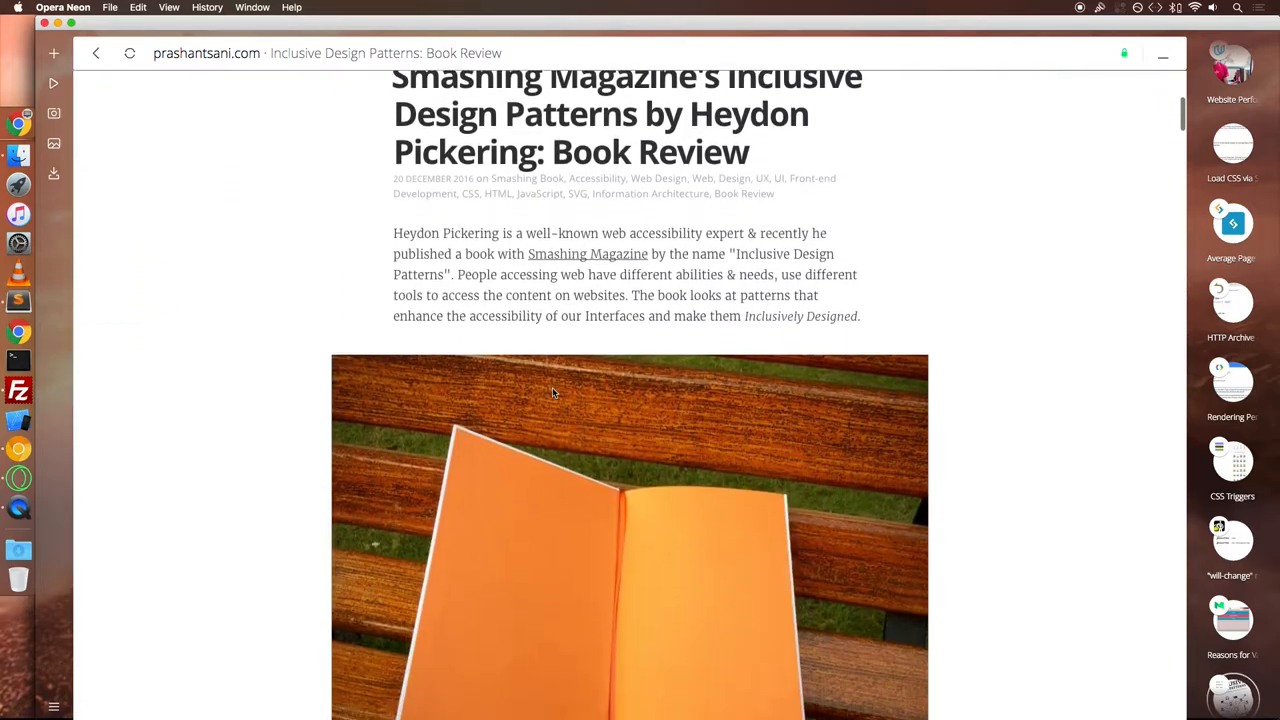
{"action": "scroll", "scroll_direction": "down", "scroll_amount": 3}
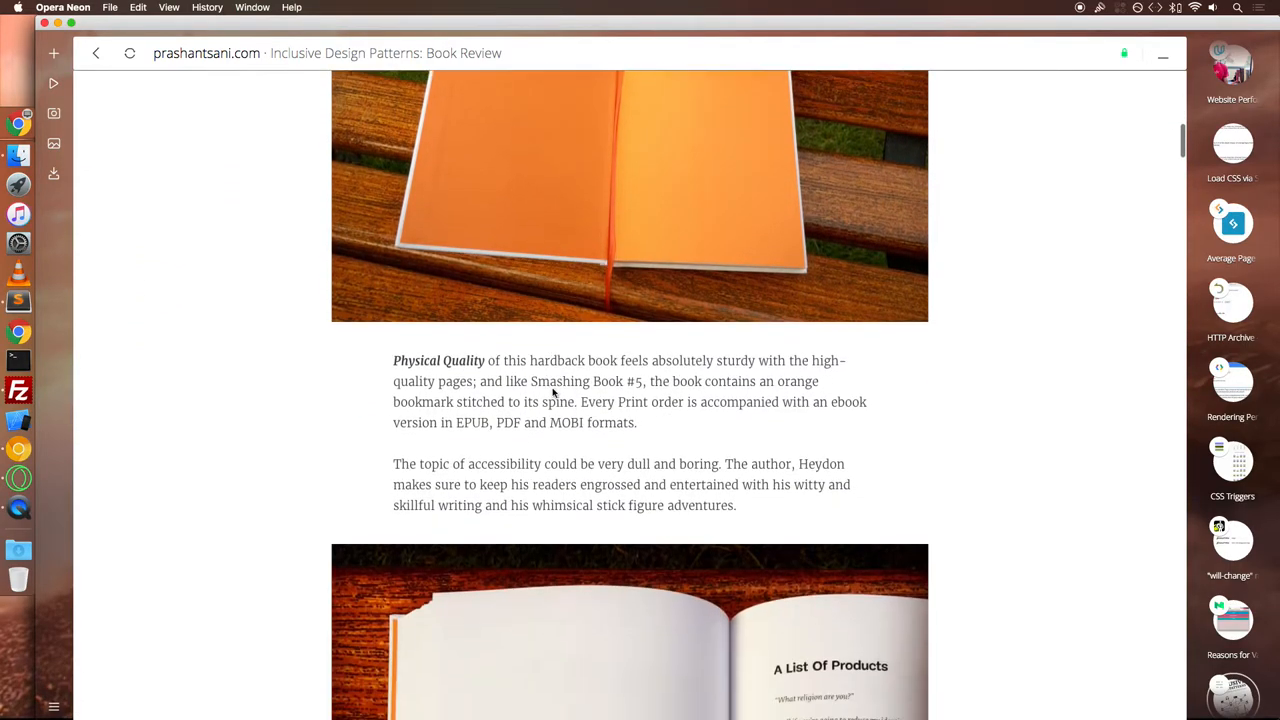
{"action": "scroll", "scroll_direction": "down", "scroll_amount": 3}
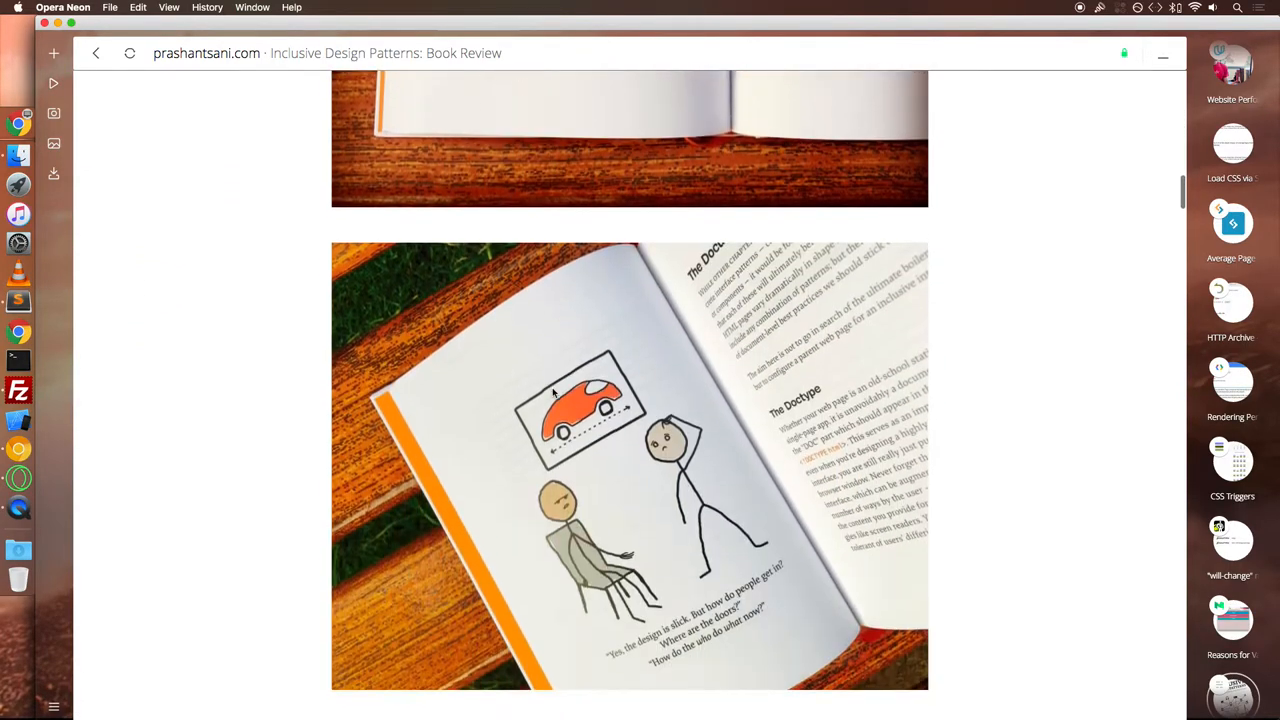
{"action": "scroll", "scroll_direction": "down", "scroll_amount": 3}
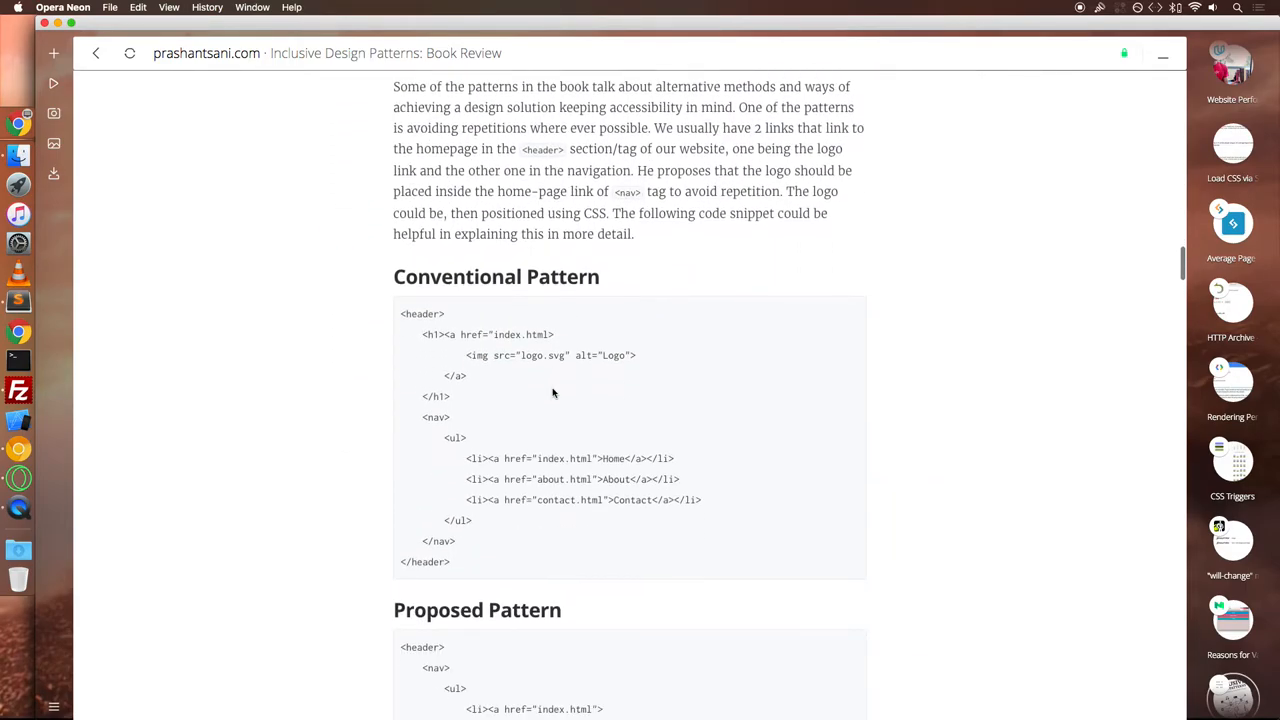
{"action": "scroll", "scroll_direction": "down", "scroll_amount": 3}
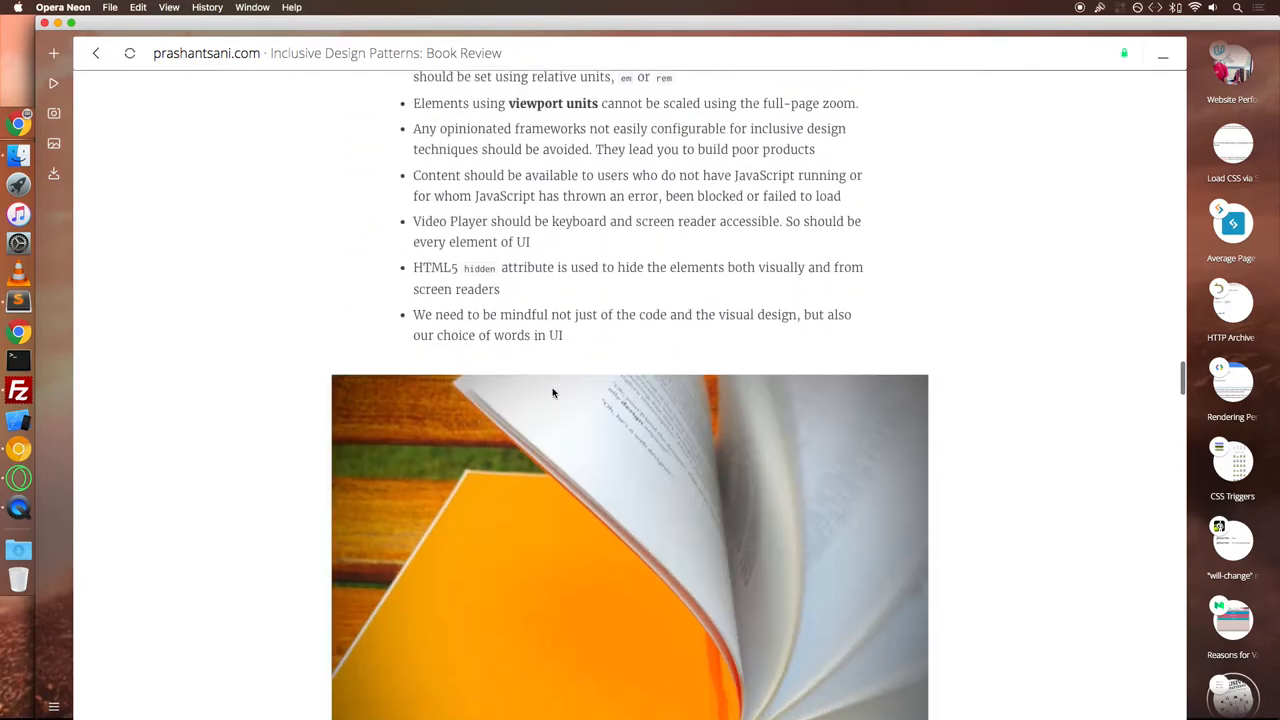
{"action": "scroll", "scroll_direction": "down", "scroll_amount": 3}
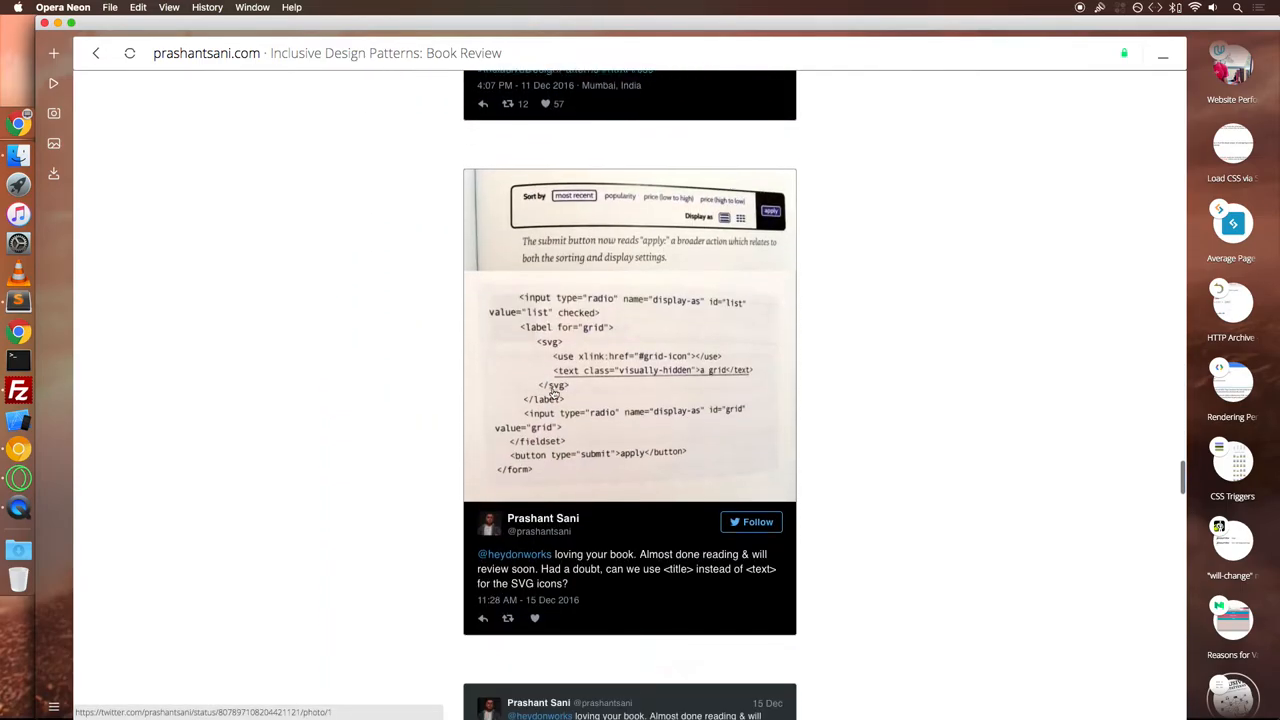
{"action": "scroll", "scroll_direction": "down", "scroll_amount": 3}
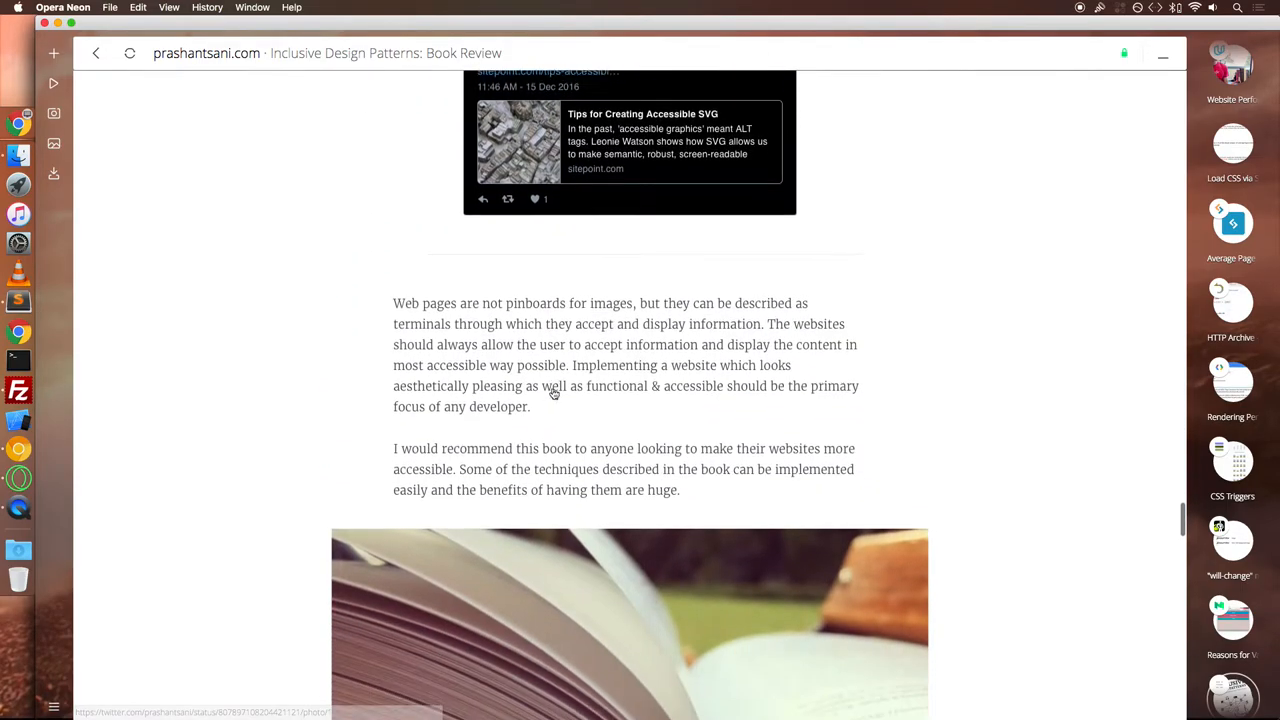
{"action": "scroll", "scroll_direction": "down", "scroll_amount": 3}
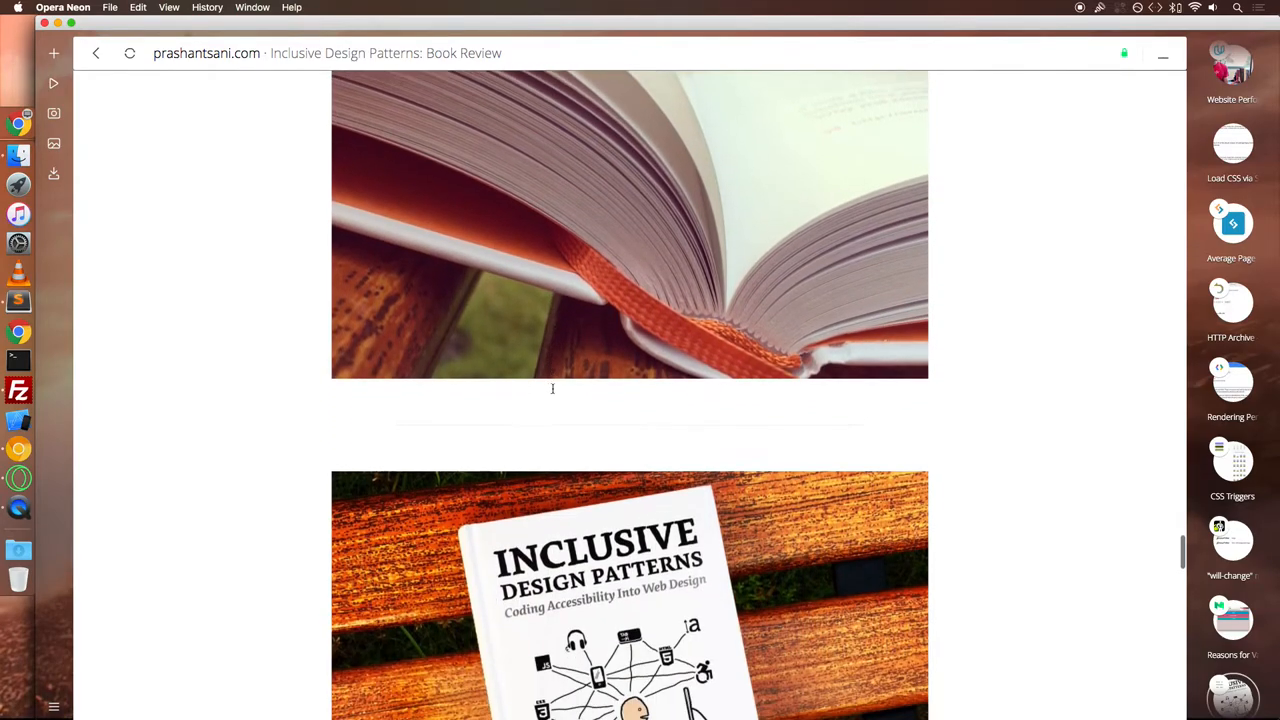
{"action": "scroll", "scroll_direction": "down", "scroll_amount": 3}
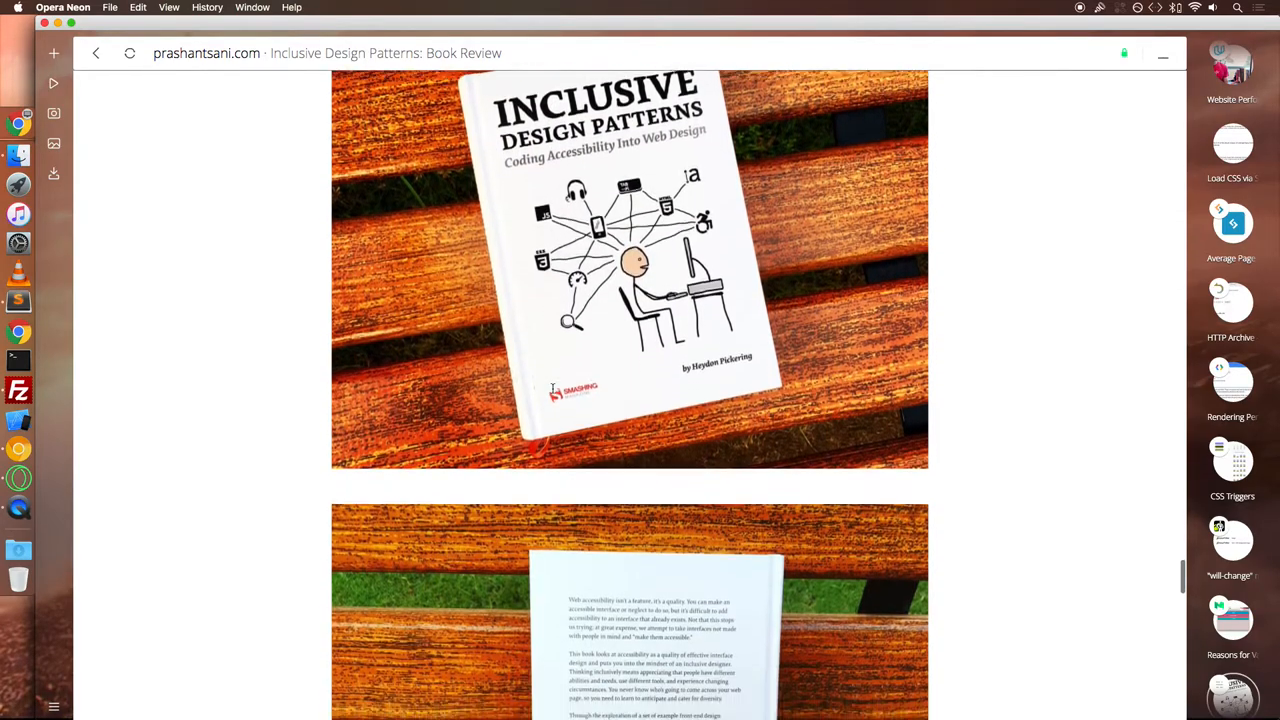
{"action": "scroll", "scroll_direction": "down", "scroll_amount": 3}
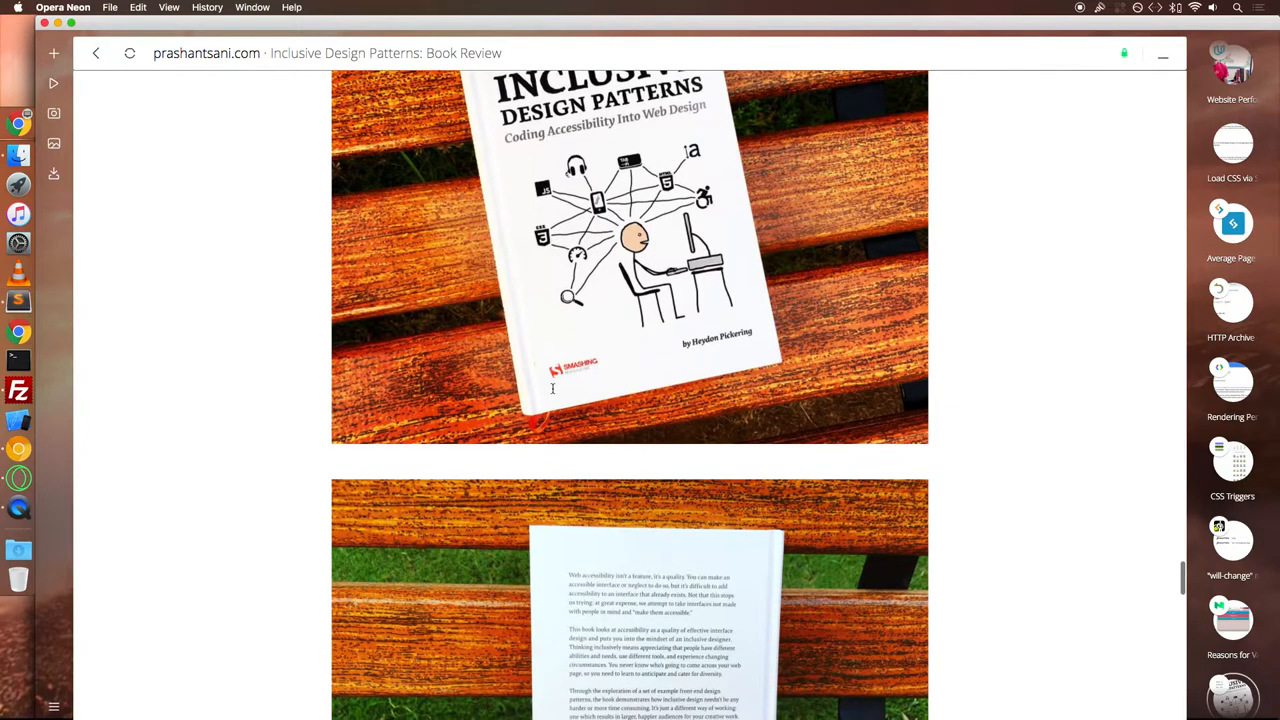
- Continue past the rating and Related Links to the comments and suggested posts
{"action": "scroll", "scroll_direction": "down", "scroll_amount": 3}
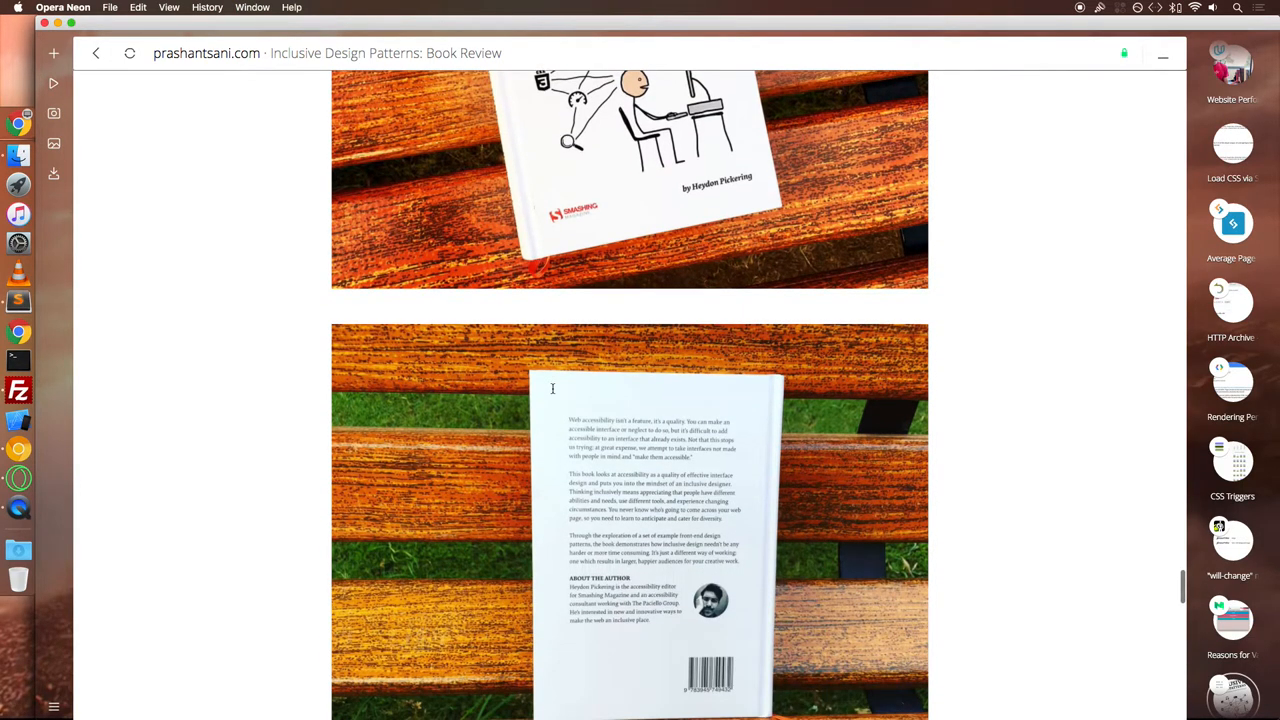
{"action": "scroll", "scroll_direction": "down", "scroll_amount": 3}
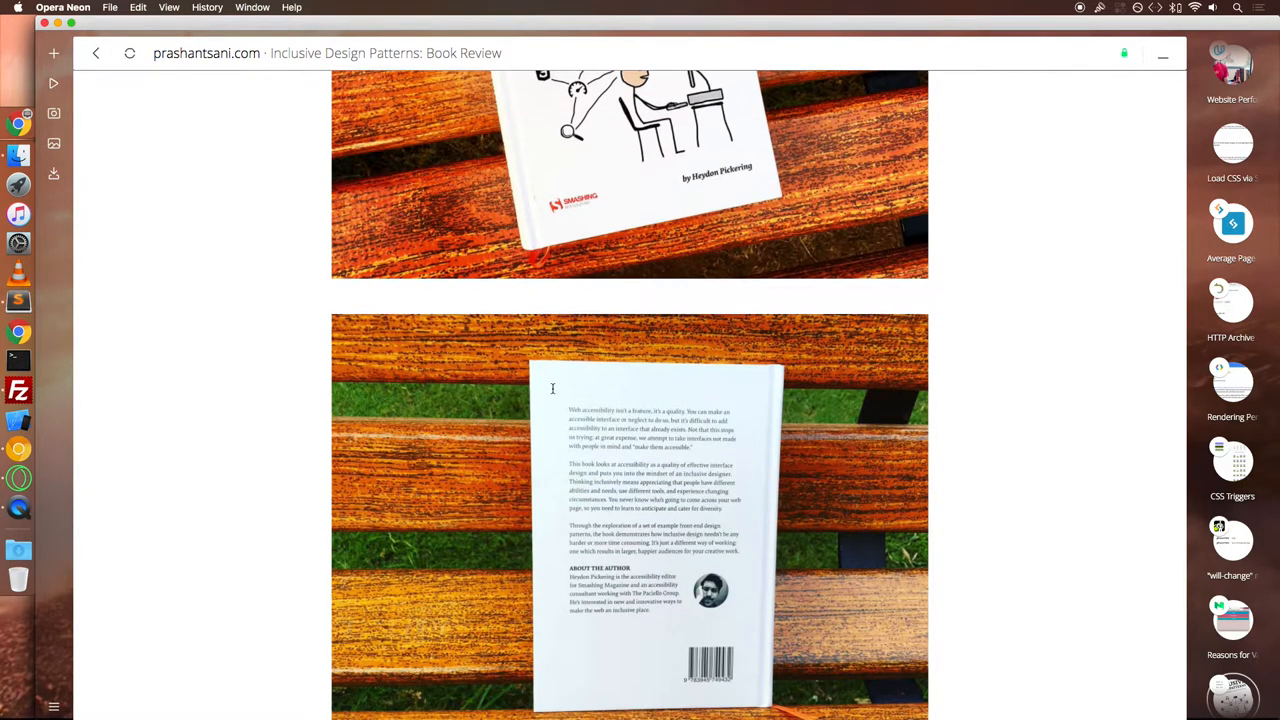
{"action": "scroll", "scroll_direction": "down", "scroll_amount": 3}
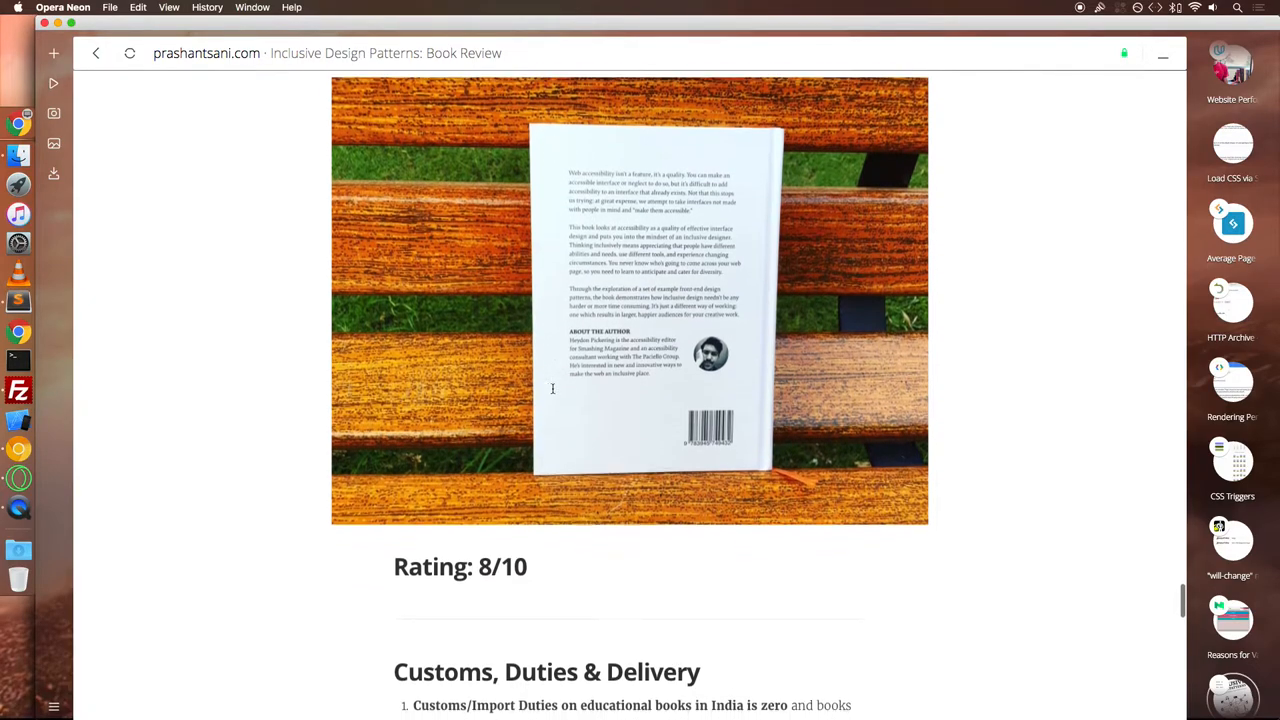
{"action": "scroll", "scroll_direction": "down", "scroll_amount": 3}
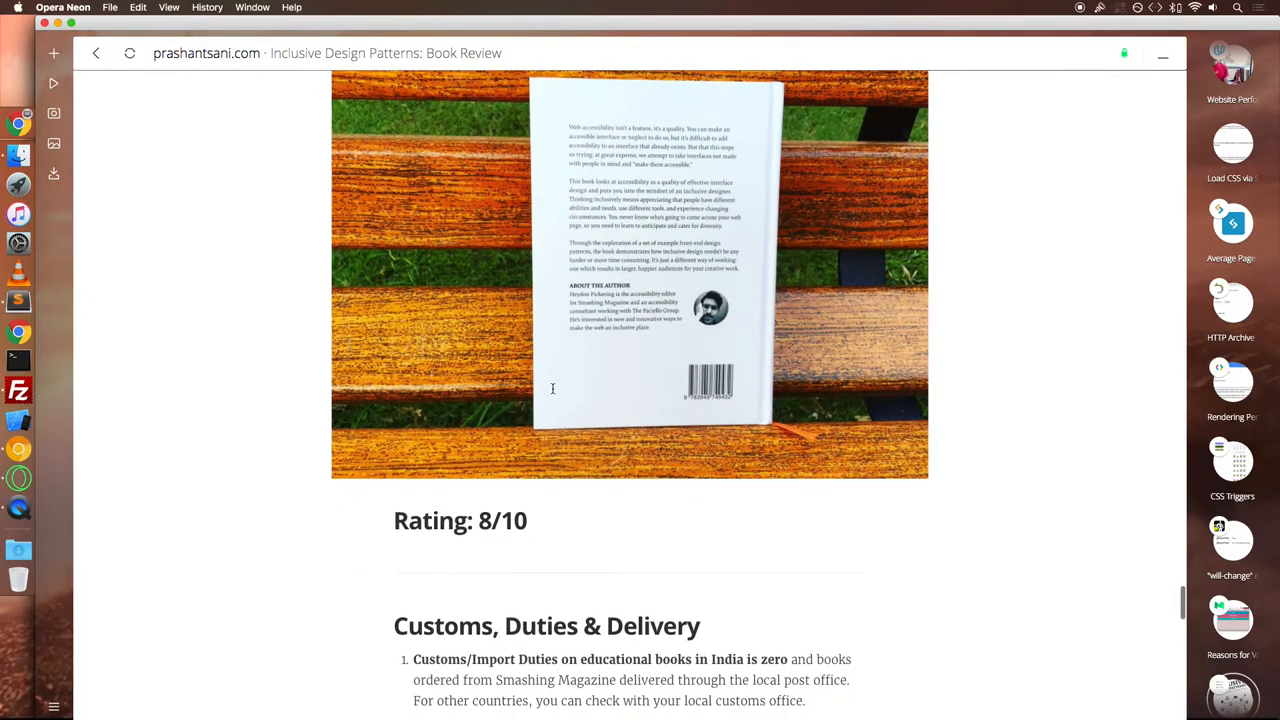
{"action": "scroll", "scroll_direction": "down", "scroll_amount": 3}
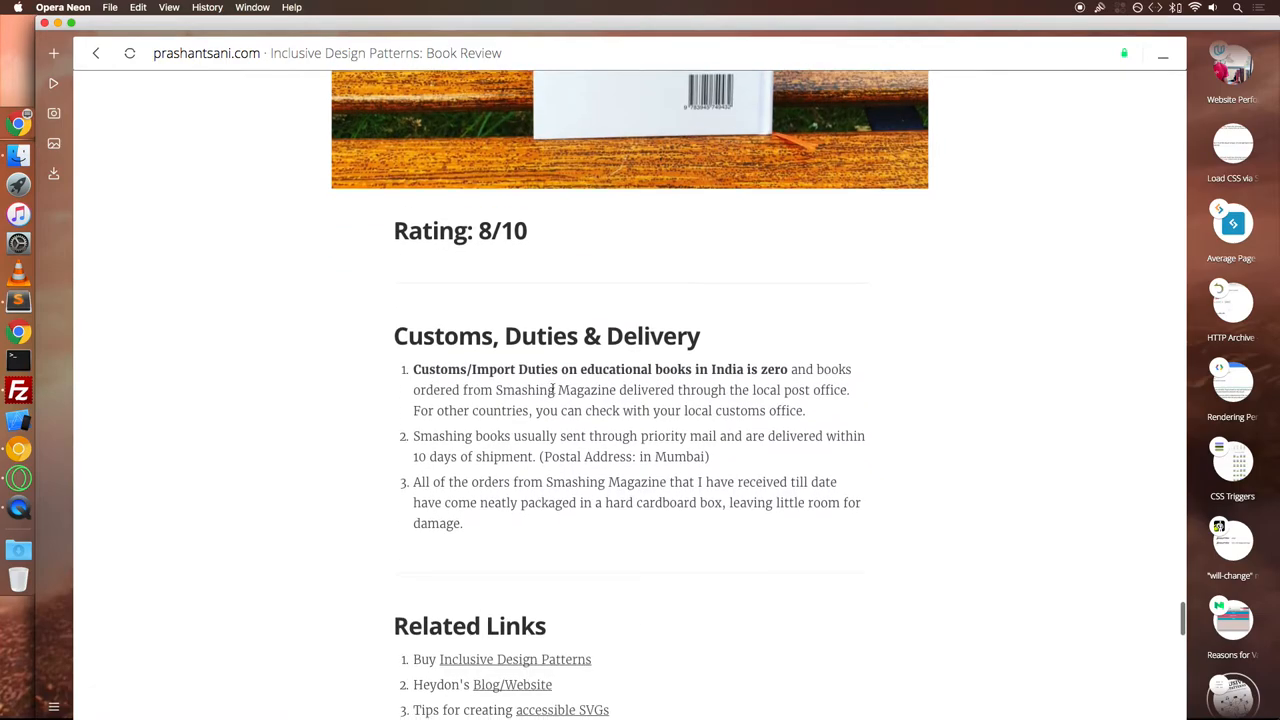
{"action": "scroll", "scroll_direction": "down", "scroll_amount": 3}
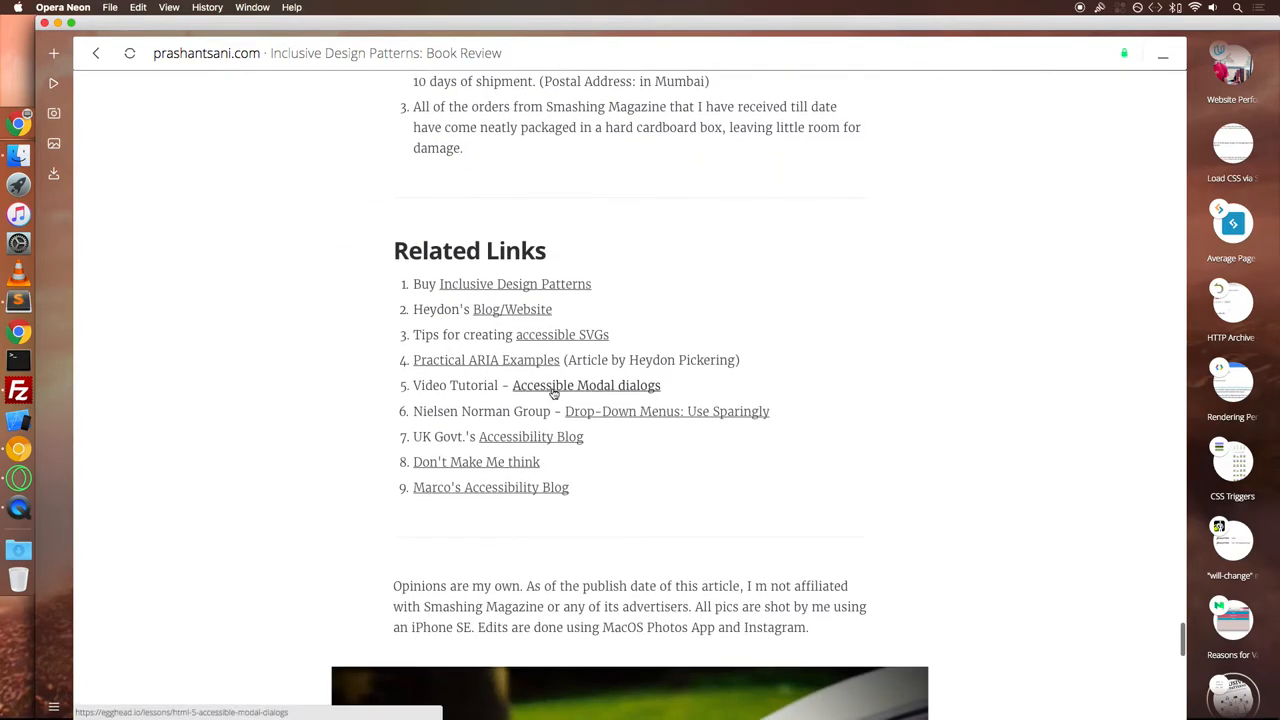
{"action": "scroll", "scroll_direction": "down", "scroll_amount": 3}
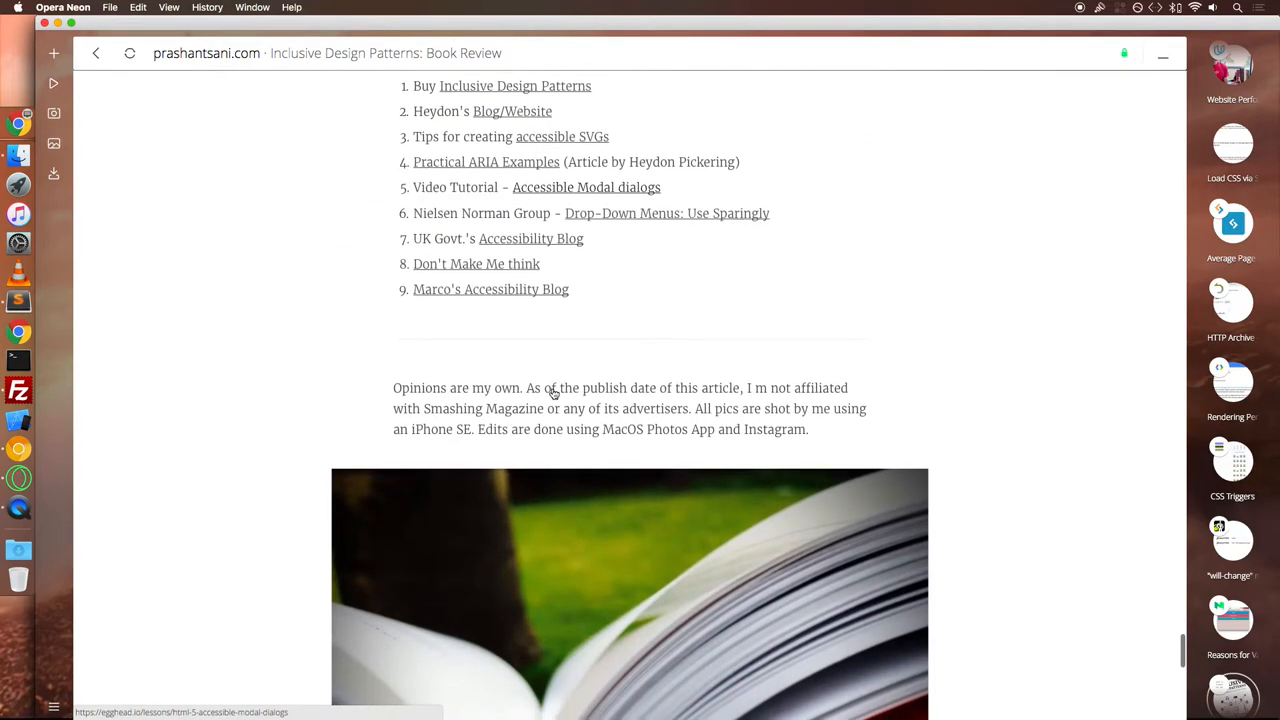
{"action": "scroll", "scroll_direction": "down", "scroll_amount": 3}
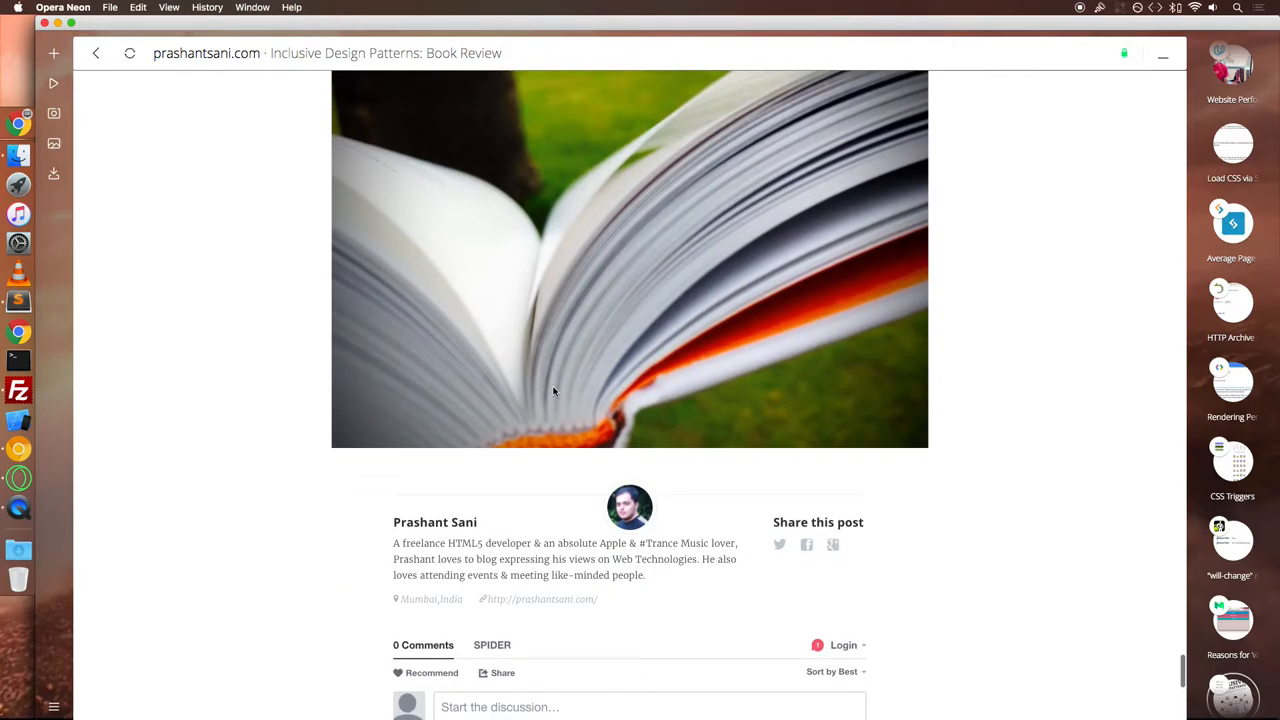
{"action": "scroll", "scroll_direction": "down", "scroll_amount": 3}
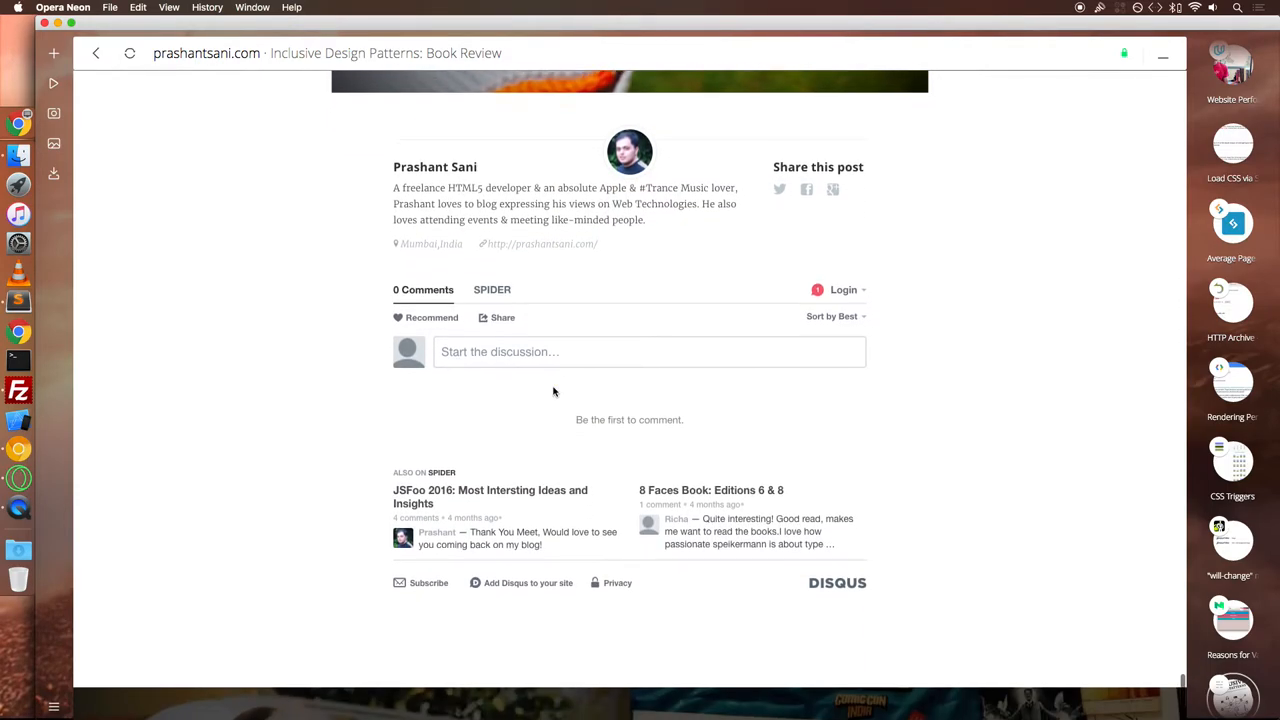
{"action": "scroll", "scroll_direction": "down", "scroll_amount": 3}
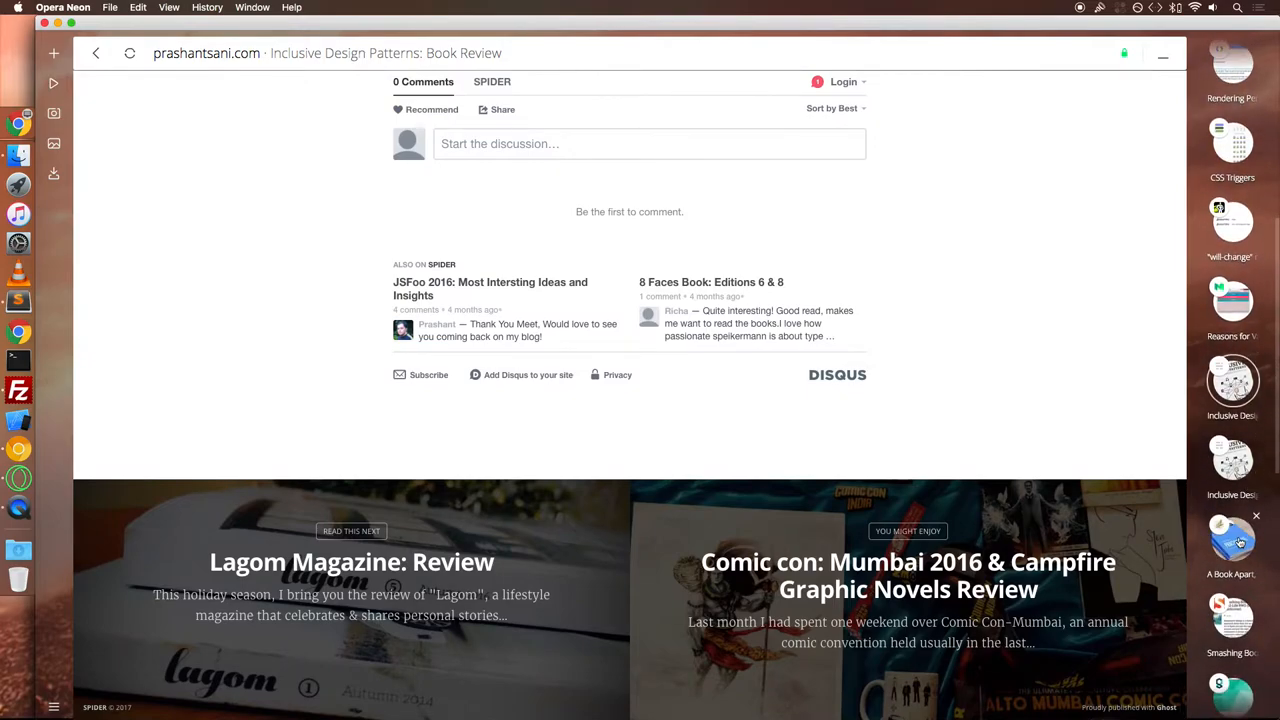
- Show A Book Apart's Practical SVG page by Chris Coyier and glance down it
{"action": "left_click", "coordinate": [1232, 544]}
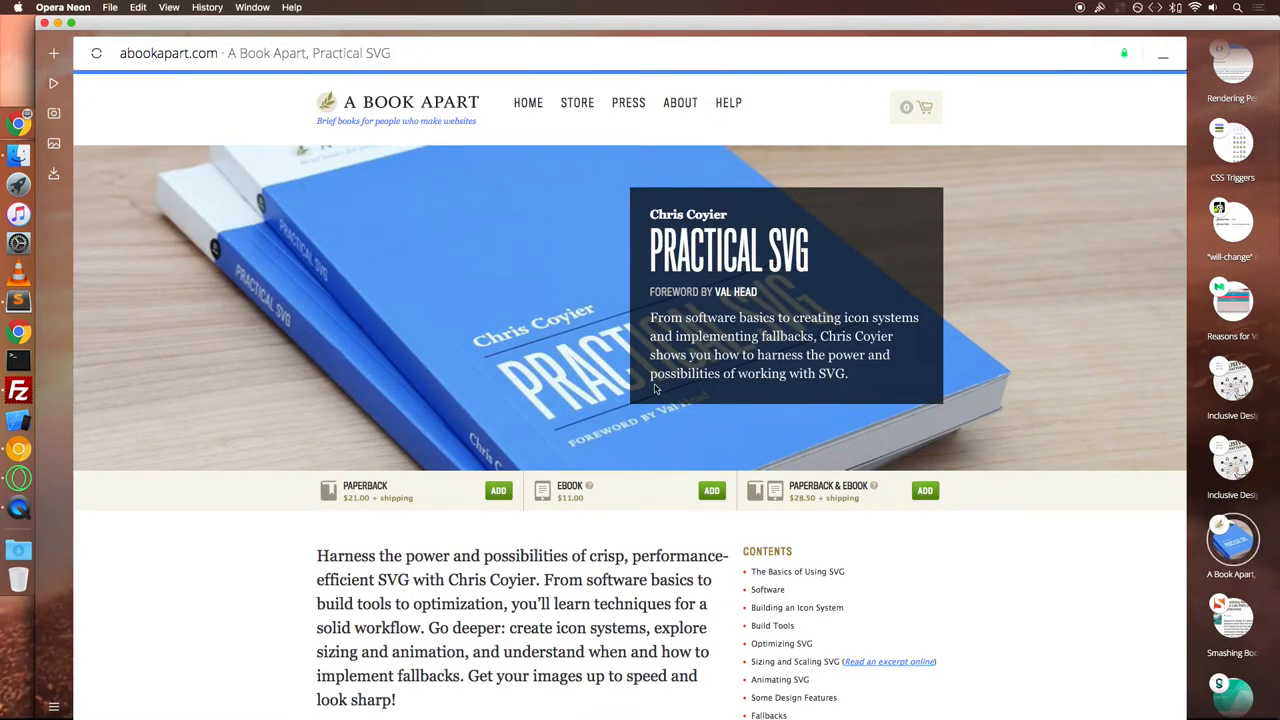
{"action": "scroll", "scroll_direction": "down", "scroll_amount": 3}
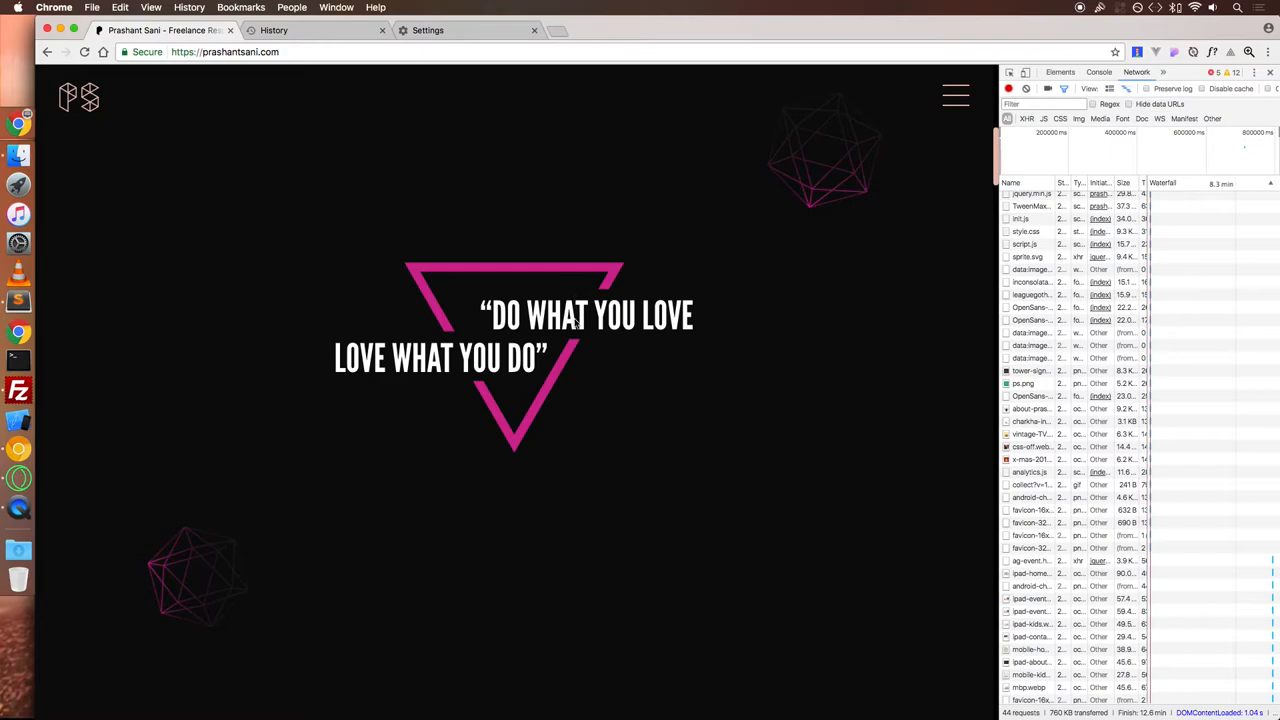
- Bring Chrome forward with prashantsani.com and its Network requests in DevTools
{"action": "left_click", "coordinate": [1060, 72]}
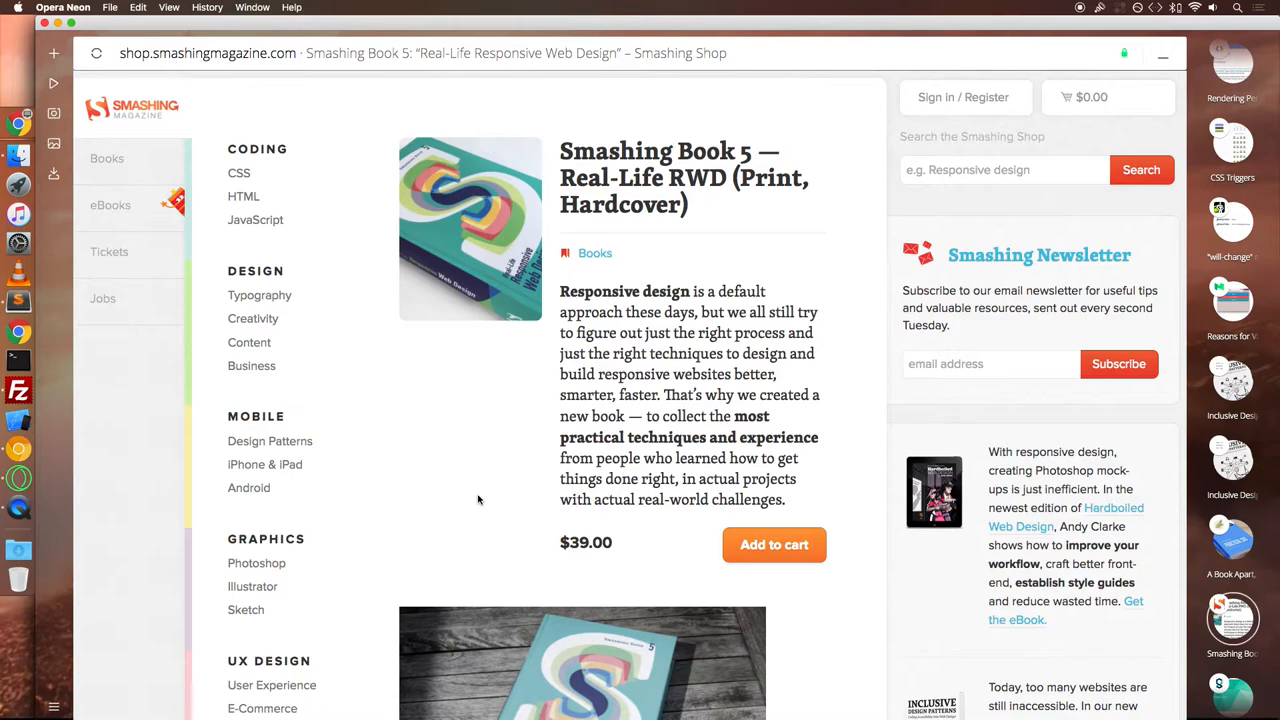
{"action": "mouse_move", "coordinate": [416, 680]}
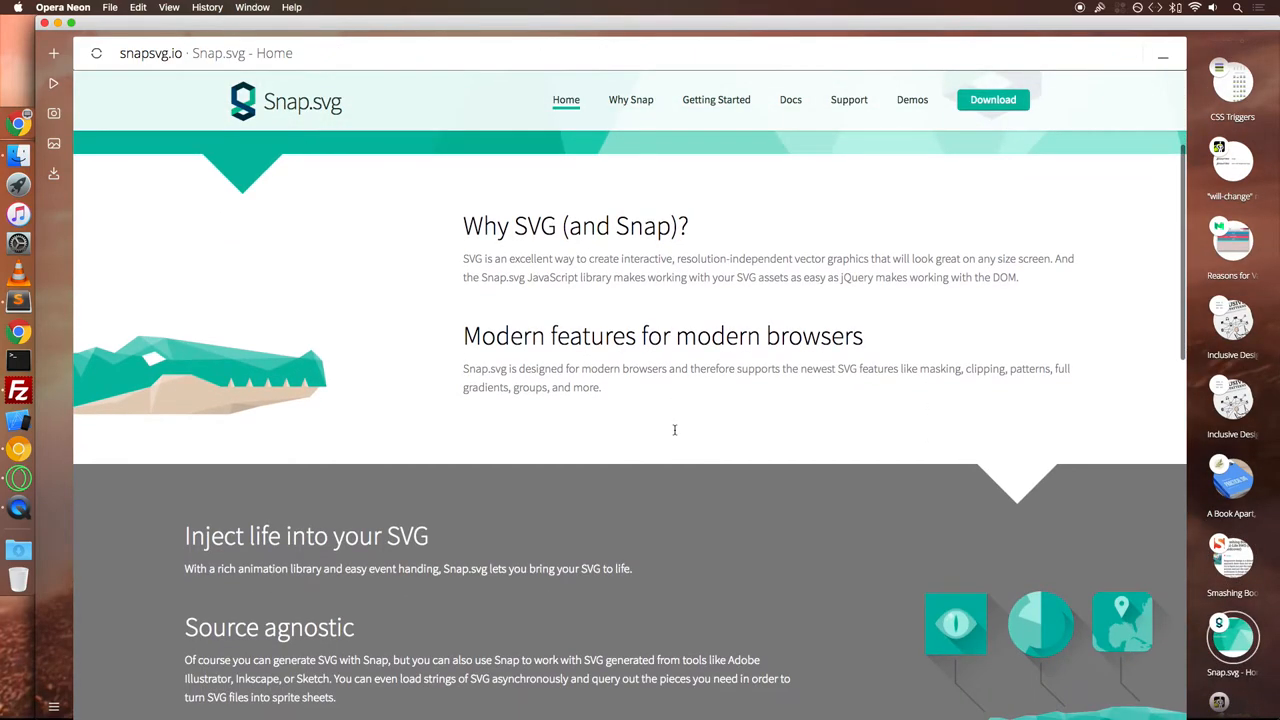
- Read down the Snap.svg and GreenSock library pages
{"action": "scroll", "scroll_direction": "down", "scroll_amount": 3}
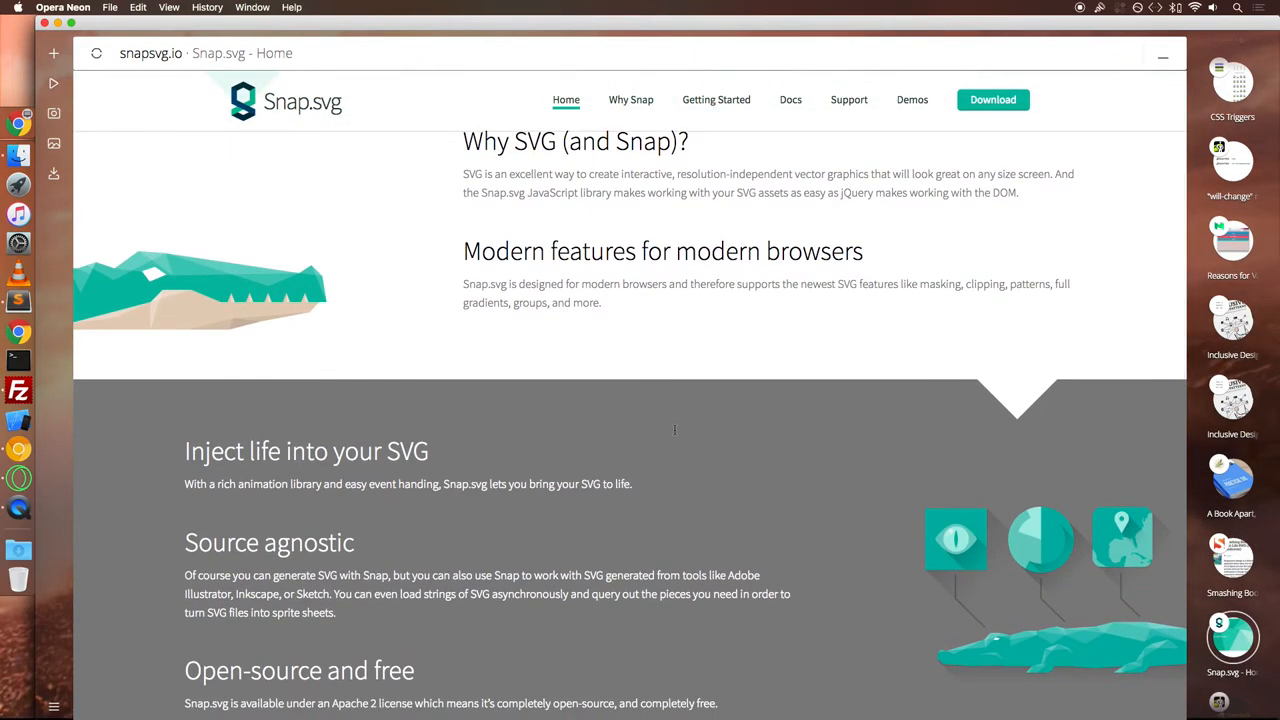
{"action": "scroll", "scroll_direction": "down", "scroll_amount": 3}
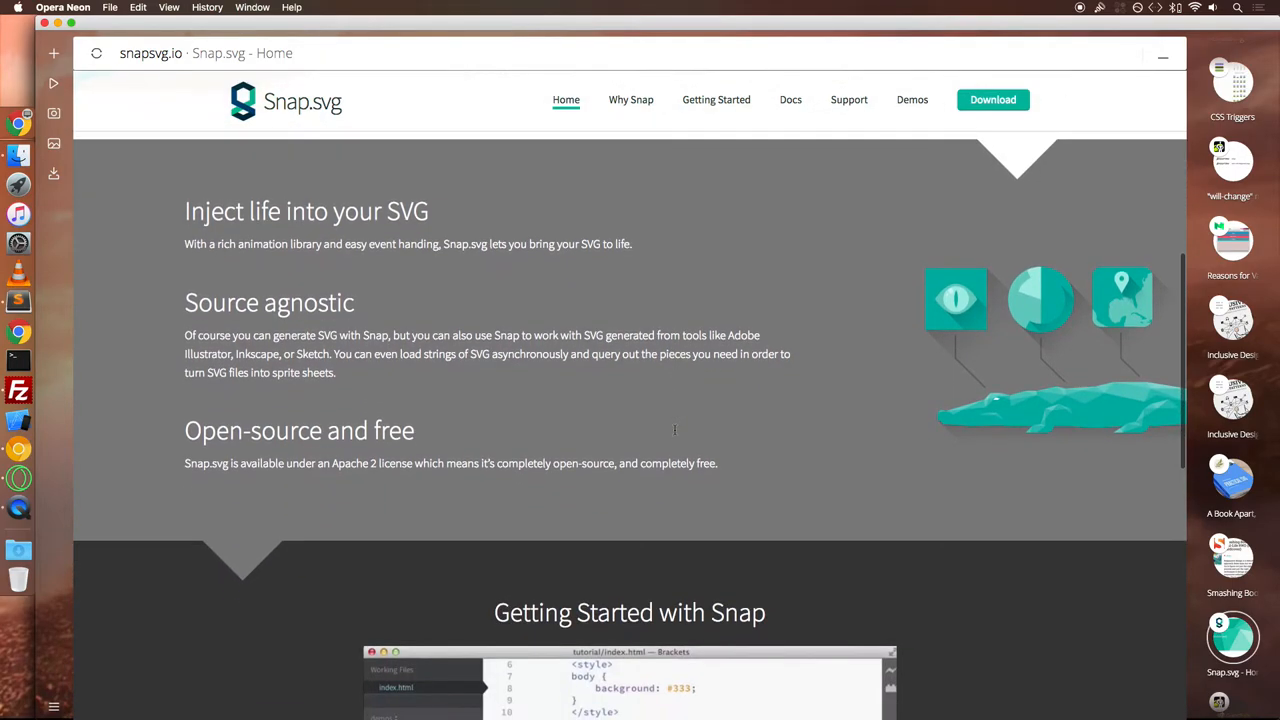
{"action": "scroll", "scroll_direction": "down", "scroll_amount": 3}
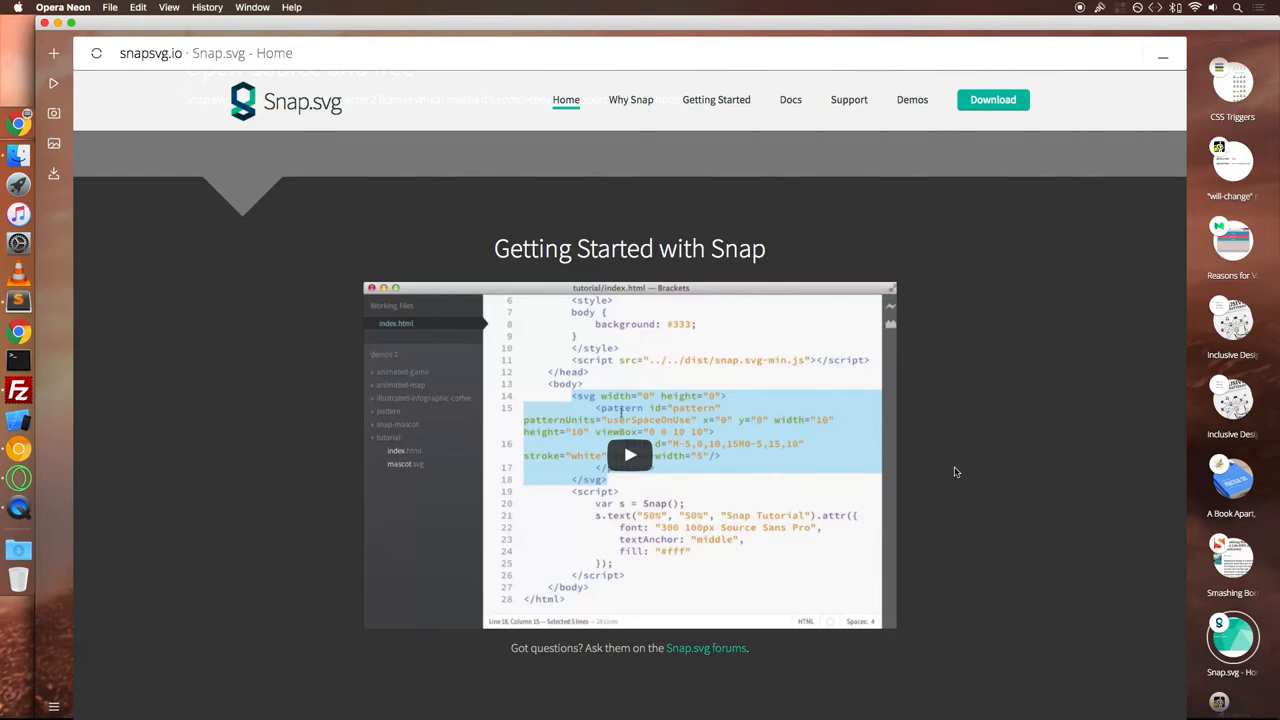
{"action": "scroll", "scroll_direction": "down", "scroll_amount": 3}
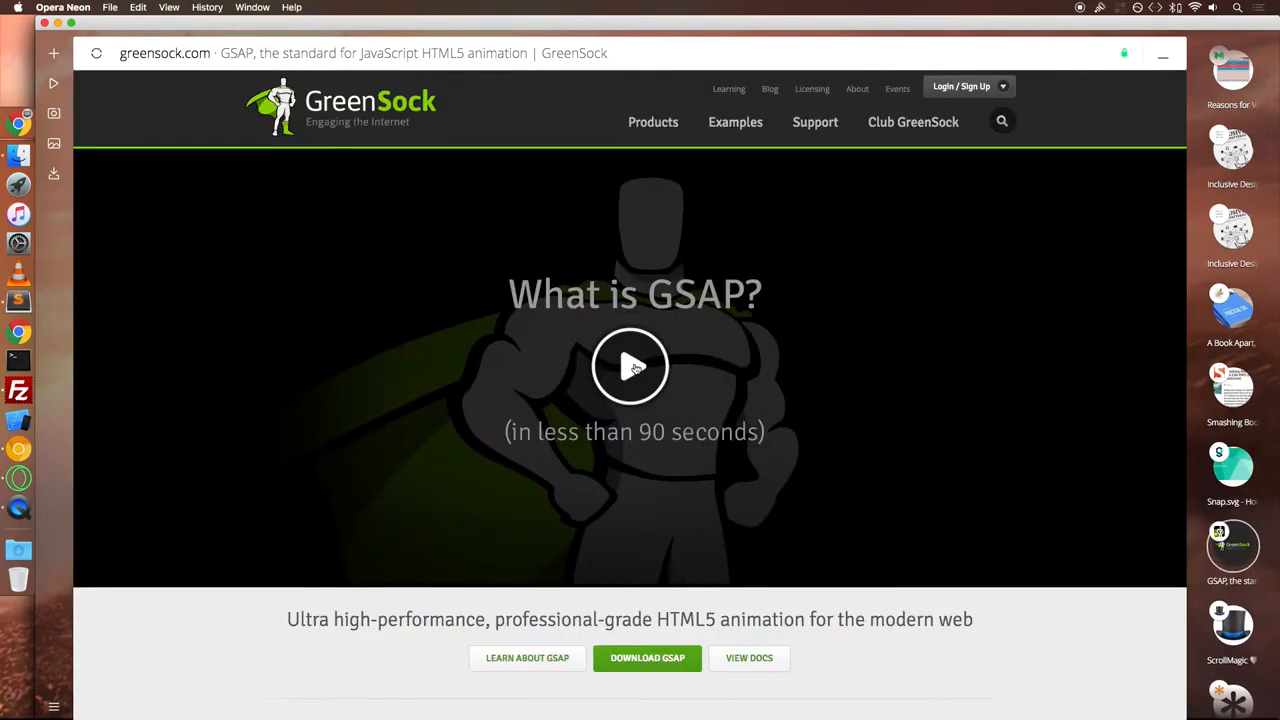
- Browse the ScrollMagic demo site, ending on the CSS-Tricks SMIL article
{"action": "left_click", "coordinate": [630, 366]}
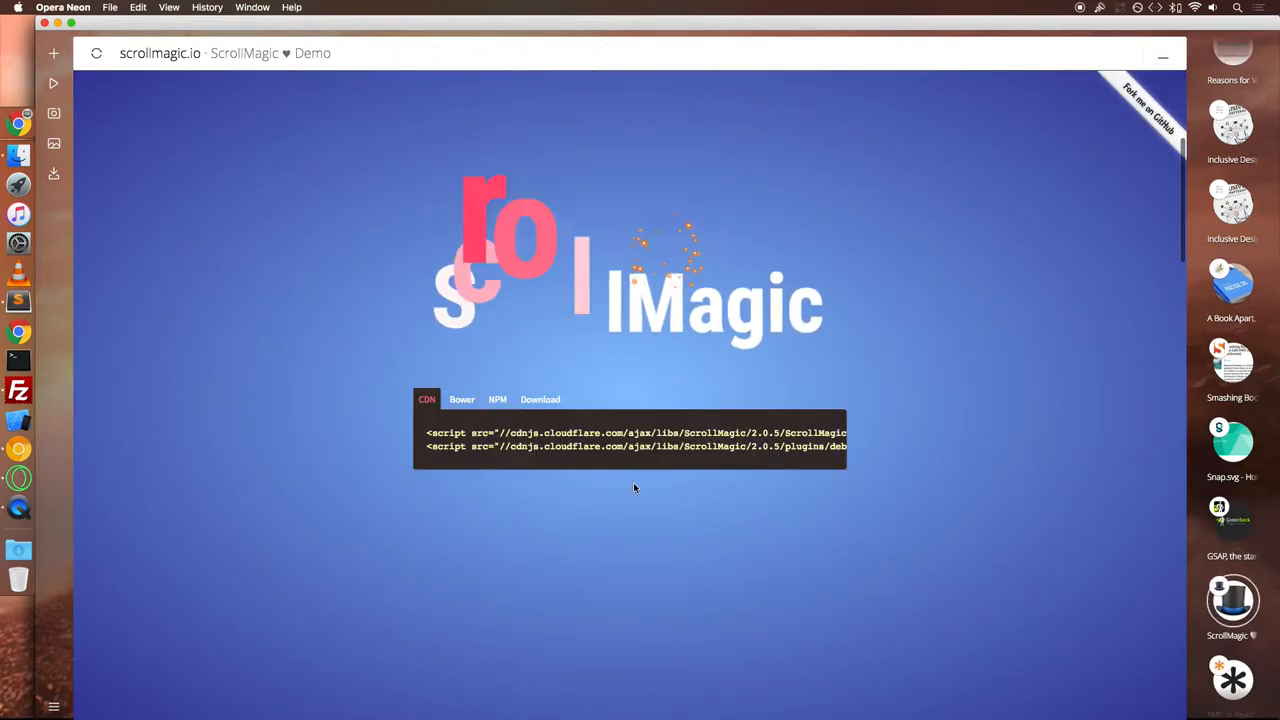
{"action": "scroll", "scroll_direction": "down", "scroll_amount": 3}
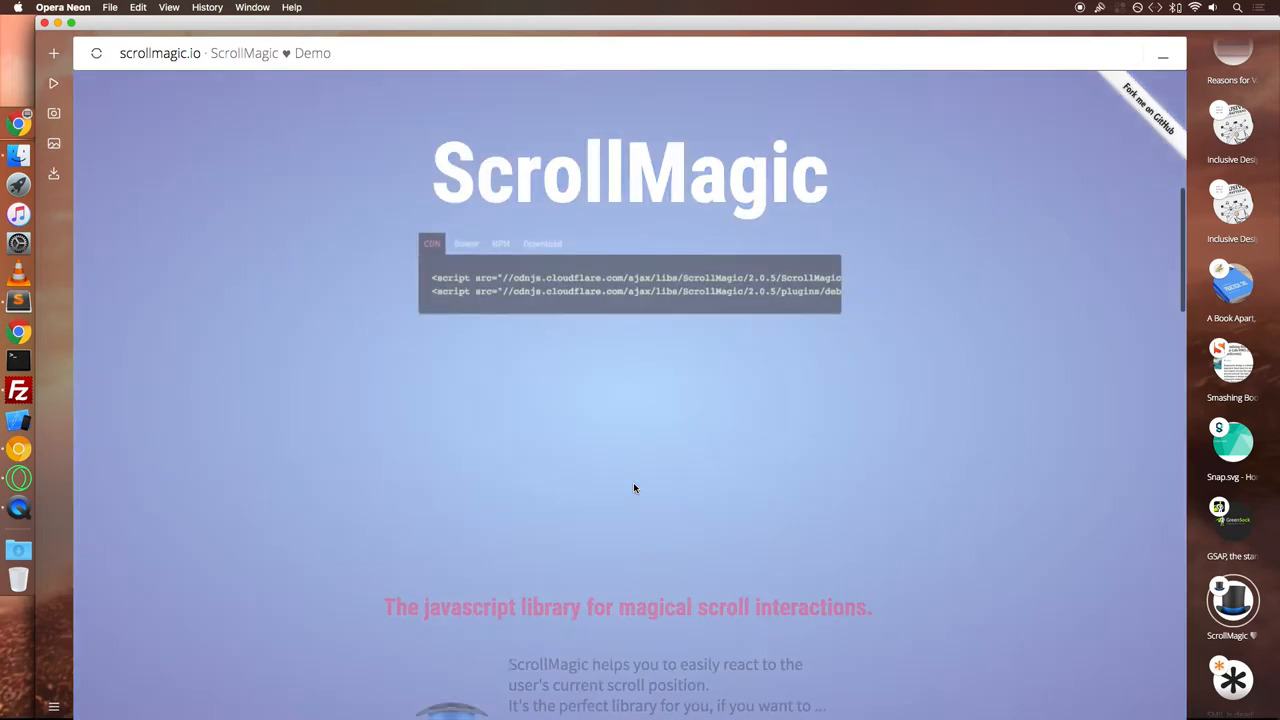
{"action": "scroll", "scroll_direction": "down", "scroll_amount": 3}
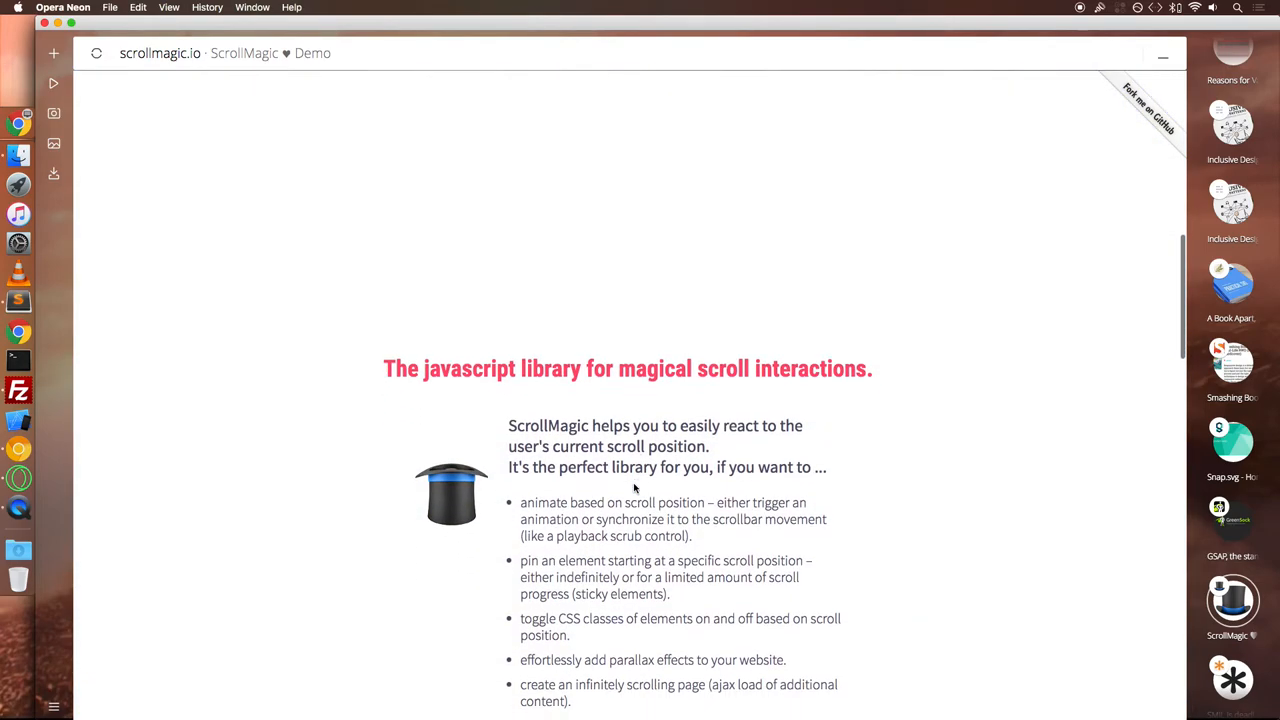
{"action": "scroll", "scroll_direction": "down", "scroll_amount": 3}
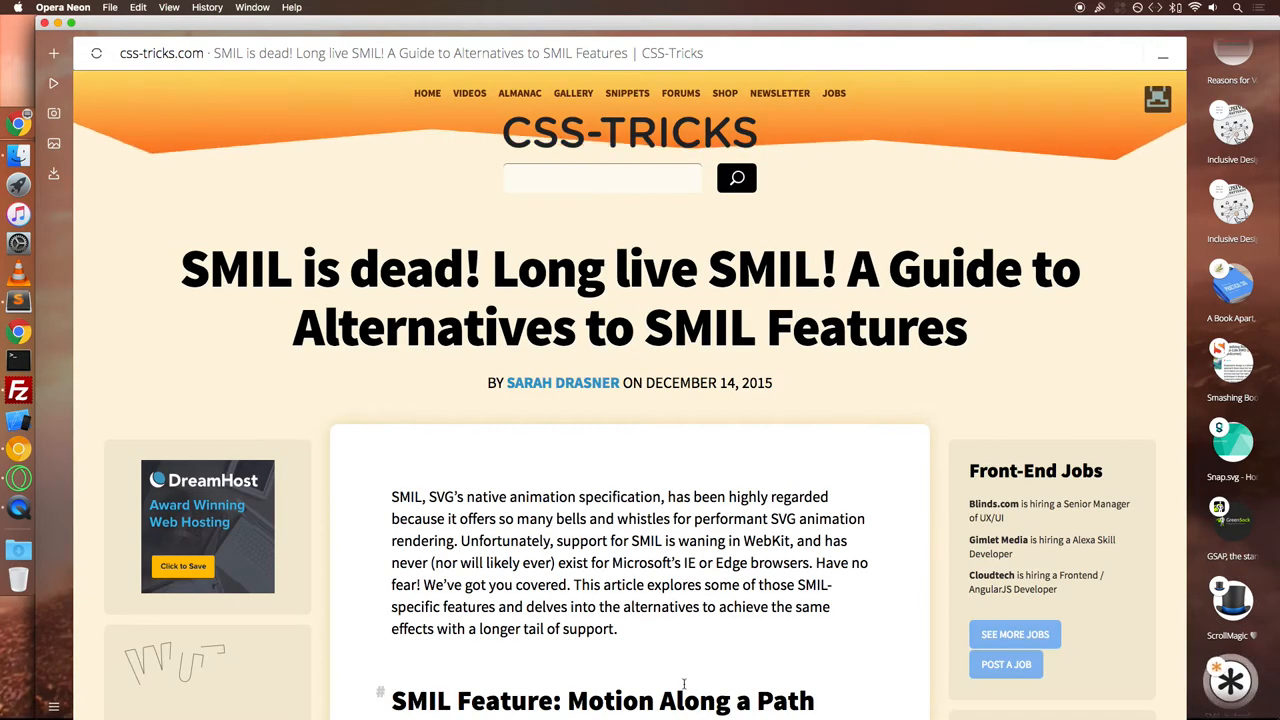
- Read the 'SMIL is dead! Long live SMIL!' article through its GreenSock section
{"action": "scroll", "scroll_direction": "down", "scroll_amount": 3}
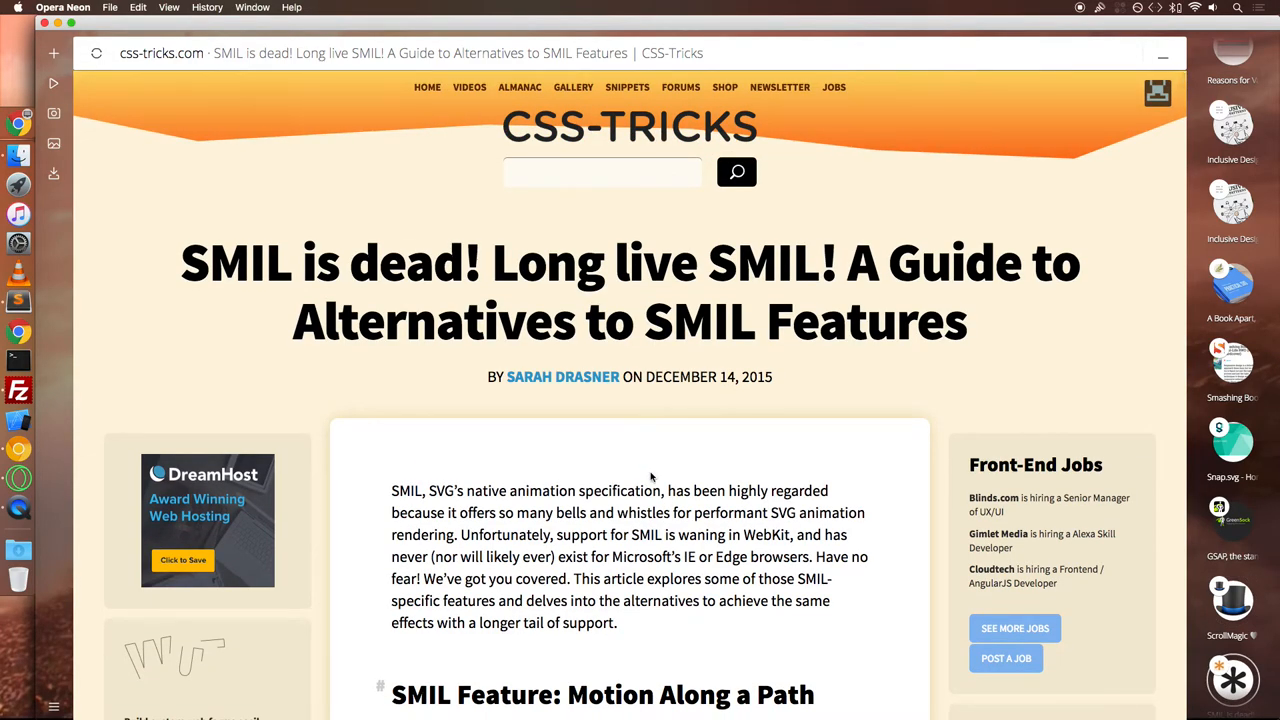
{"action": "scroll", "scroll_direction": "down", "scroll_amount": 3}
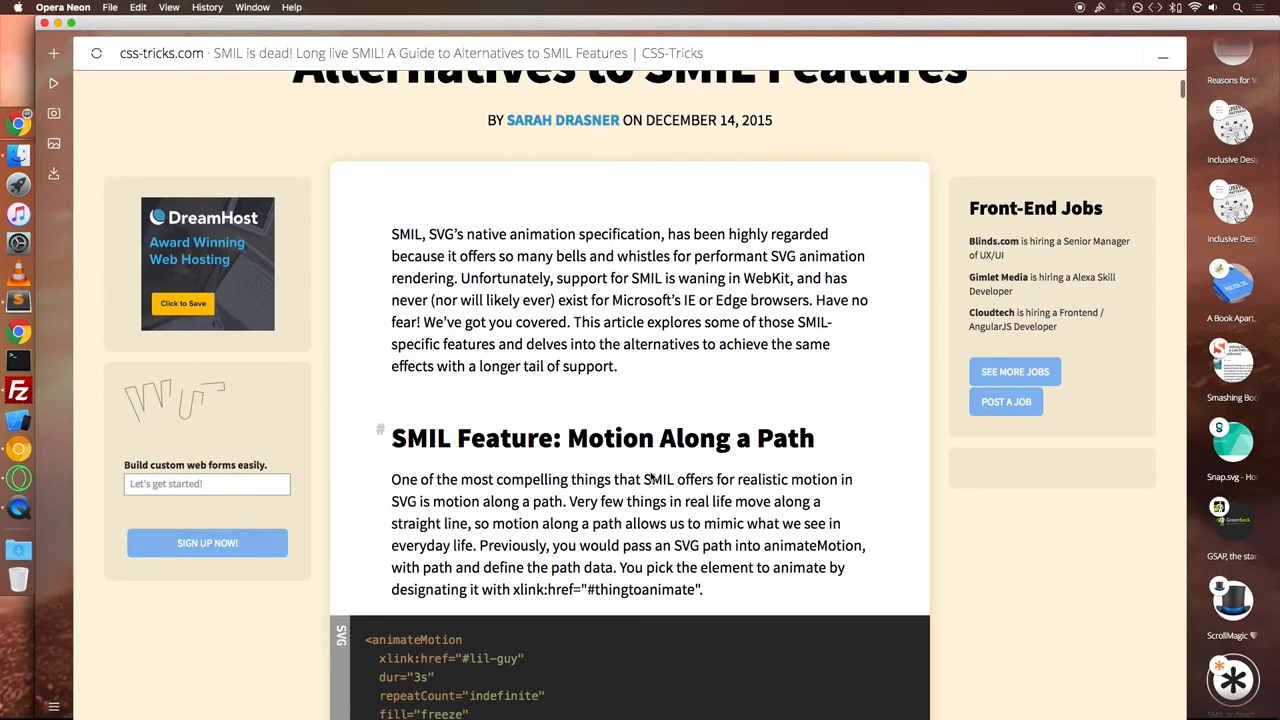
{"action": "scroll", "scroll_direction": "down", "scroll_amount": 3}
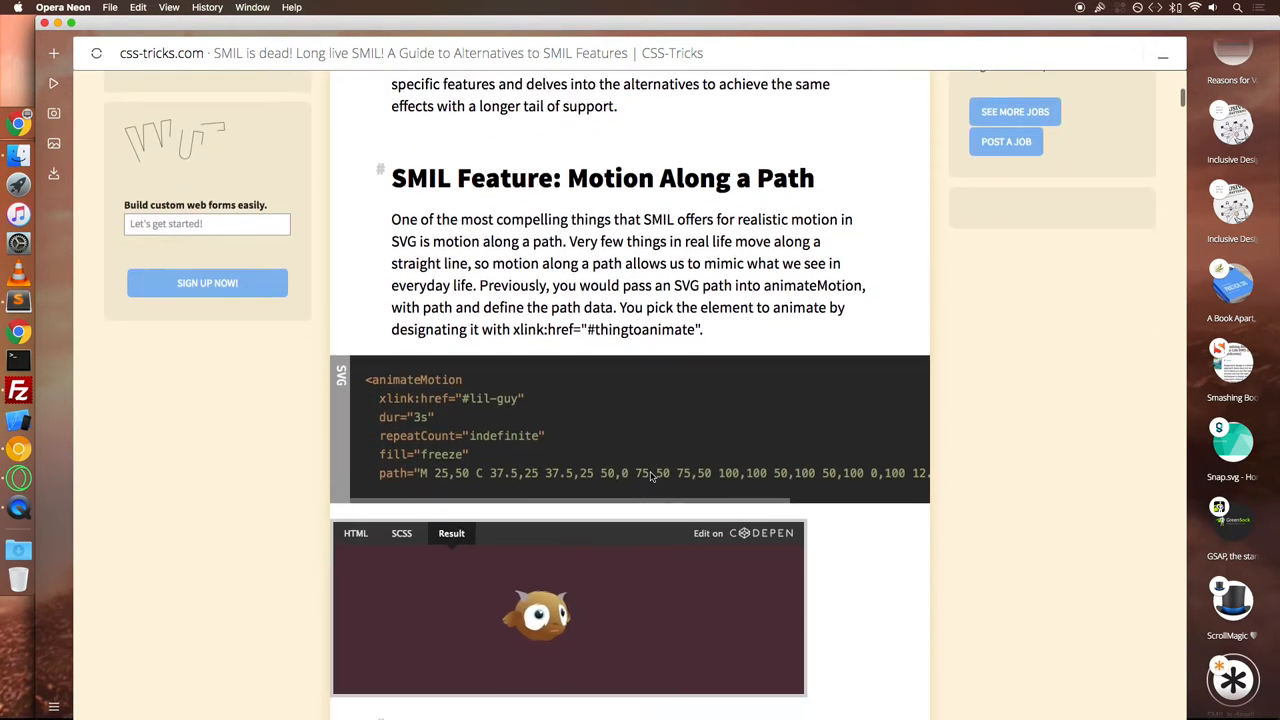
{"action": "scroll", "scroll_direction": "down", "scroll_amount": 3}
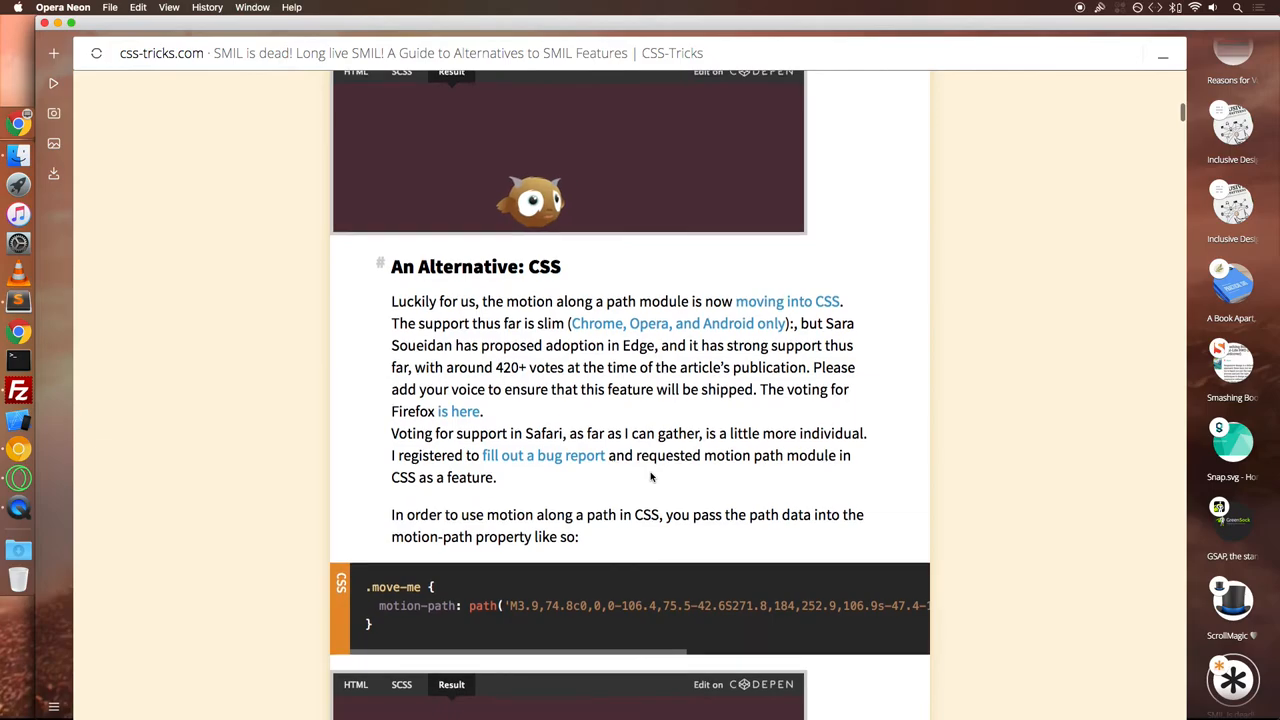
{"action": "scroll", "scroll_direction": "down", "scroll_amount": 3}
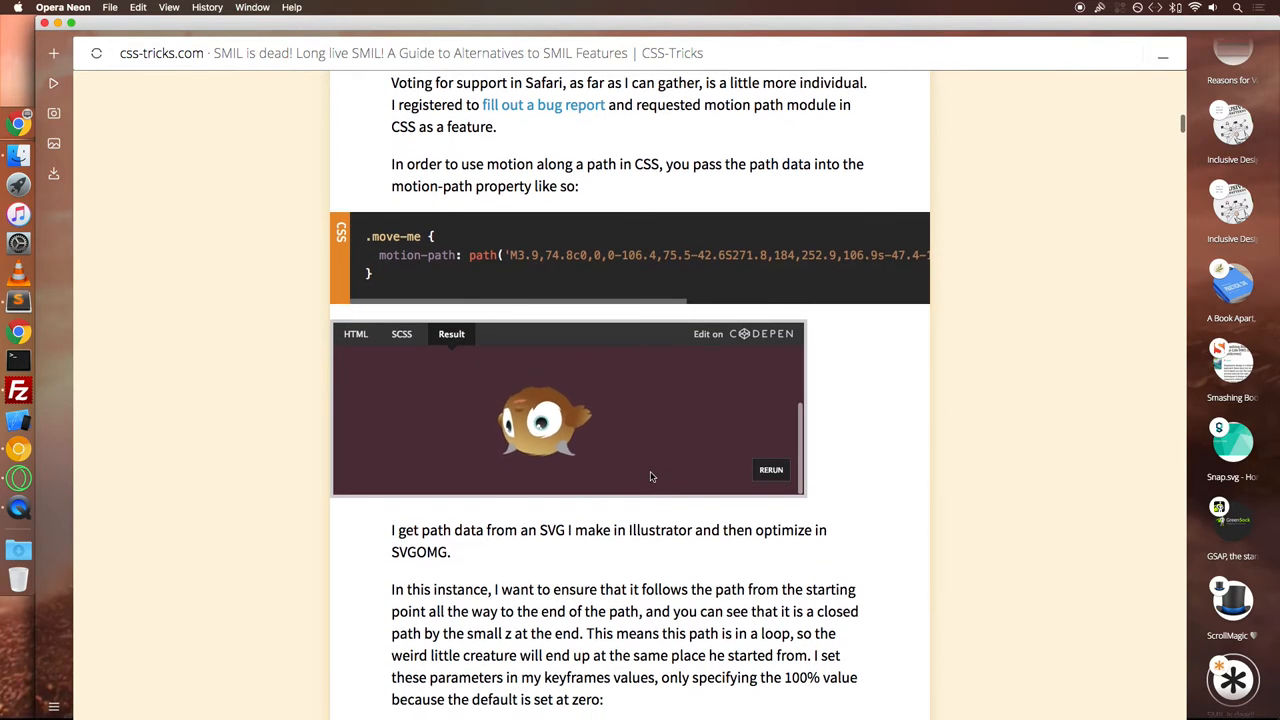
{"action": "scroll", "scroll_direction": "down", "scroll_amount": 3}
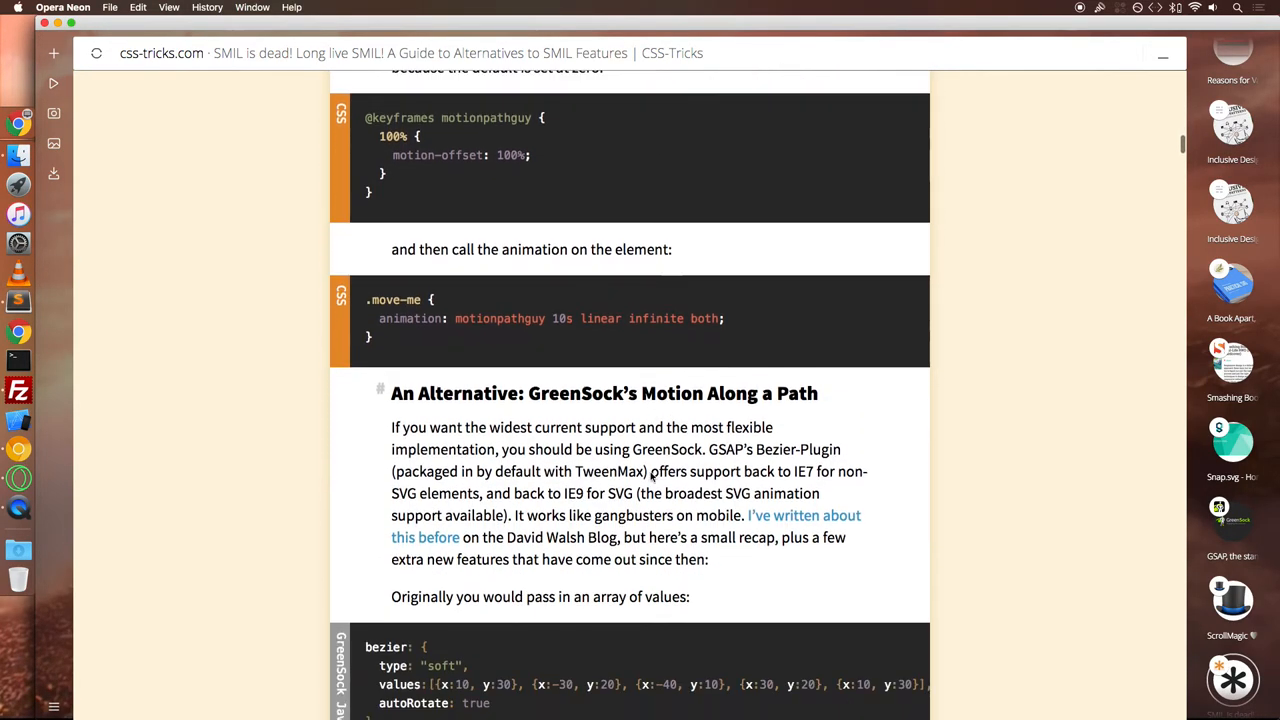
{"action": "scroll", "scroll_direction": "down", "scroll_amount": 3}
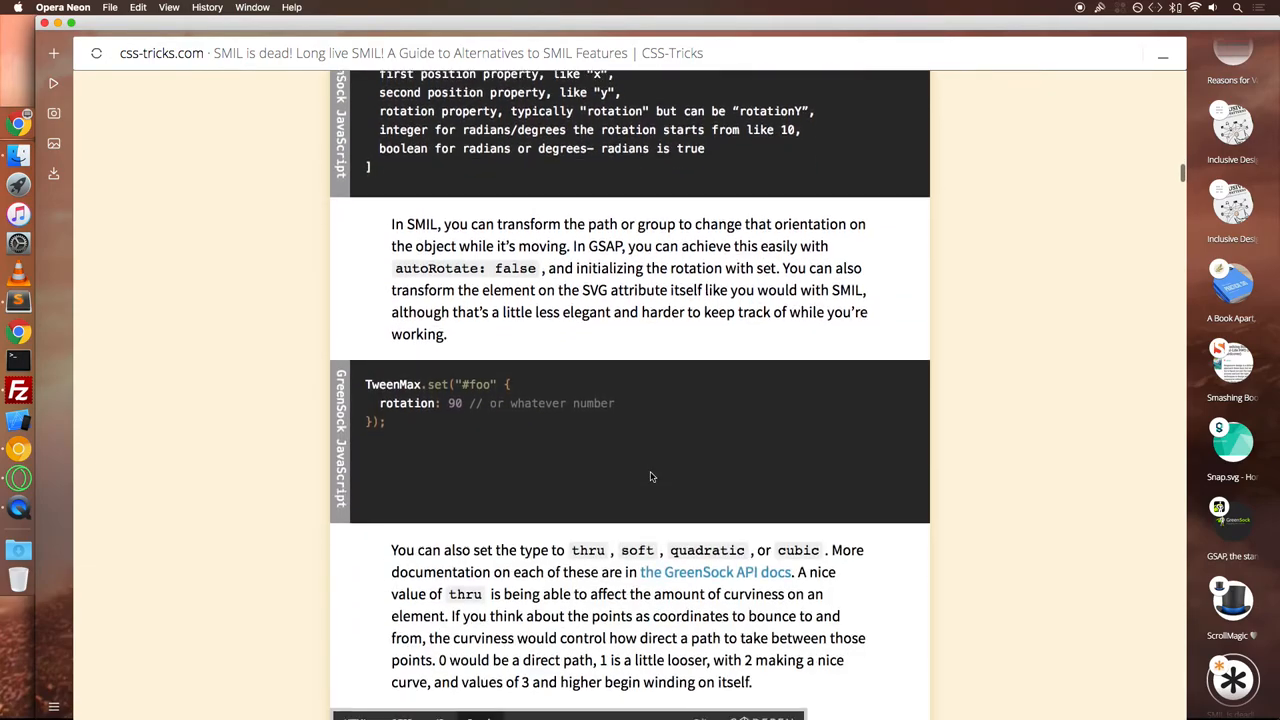
{"action": "scroll", "scroll_direction": "down", "scroll_amount": 3}
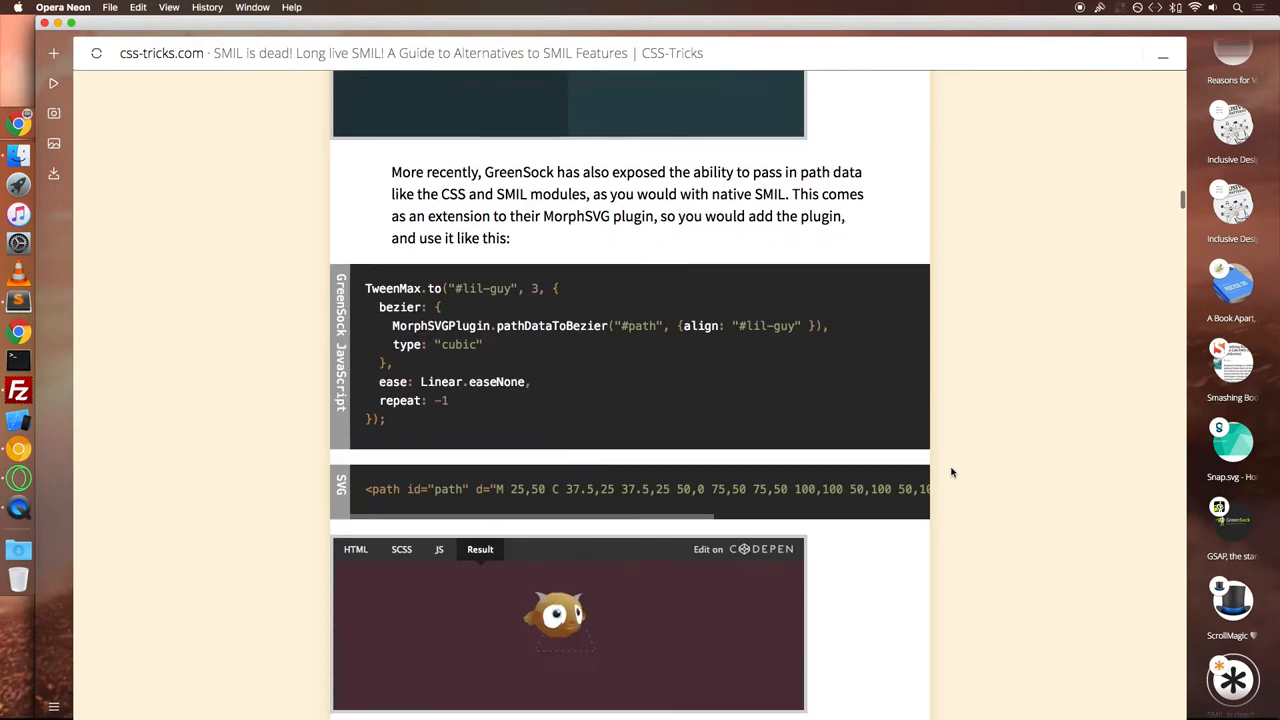
{"action": "scroll", "scroll_direction": "down", "scroll_amount": 3}
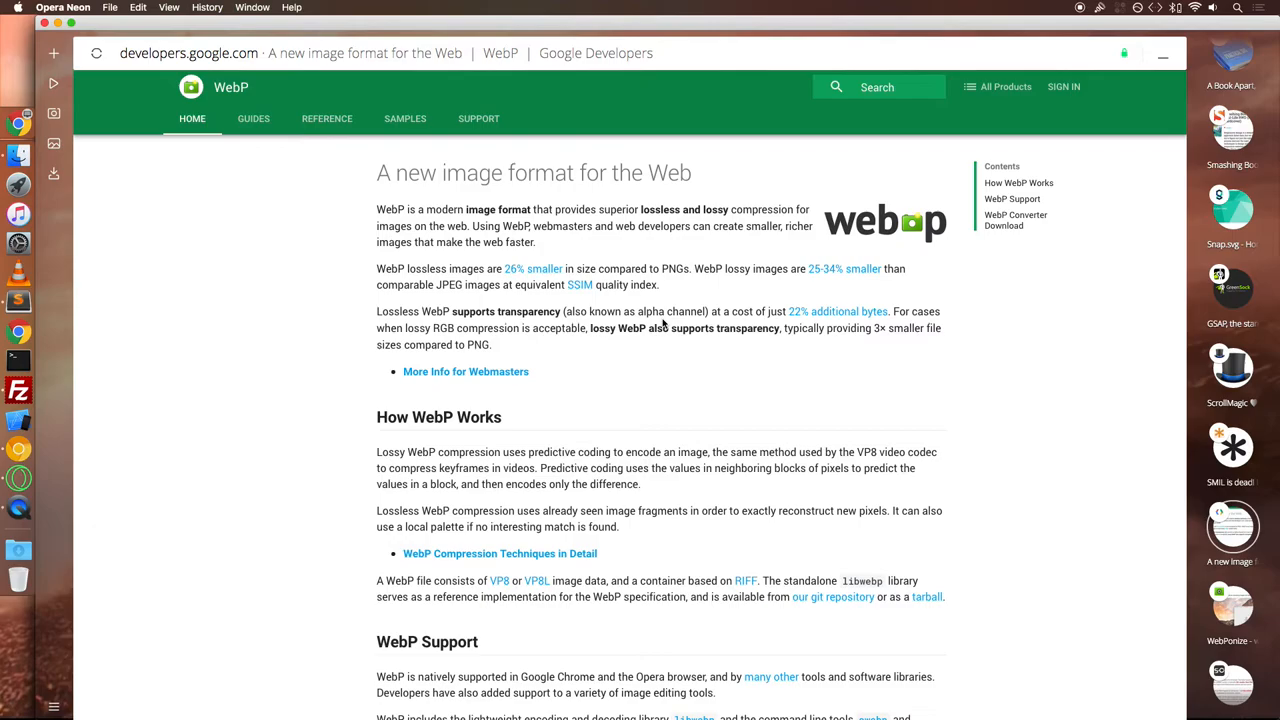
- Look over Google's WebP introduction and the WebPonize converter site
{"action": "scroll", "scroll_direction": "down", "scroll_amount": 3}
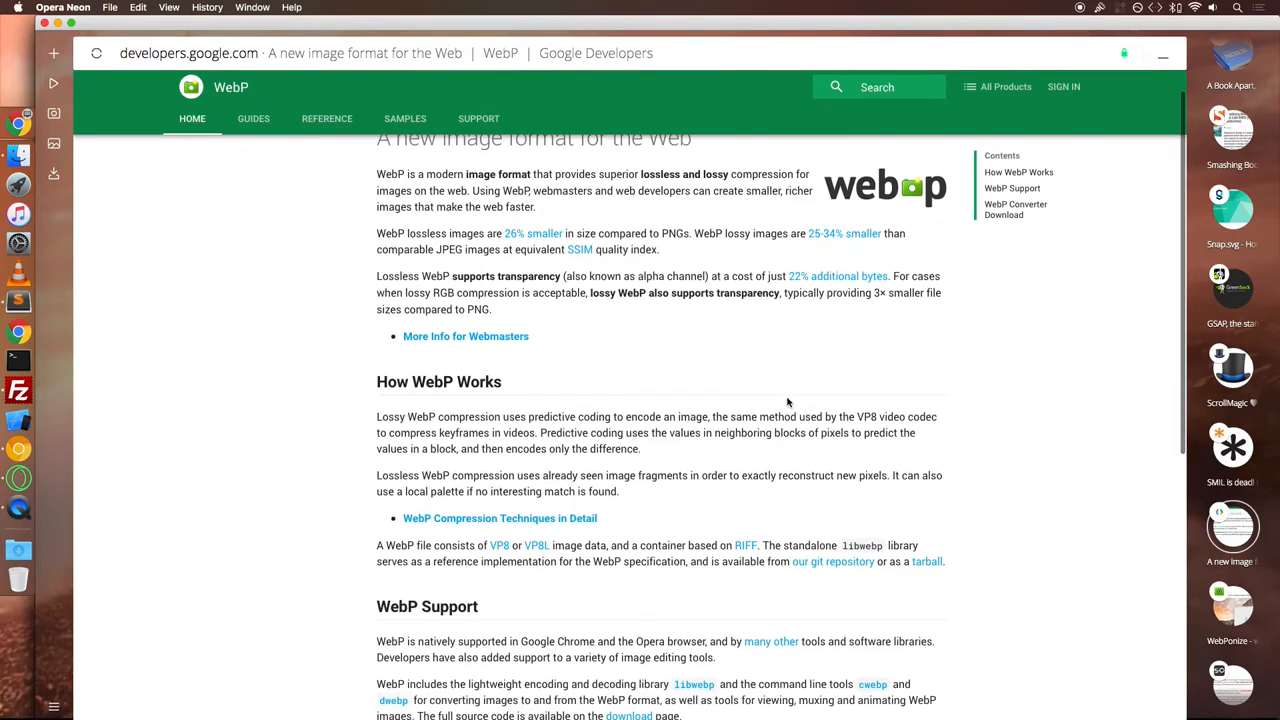
{"action": "scroll", "scroll_direction": "down", "scroll_amount": 3}
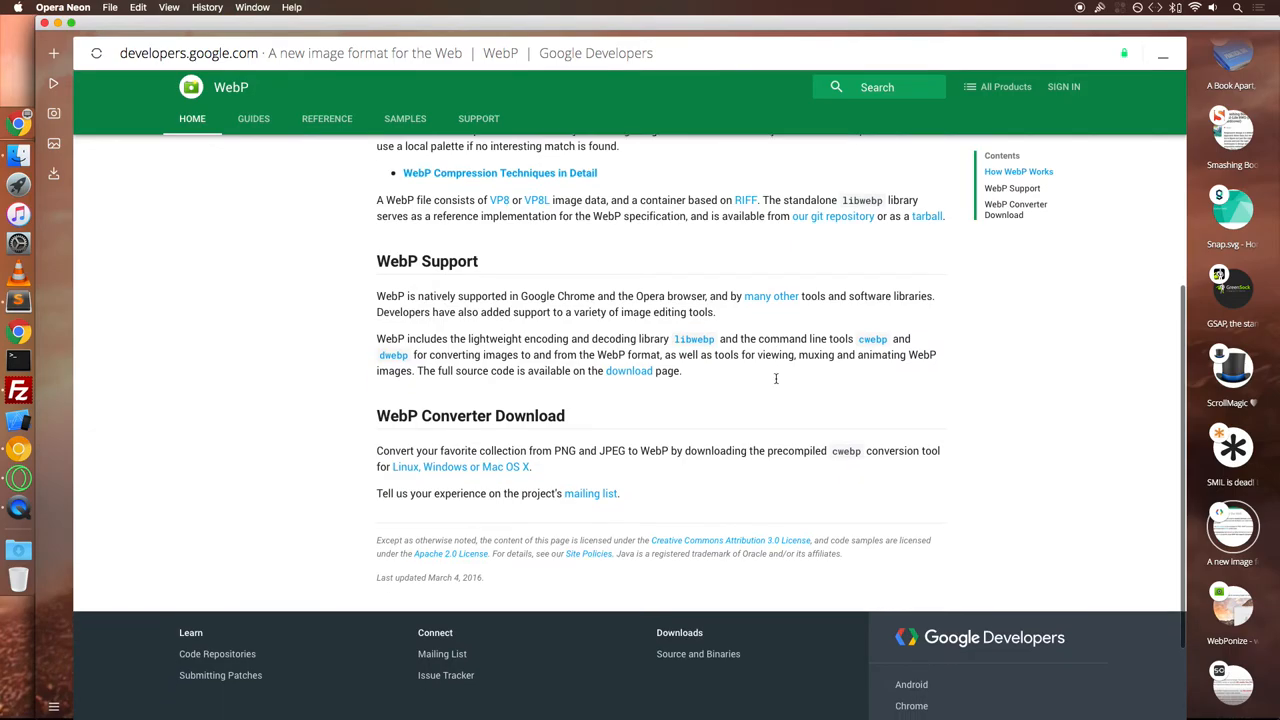
{"action": "scroll", "scroll_direction": "up", "scroll_amount": 3}
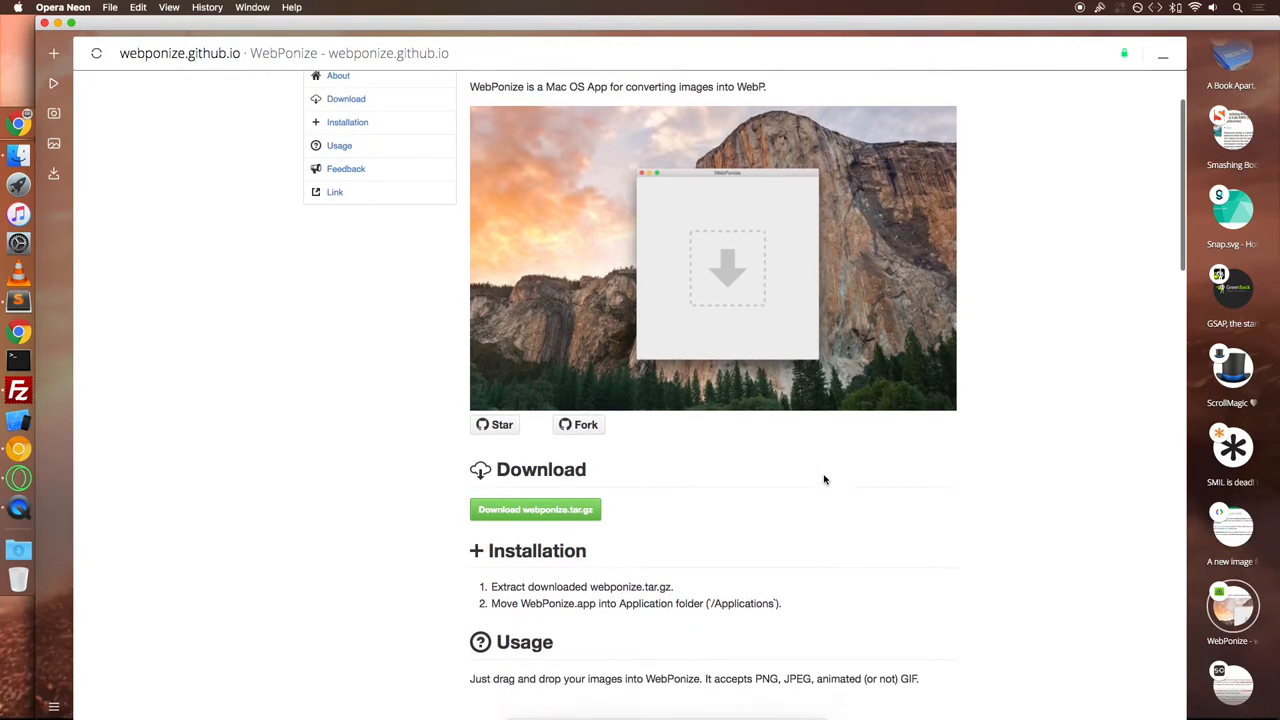
{"action": "scroll", "scroll_direction": "down", "scroll_amount": 3}
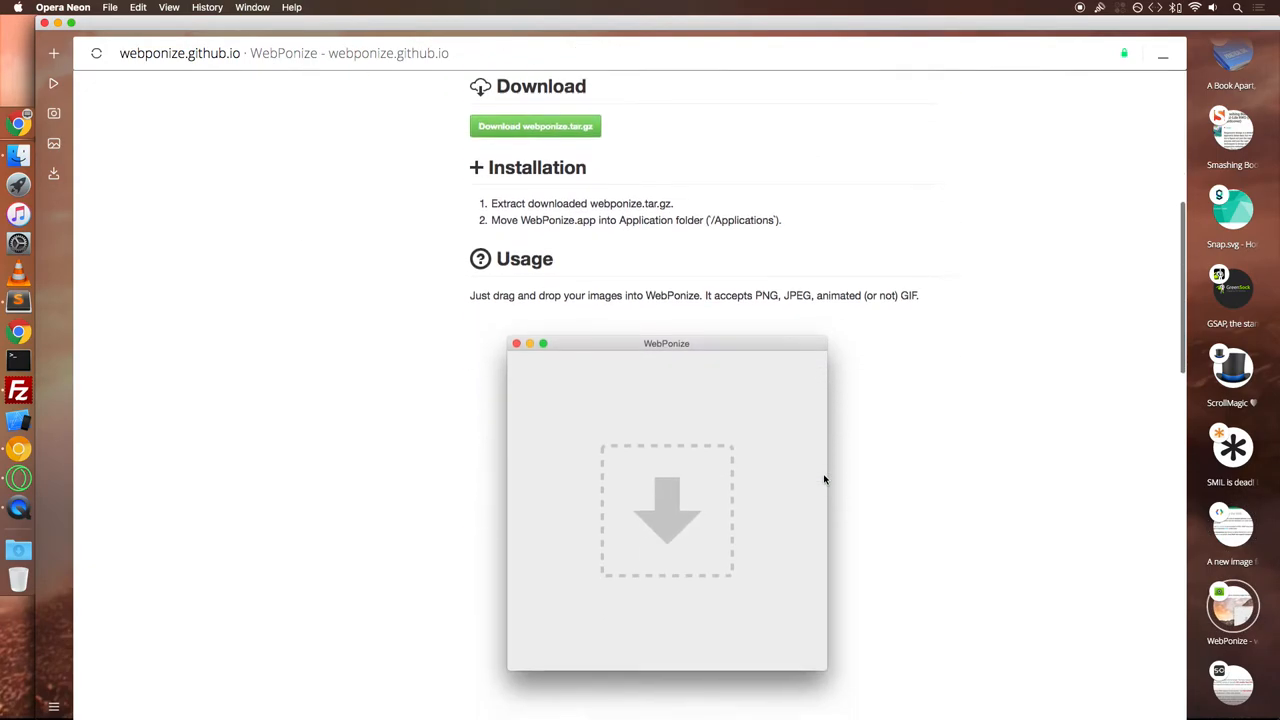
{"action": "scroll", "scroll_direction": "down", "scroll_amount": 3}
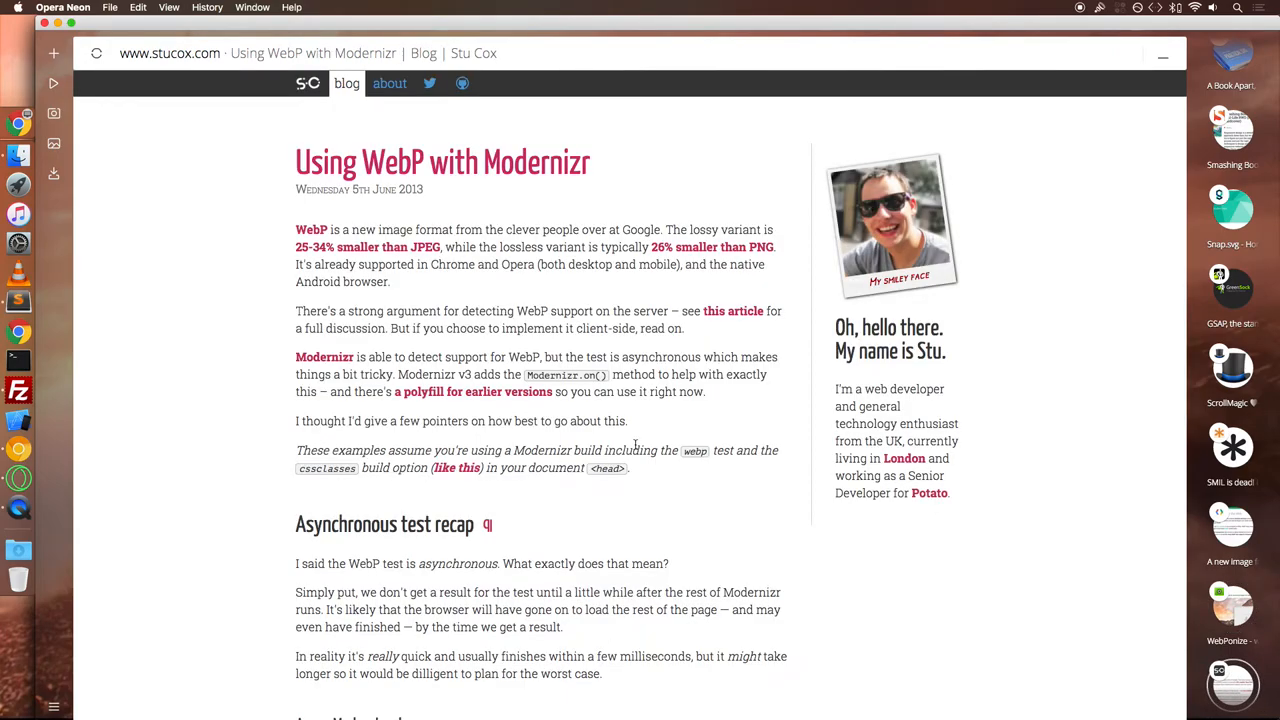
- Read Stu Cox's Using WebP with Modernizr post down to its In <img> tags section
{"action": "scroll", "scroll_direction": "down", "scroll_amount": 3}
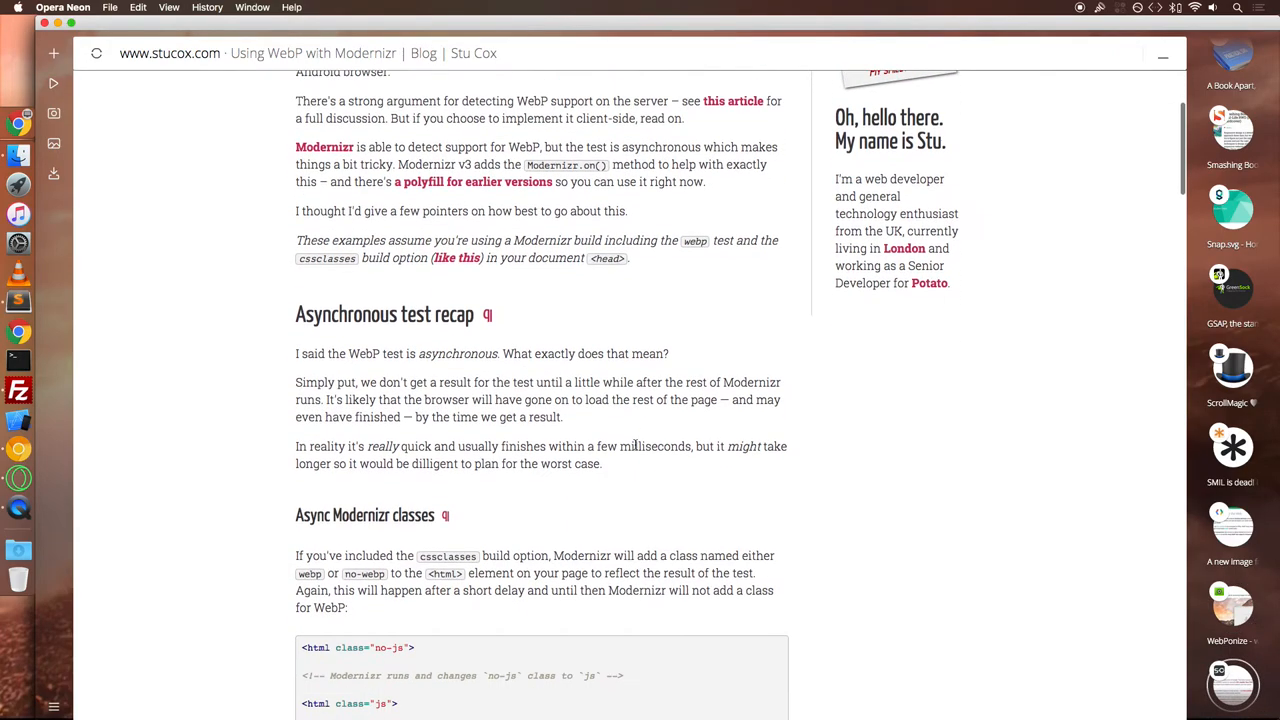
{"action": "scroll", "scroll_direction": "down", "scroll_amount": 3}
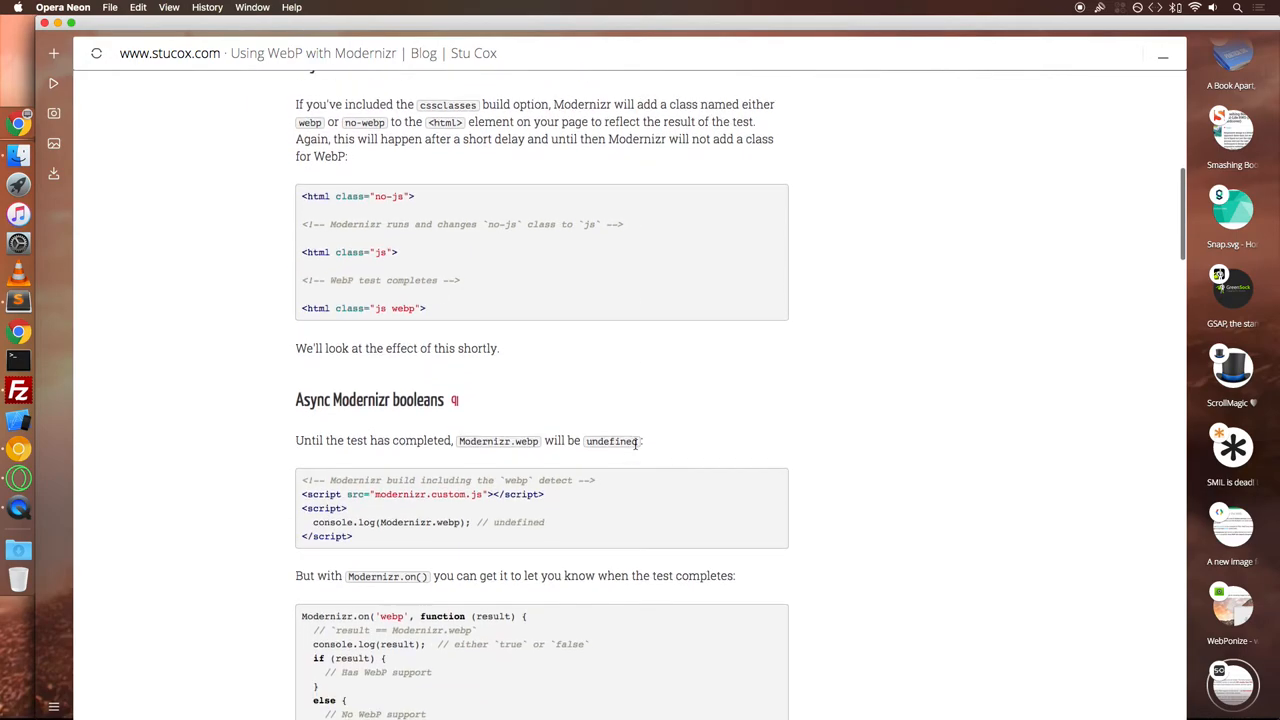
{"action": "scroll", "scroll_direction": "down", "scroll_amount": 3}
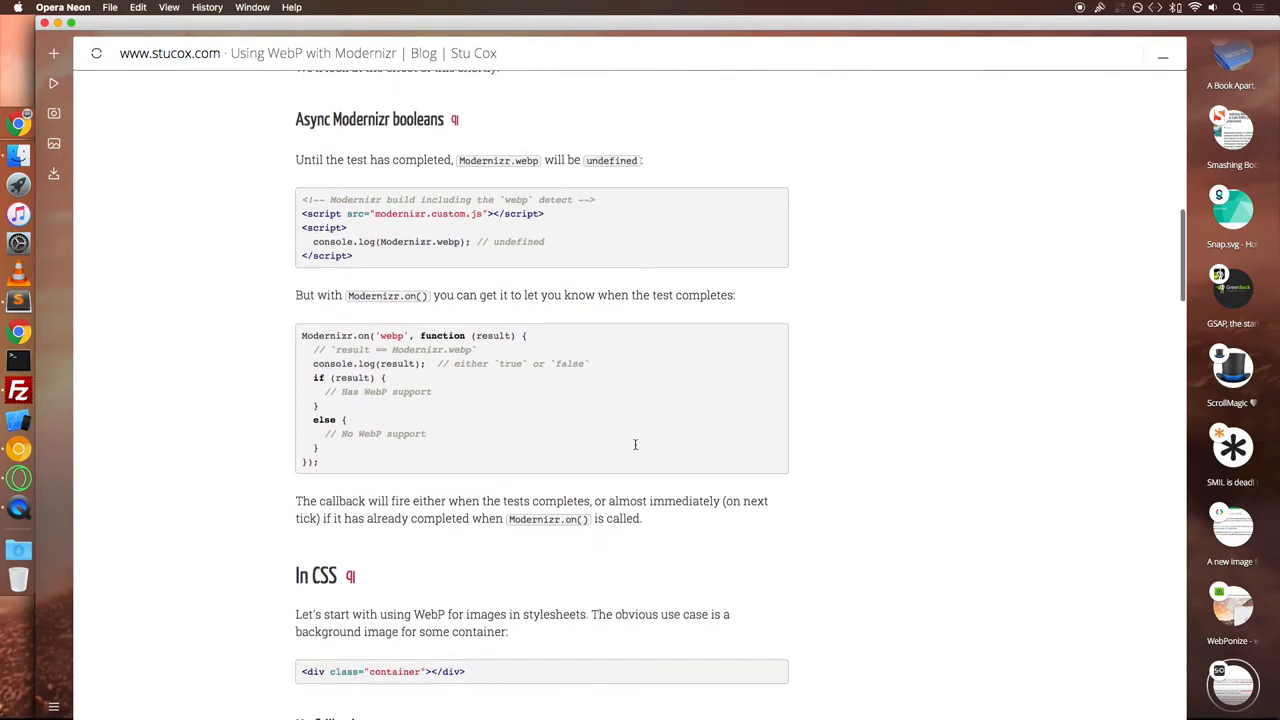
{"action": "scroll", "scroll_direction": "down", "scroll_amount": 3}
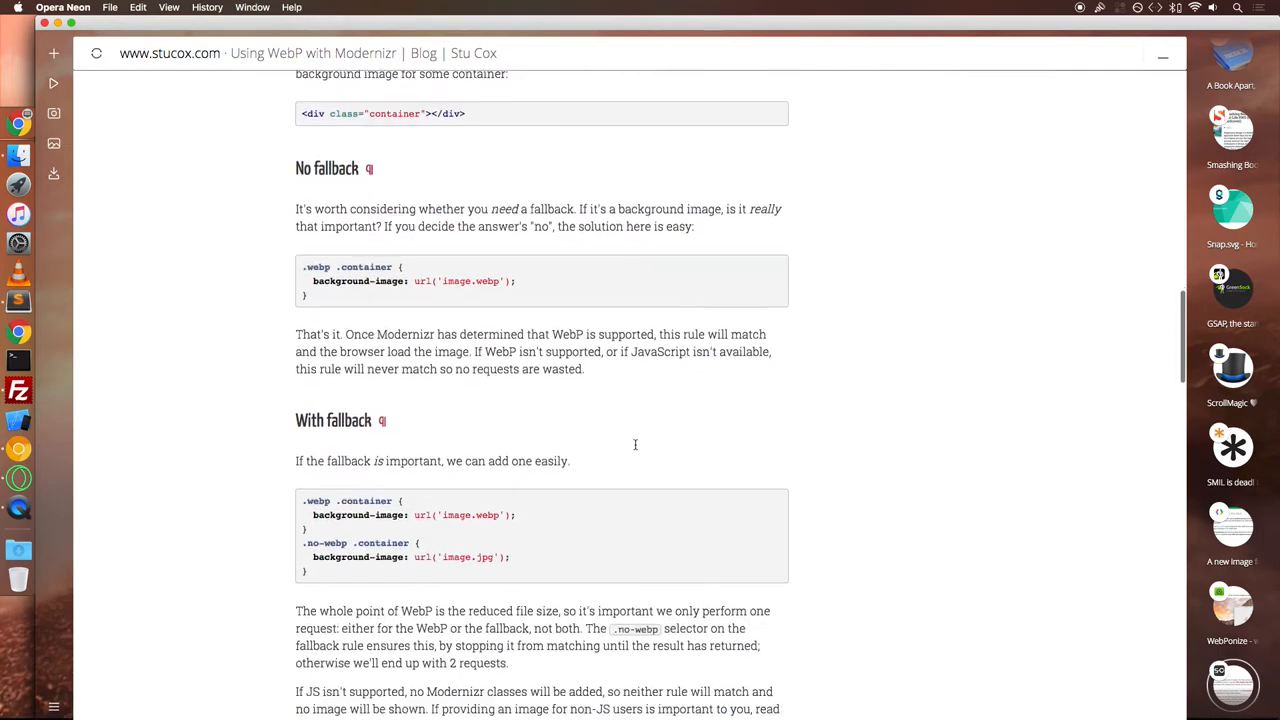
{"action": "scroll", "scroll_direction": "down", "scroll_amount": 3}
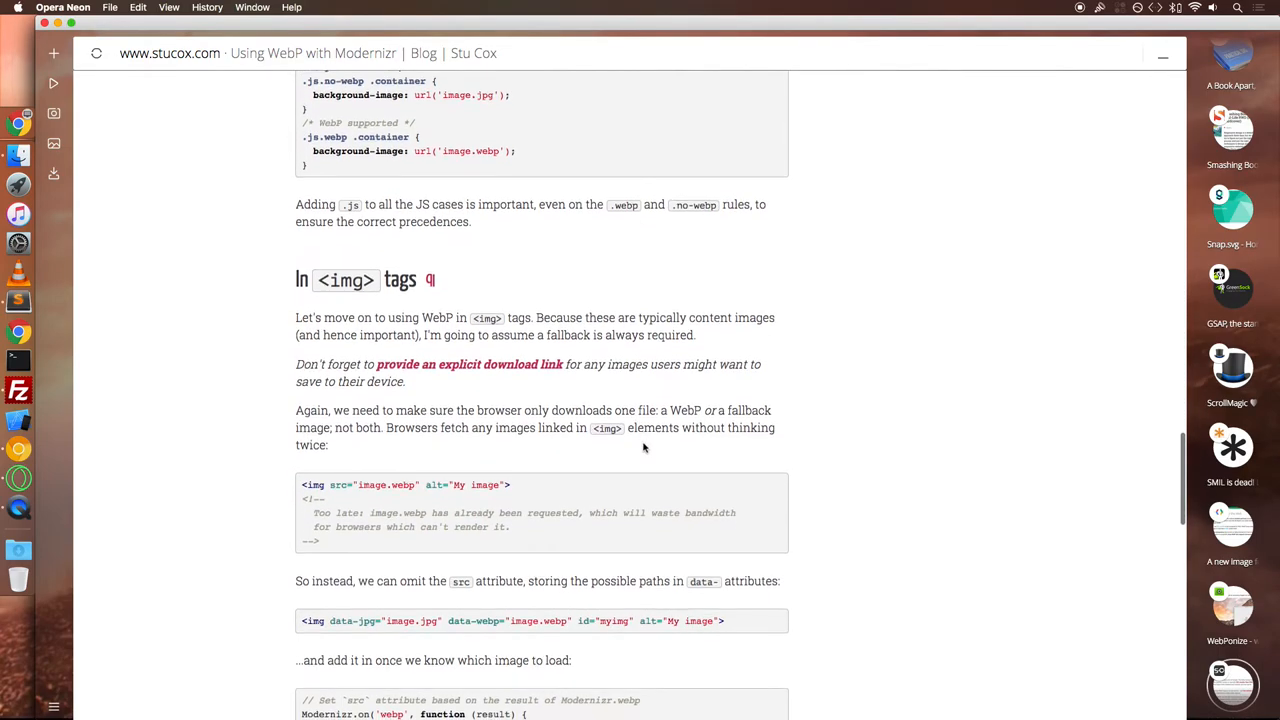
{"action": "scroll", "scroll_direction": "down", "scroll_amount": 3}
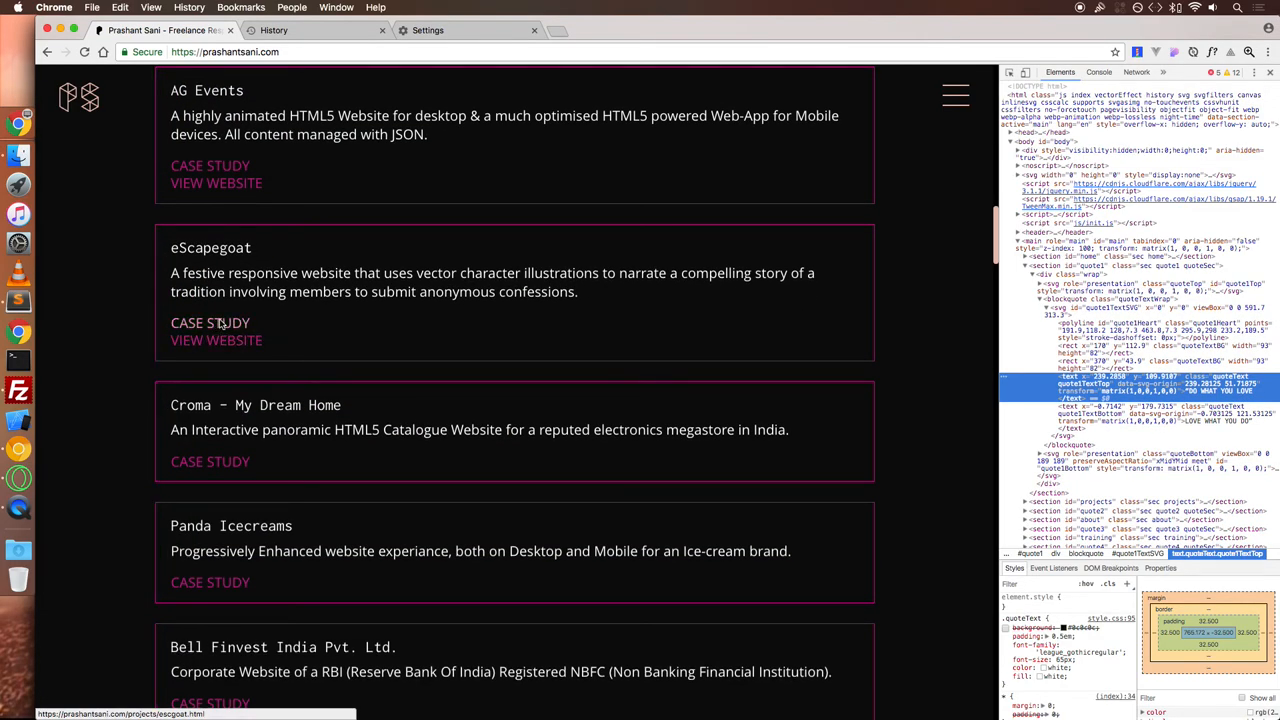
- Read the eScapegoat case study down to its Optimizing Performance notes
{"action": "left_click", "coordinate": [210, 322]}
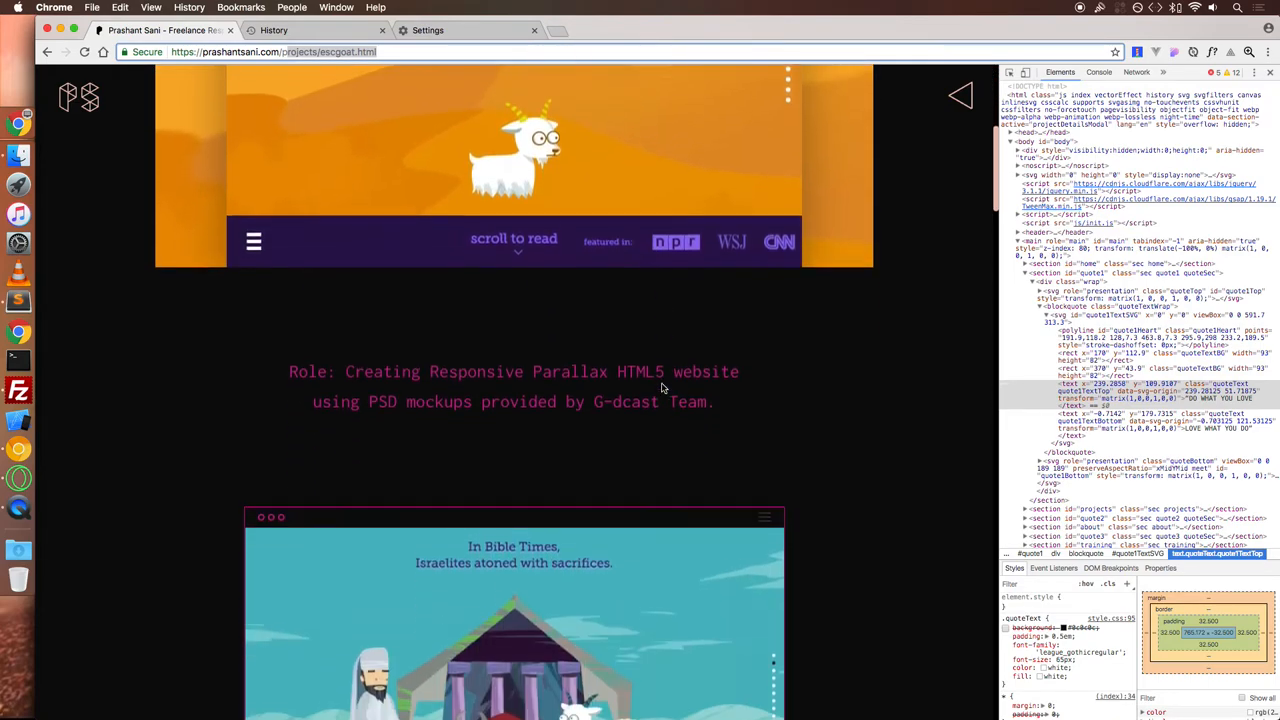
{"action": "scroll", "scroll_direction": "down", "scroll_amount": 3}
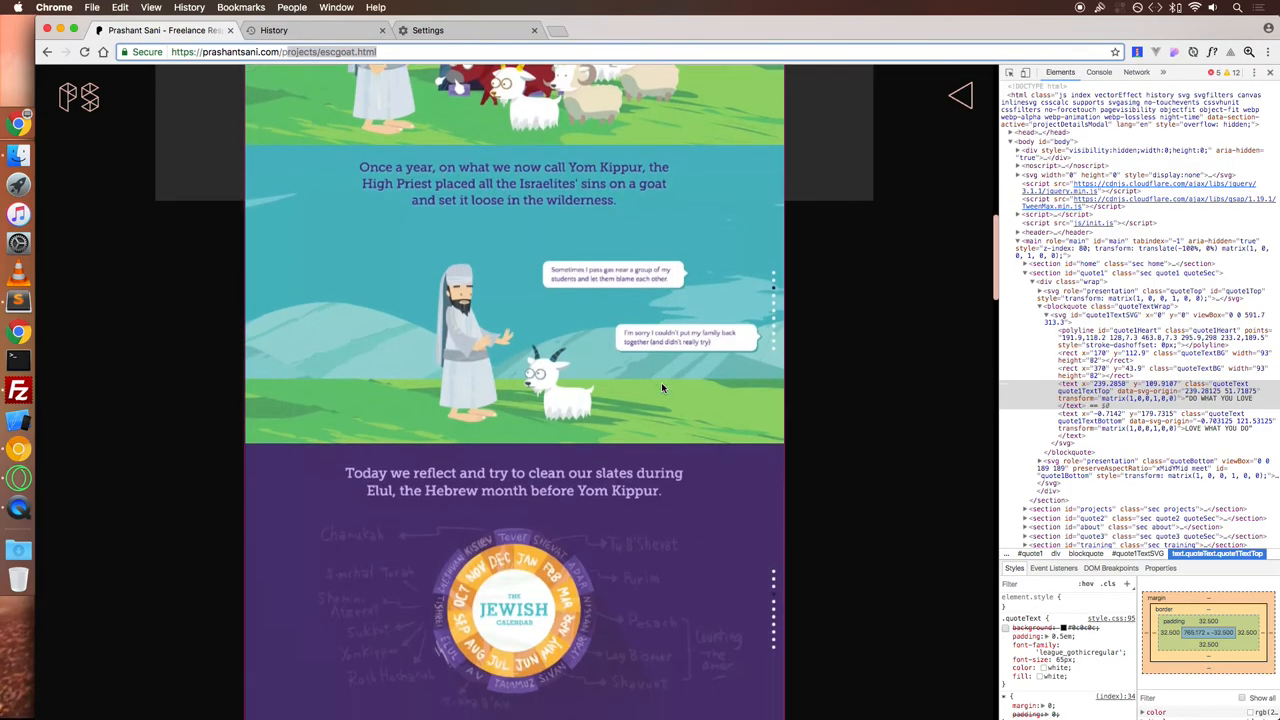
{"action": "scroll", "scroll_direction": "down", "scroll_amount": 3}
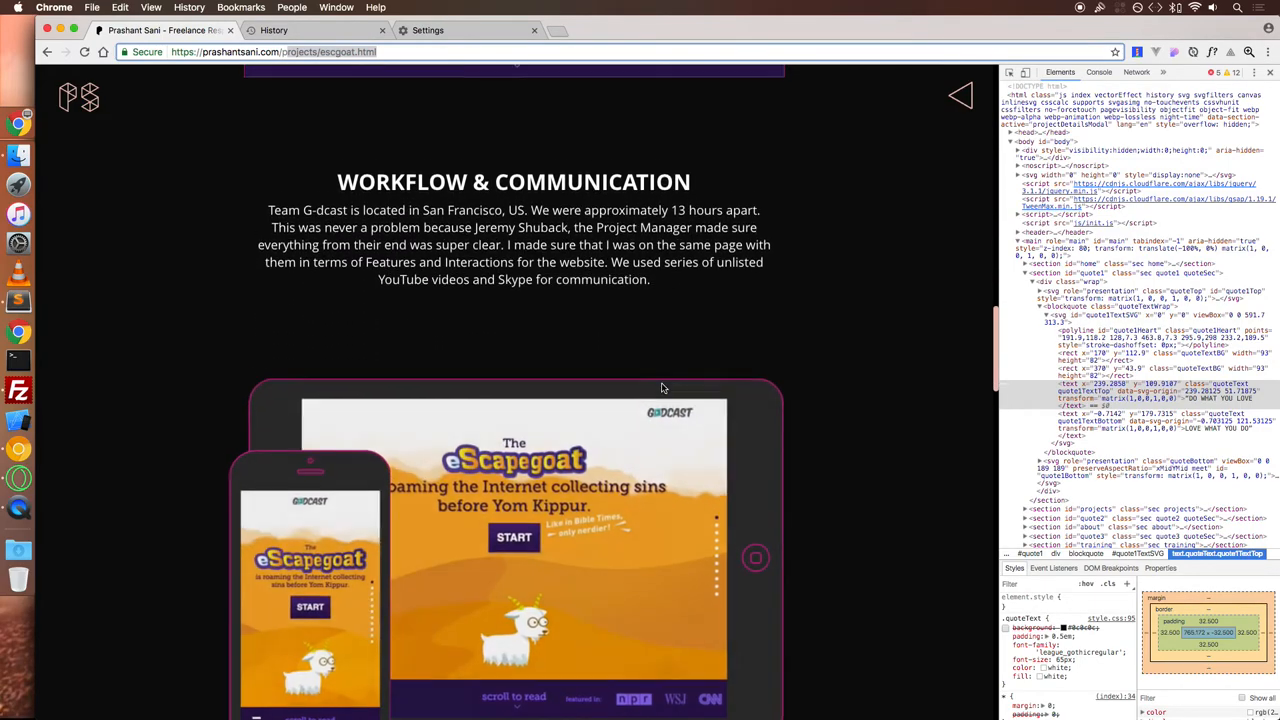
{"action": "scroll", "scroll_direction": "down", "scroll_amount": 3}
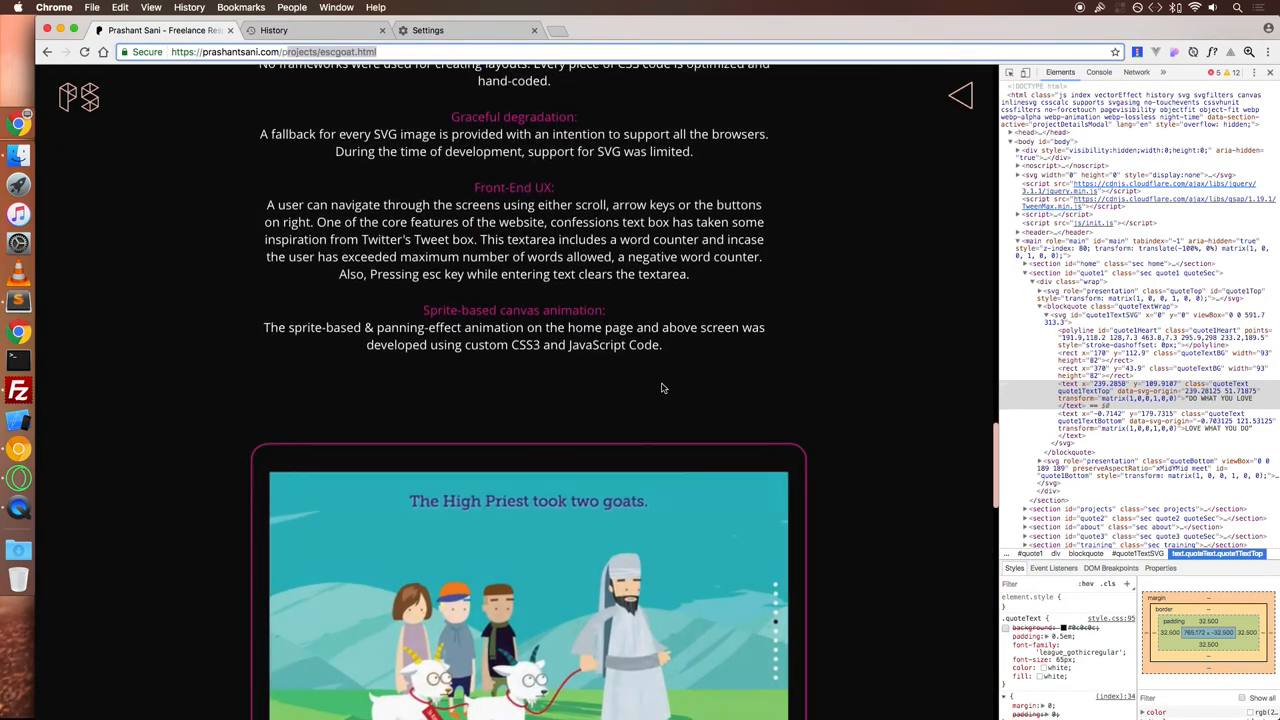
{"action": "scroll", "scroll_direction": "down", "scroll_amount": 3}
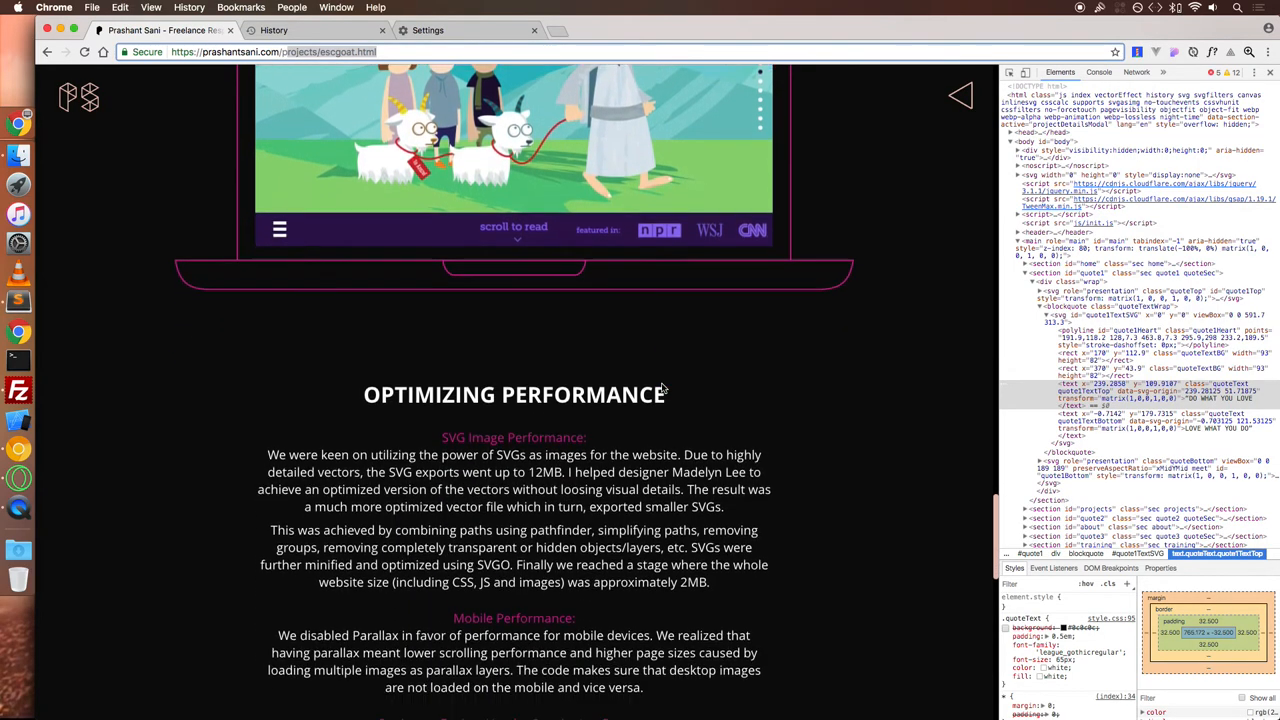
{"action": "scroll", "scroll_direction": "down", "scroll_amount": 3}
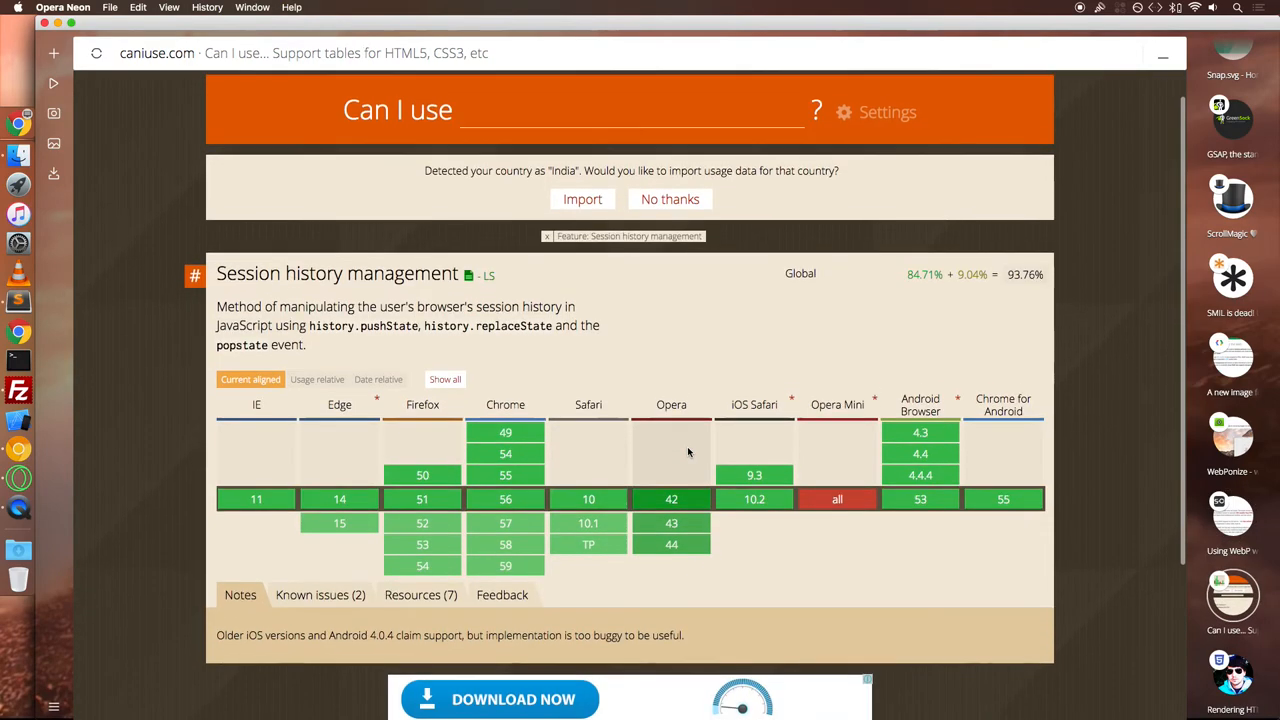
- Scan the Can I Use session-history table before the HTML5 Rocks Chrome Frame article
{"action": "scroll", "scroll_direction": "down", "scroll_amount": 3}
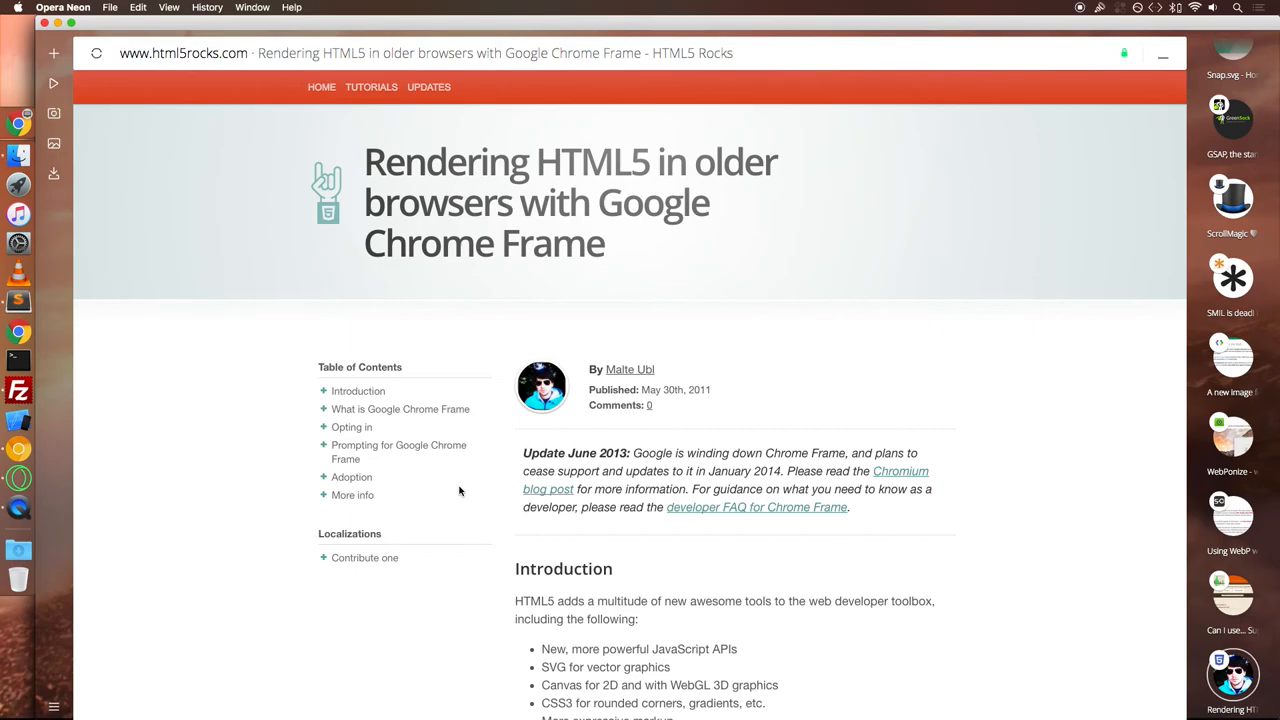
- Read the Chrome Frame article to its Opting in section, then return to prashantsani.com
{"action": "scroll", "scroll_direction": "down", "scroll_amount": 3}
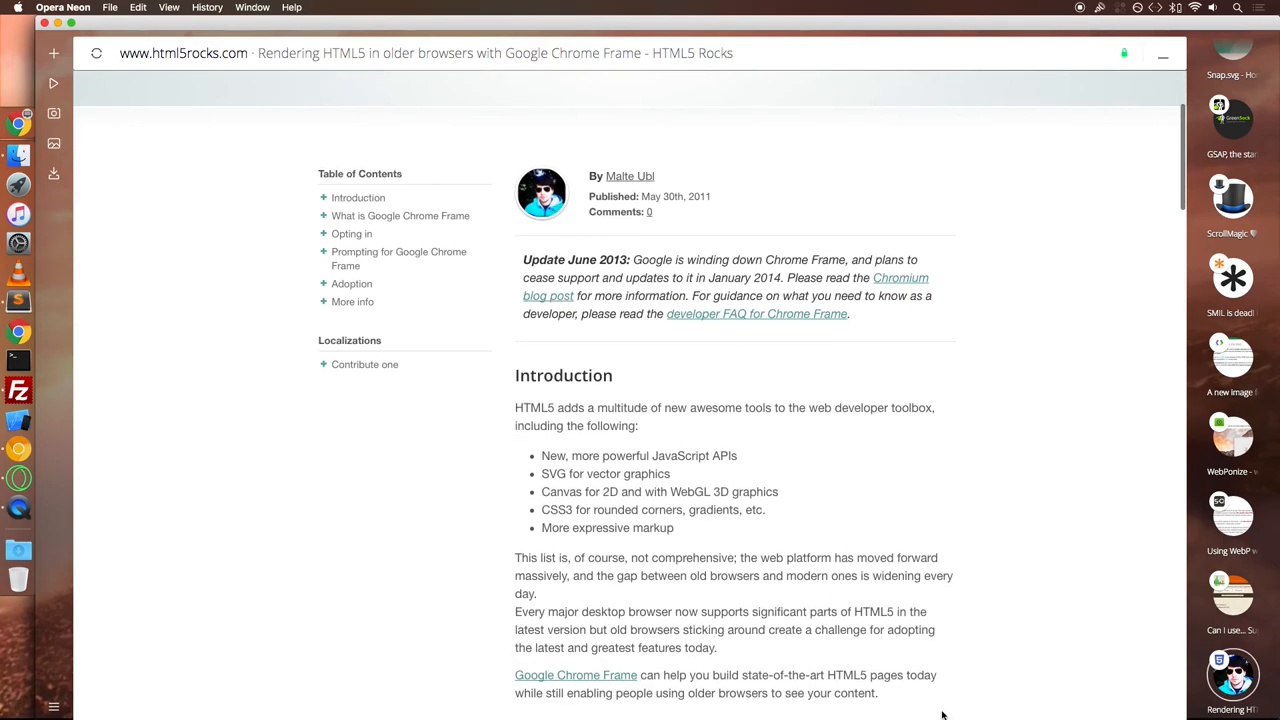
{"action": "scroll", "scroll_direction": "down", "scroll_amount": 3}
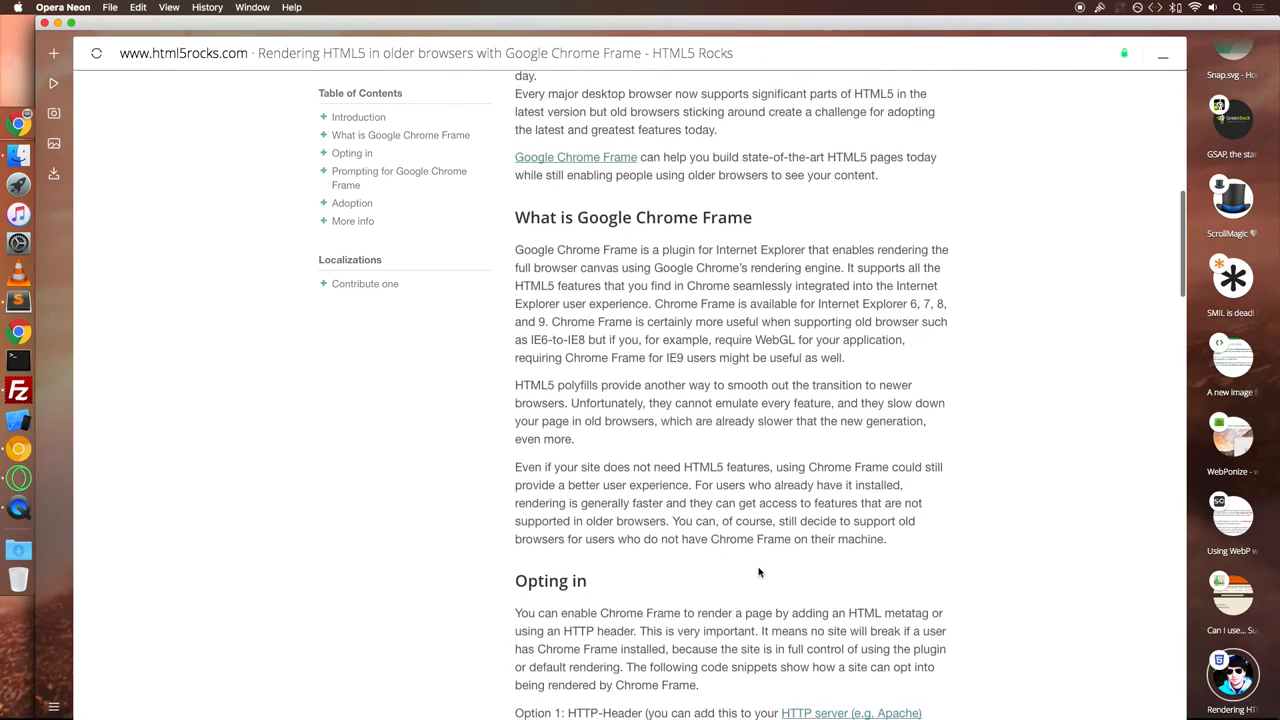
{"action": "scroll", "scroll_direction": "down", "scroll_amount": 3}
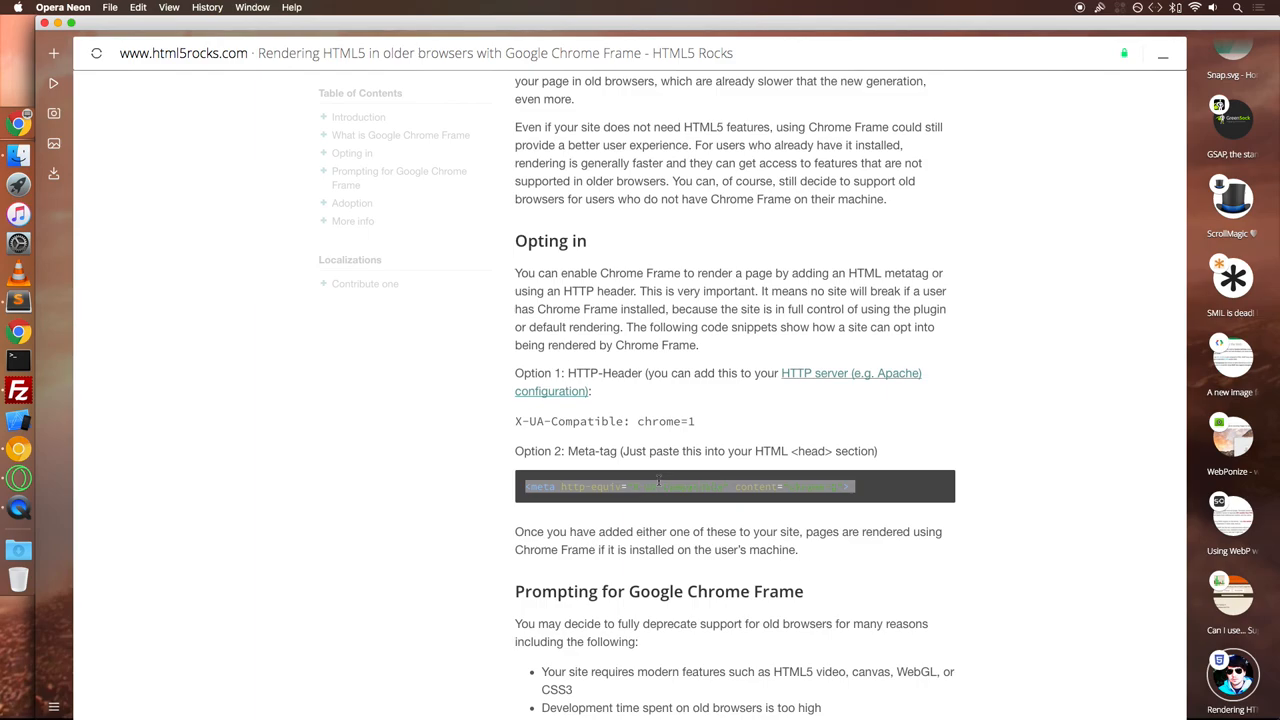
{"action": "mouse_move", "coordinate": [1244, 56]}
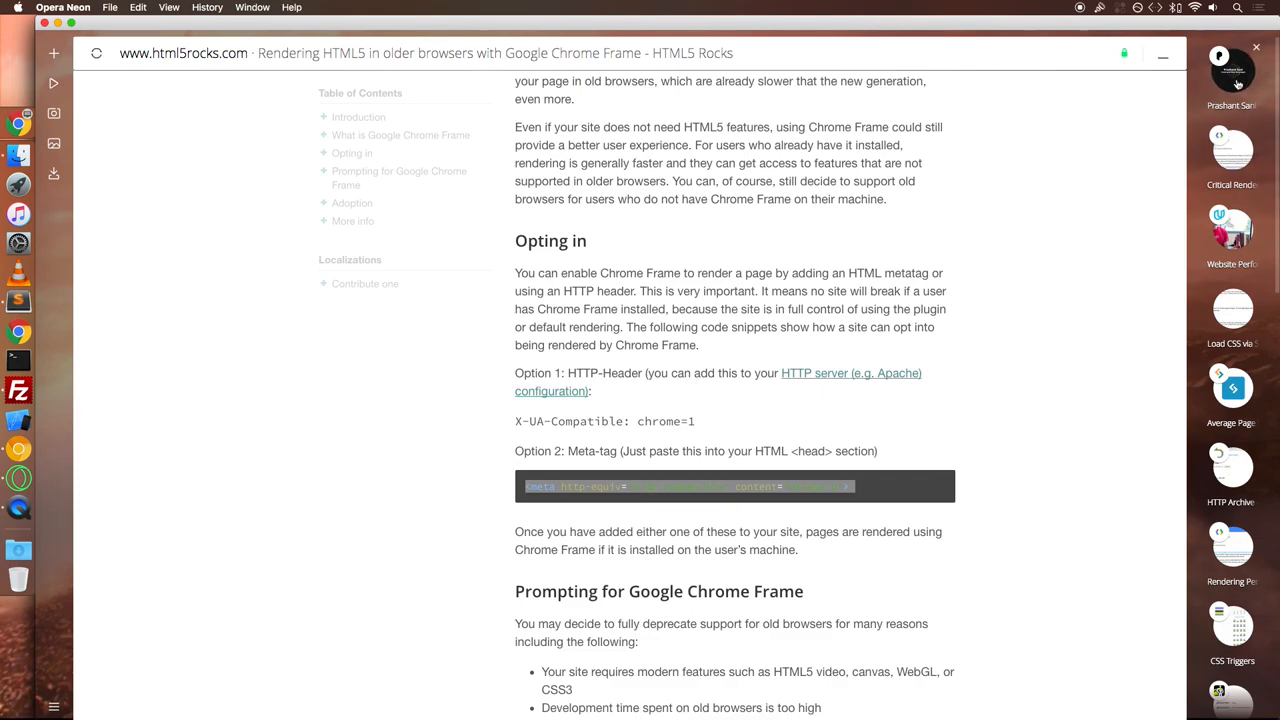
{"action": "left_click", "coordinate": [1232, 70]}
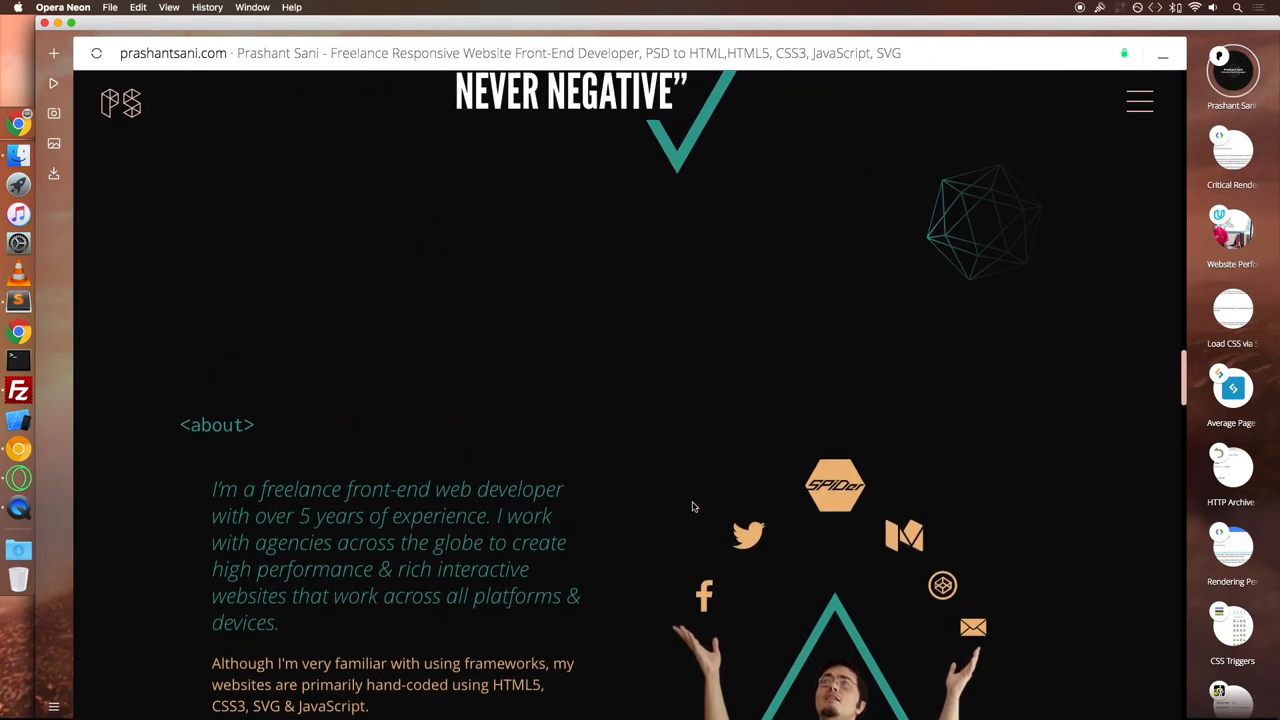
{"action": "scroll", "scroll_direction": "down", "scroll_amount": 3}
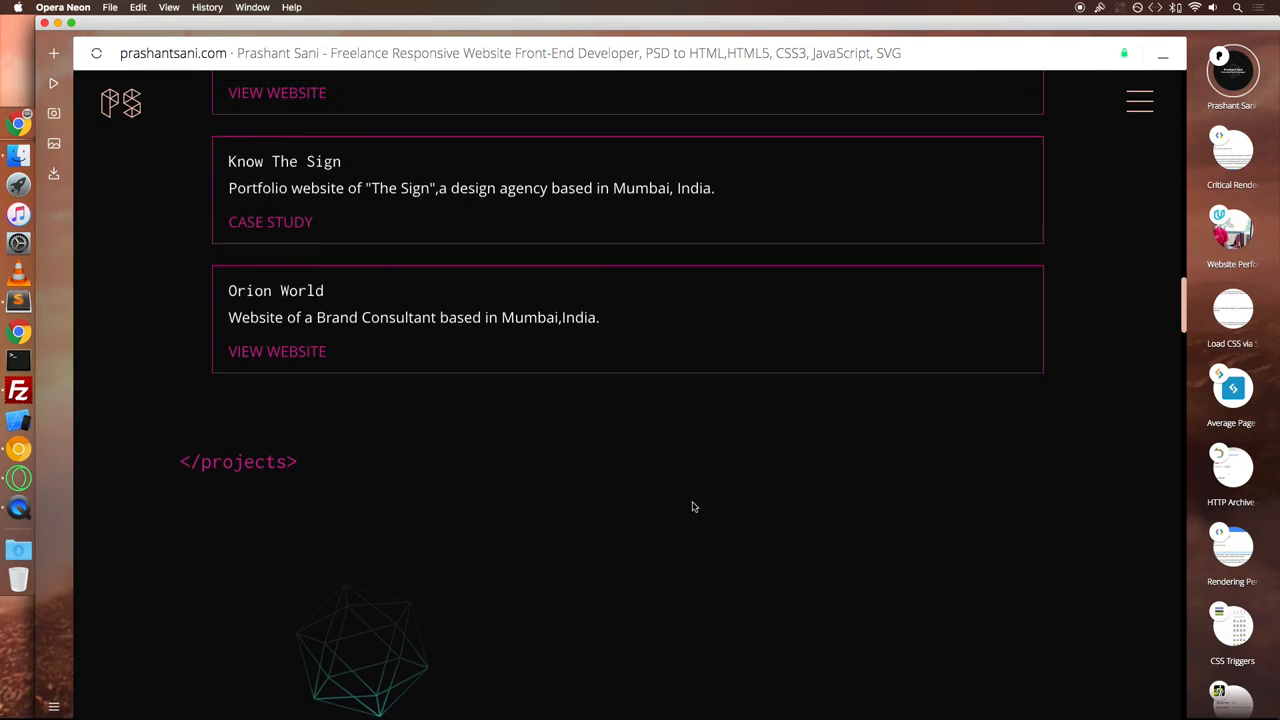
{"action": "scroll", "scroll_direction": "up", "scroll_amount": 3}
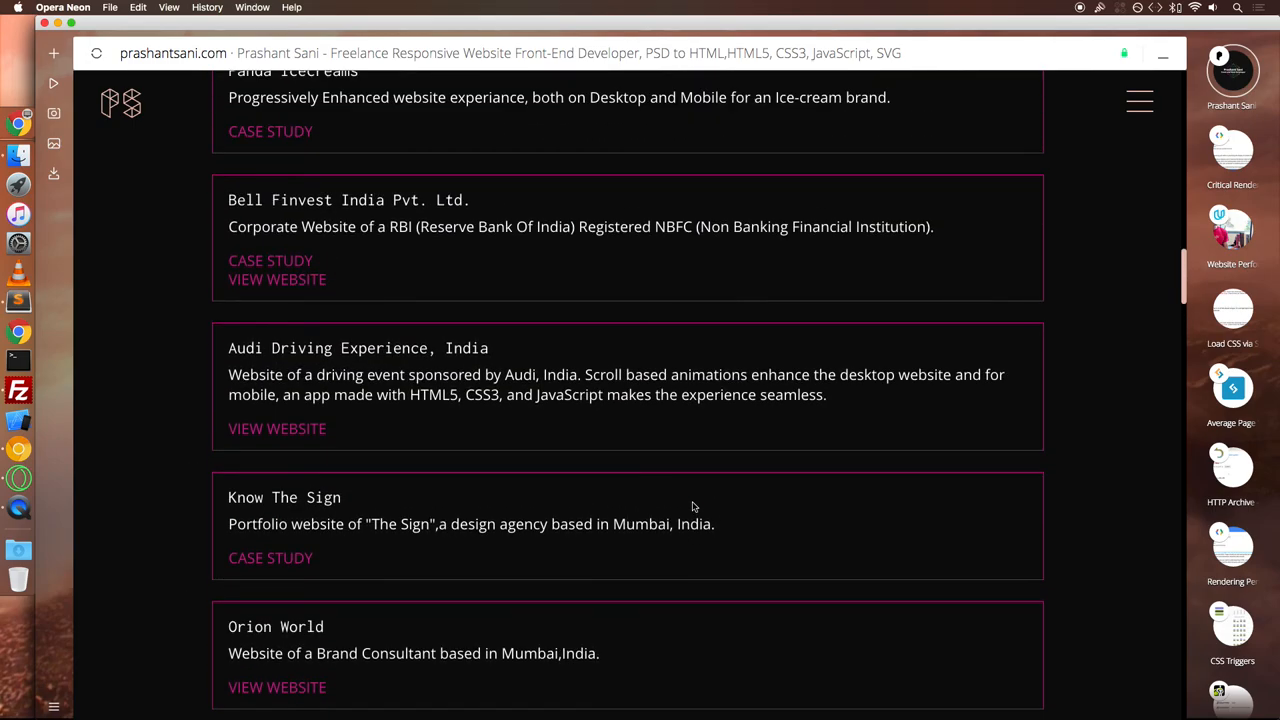
{"action": "mouse_move", "coordinate": [704, 516]}
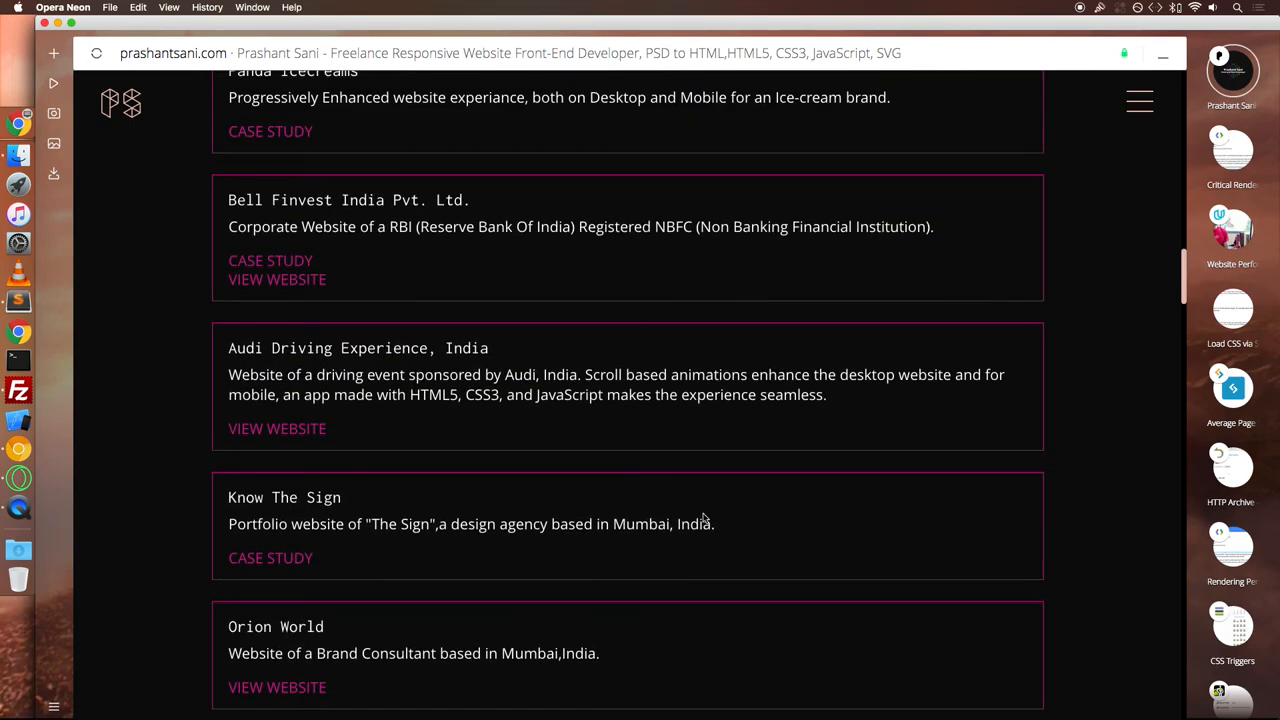
{"action": "scroll", "scroll_direction": "up", "scroll_amount": 3}
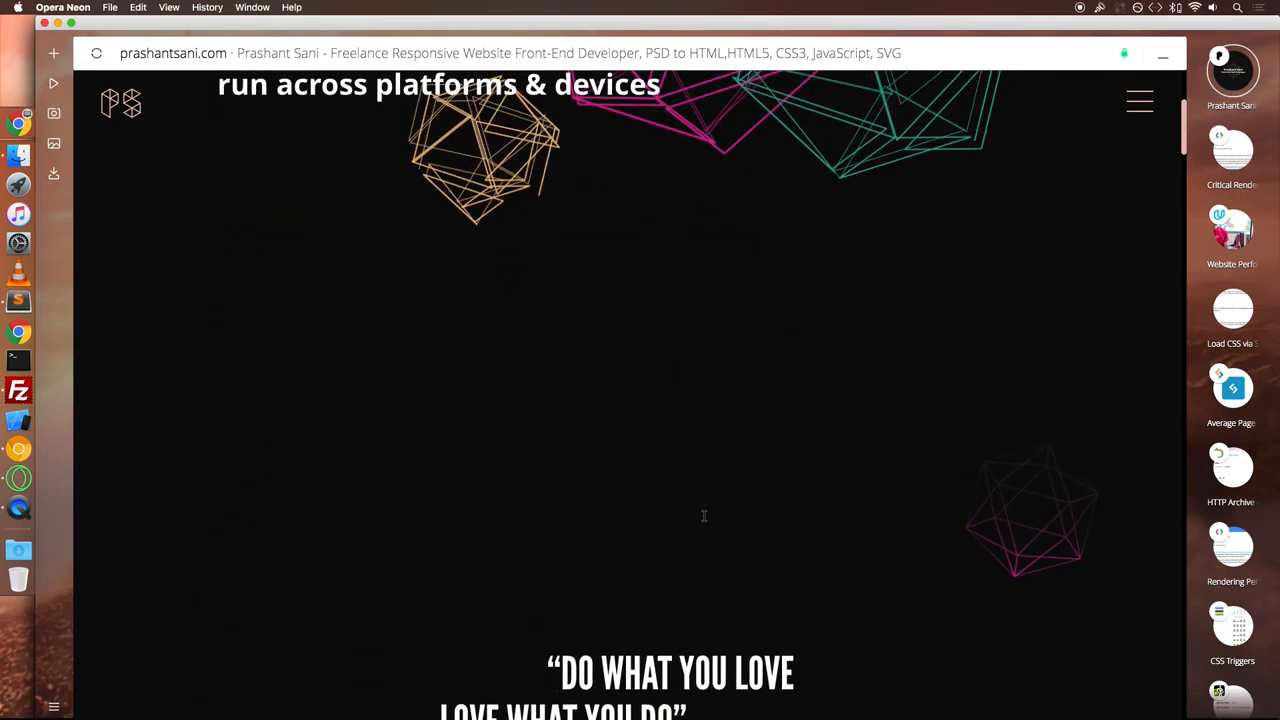
{"action": "scroll", "scroll_direction": "up", "scroll_amount": 3}
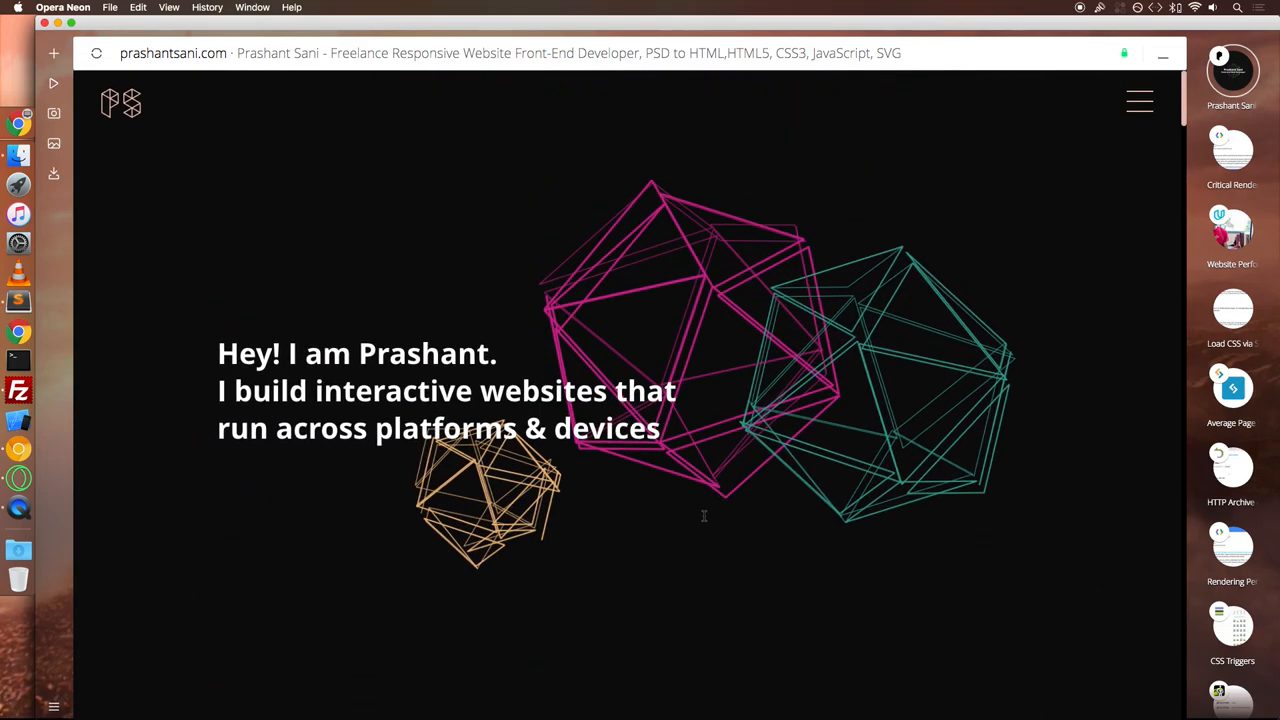